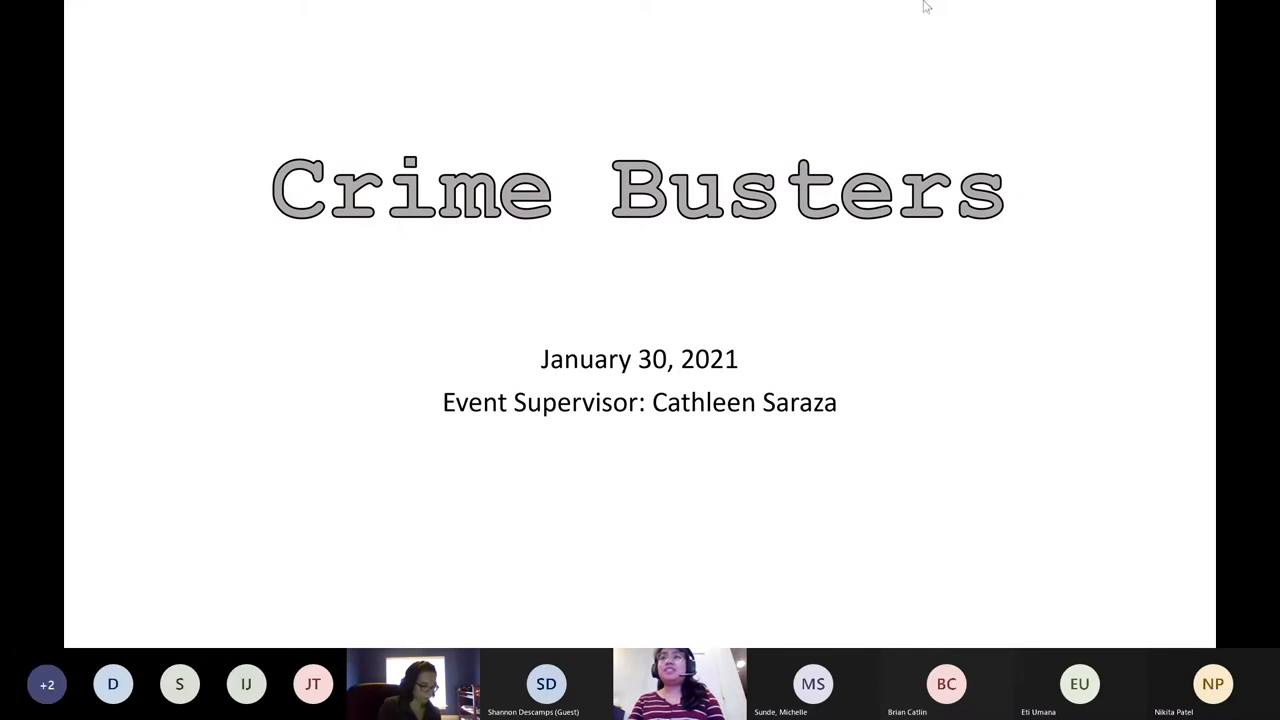
mouse_move(1138, 34)
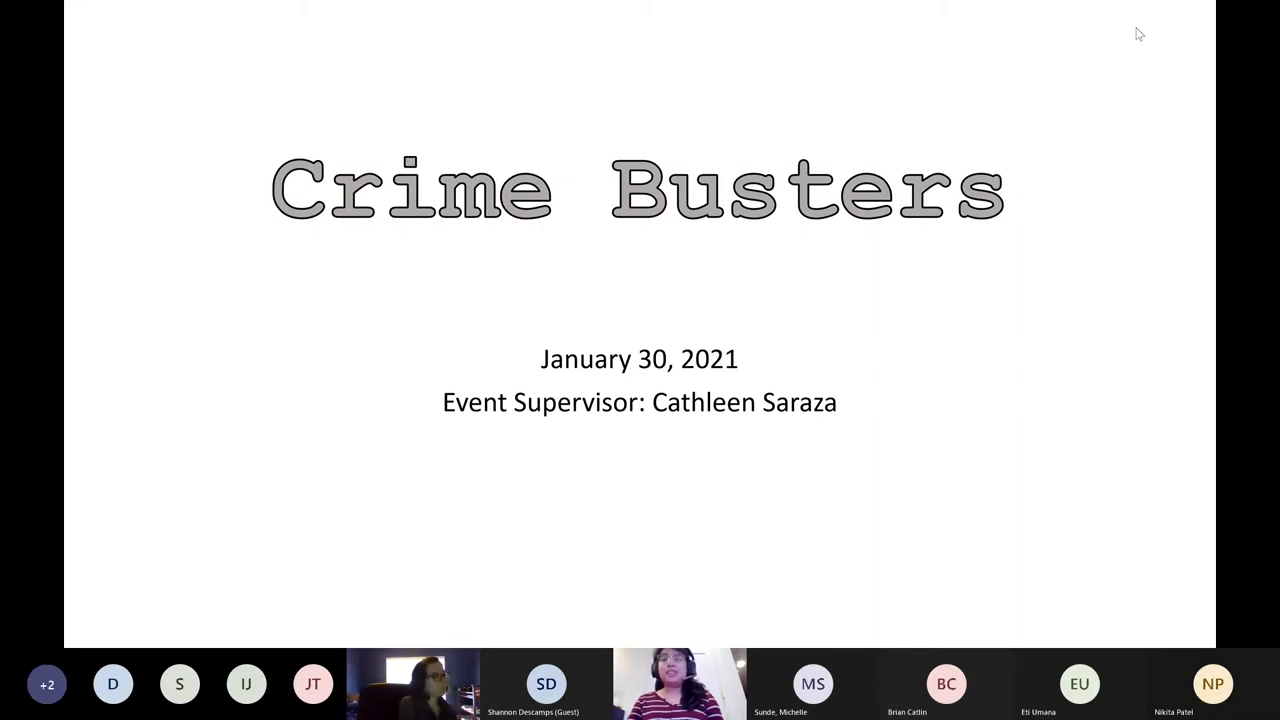
mouse_move(434, 520)
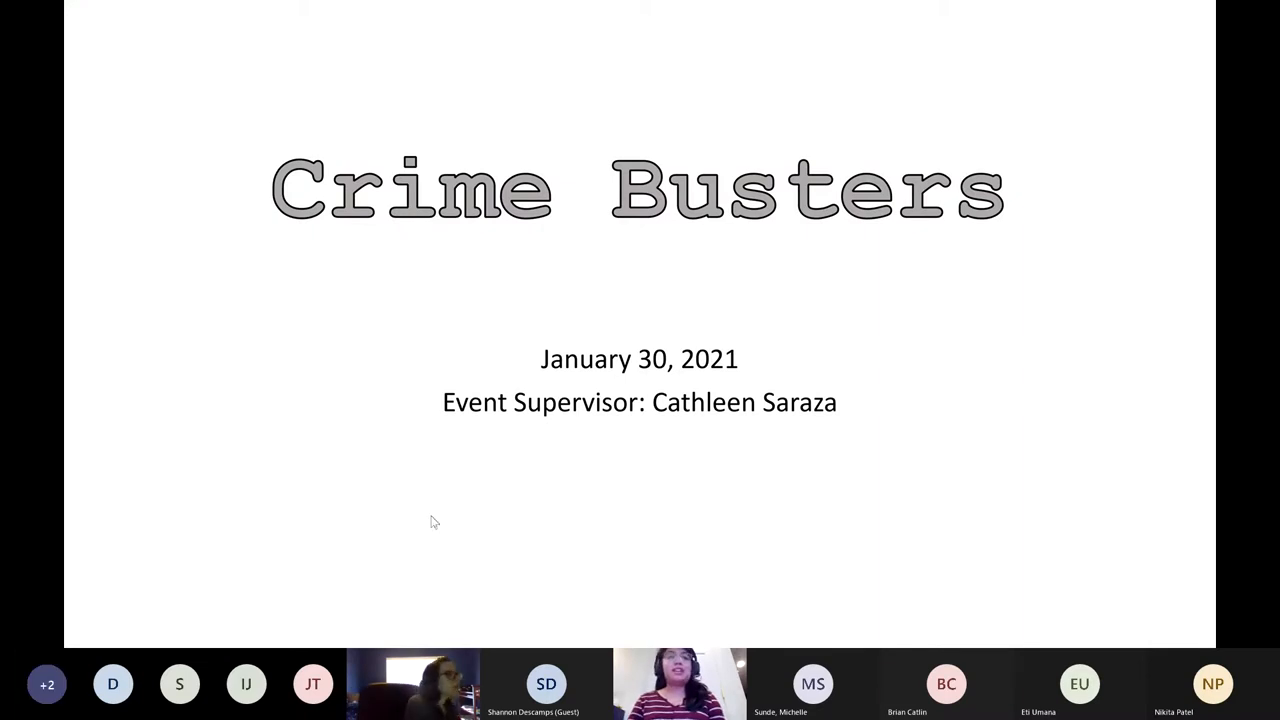
mouse_move(576, 500)
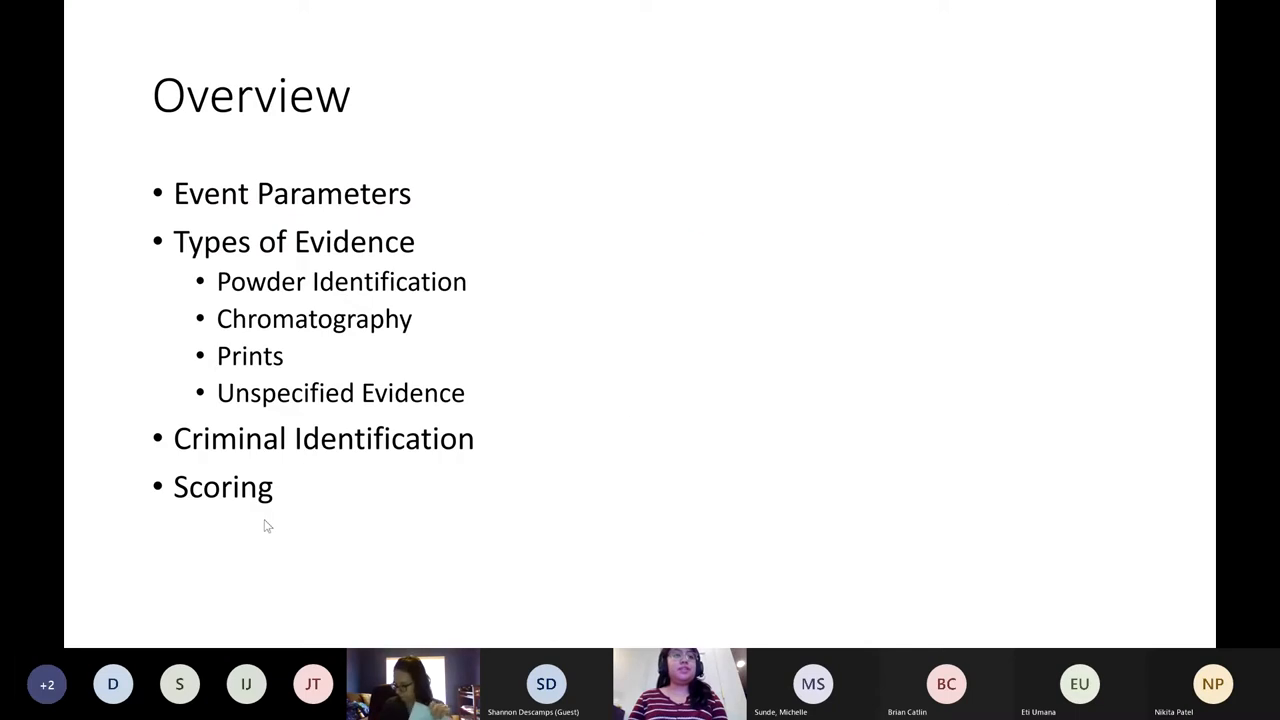
mouse_move(1144, 68)
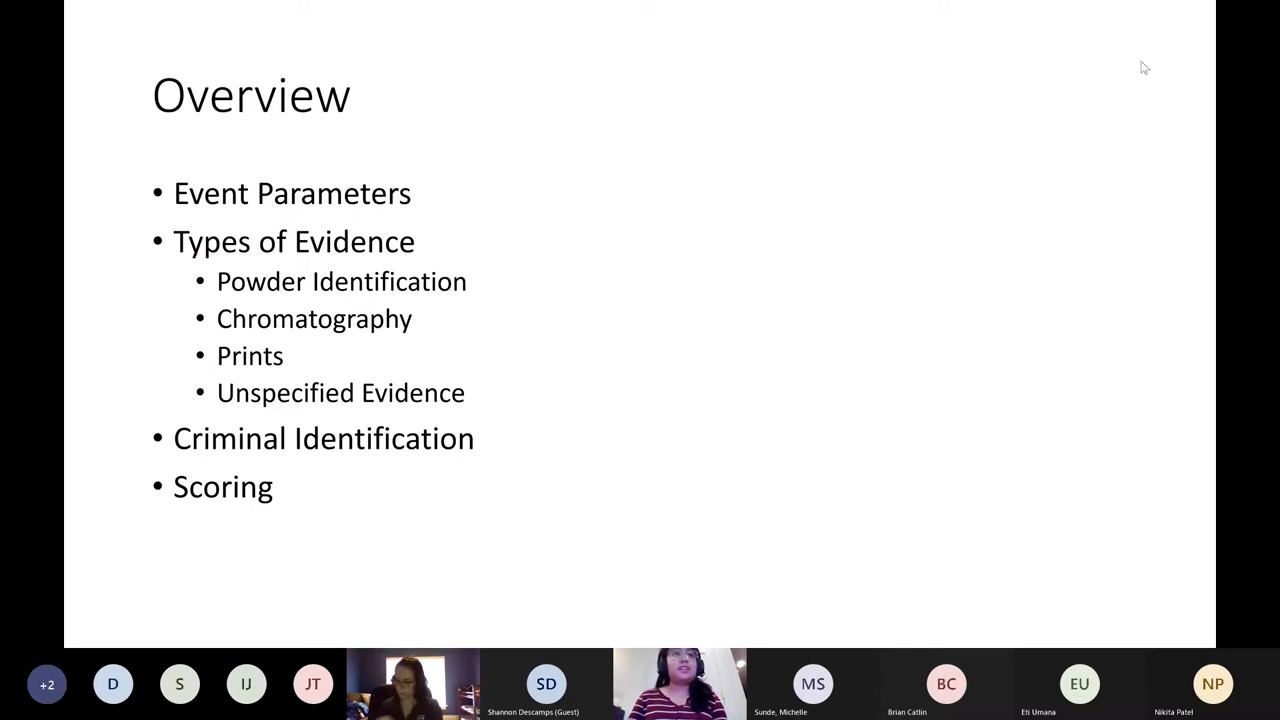
mouse_move(1088, 204)
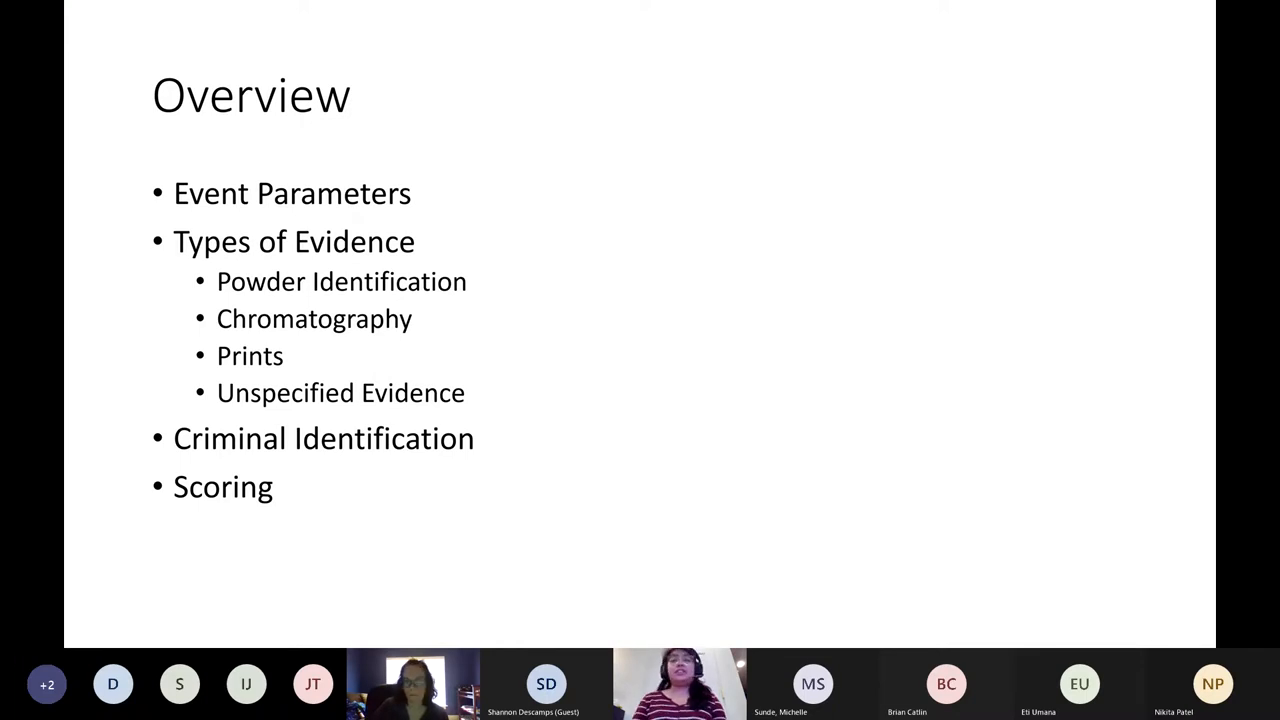
mouse_move(924, 360)
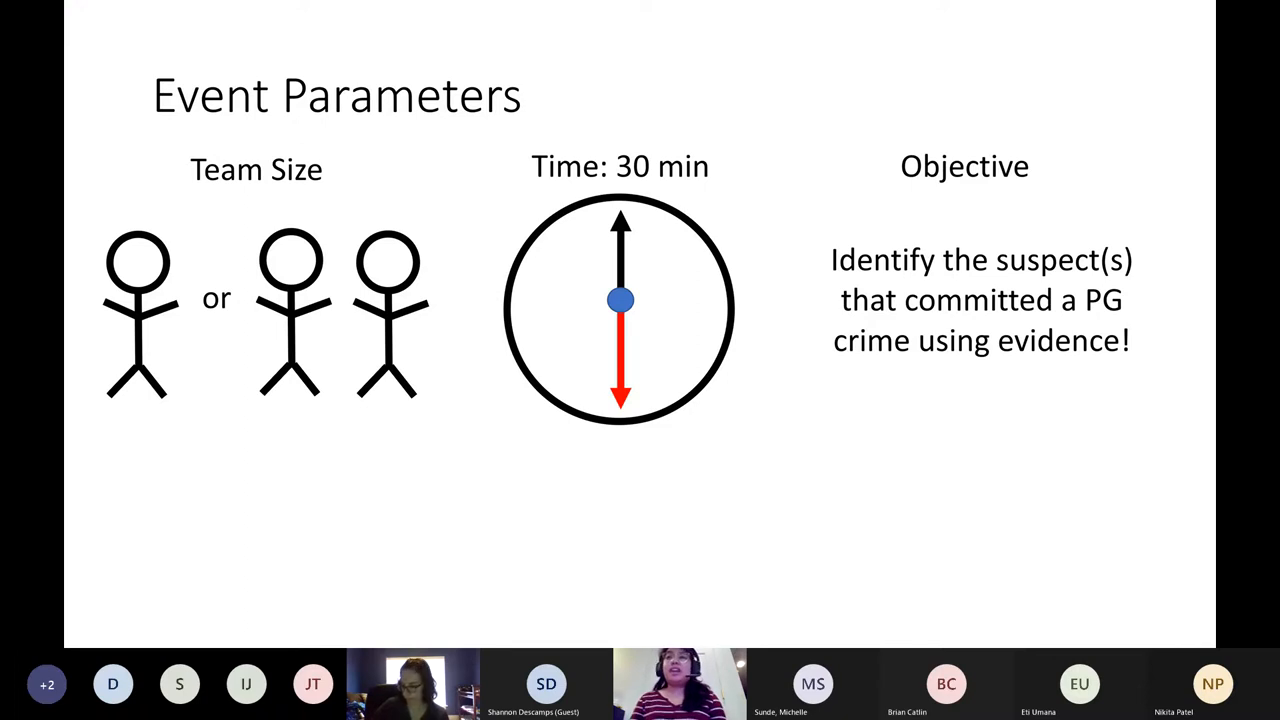
mouse_move(1144, 48)
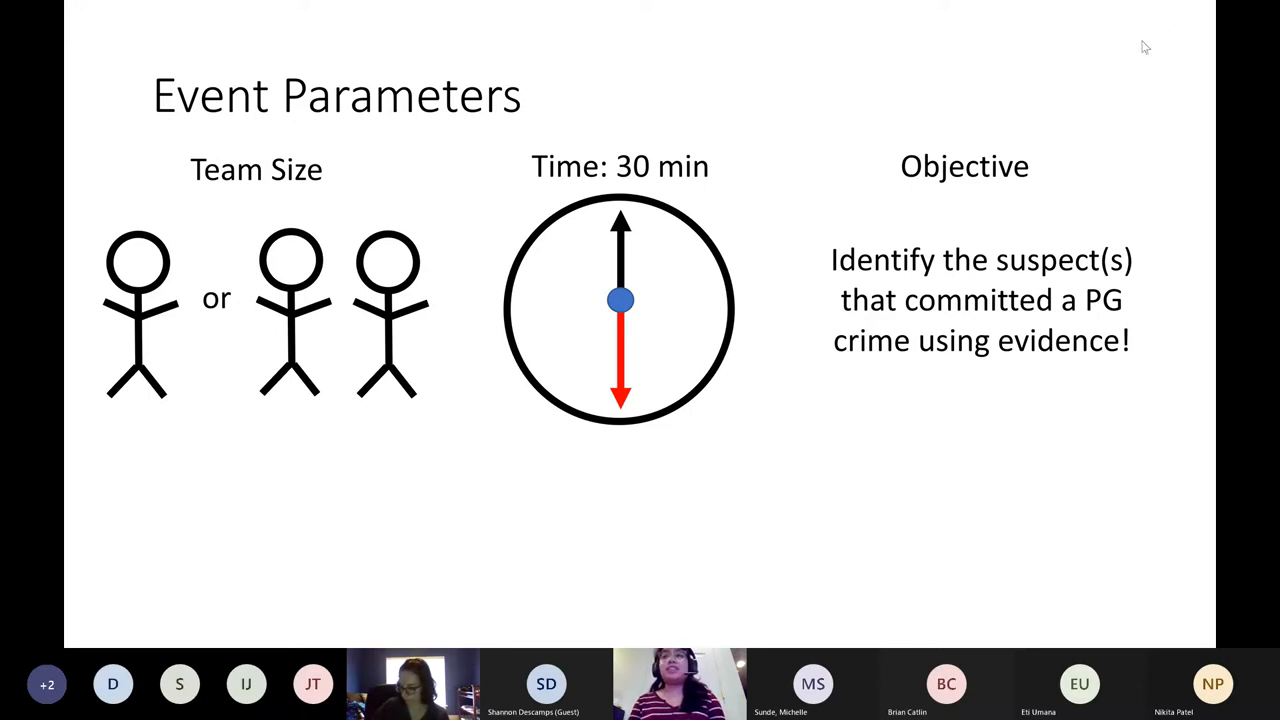
mouse_move(836, 440)
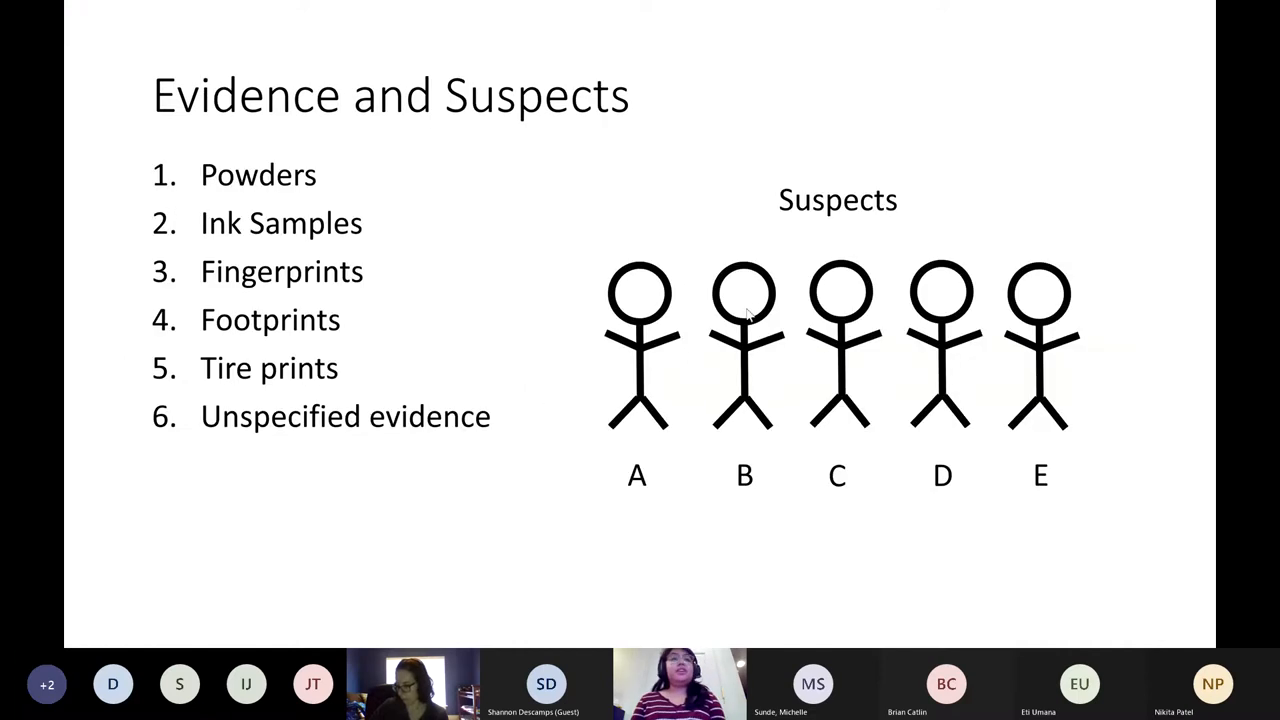
mouse_move(760, 490)
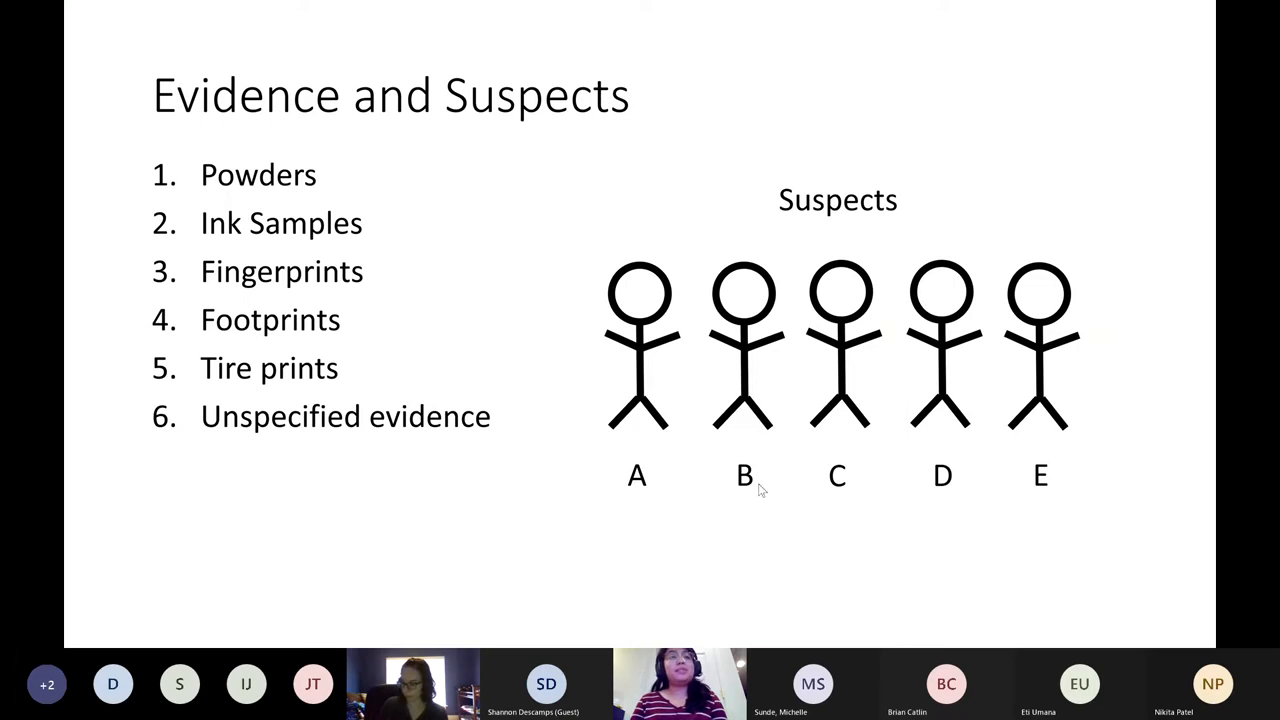
mouse_move(224, 244)
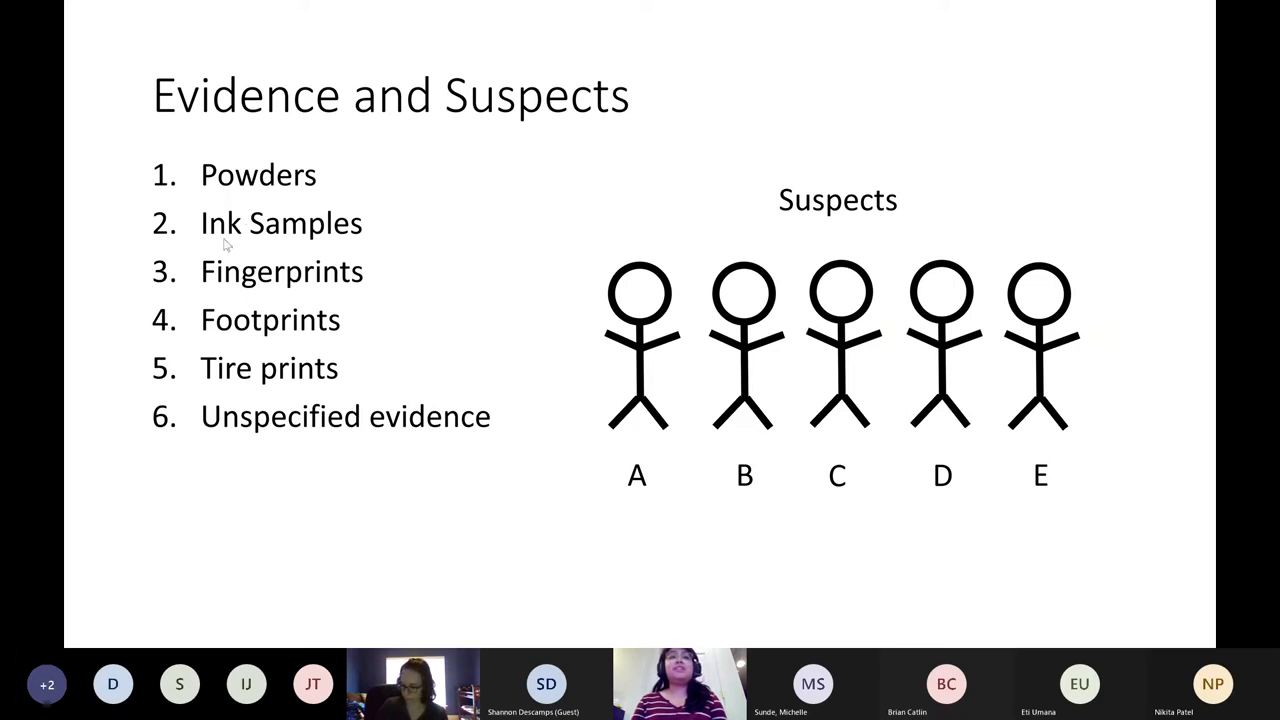
mouse_move(334, 284)
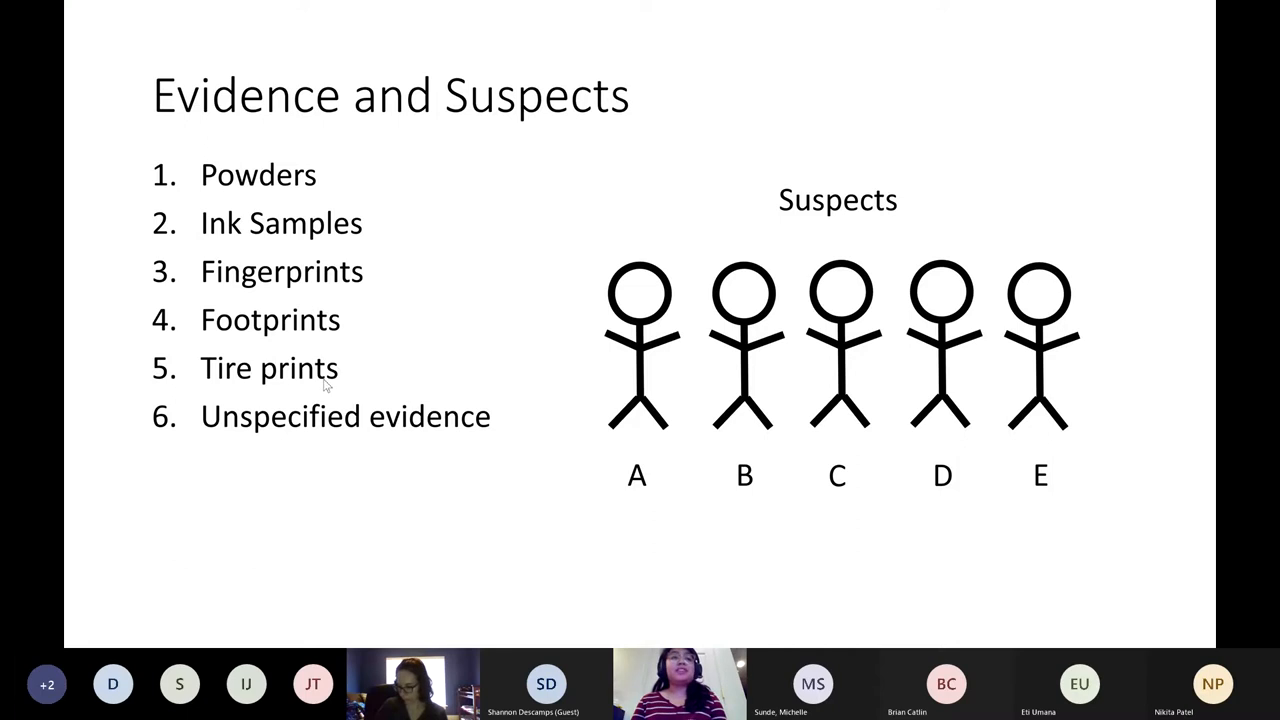
mouse_move(546, 272)
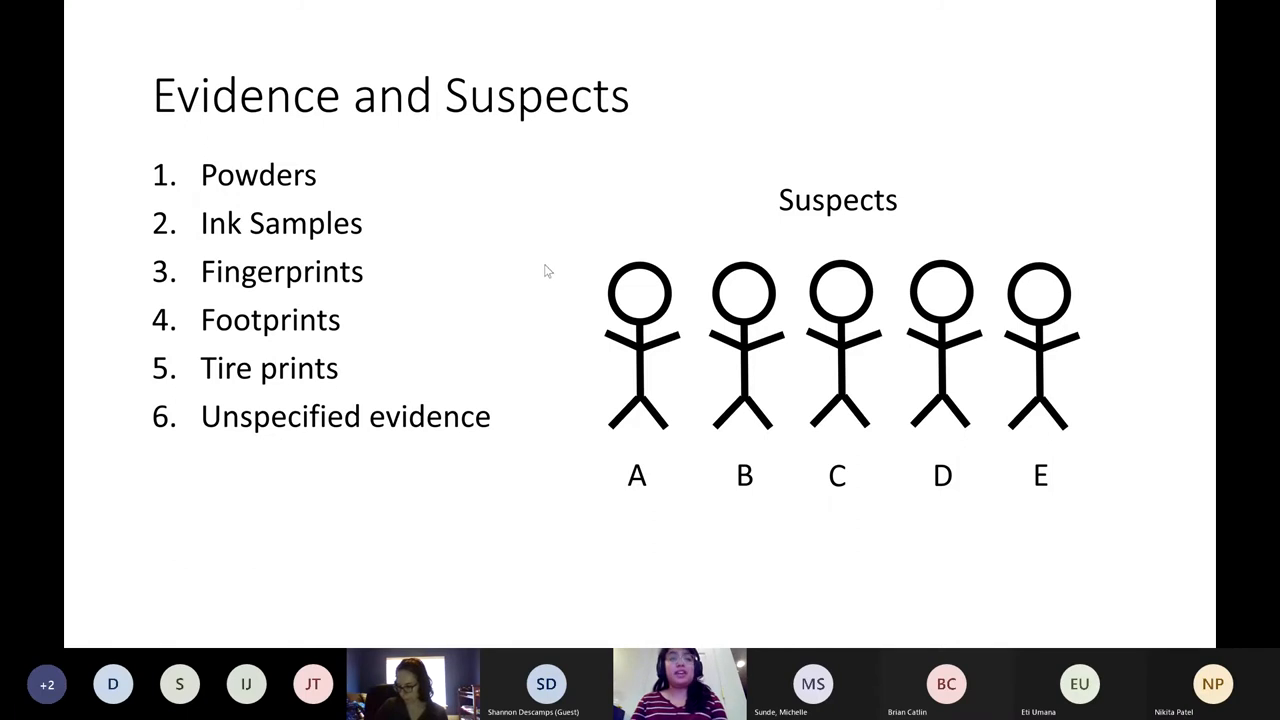
Bring up the slideshow options menu to reach the laser pointer.
right_click(548, 272)
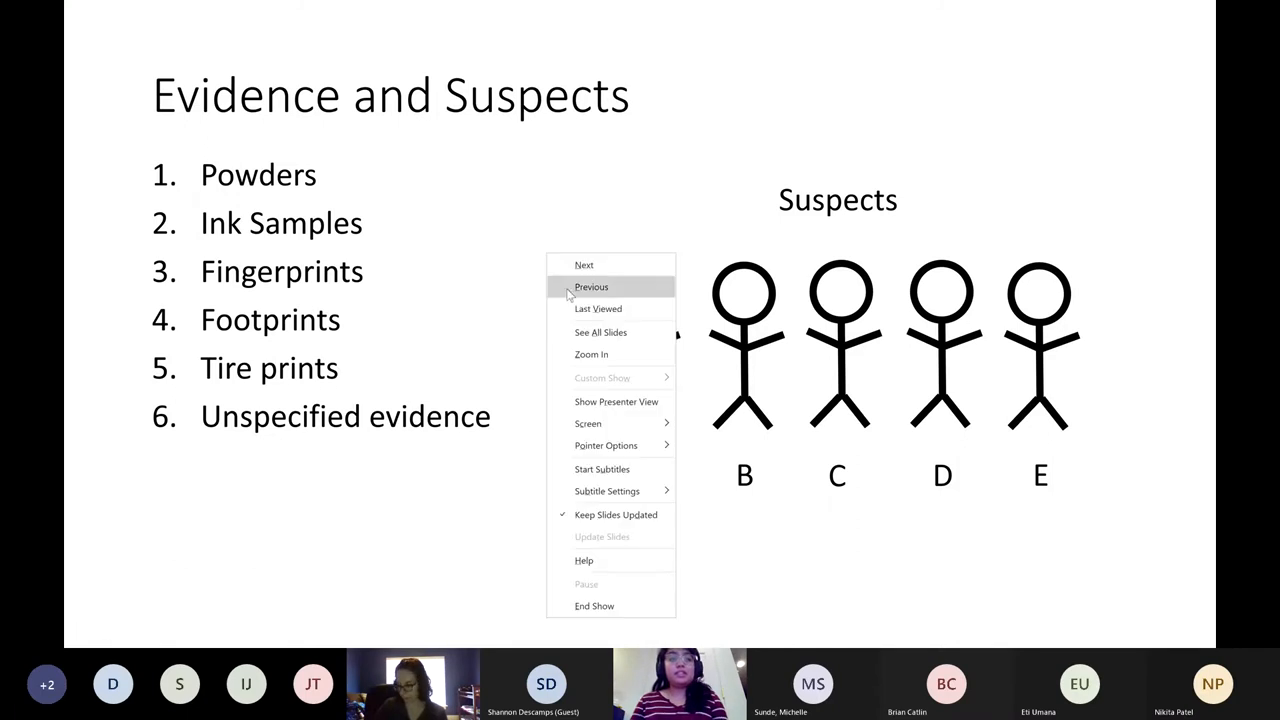
mouse_move(610, 444)
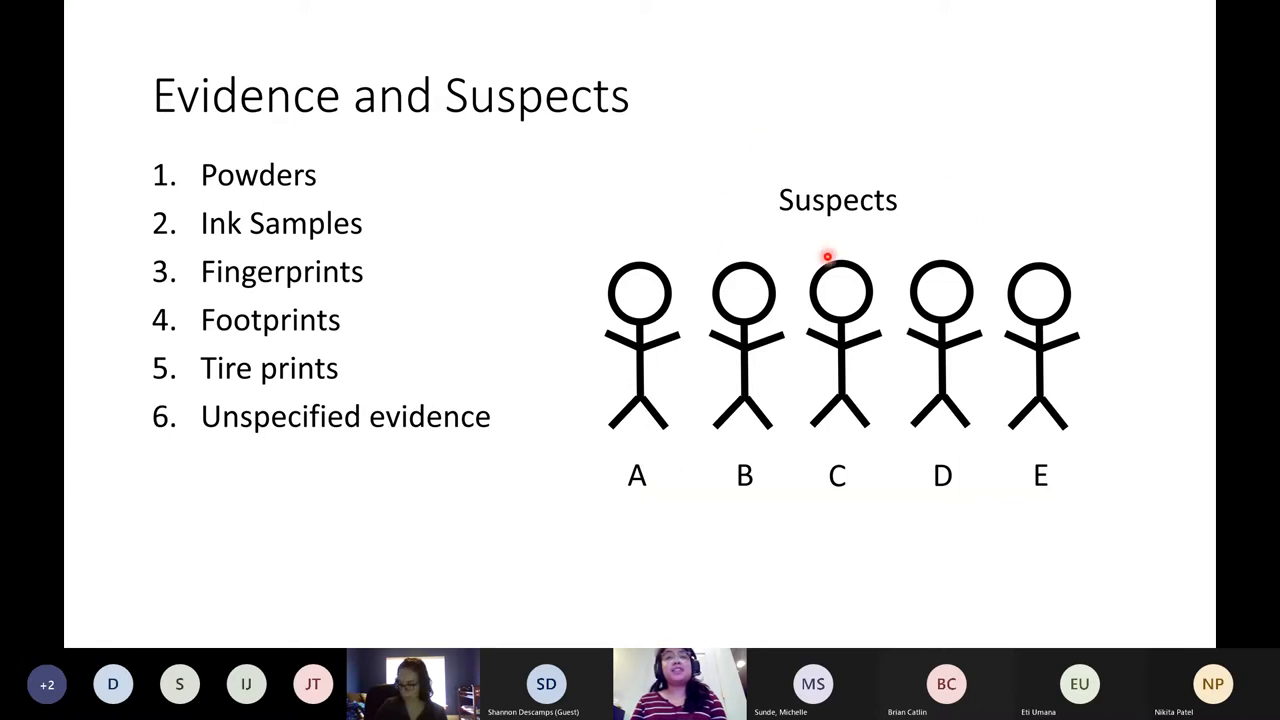
mouse_move(684, 464)
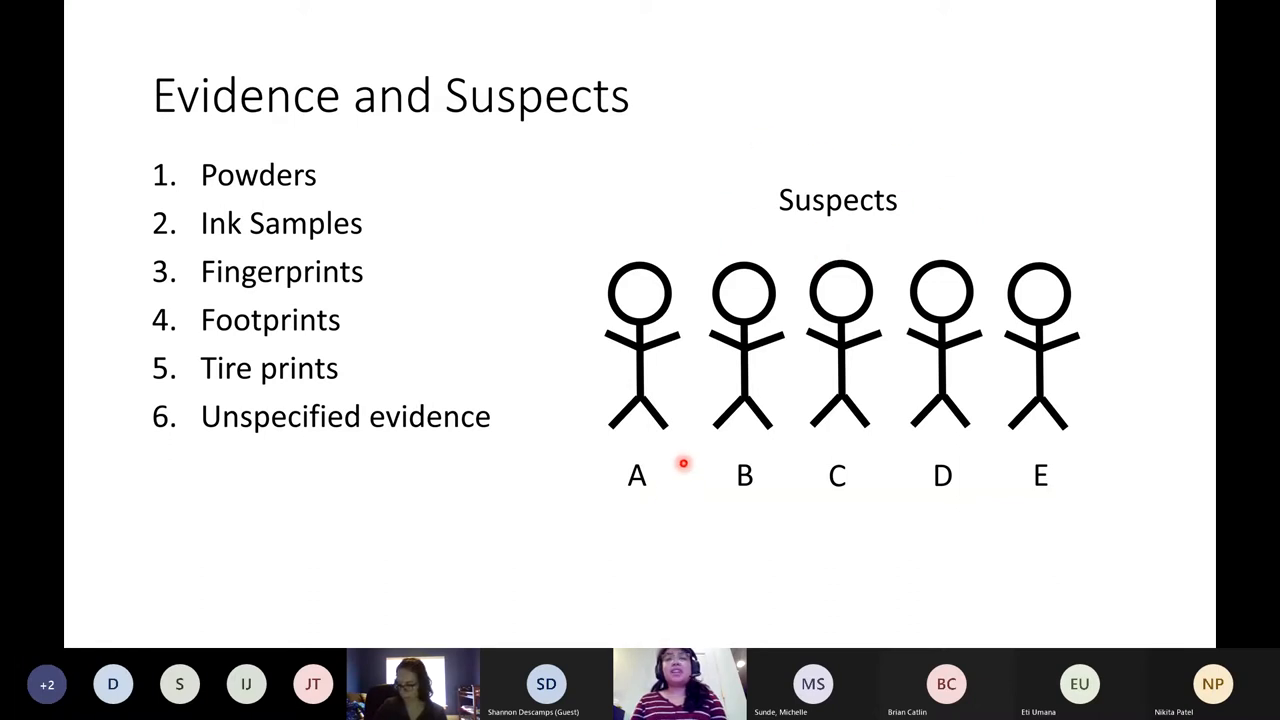
mouse_move(884, 452)
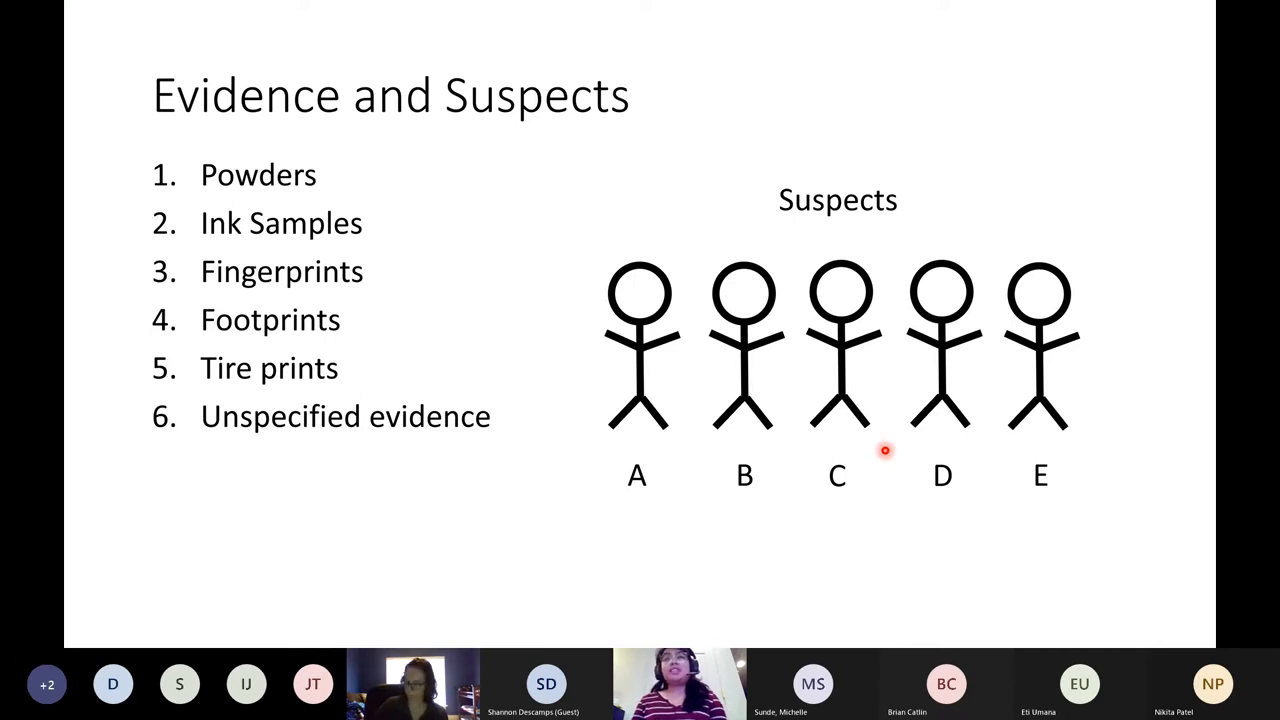
mouse_move(856, 384)
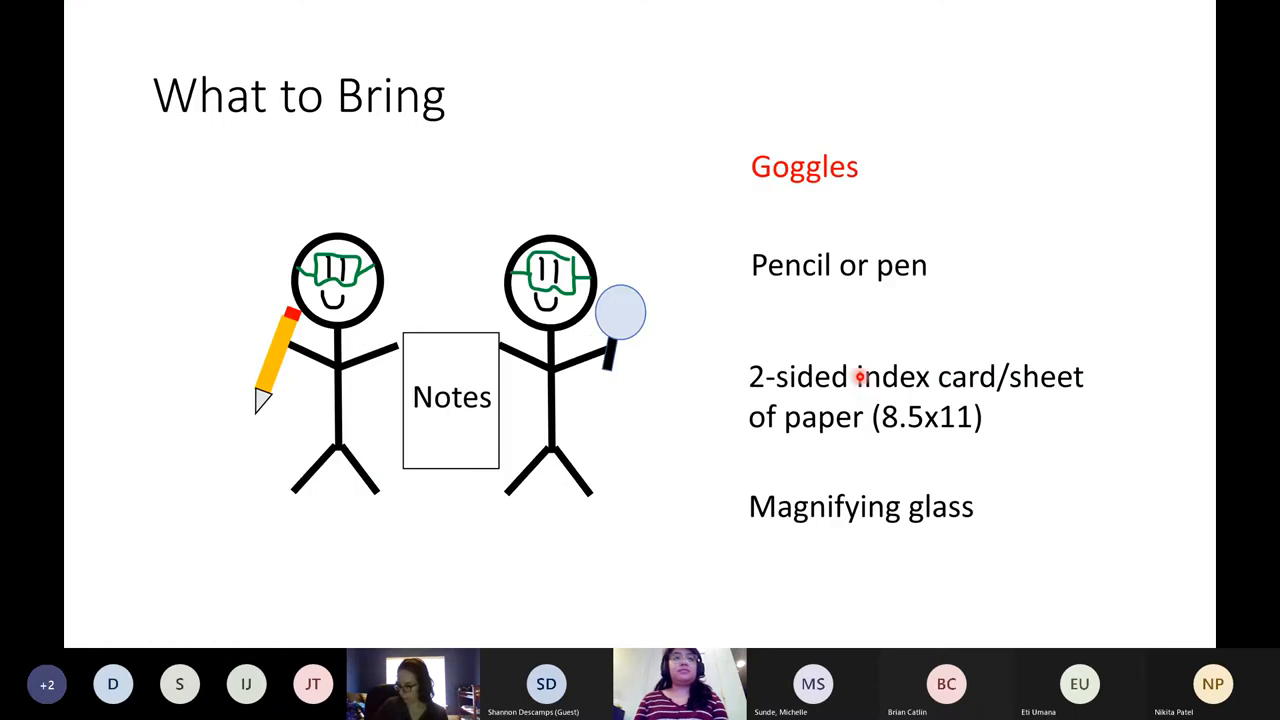
mouse_move(618, 178)
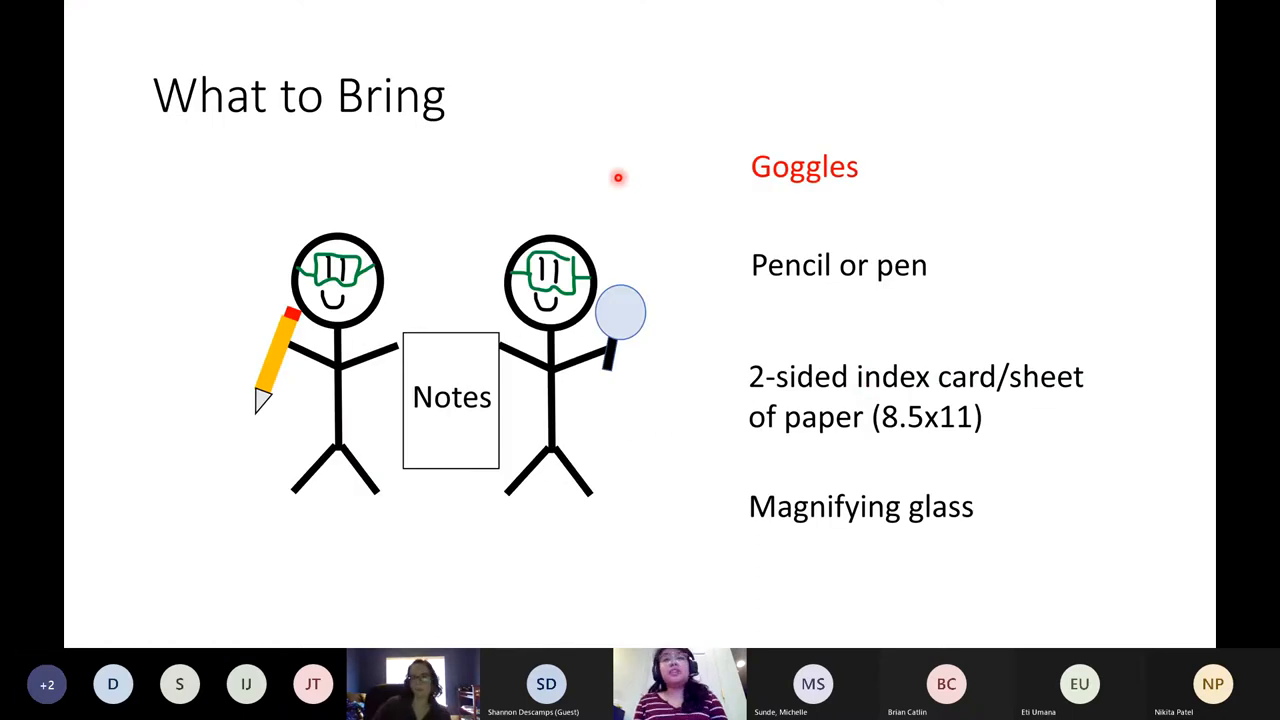
mouse_move(936, 72)
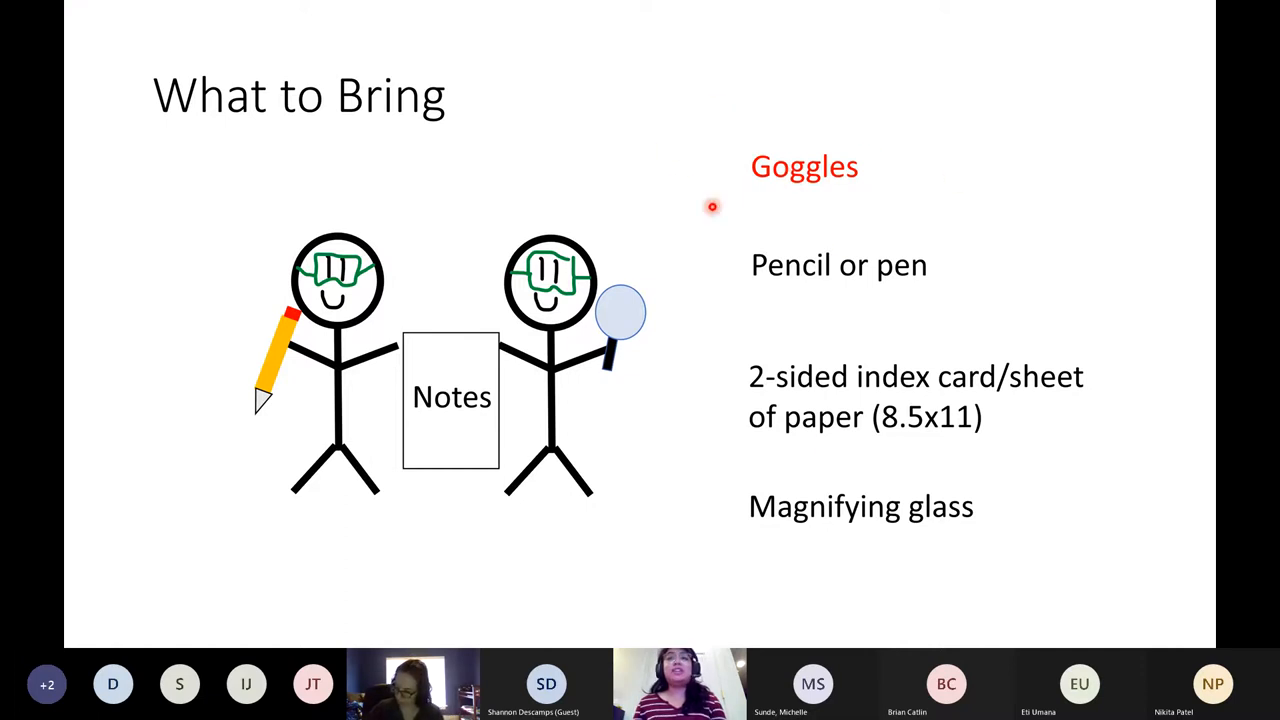
mouse_move(620, 378)
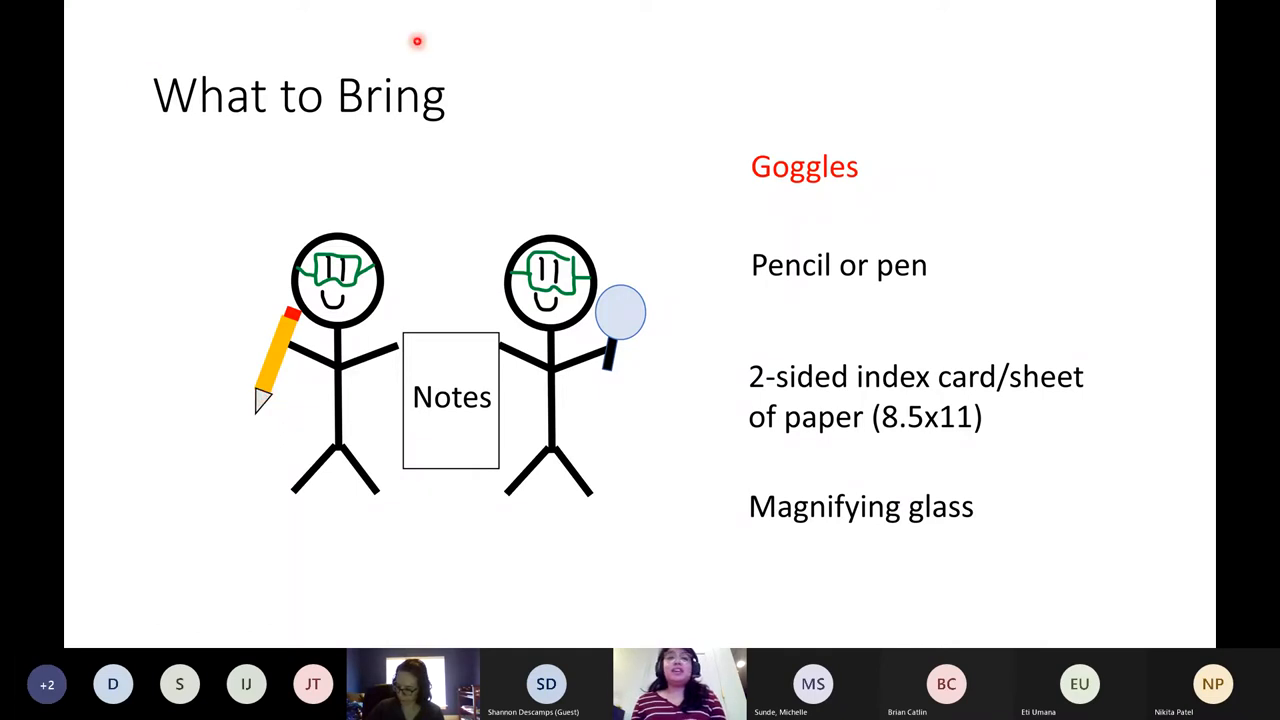
mouse_move(872, 410)
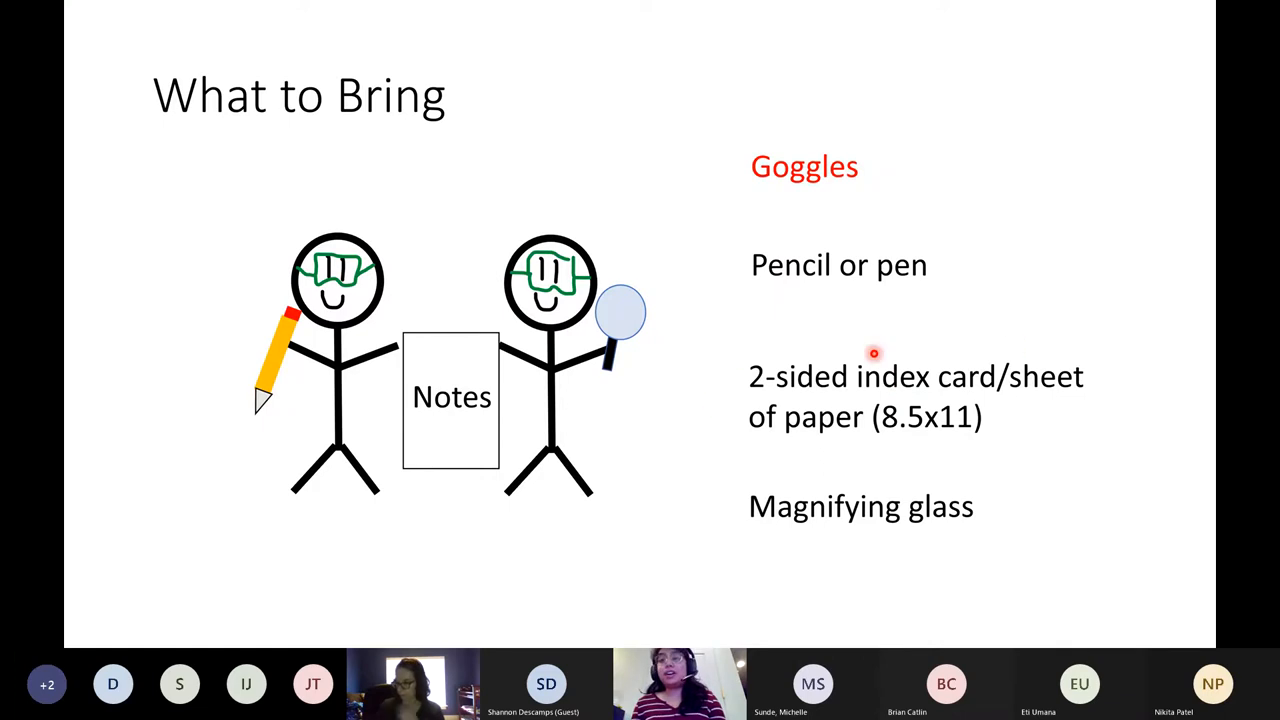
mouse_move(888, 456)
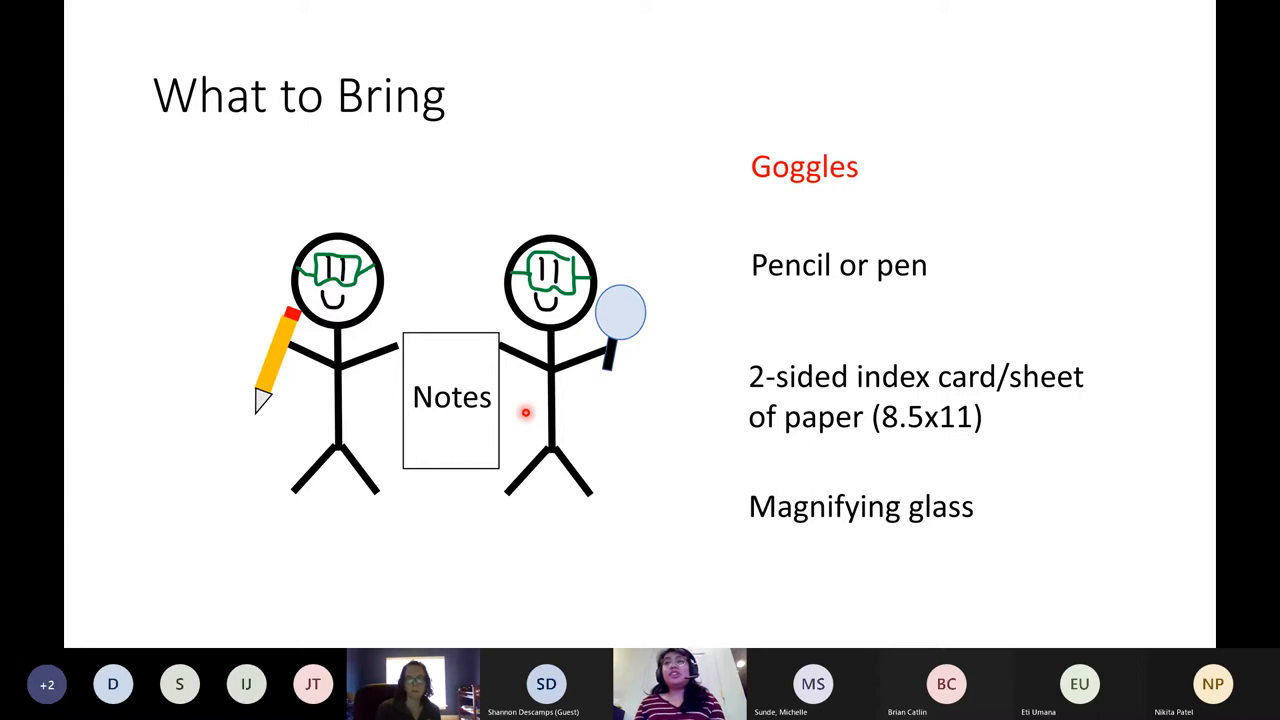
mouse_move(640, 358)
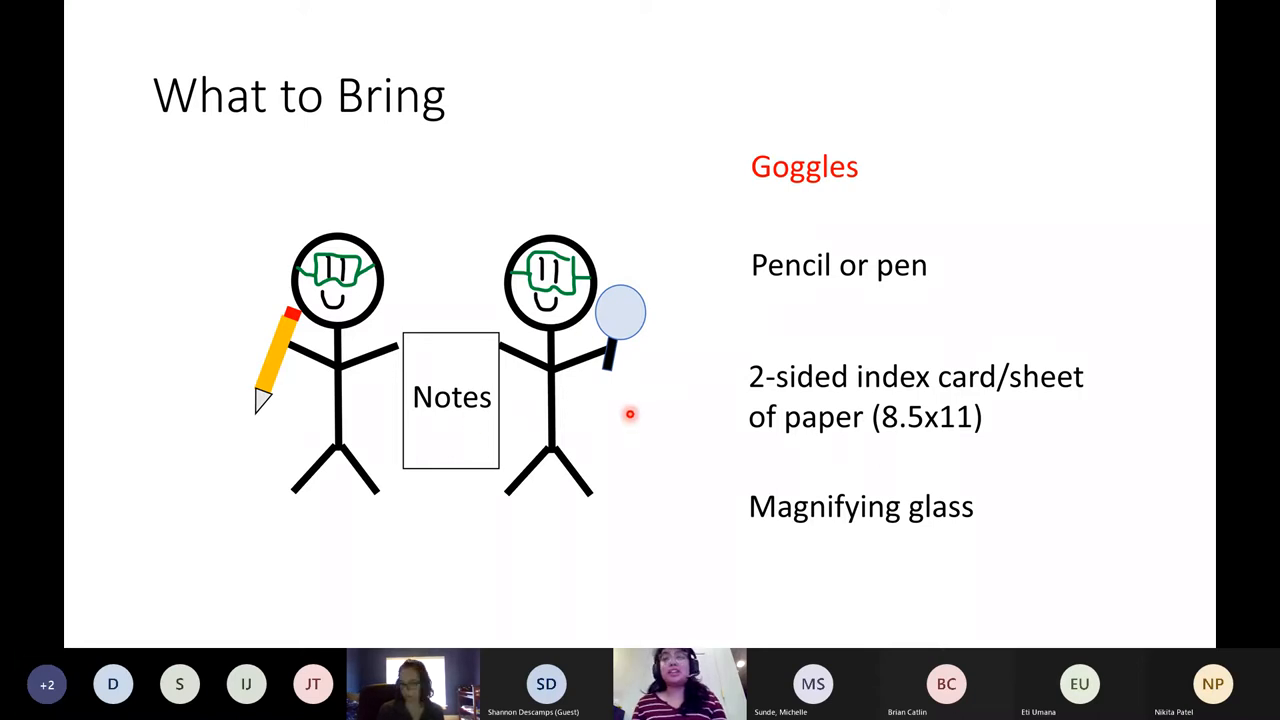
mouse_move(824, 598)
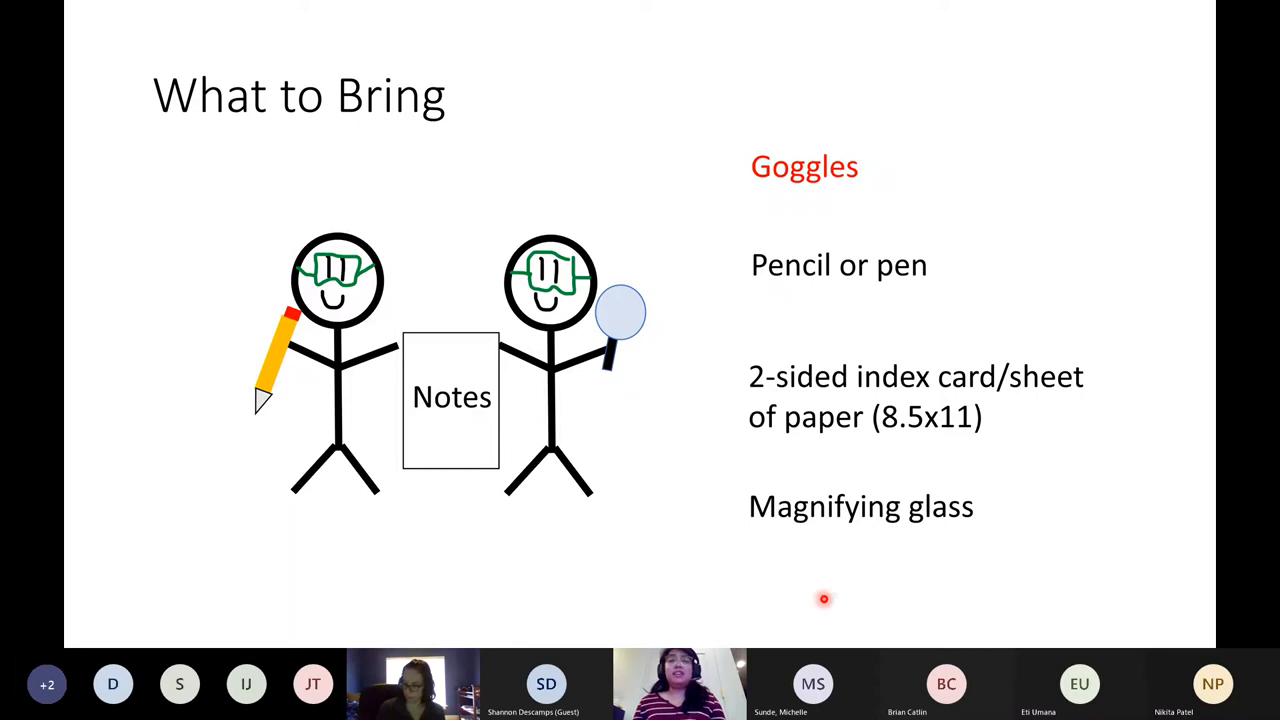
mouse_move(880, 580)
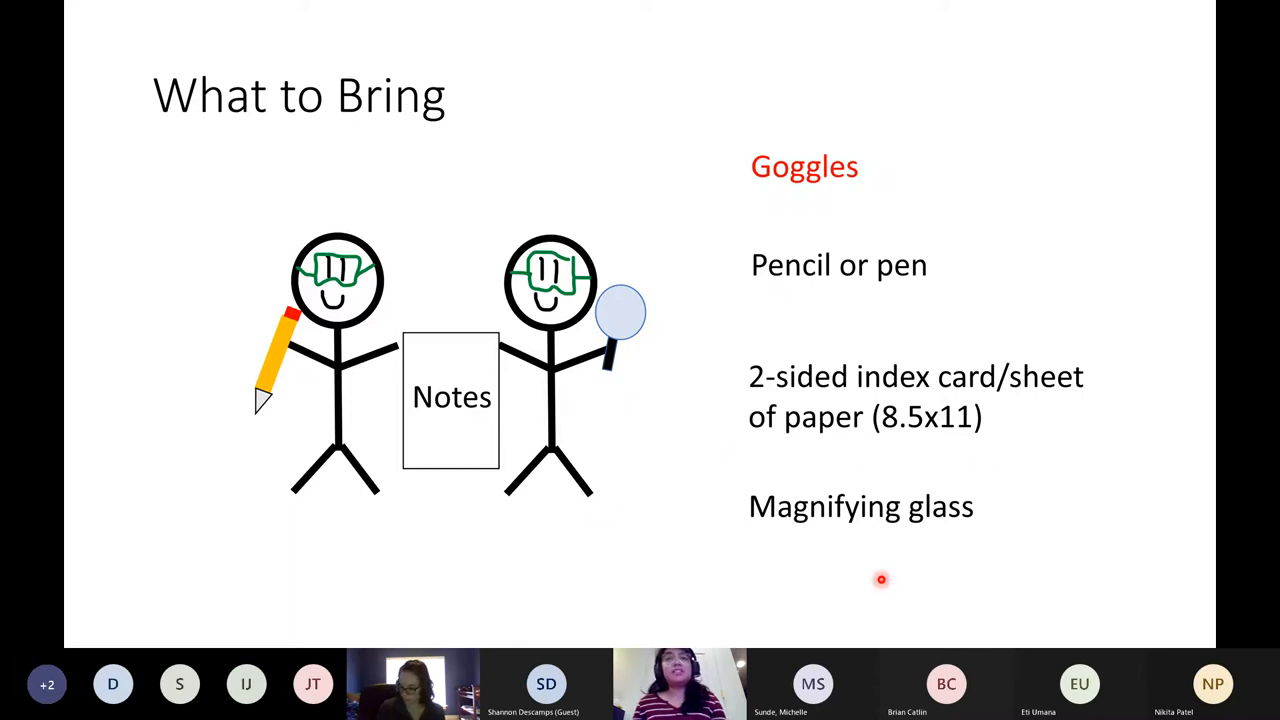
mouse_move(1180, 468)
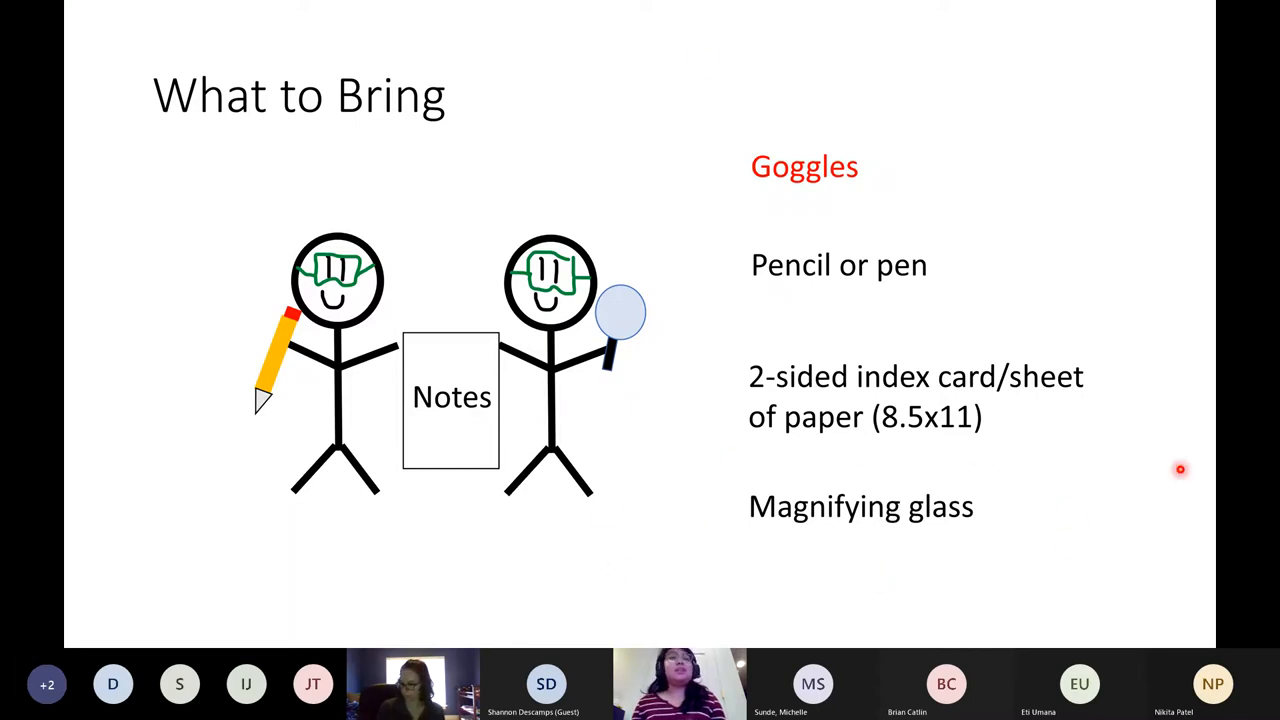
mouse_move(744, 250)
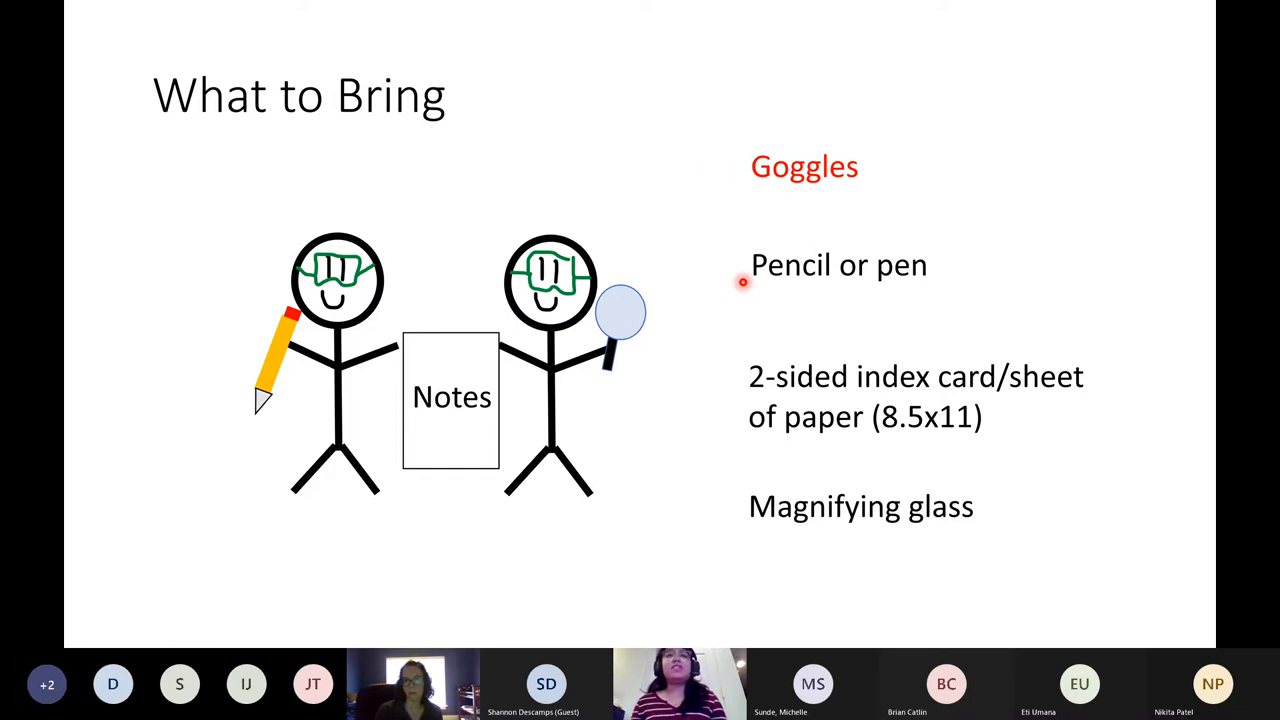
mouse_move(768, 292)
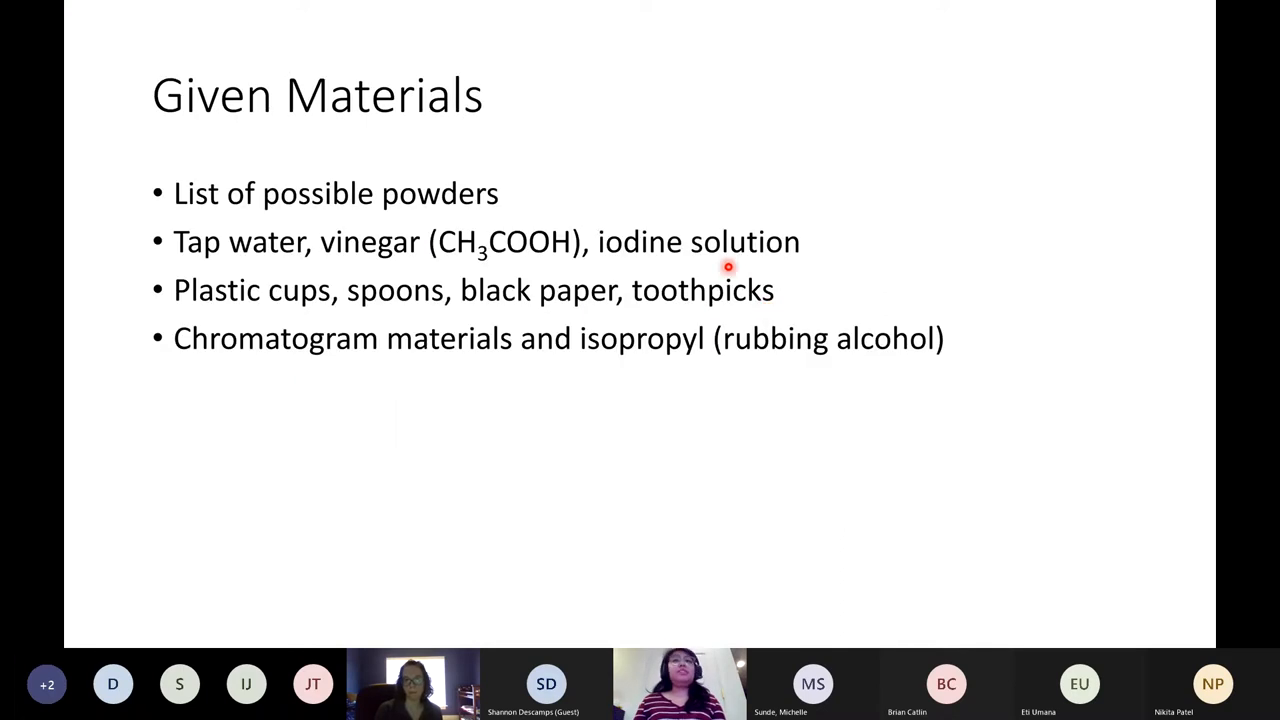
mouse_move(740, 288)
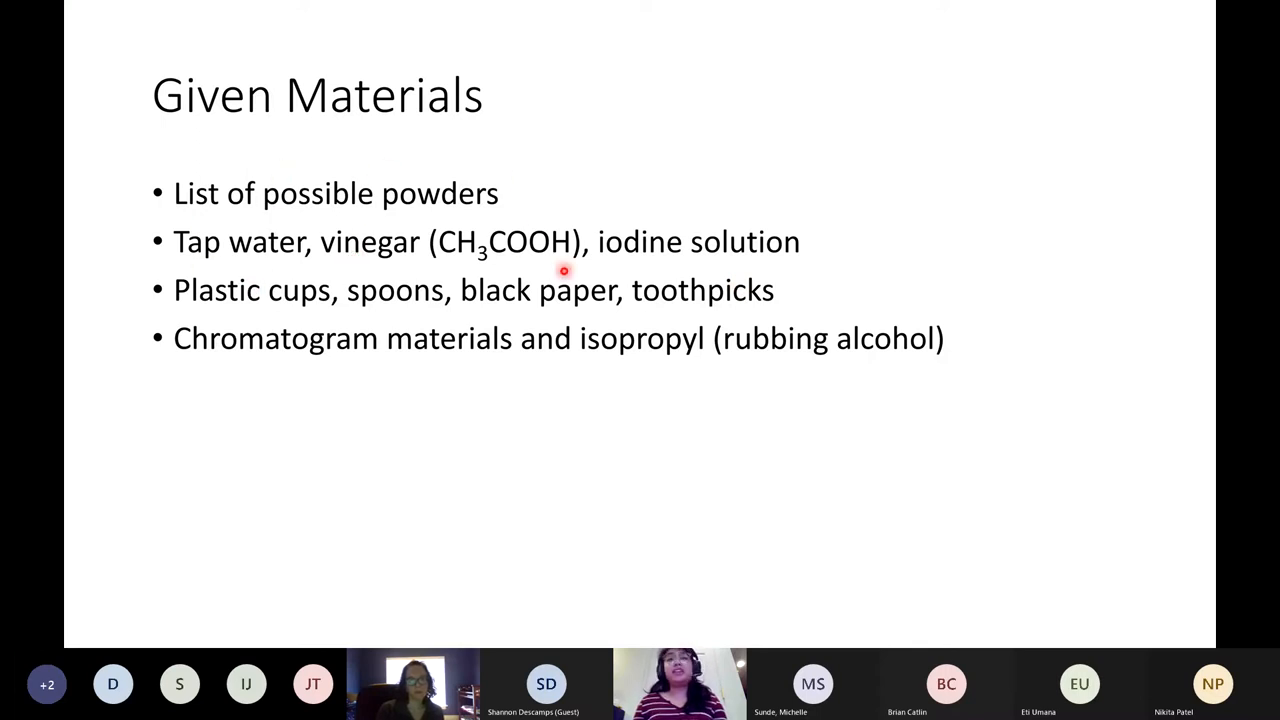
mouse_move(132, 352)
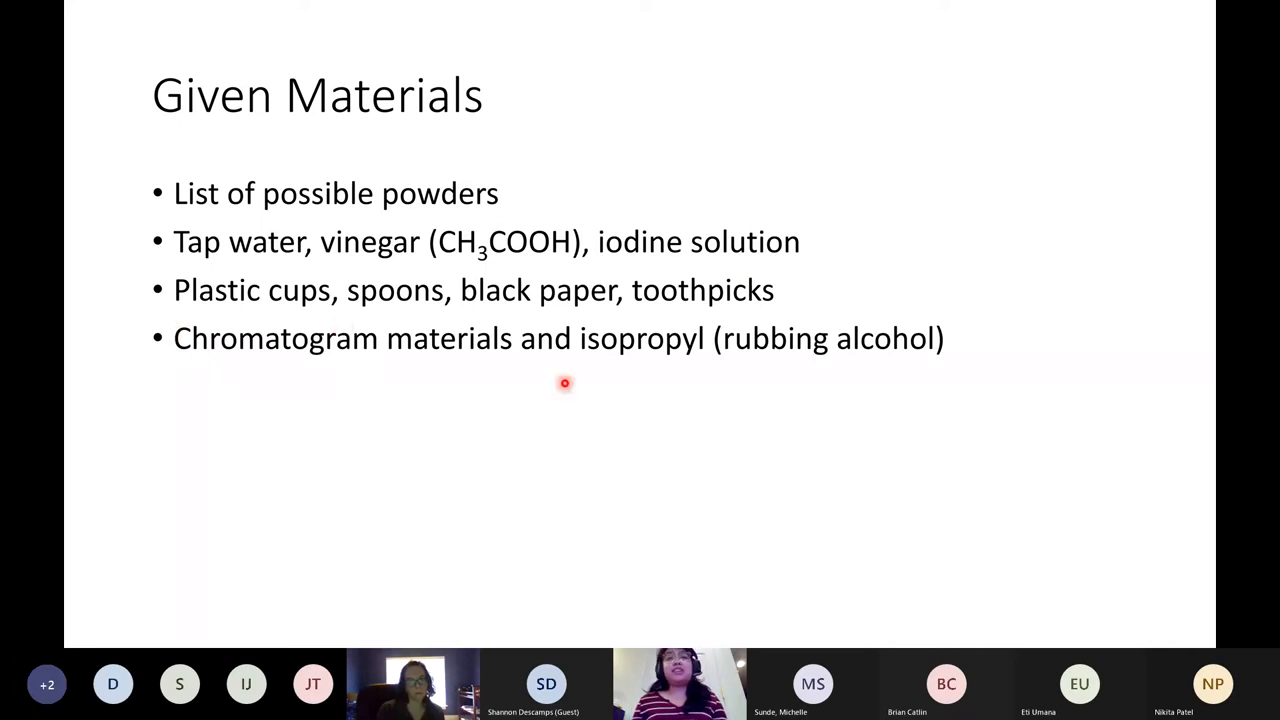
mouse_move(608, 368)
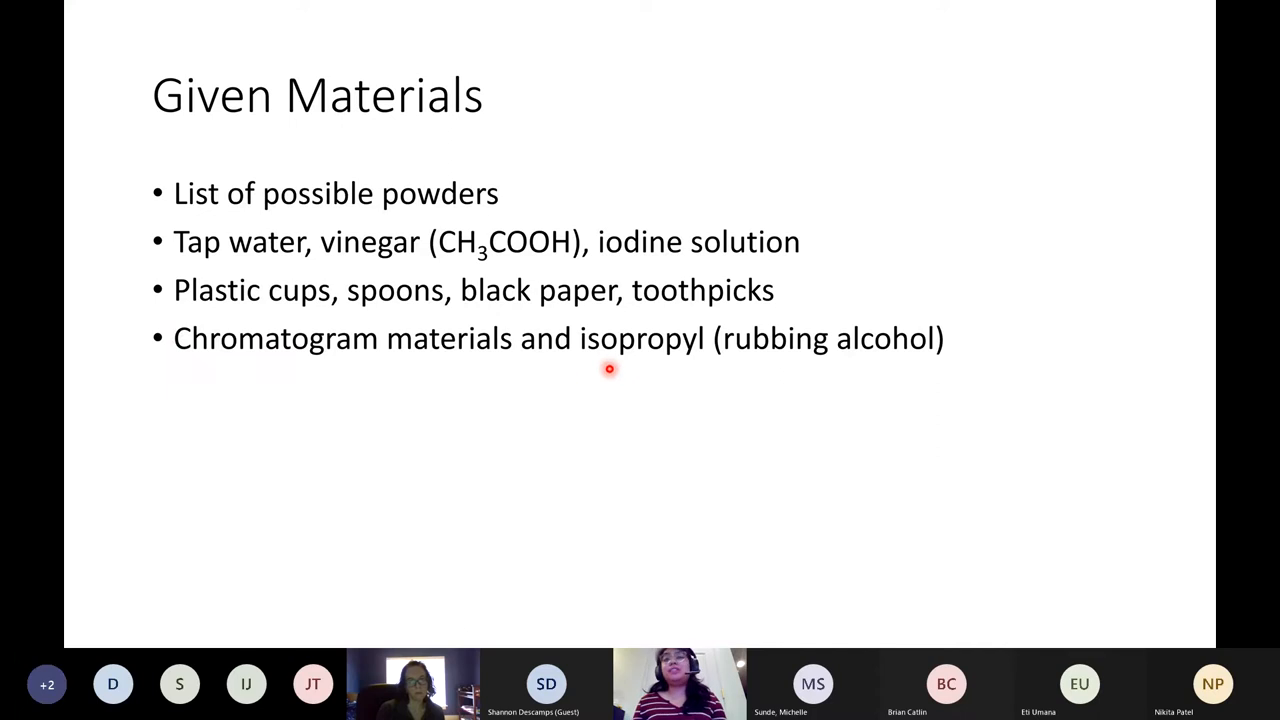
mouse_move(748, 332)
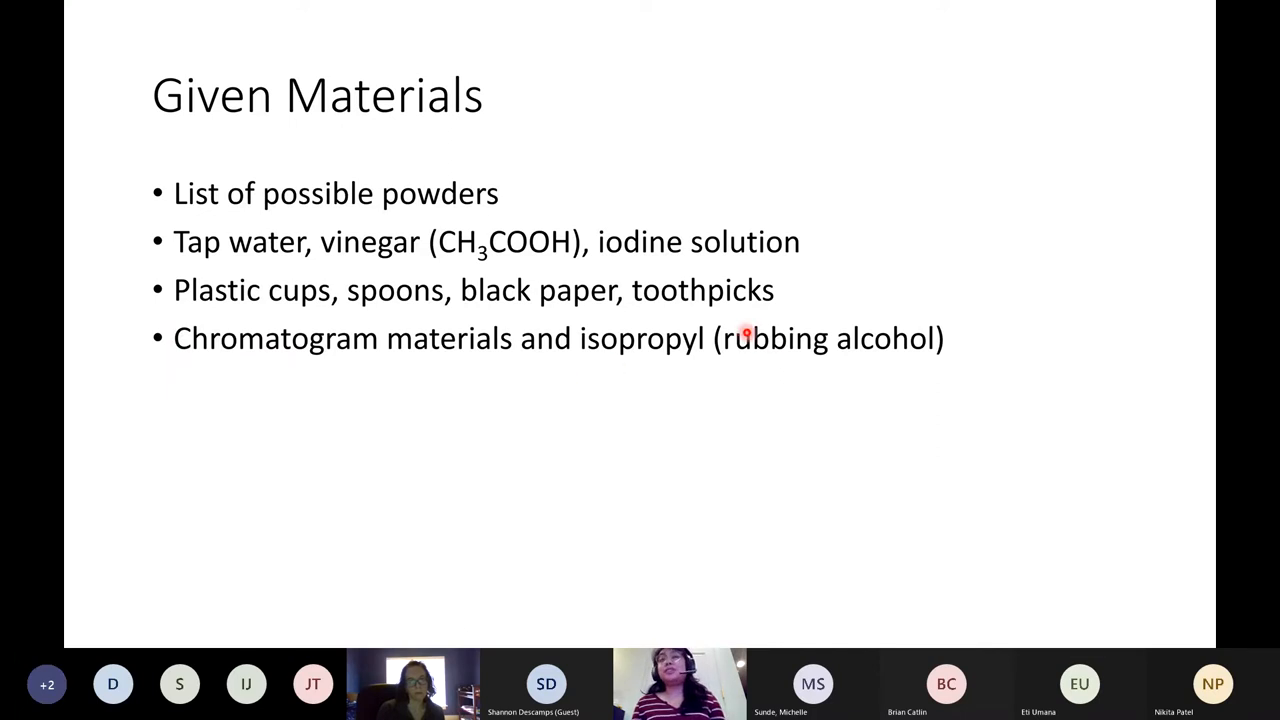
mouse_move(804, 380)
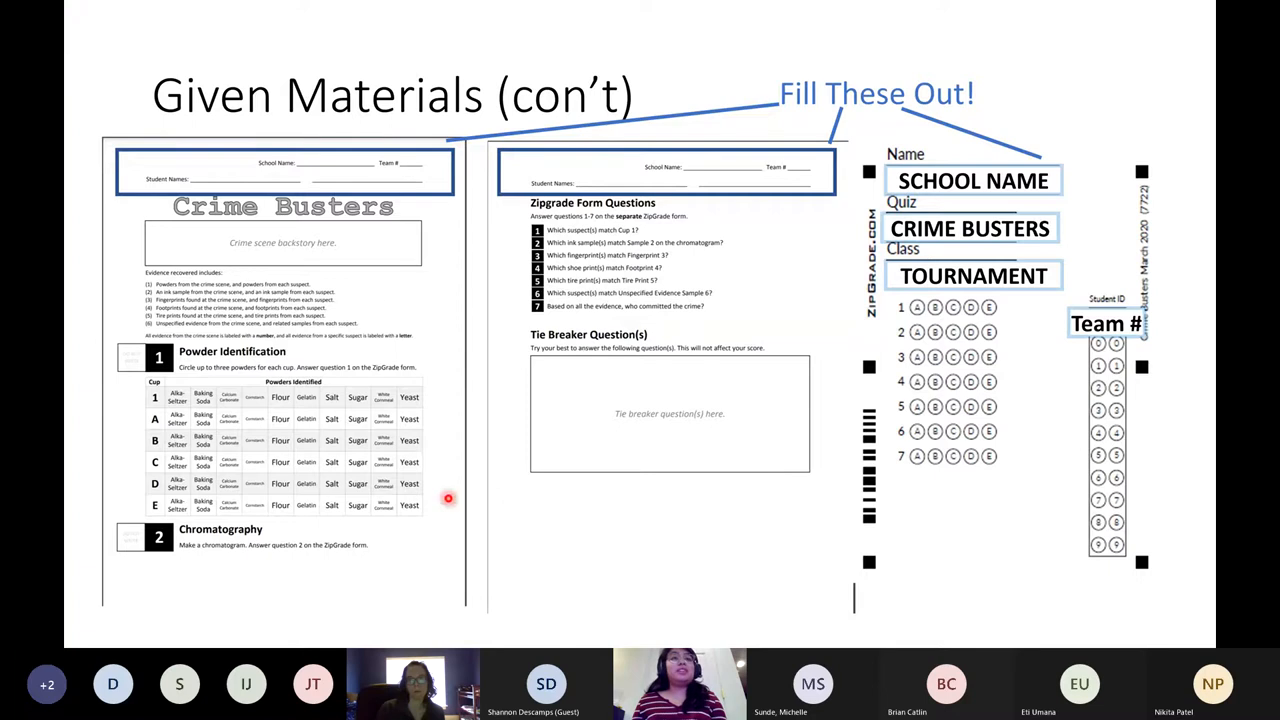
mouse_move(596, 326)
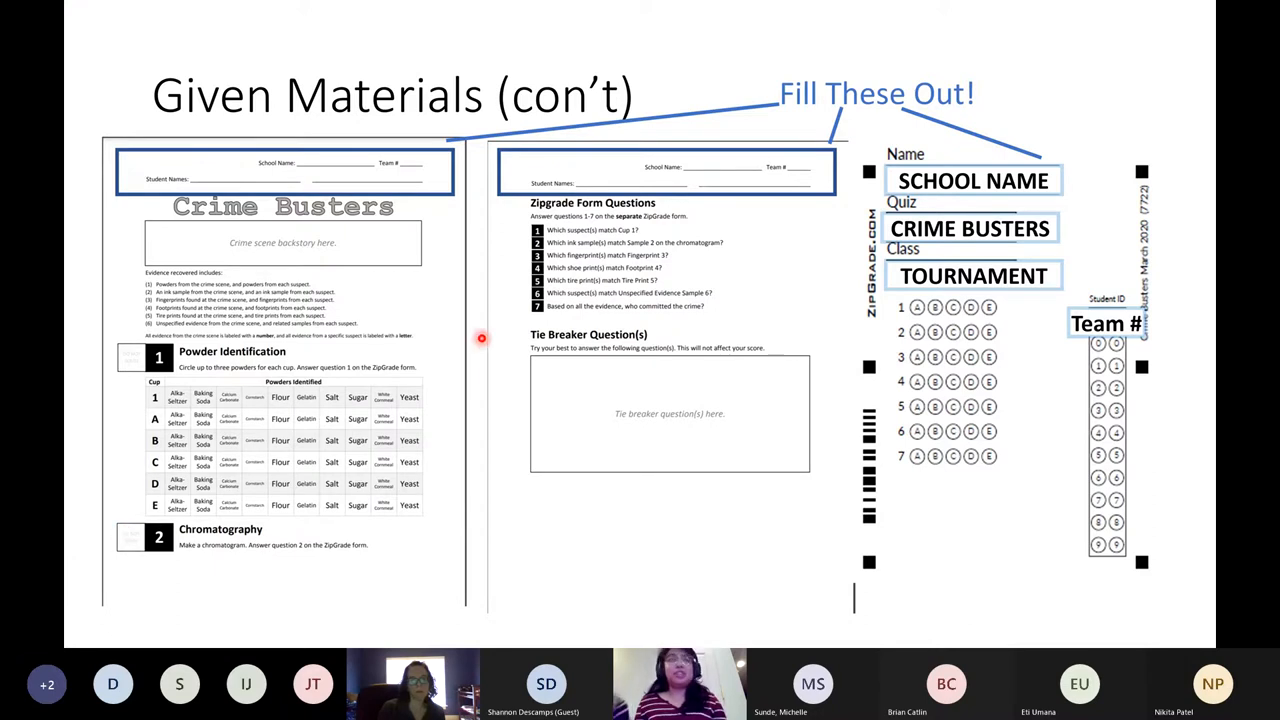
mouse_move(480, 284)
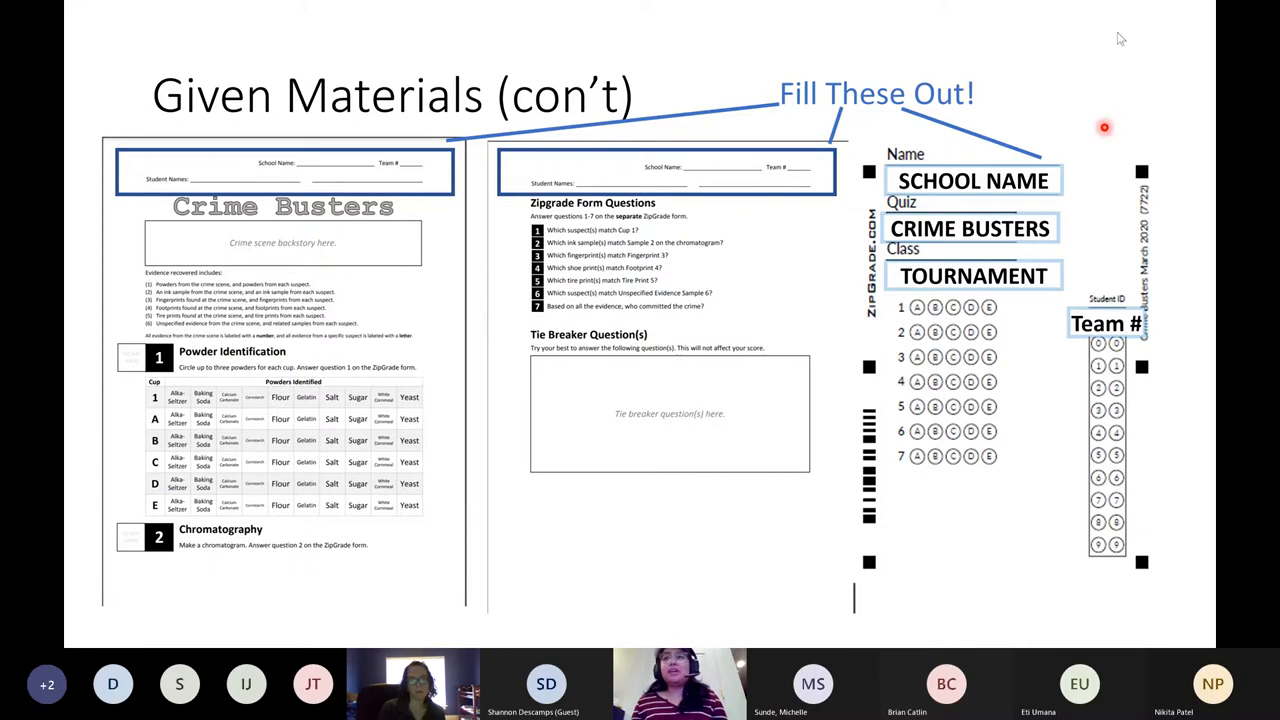
mouse_move(1100, 310)
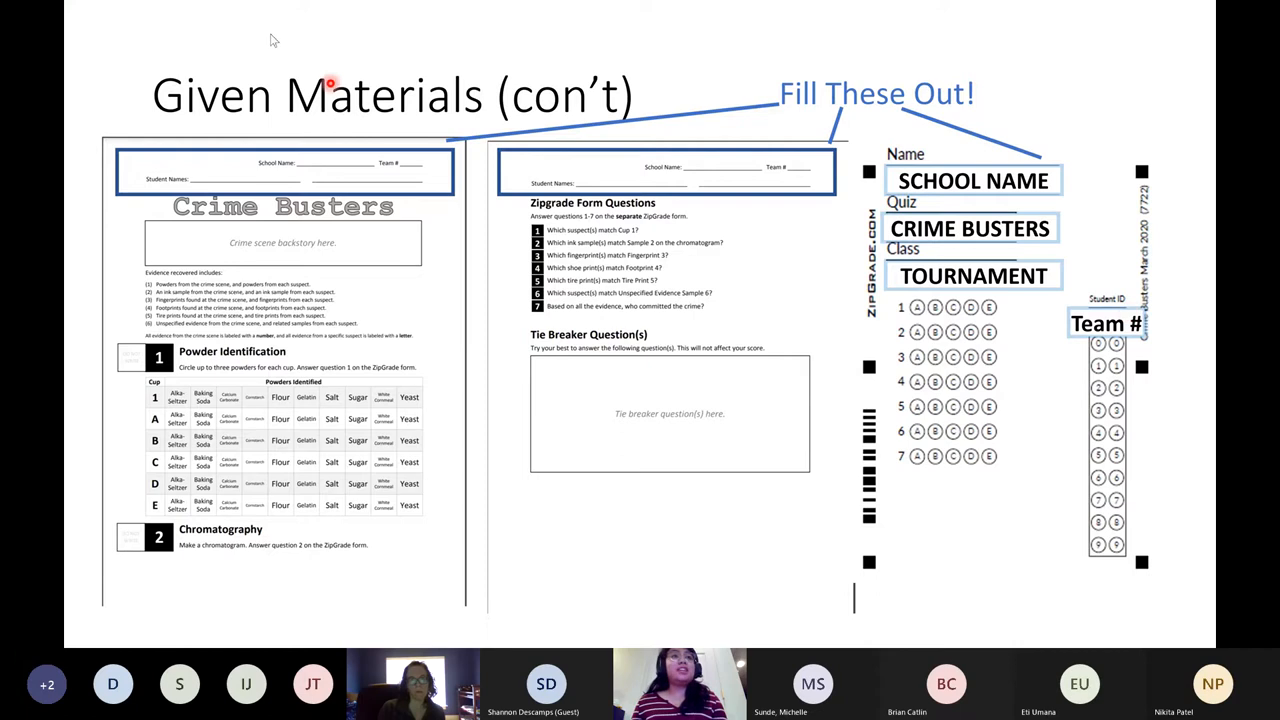
mouse_move(212, 110)
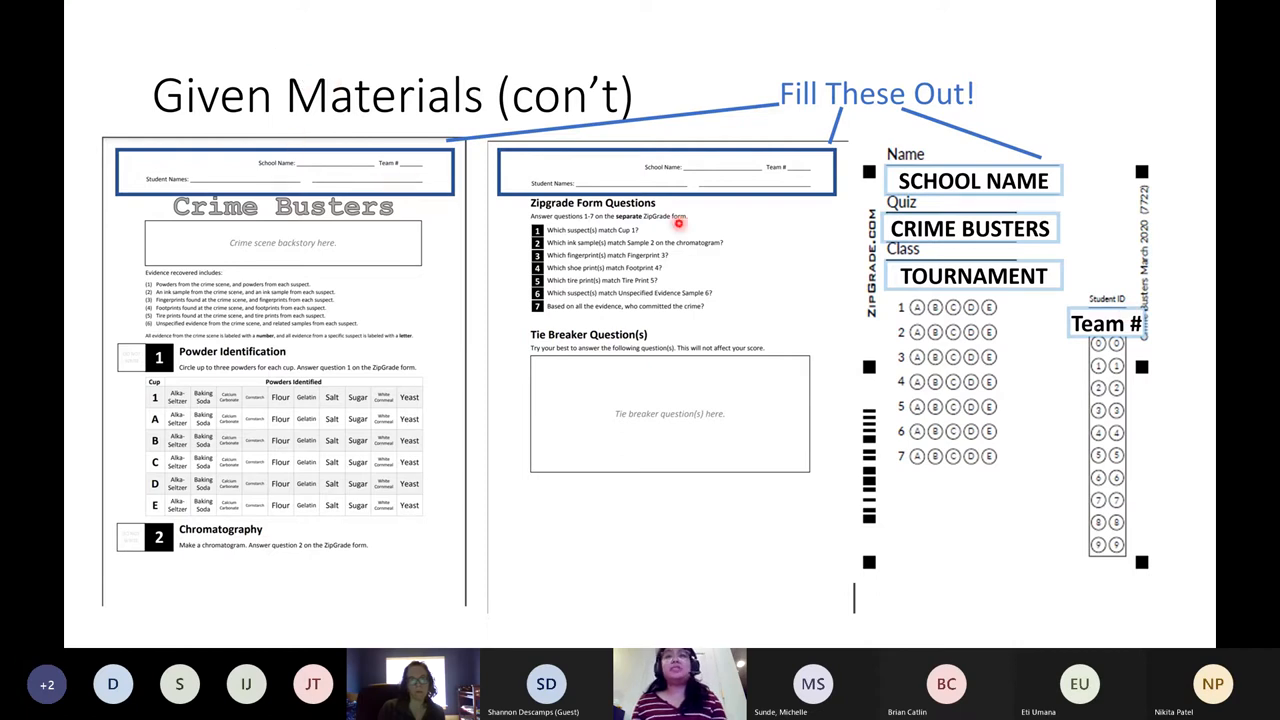
mouse_move(1050, 176)
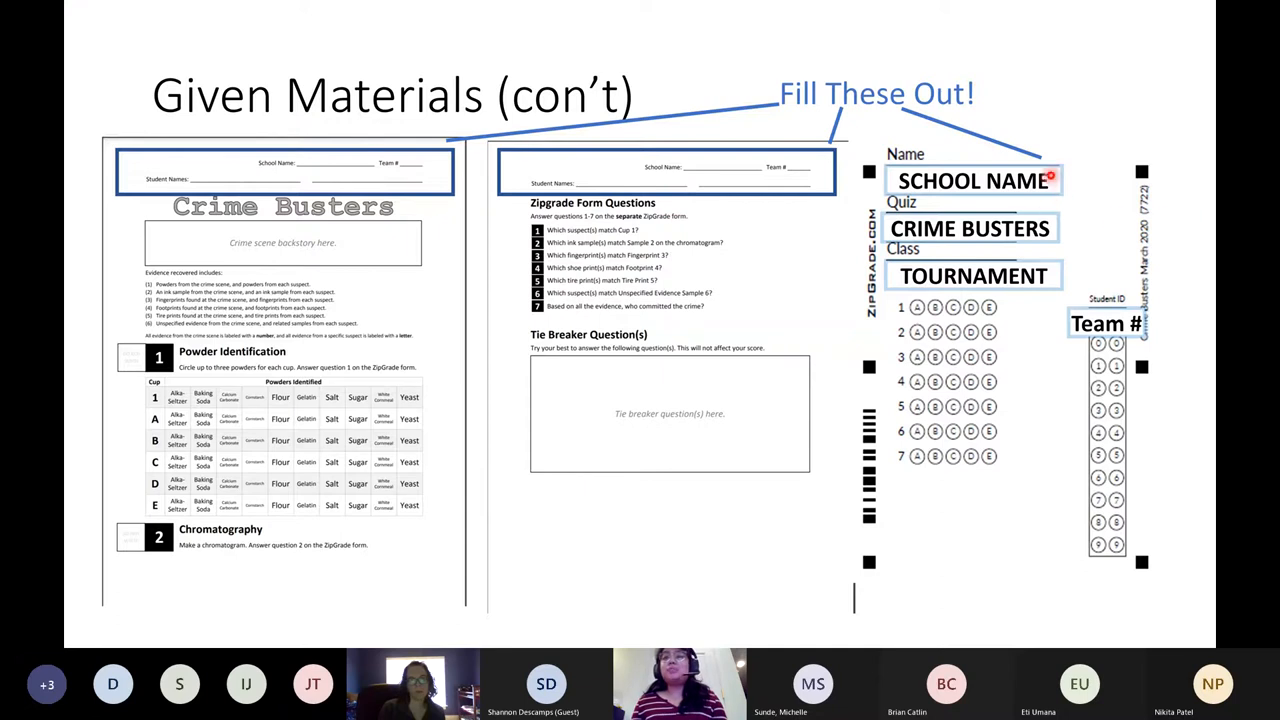
mouse_move(456, 254)
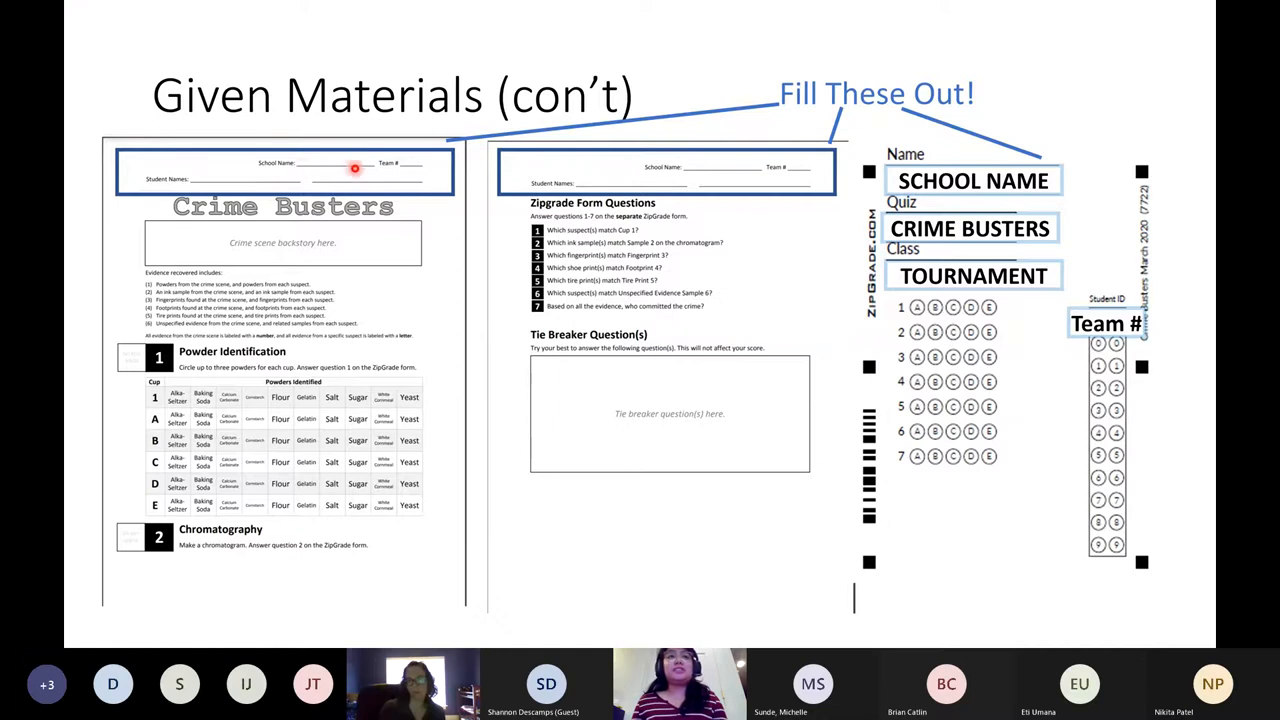
mouse_move(372, 190)
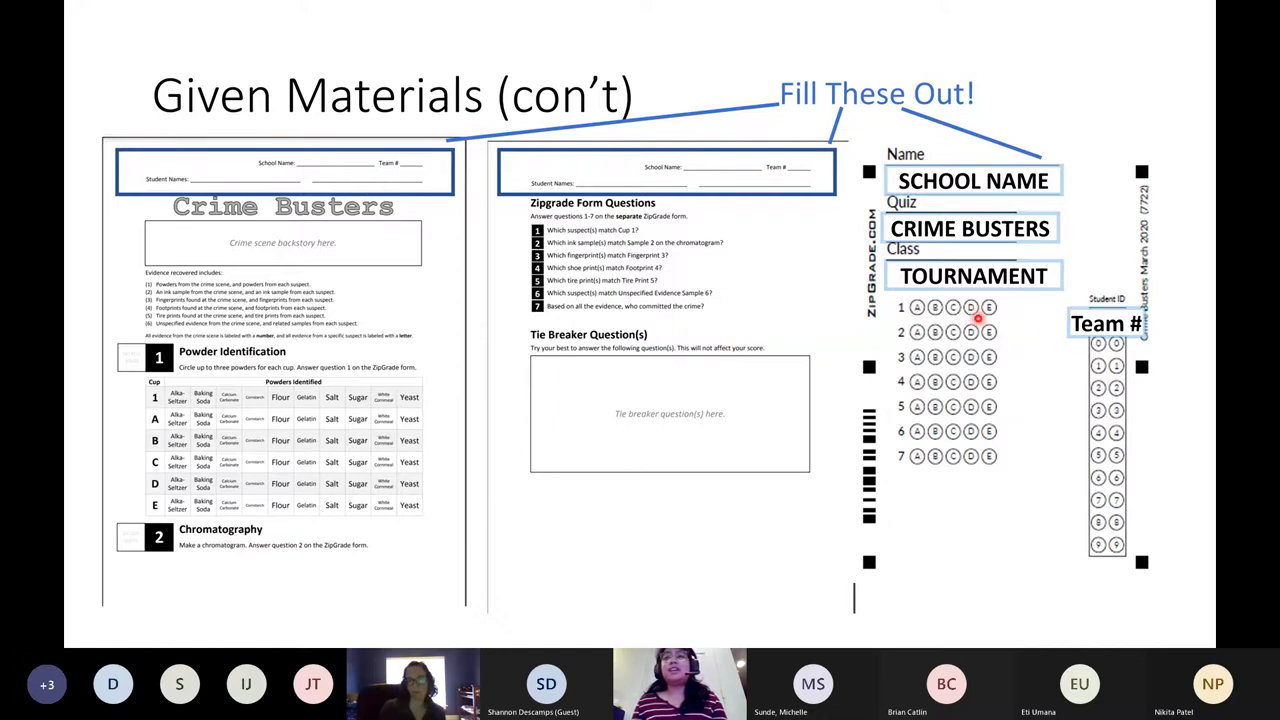
mouse_move(1068, 340)
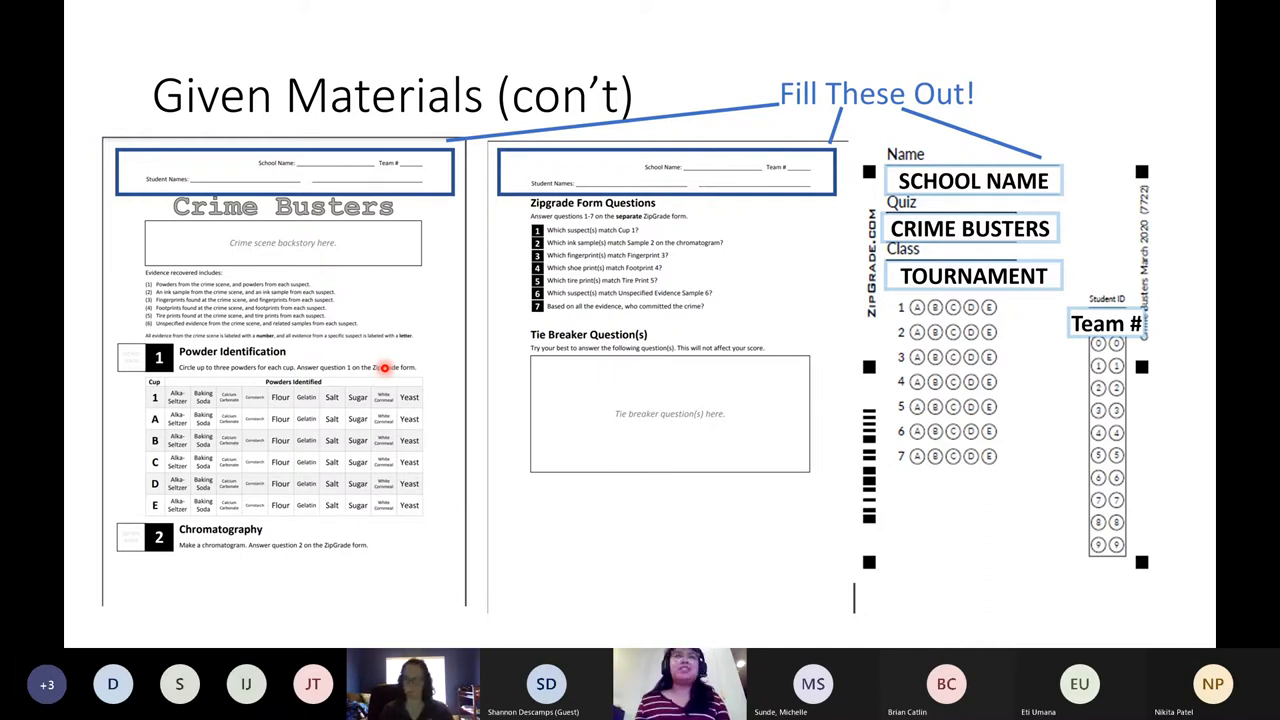
mouse_move(180, 156)
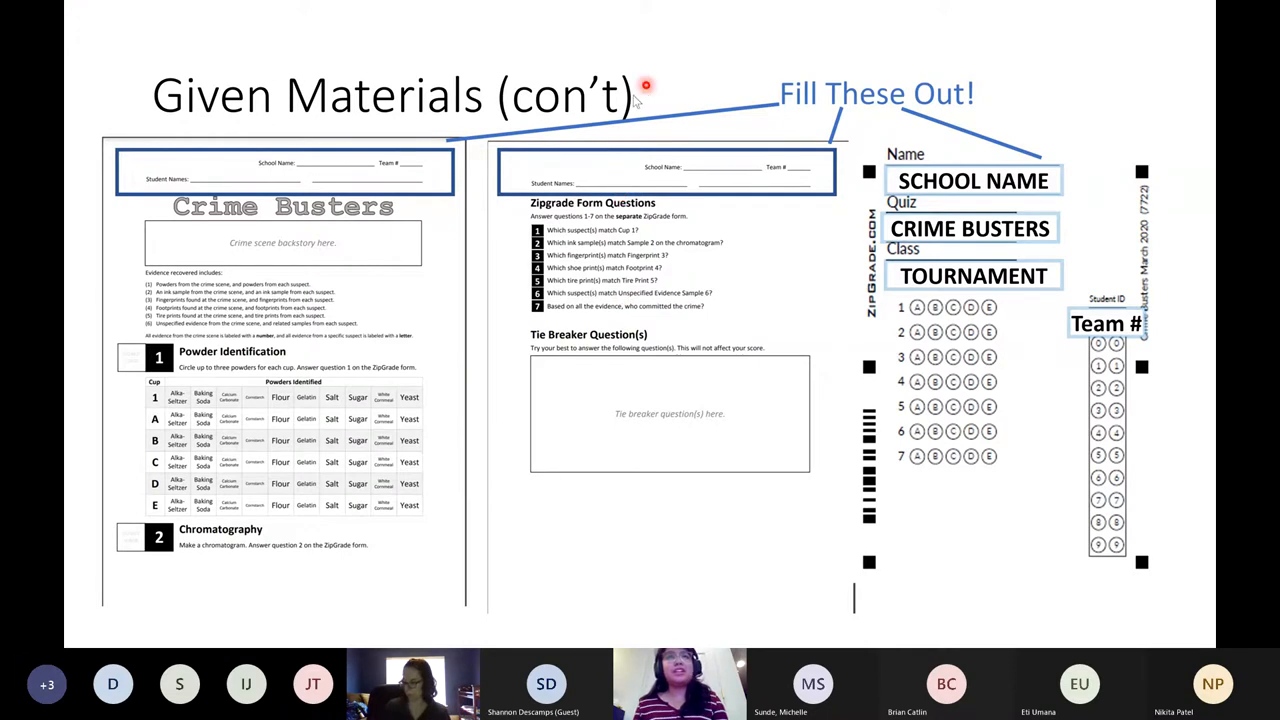
mouse_move(548, 118)
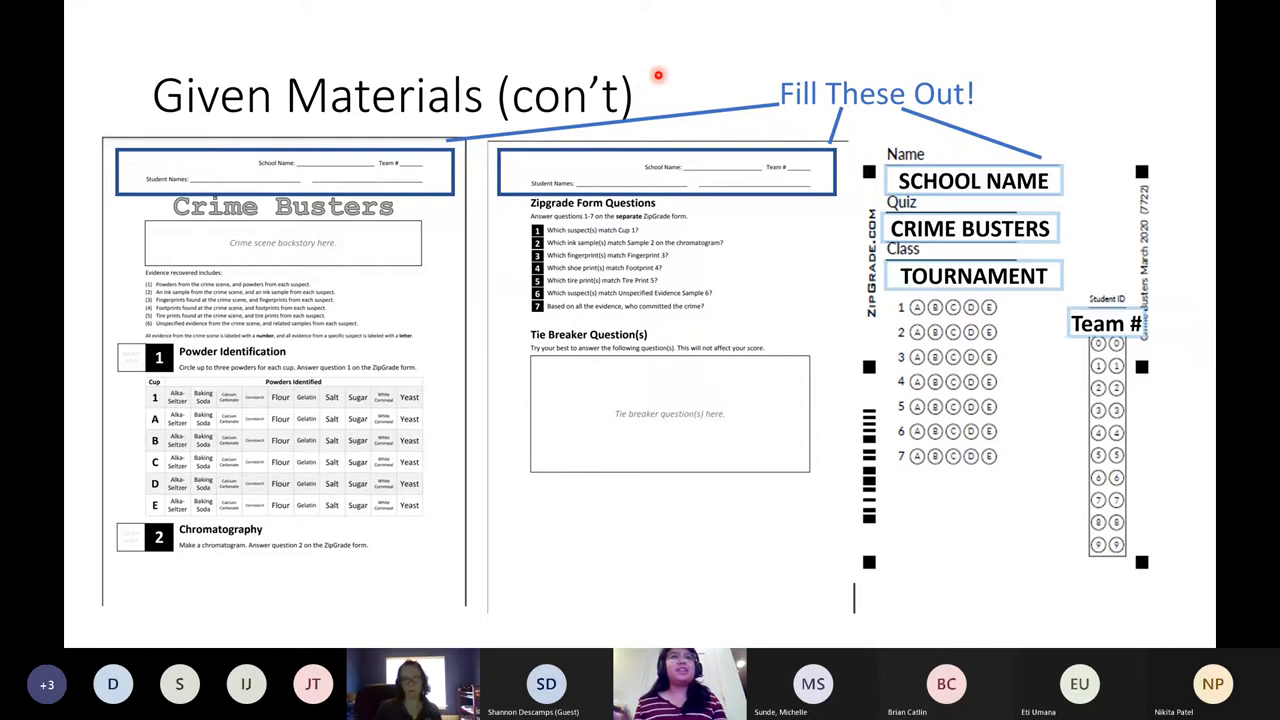
mouse_move(556, 50)
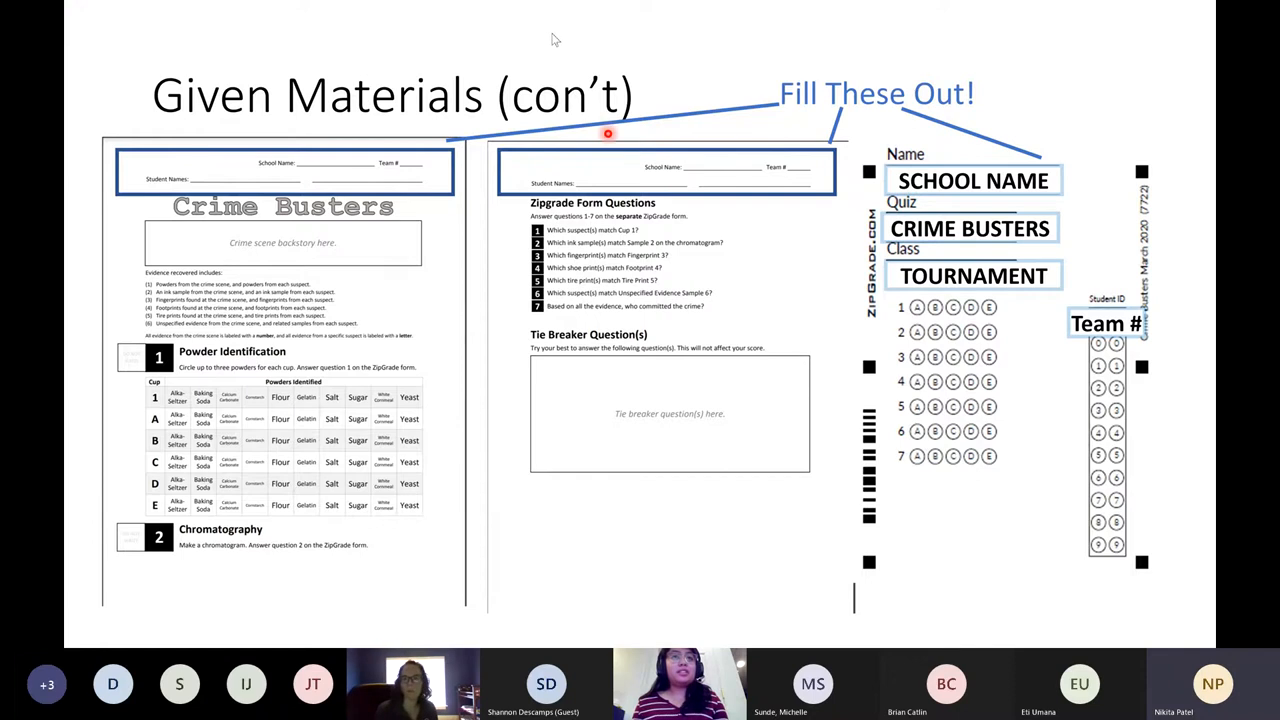
mouse_move(580, 114)
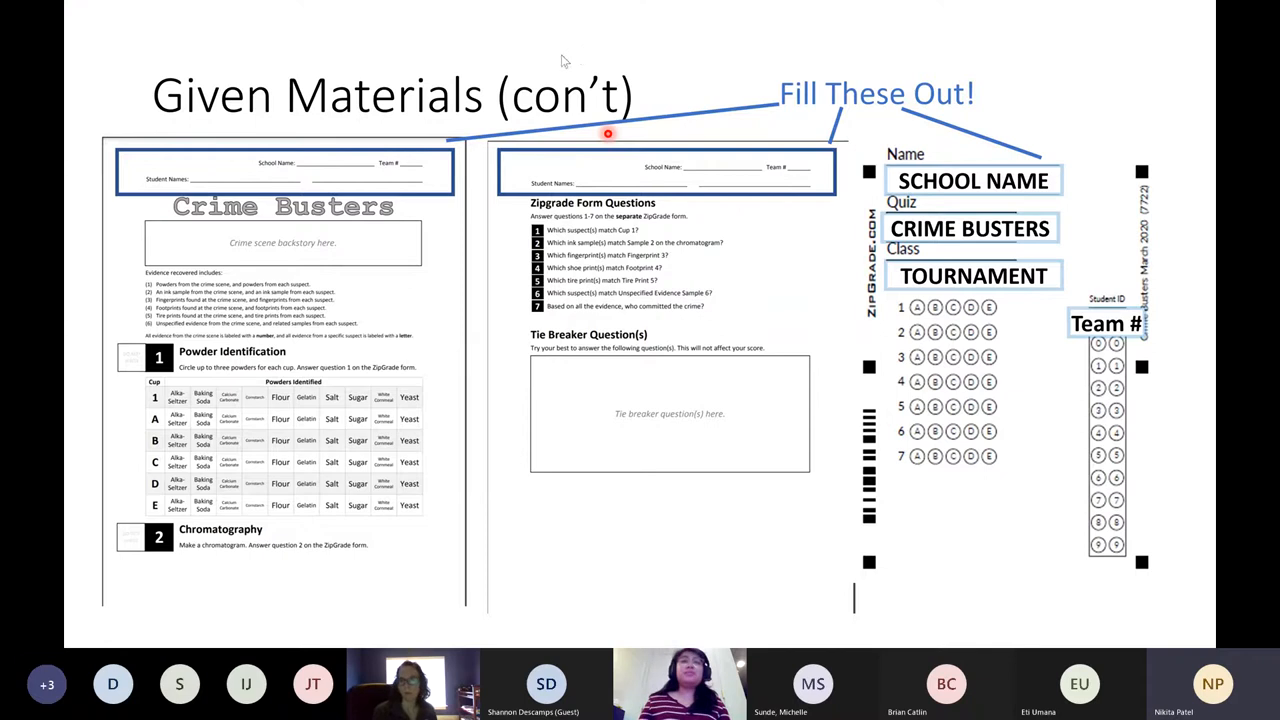
mouse_move(584, 56)
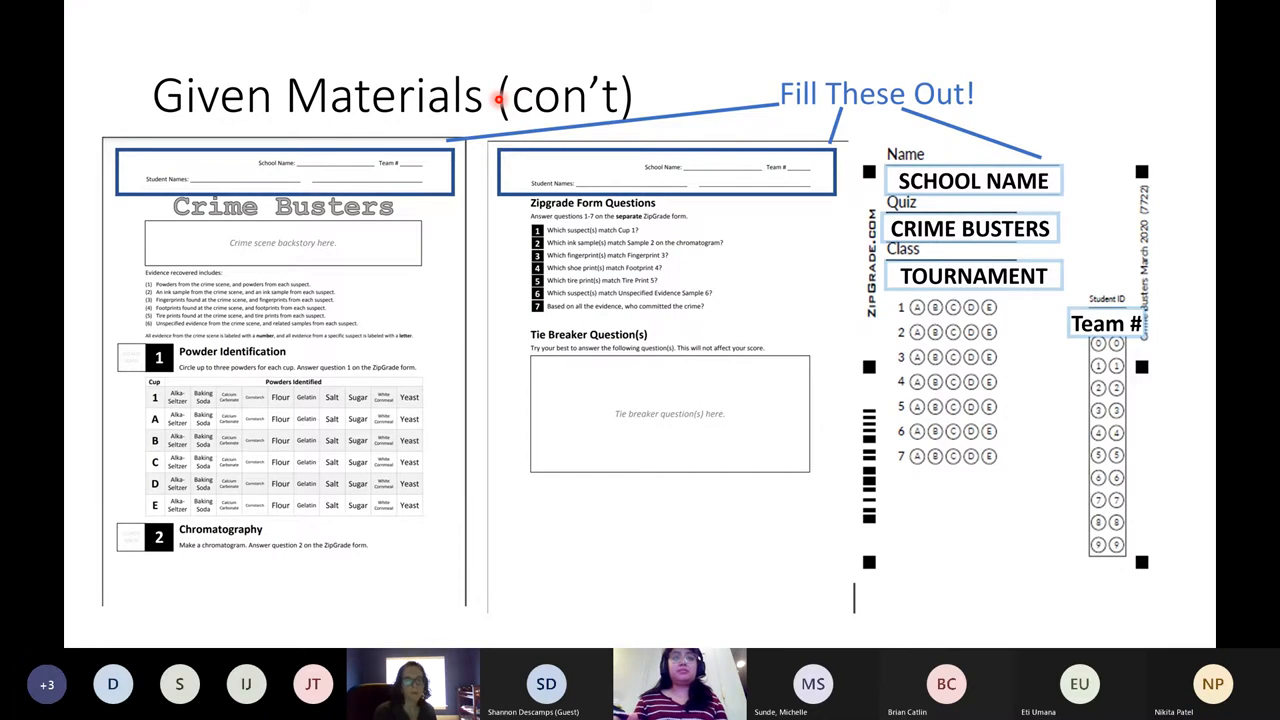
mouse_move(840, 252)
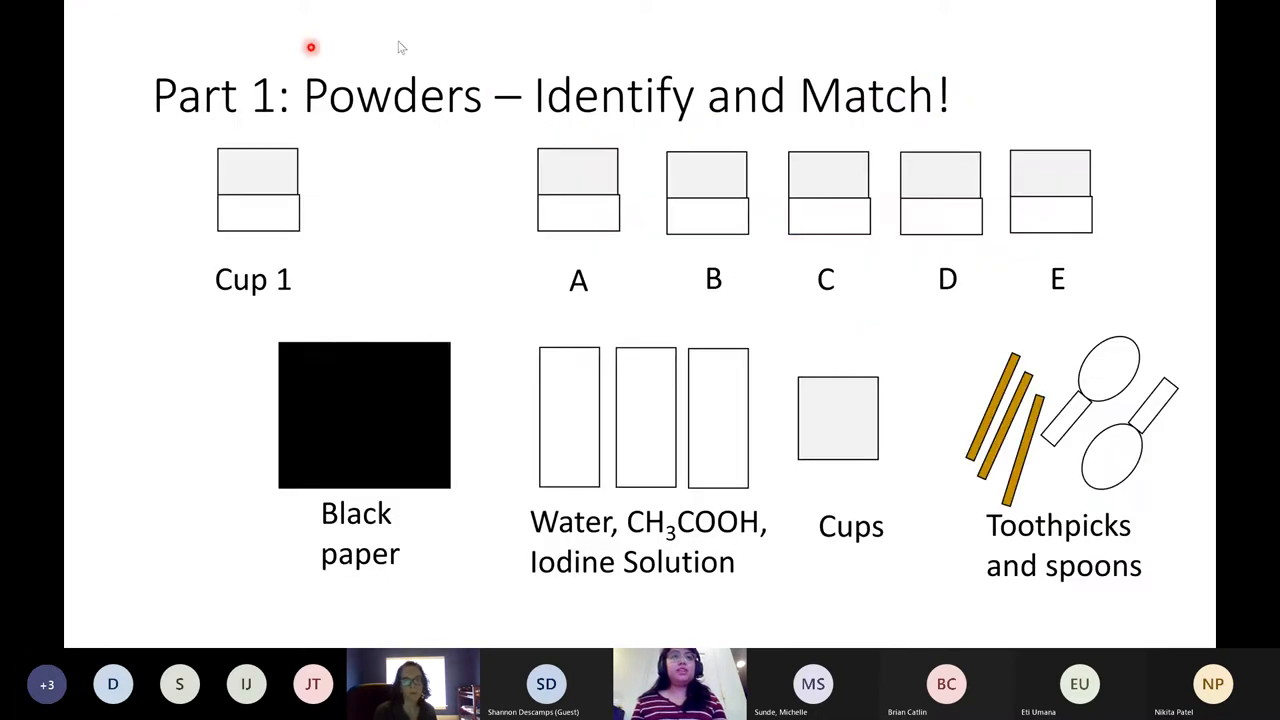
mouse_move(432, 40)
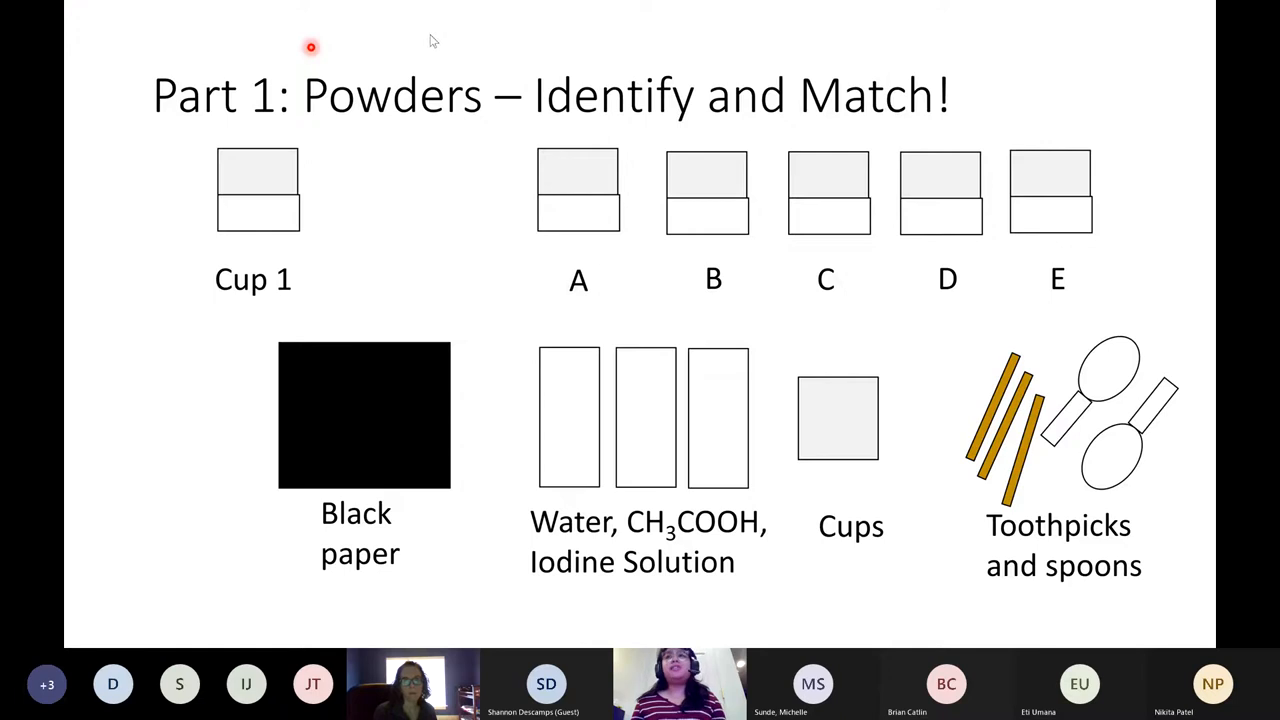
mouse_move(1136, 32)
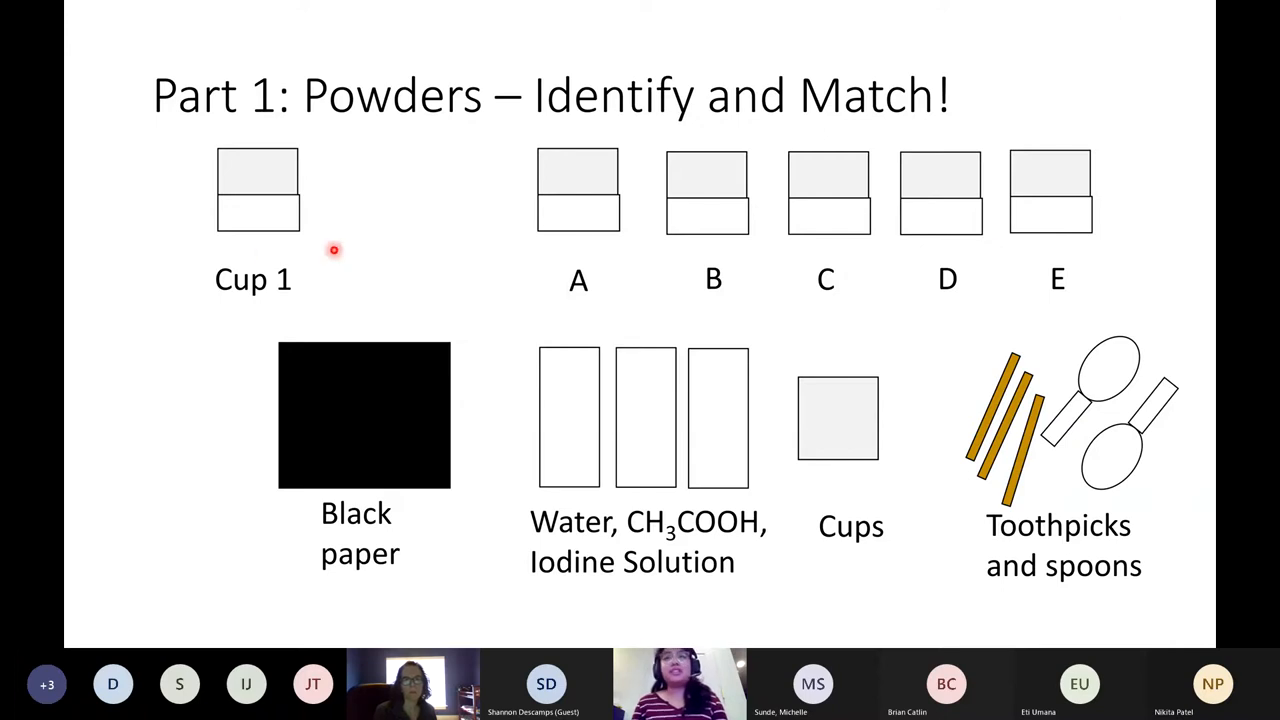
mouse_move(404, 280)
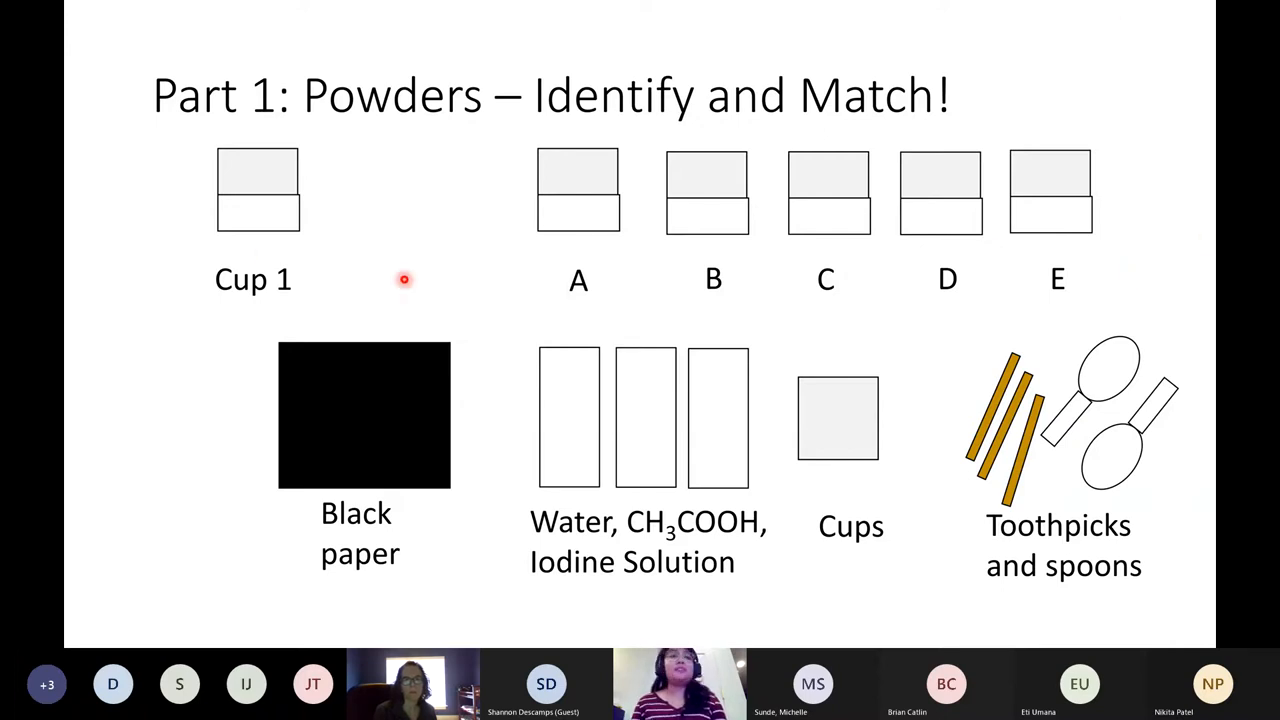
mouse_move(238, 132)
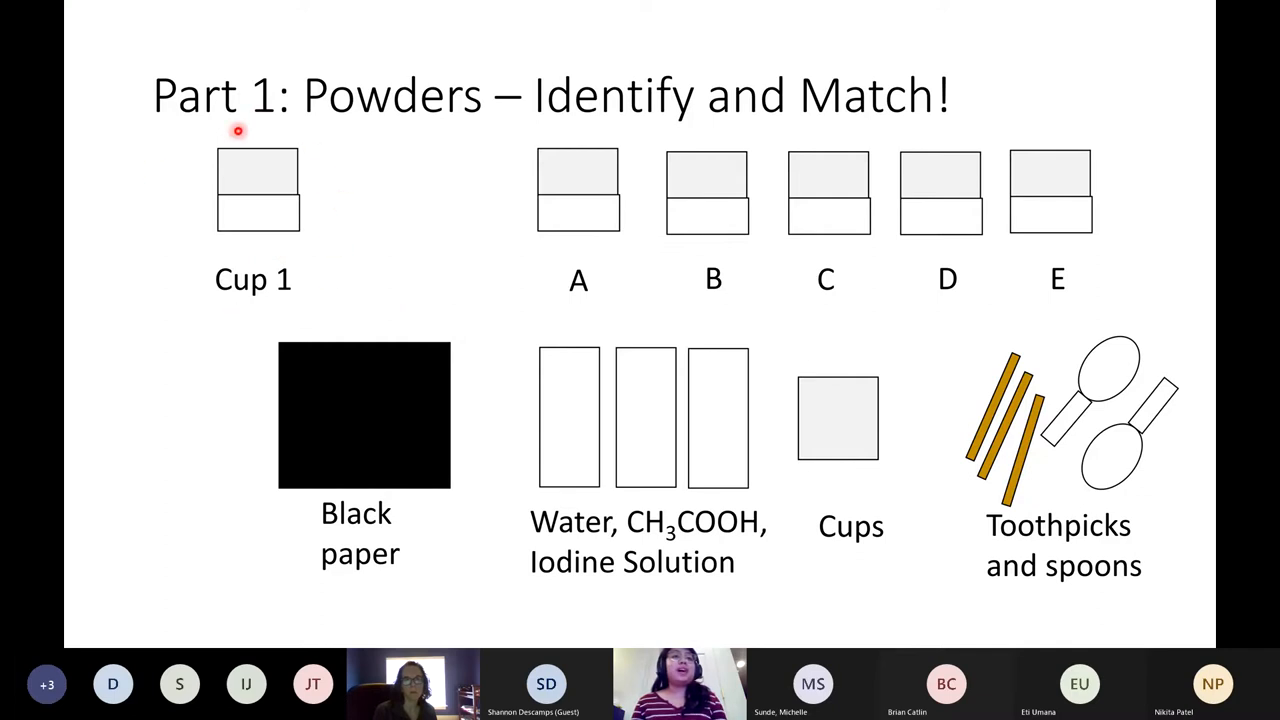
mouse_move(244, 192)
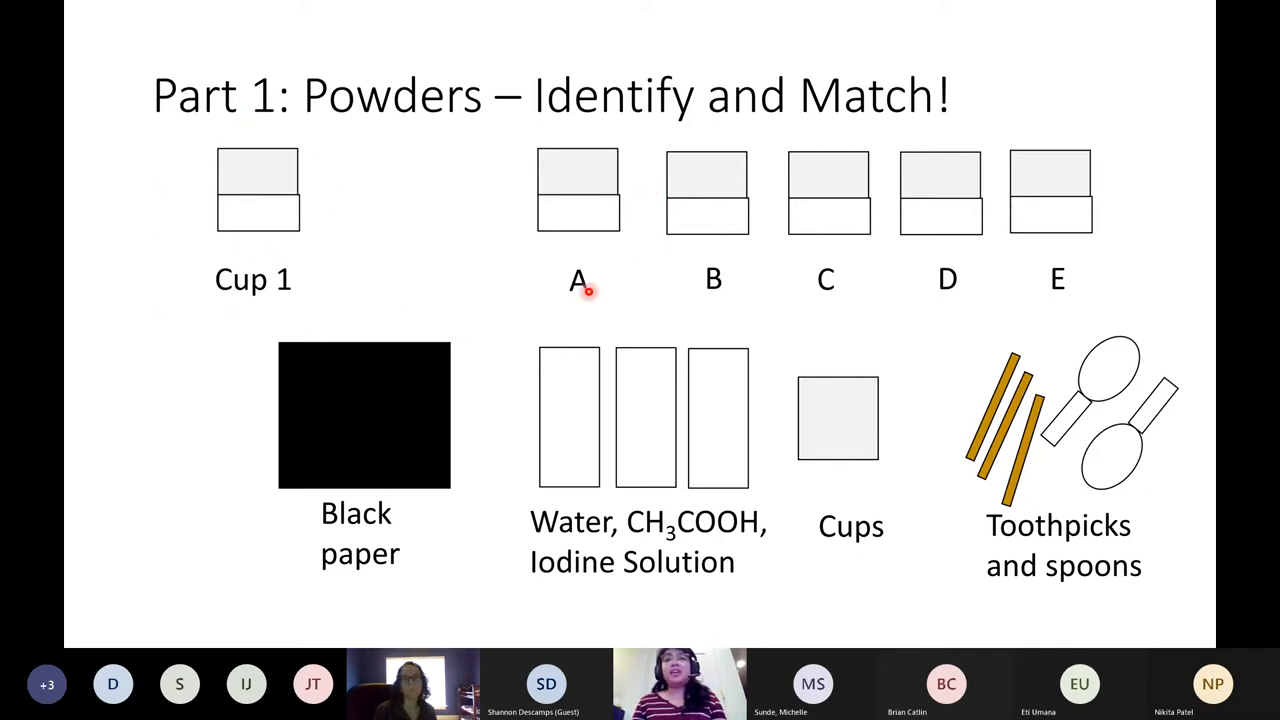
mouse_move(820, 324)
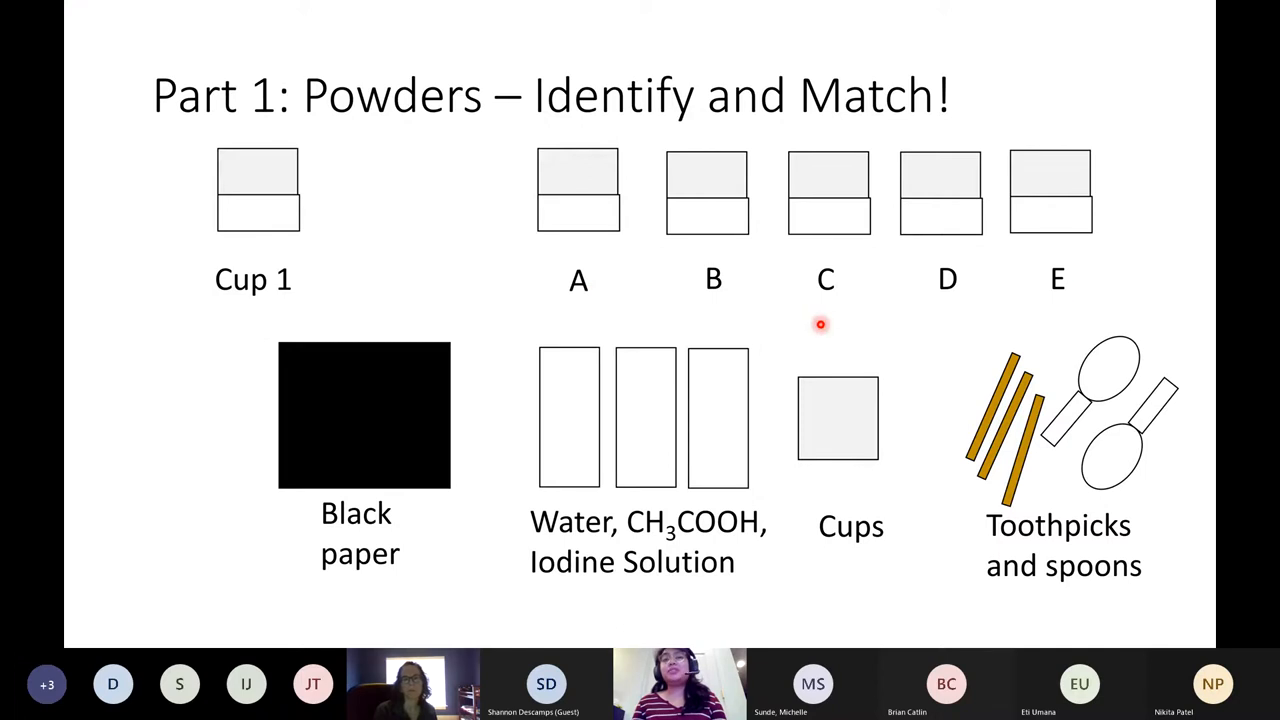
mouse_move(810, 276)
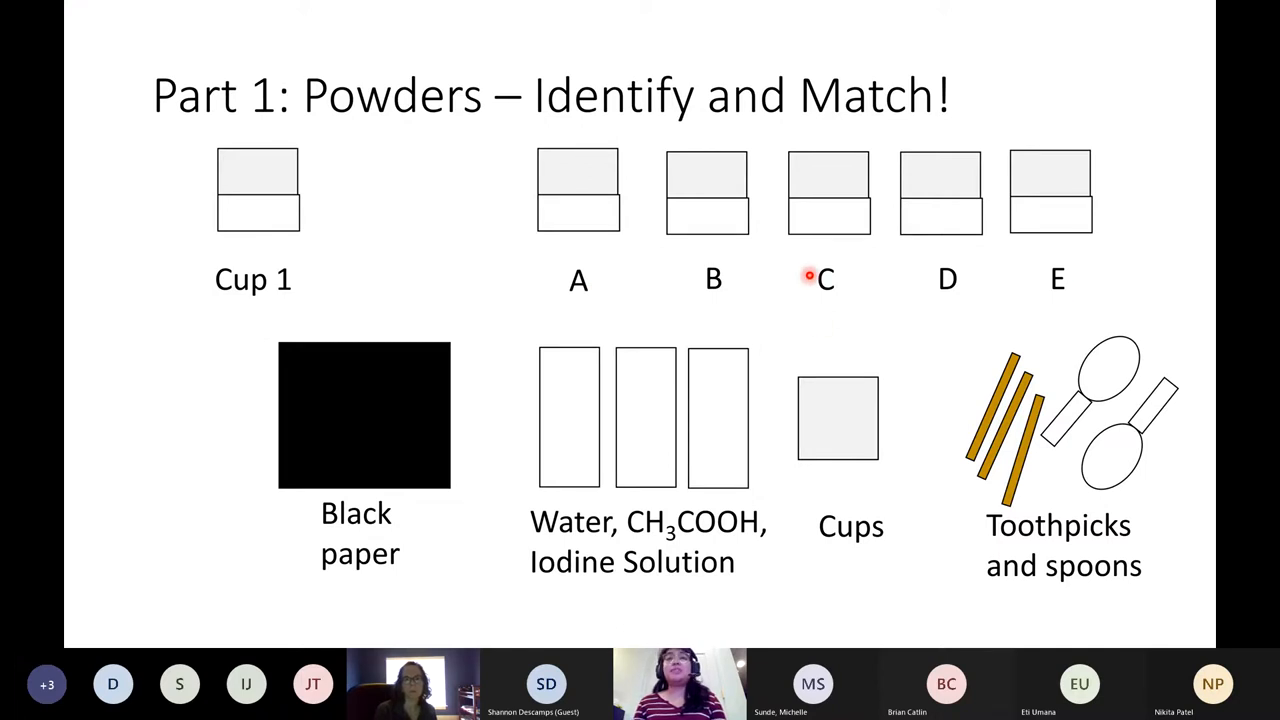
mouse_move(758, 256)
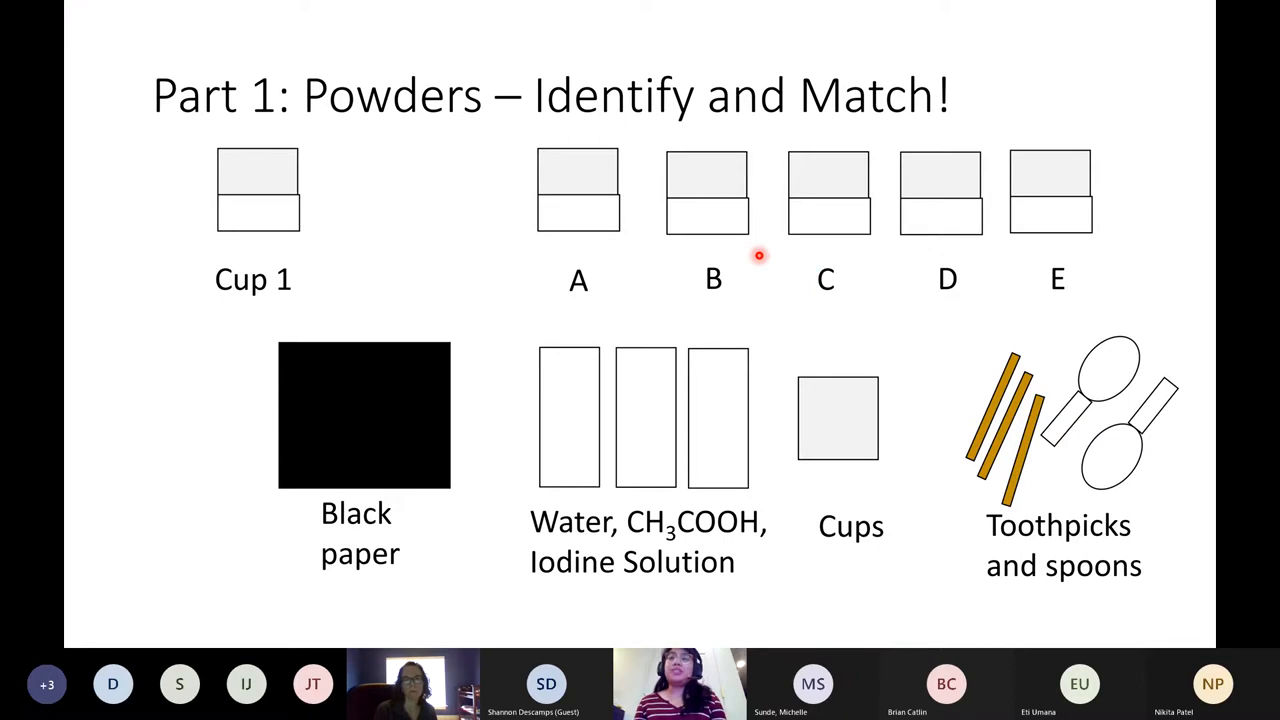
mouse_move(884, 388)
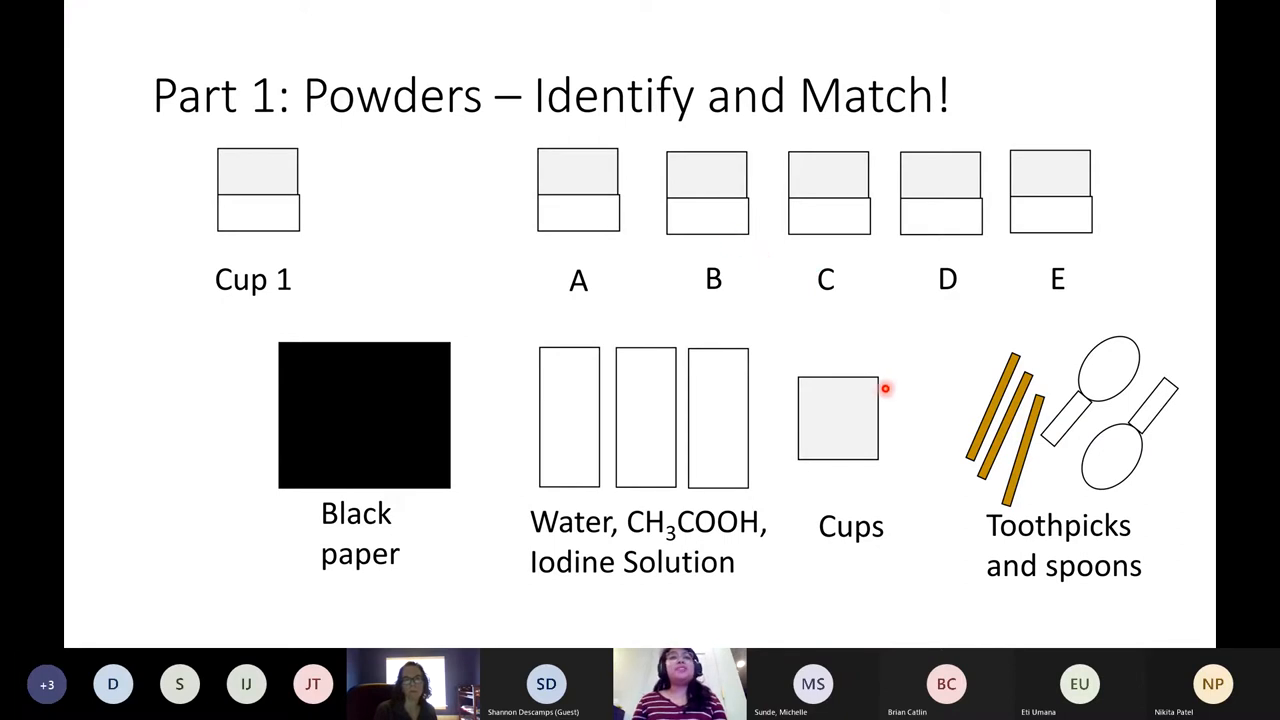
mouse_move(788, 398)
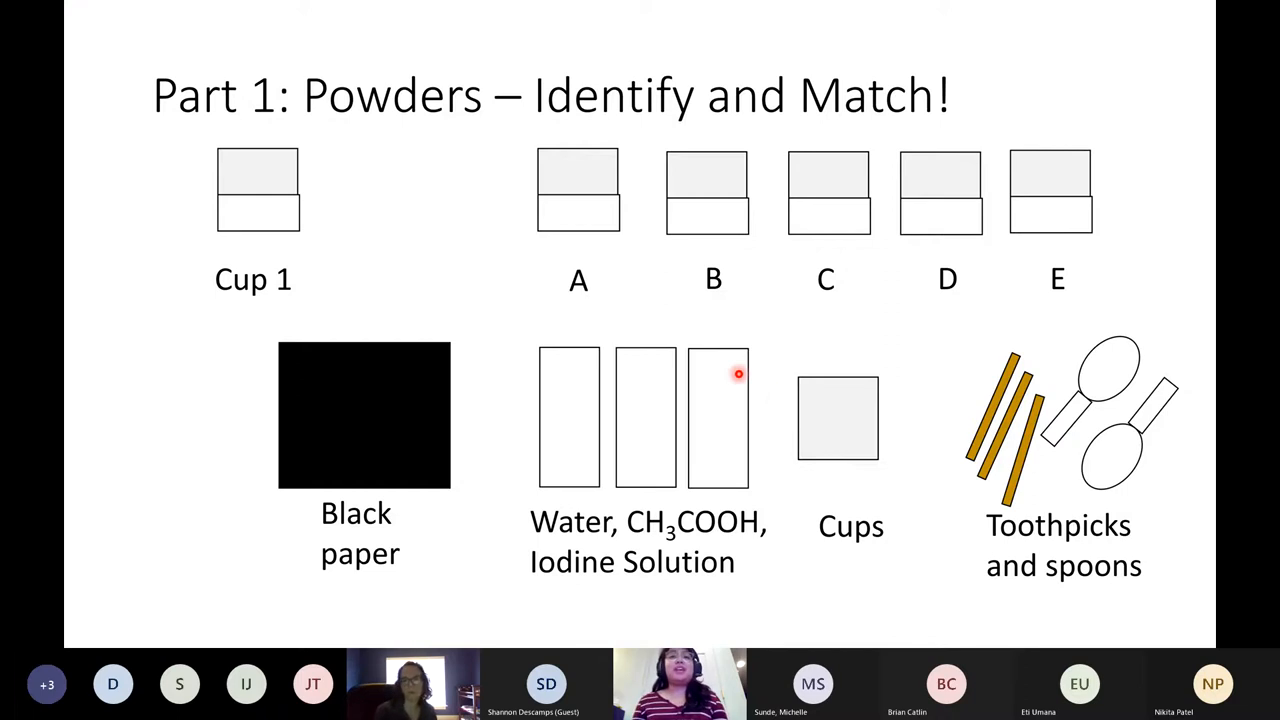
mouse_move(708, 370)
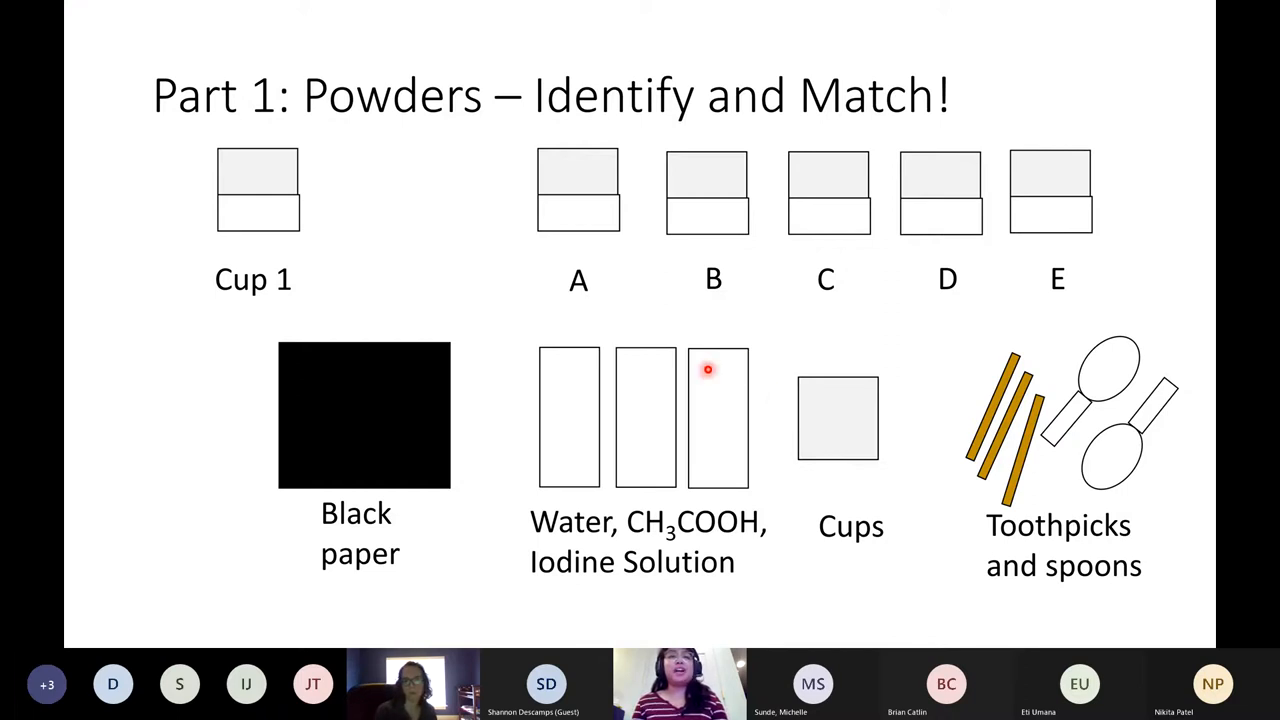
mouse_move(482, 424)
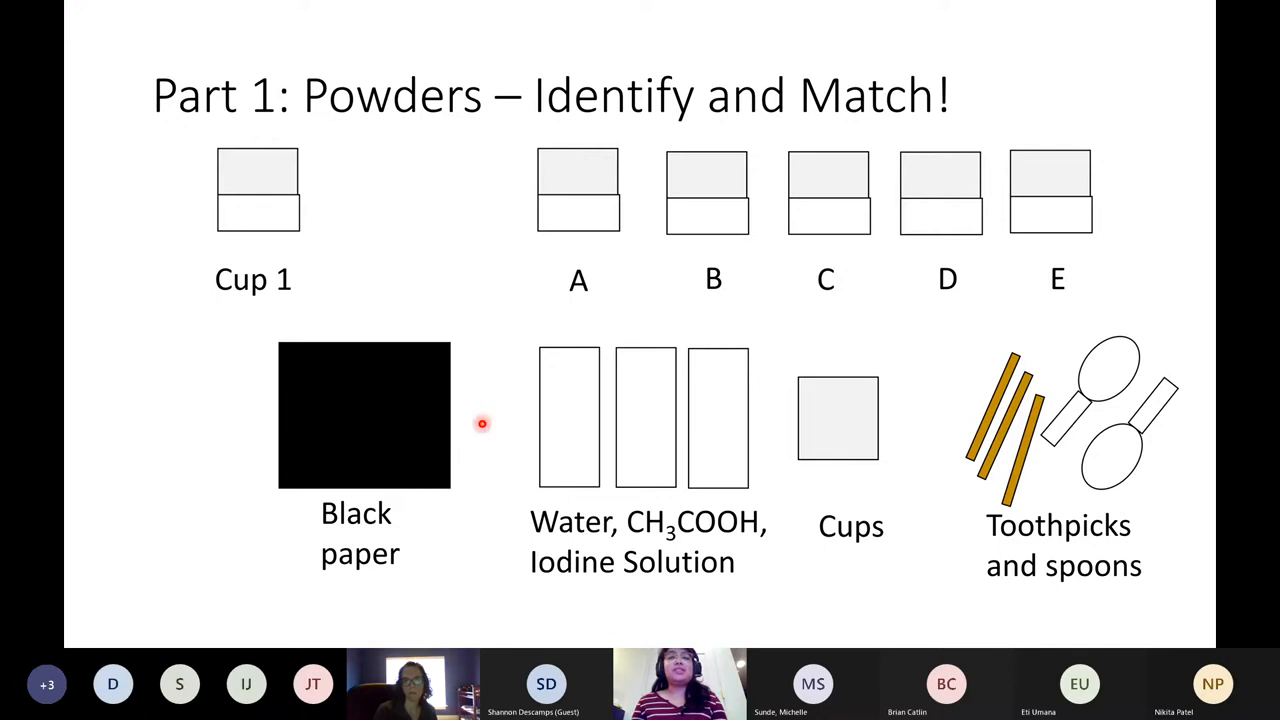
mouse_move(404, 532)
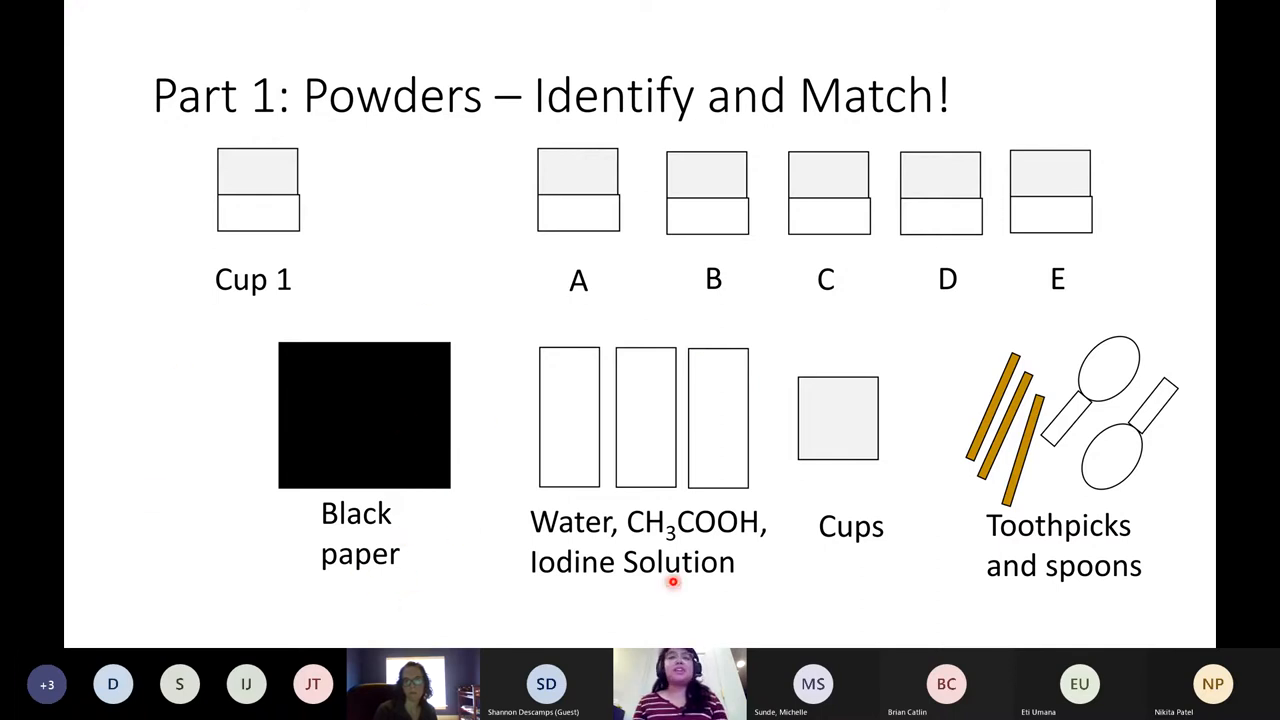
mouse_move(738, 492)
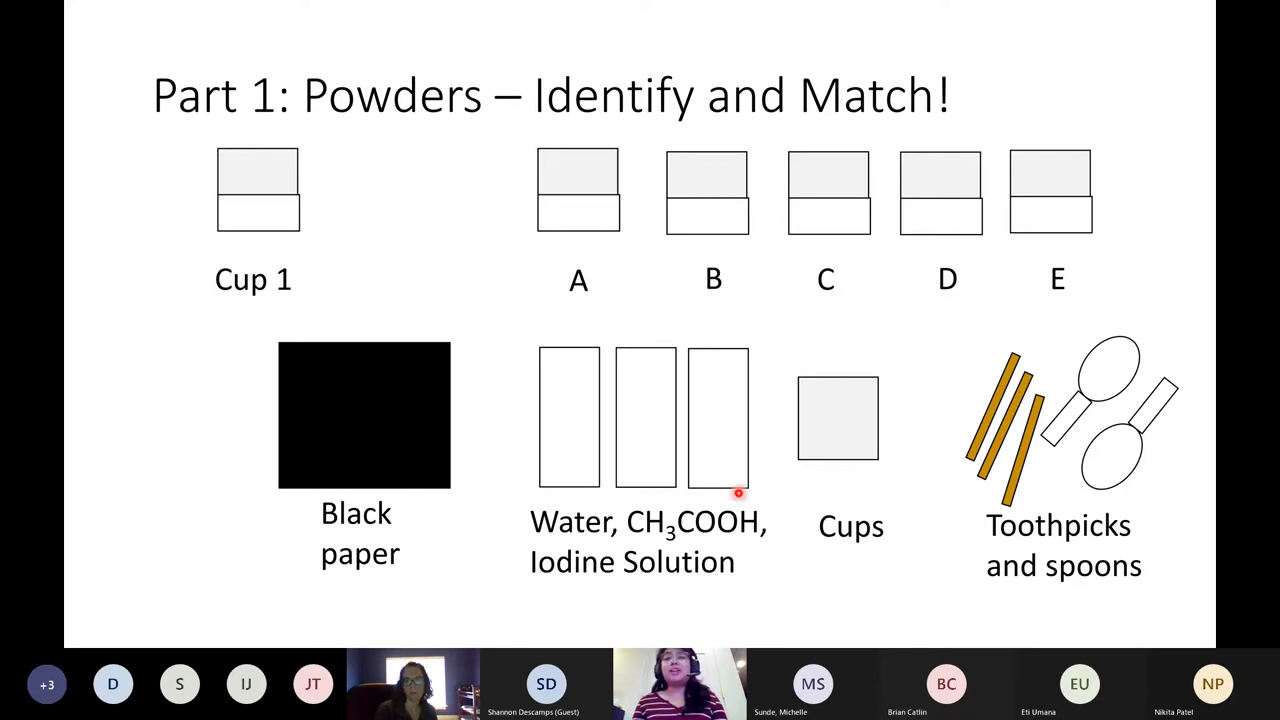
mouse_move(916, 560)
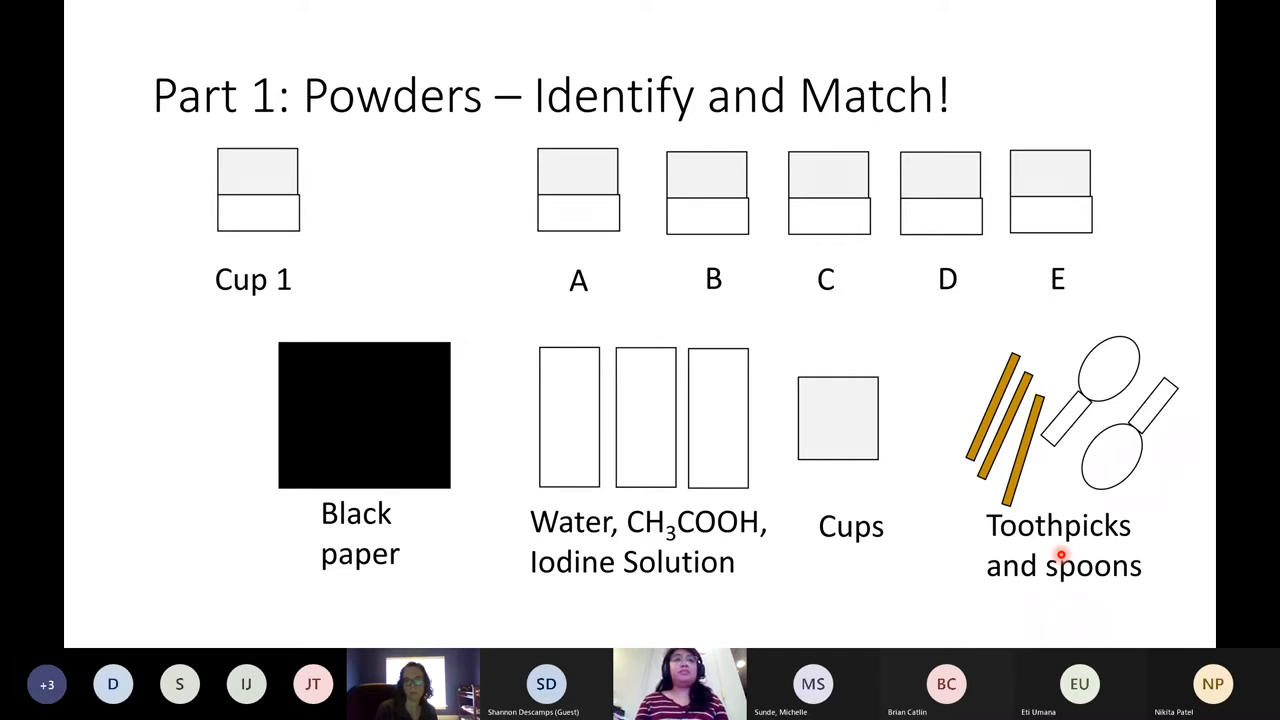
mouse_move(702, 540)
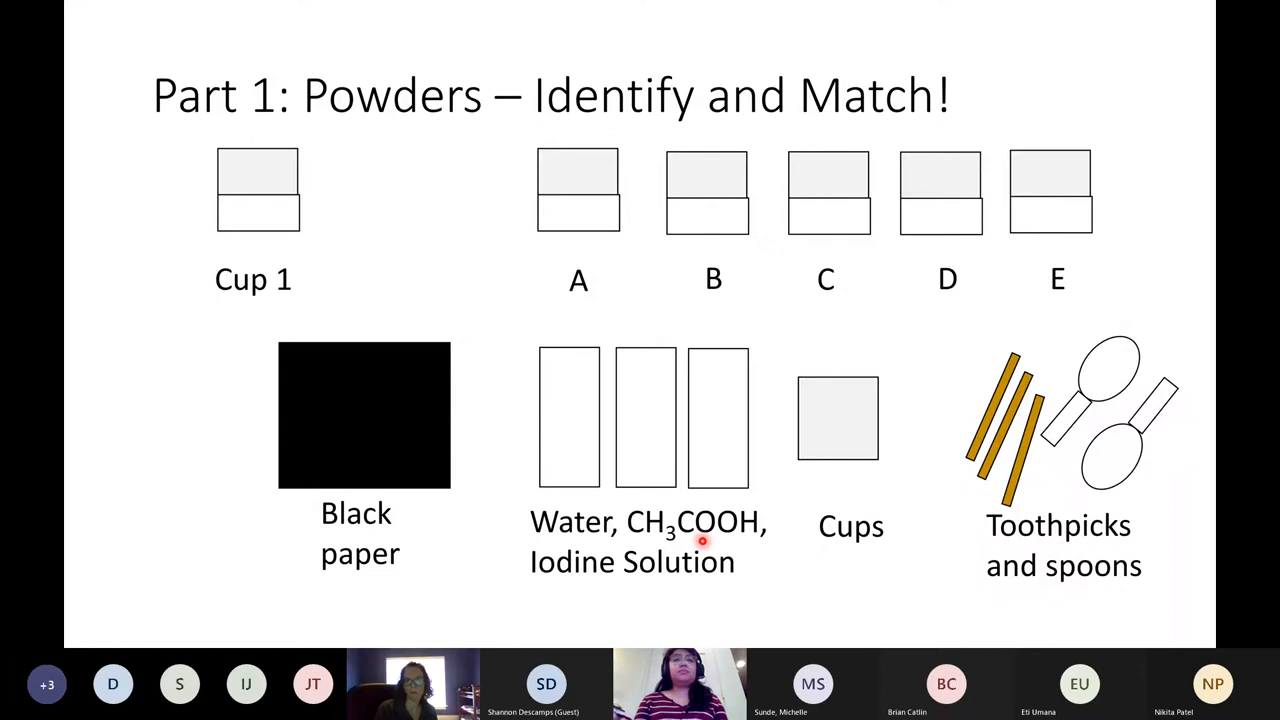
mouse_move(760, 540)
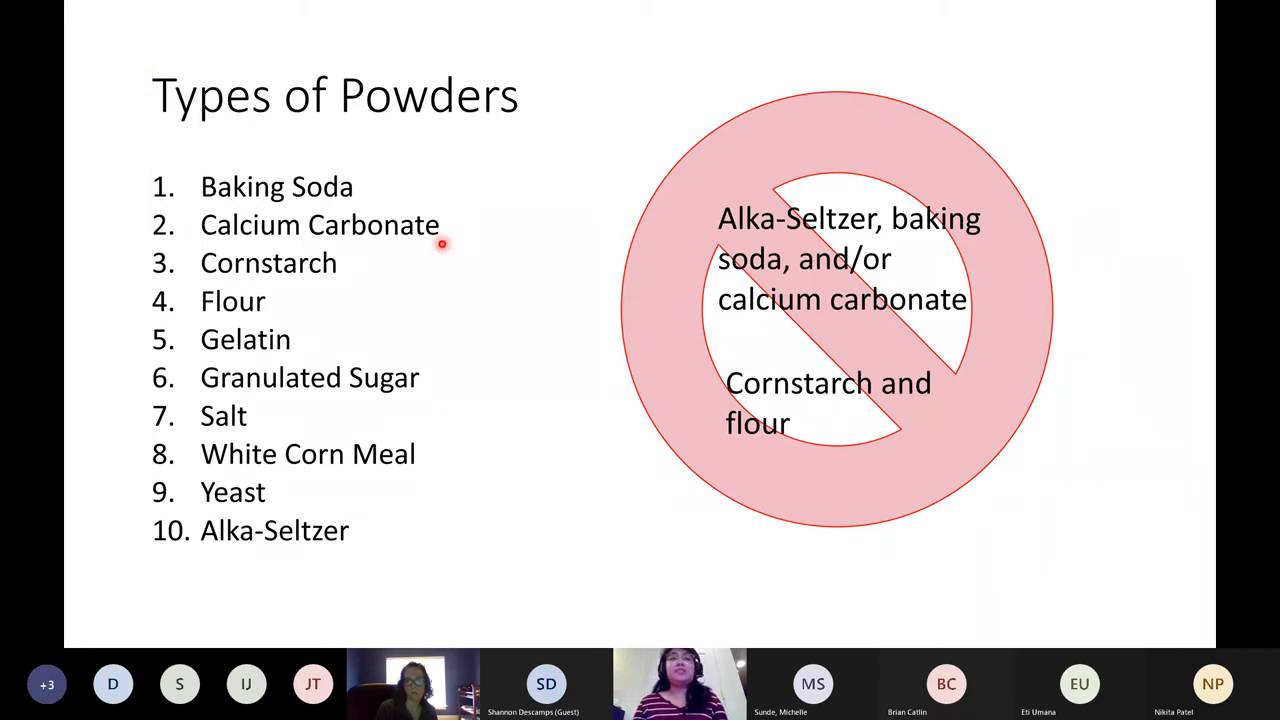
mouse_move(256, 320)
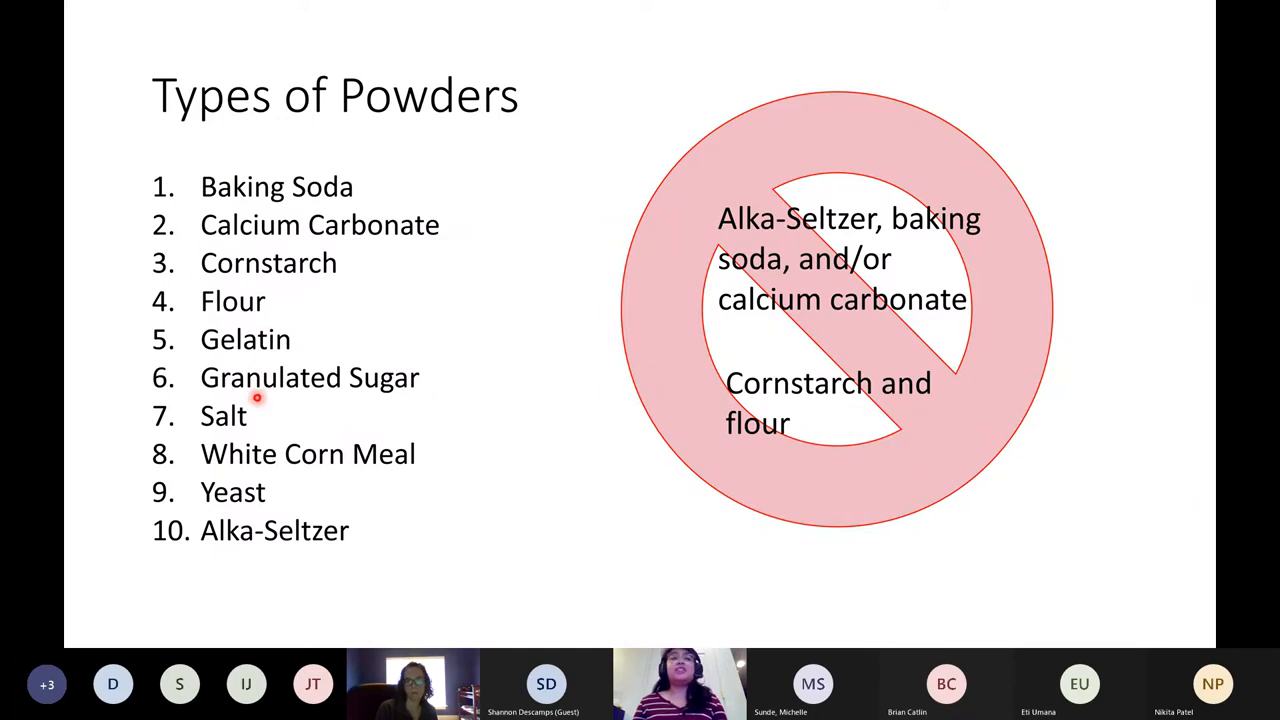
mouse_move(244, 434)
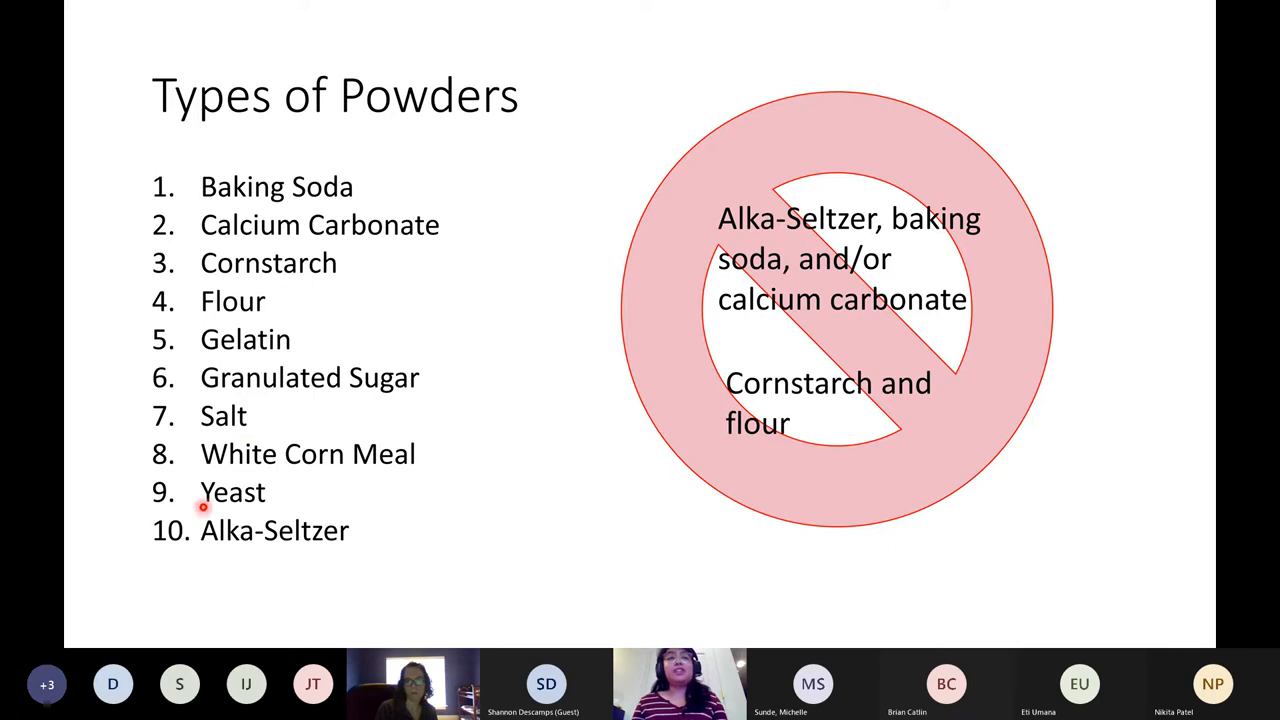
mouse_move(402, 496)
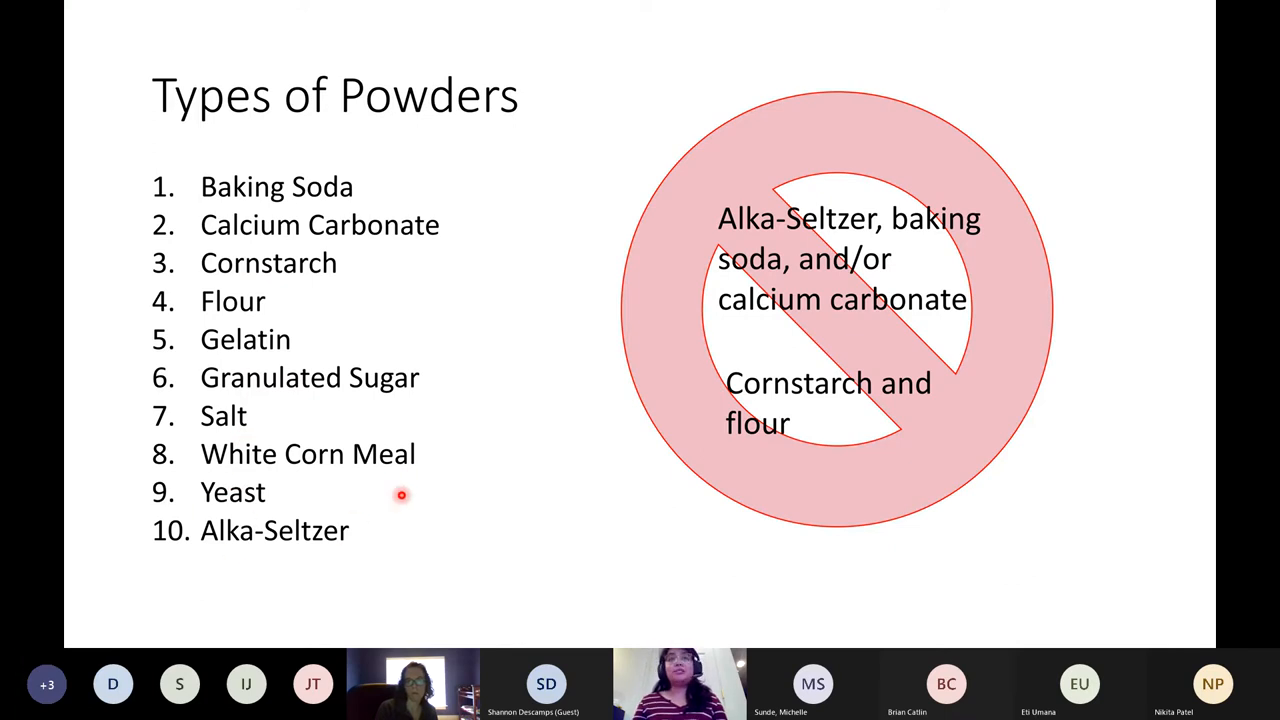
mouse_move(894, 288)
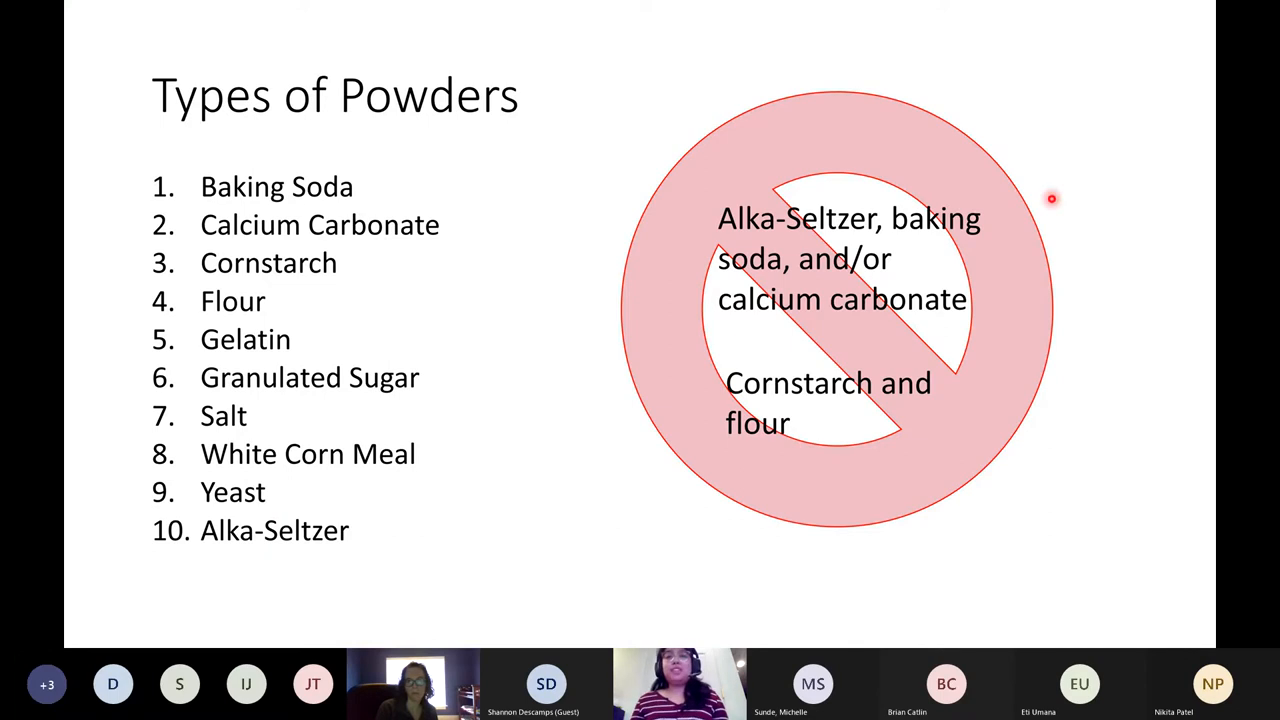
mouse_move(838, 418)
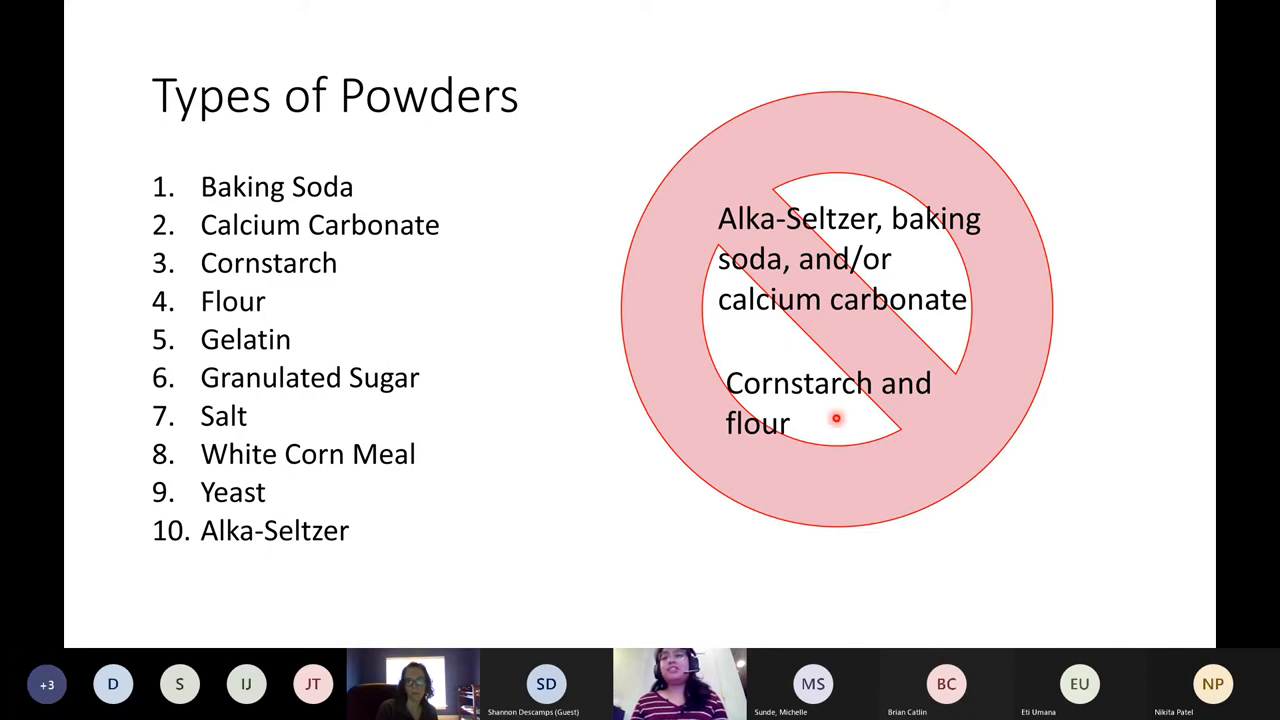
mouse_move(772, 248)
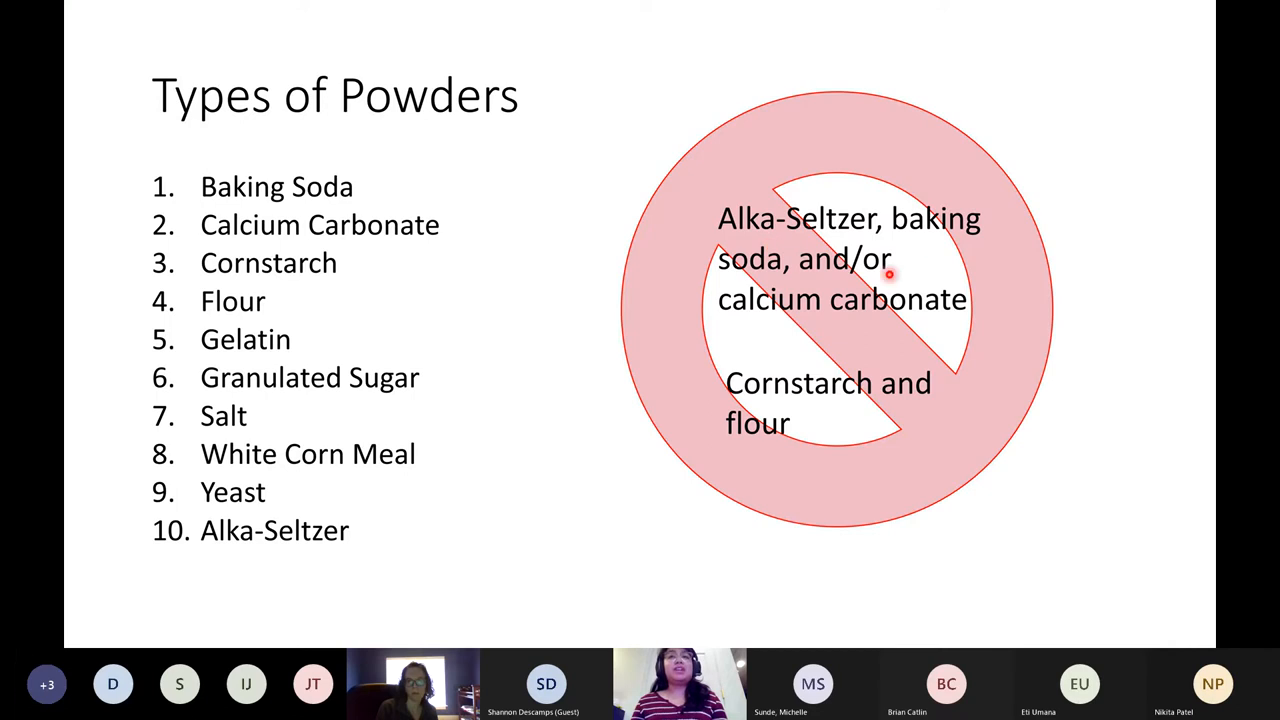
mouse_move(876, 340)
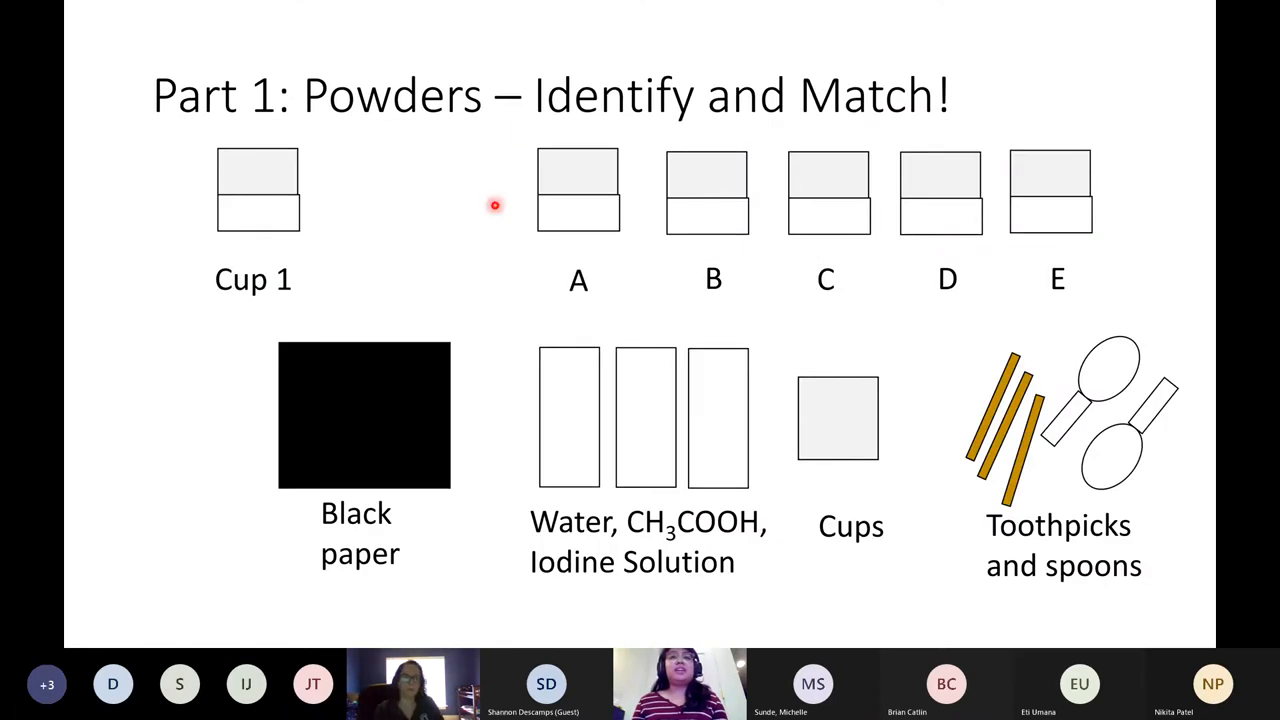
mouse_move(712, 128)
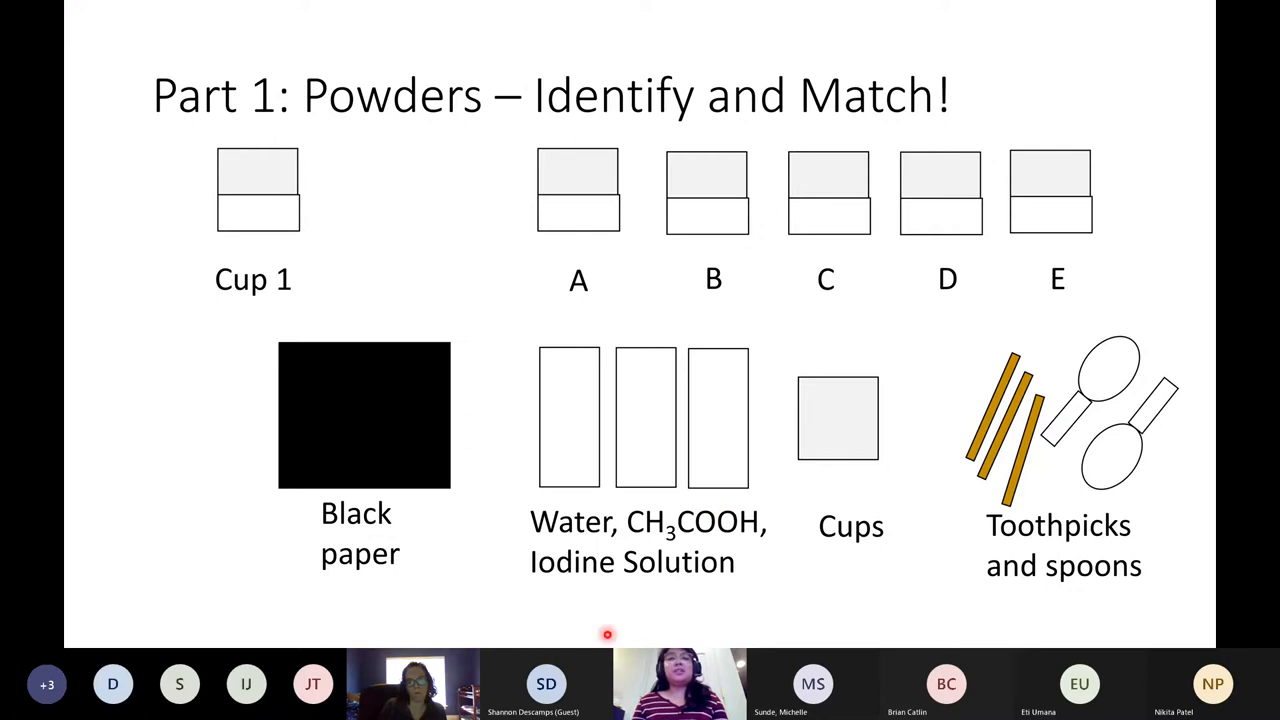
mouse_move(616, 172)
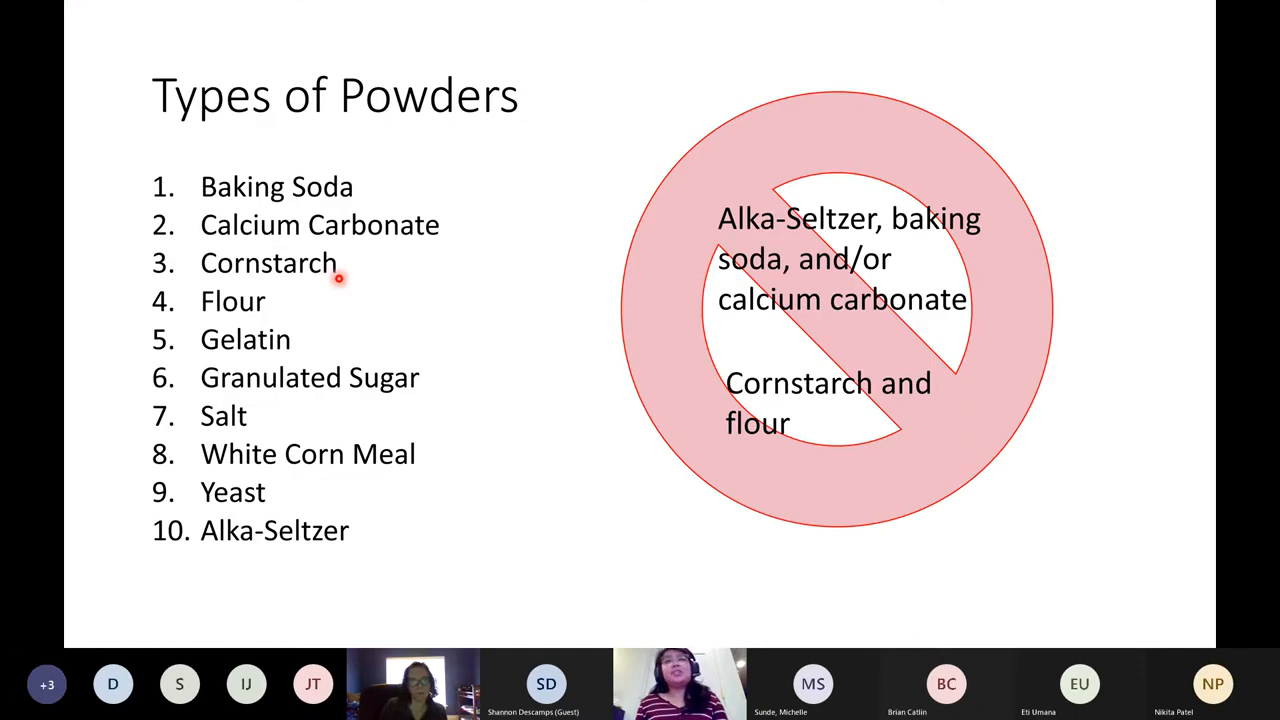
mouse_move(352, 186)
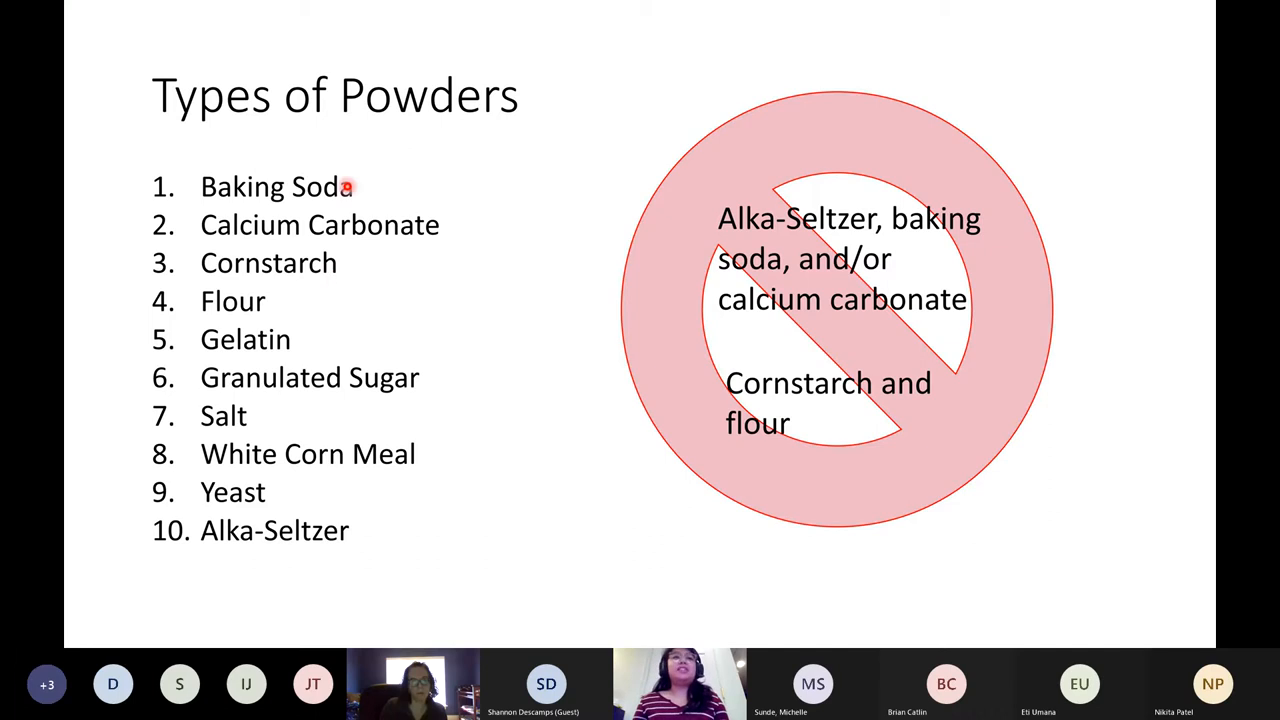
mouse_move(338, 202)
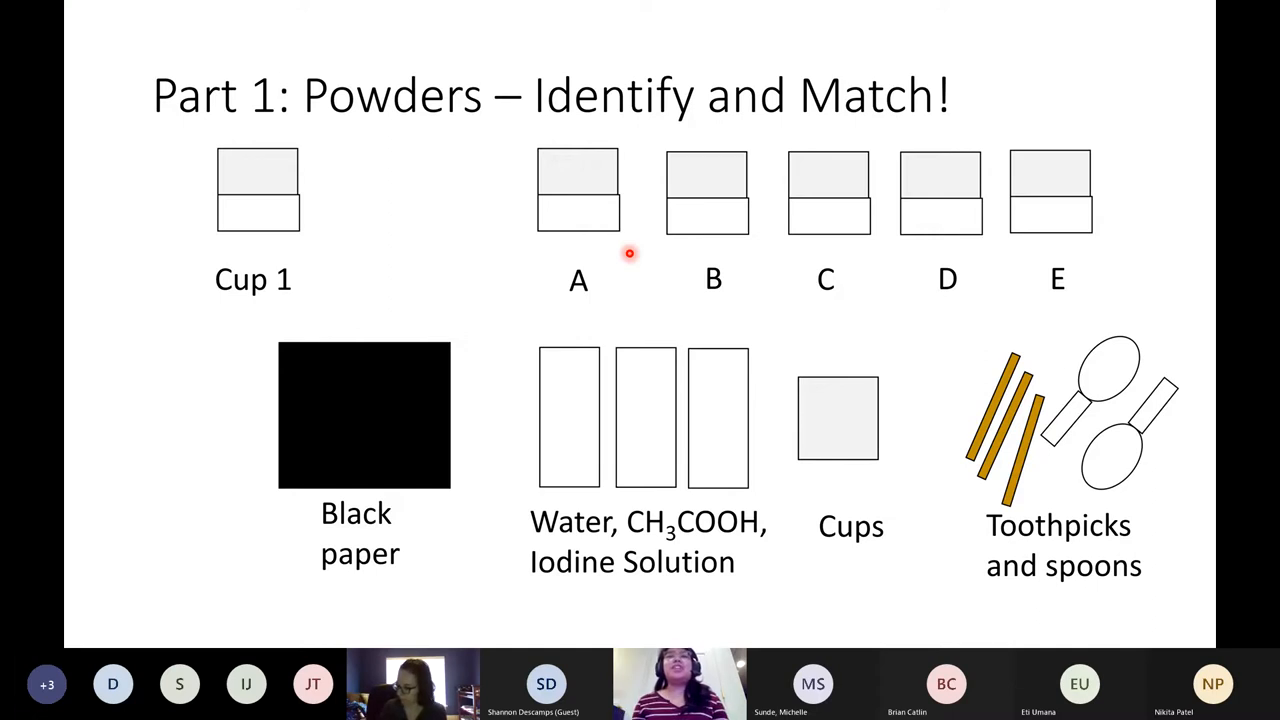
mouse_move(436, 480)
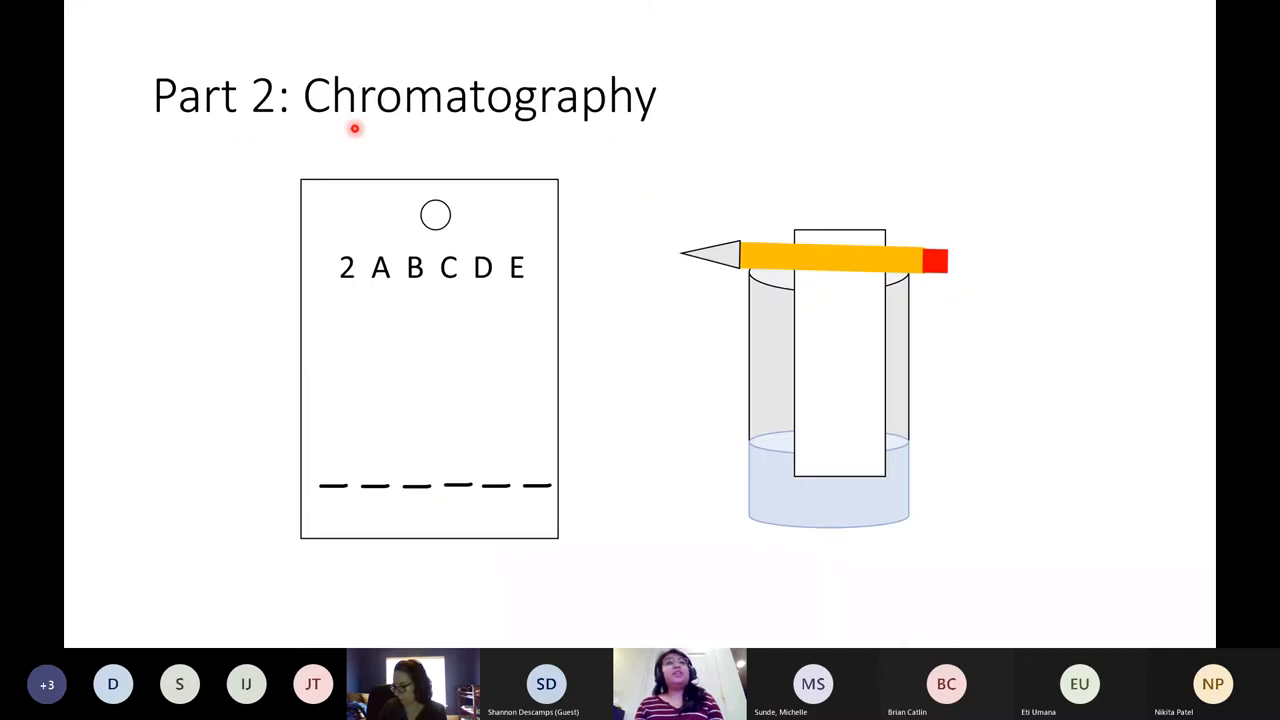
mouse_move(336, 154)
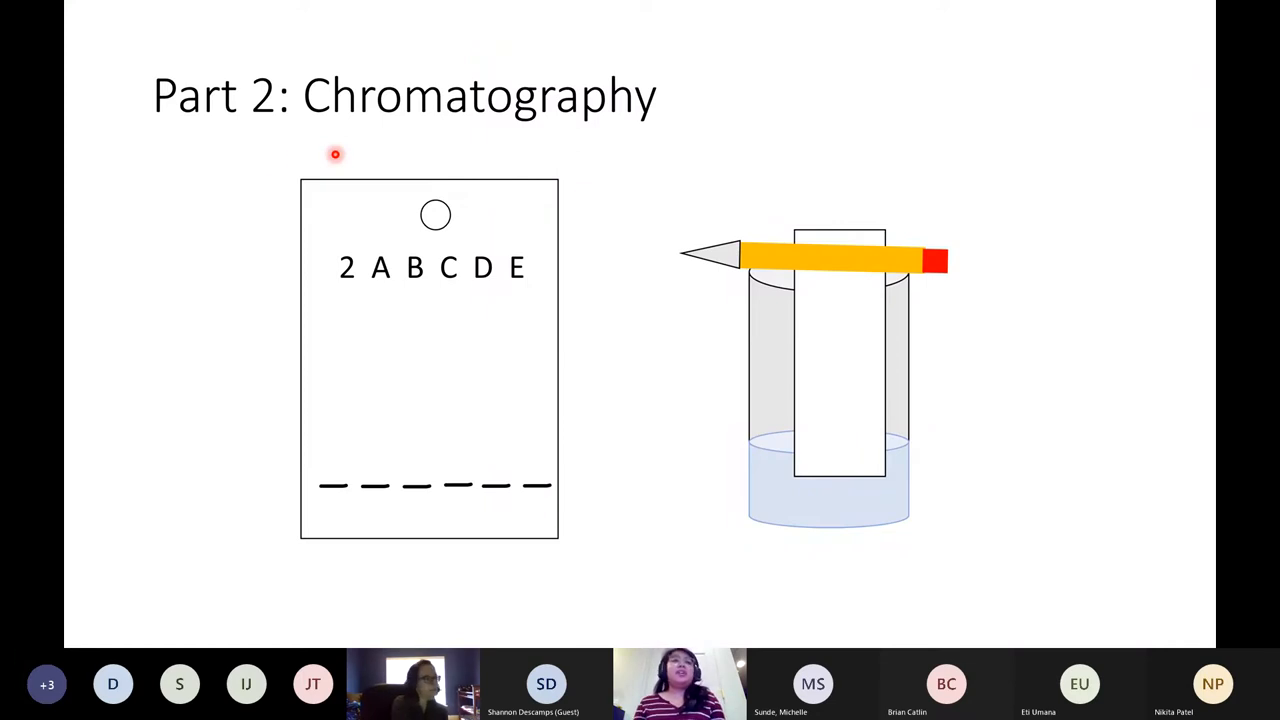
mouse_move(304, 560)
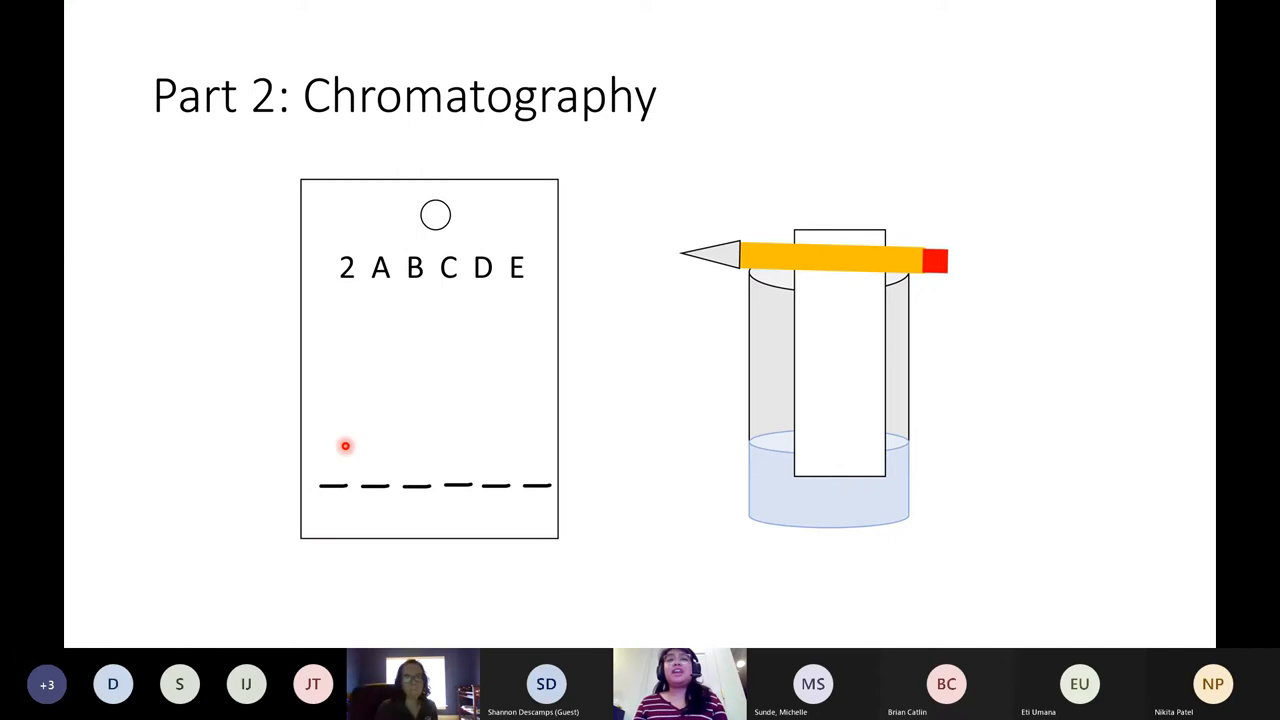
mouse_move(402, 512)
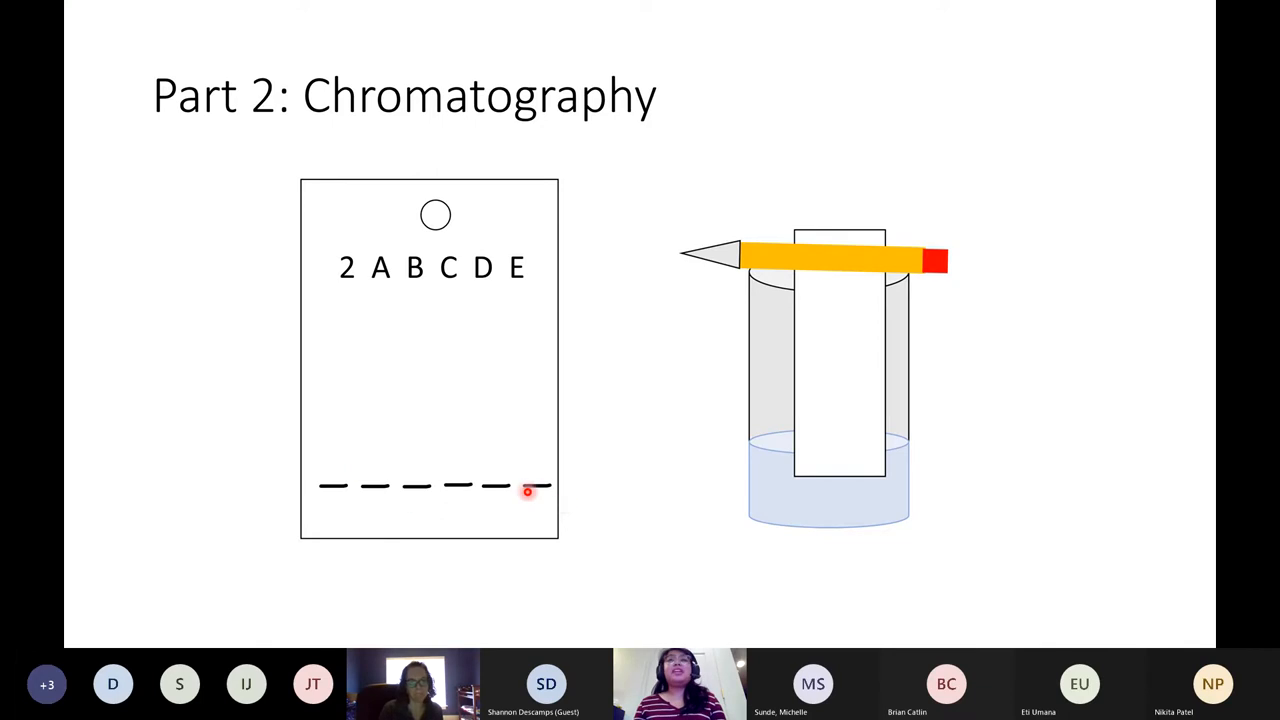
mouse_move(314, 250)
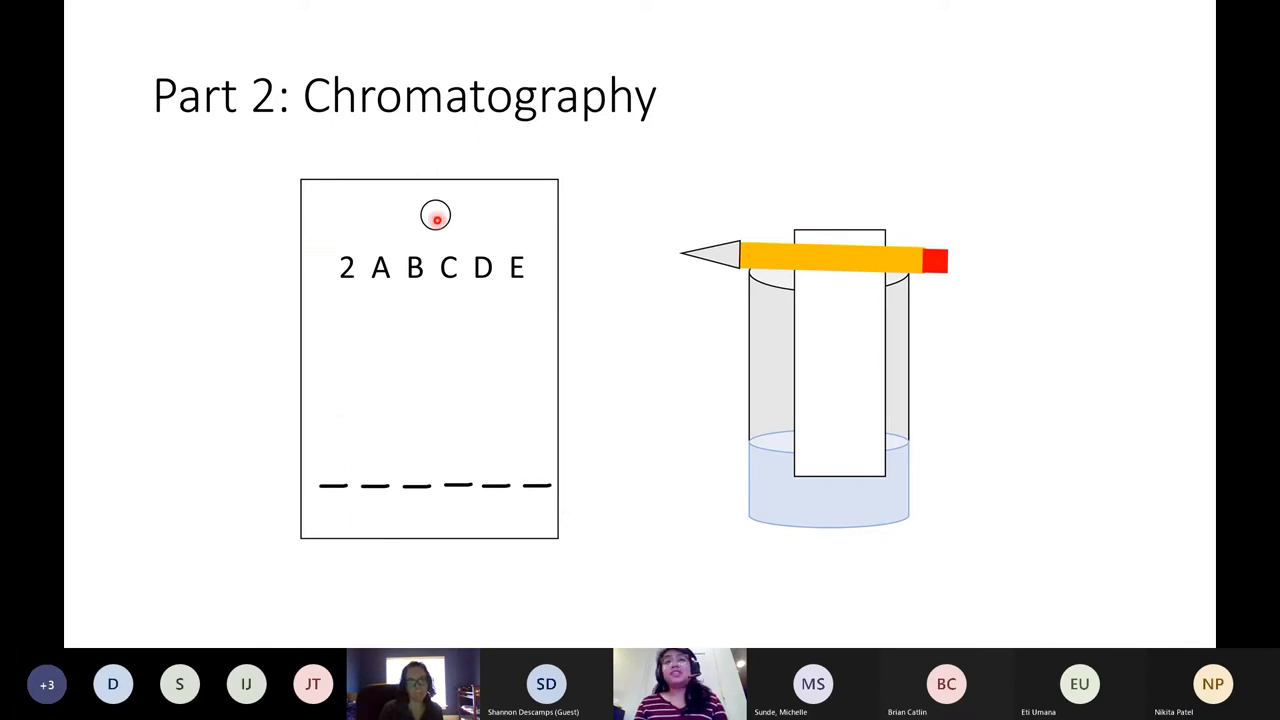
mouse_move(416, 544)
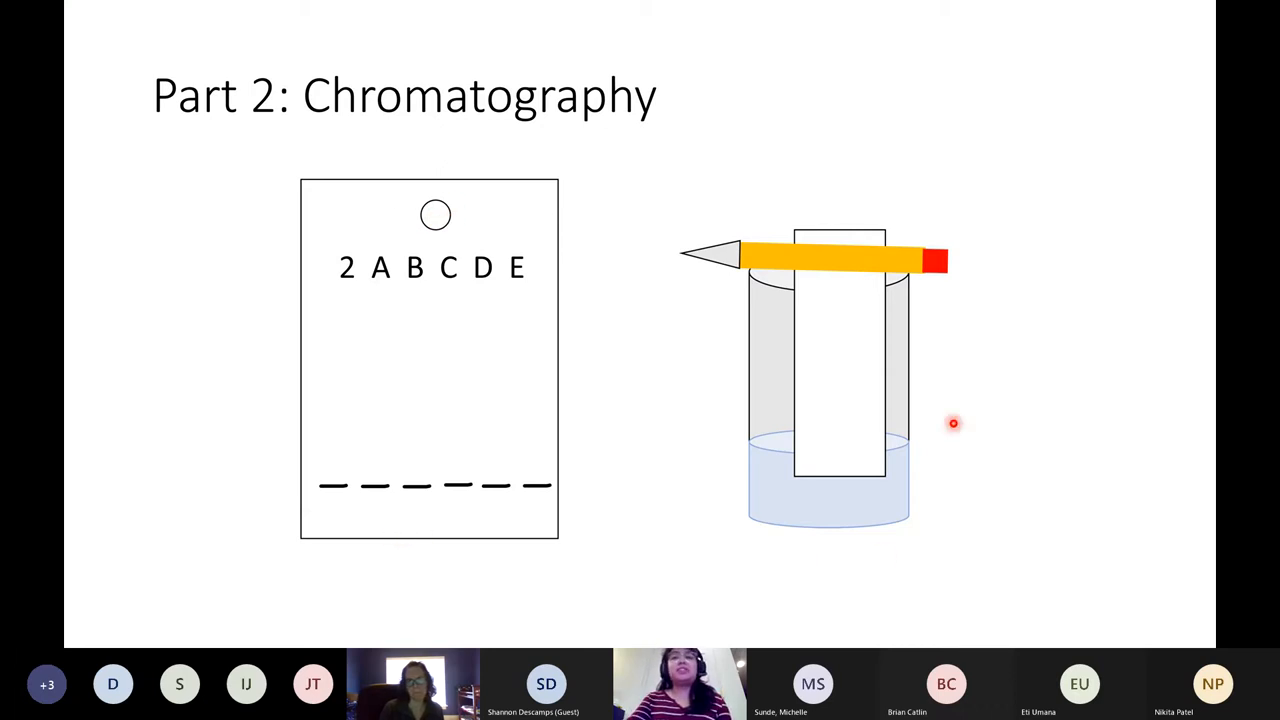
mouse_move(952, 472)
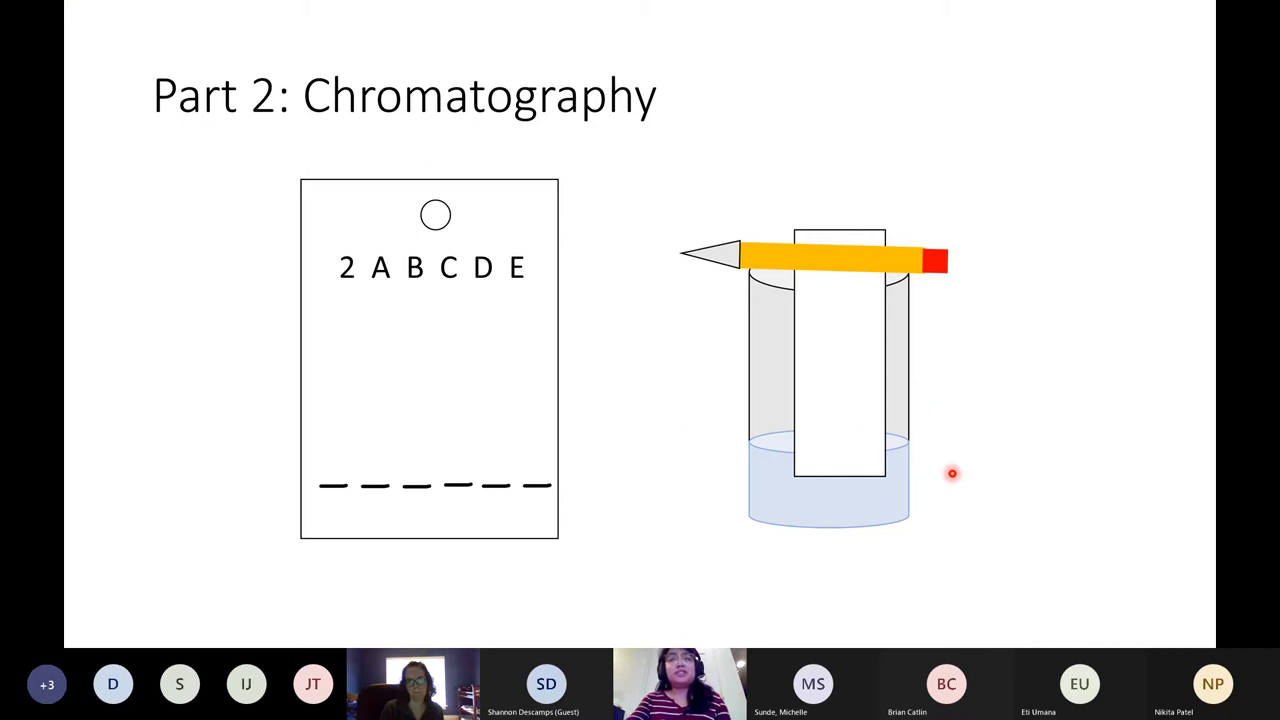
mouse_move(276, 512)
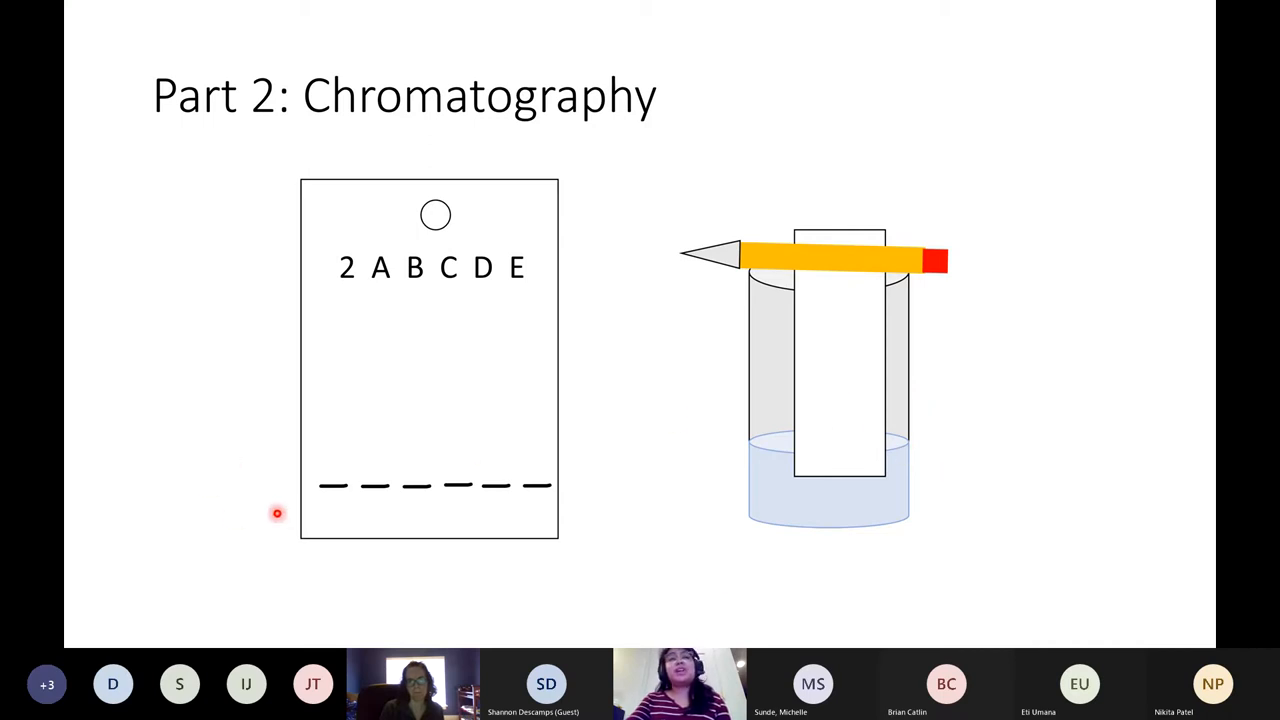
mouse_move(298, 504)
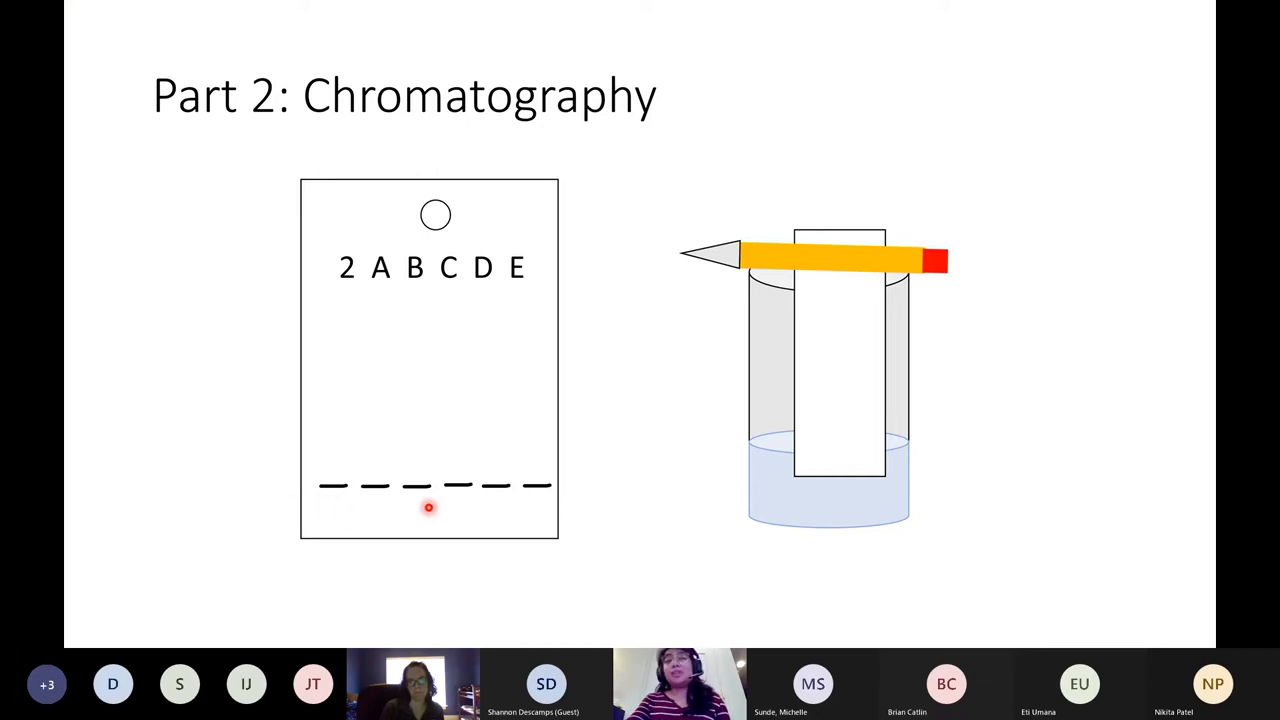
mouse_move(390, 514)
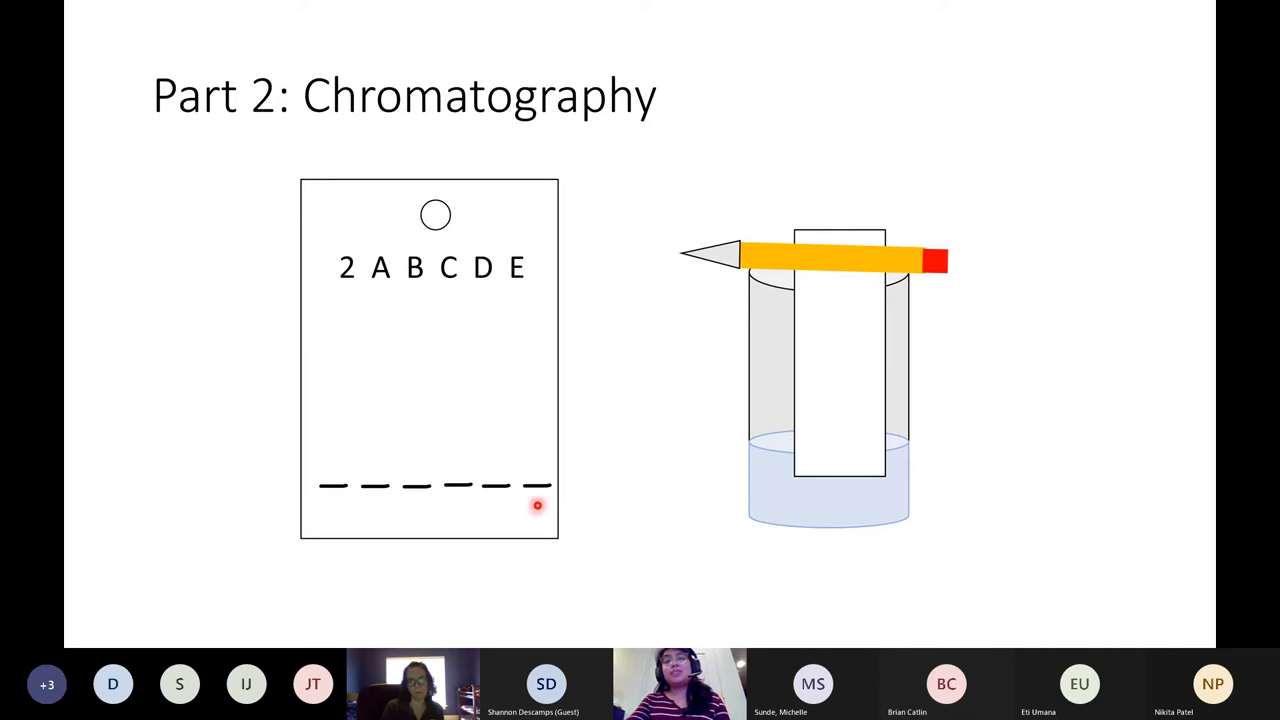
mouse_move(304, 452)
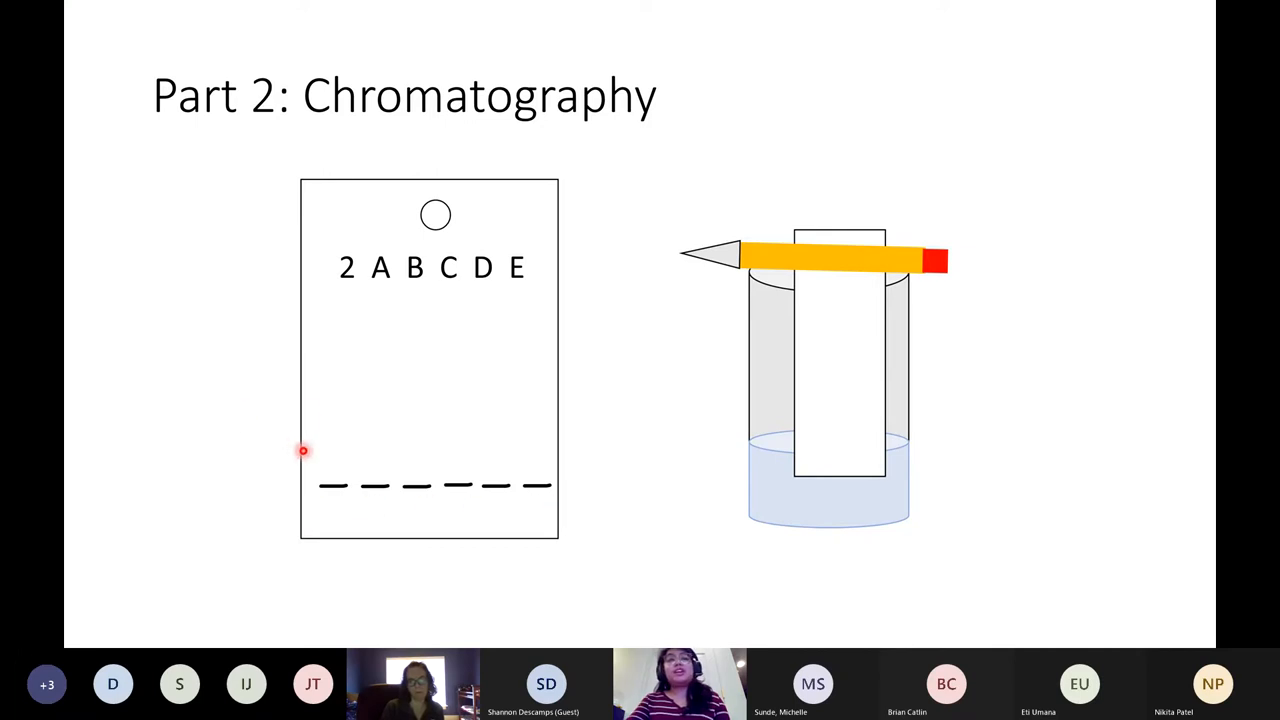
mouse_move(344, 442)
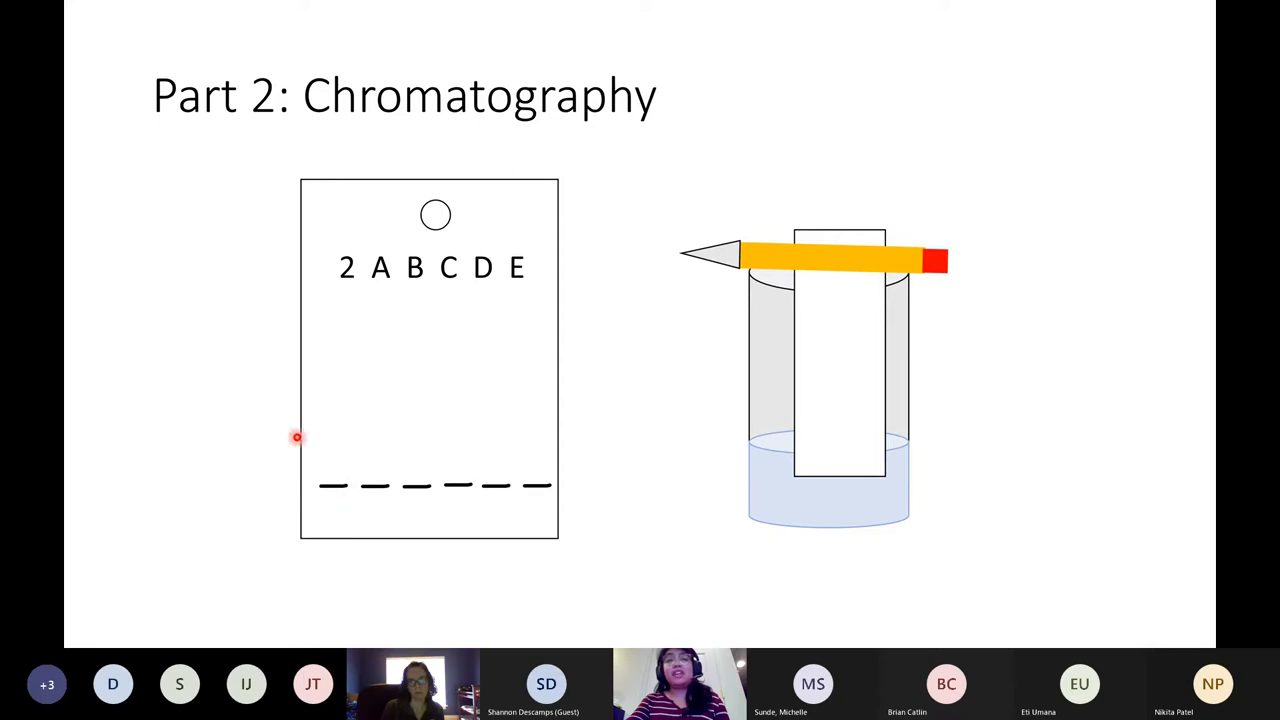
mouse_move(548, 442)
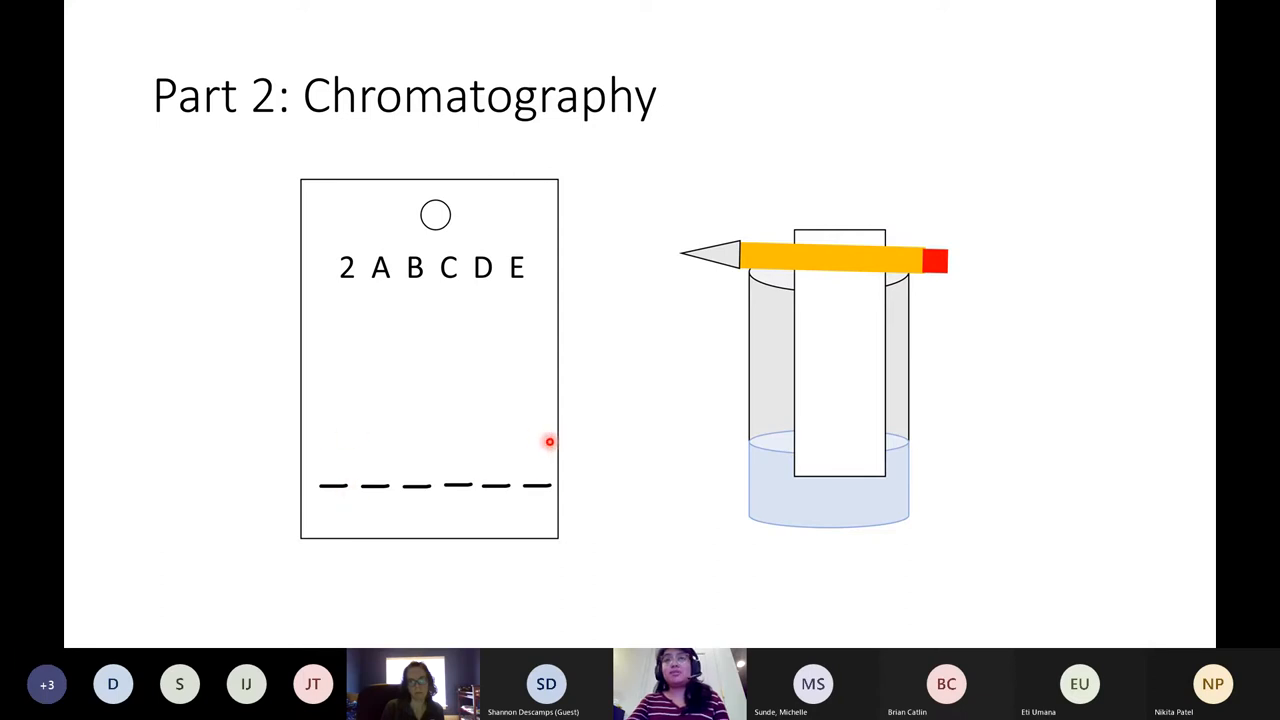
mouse_move(508, 452)
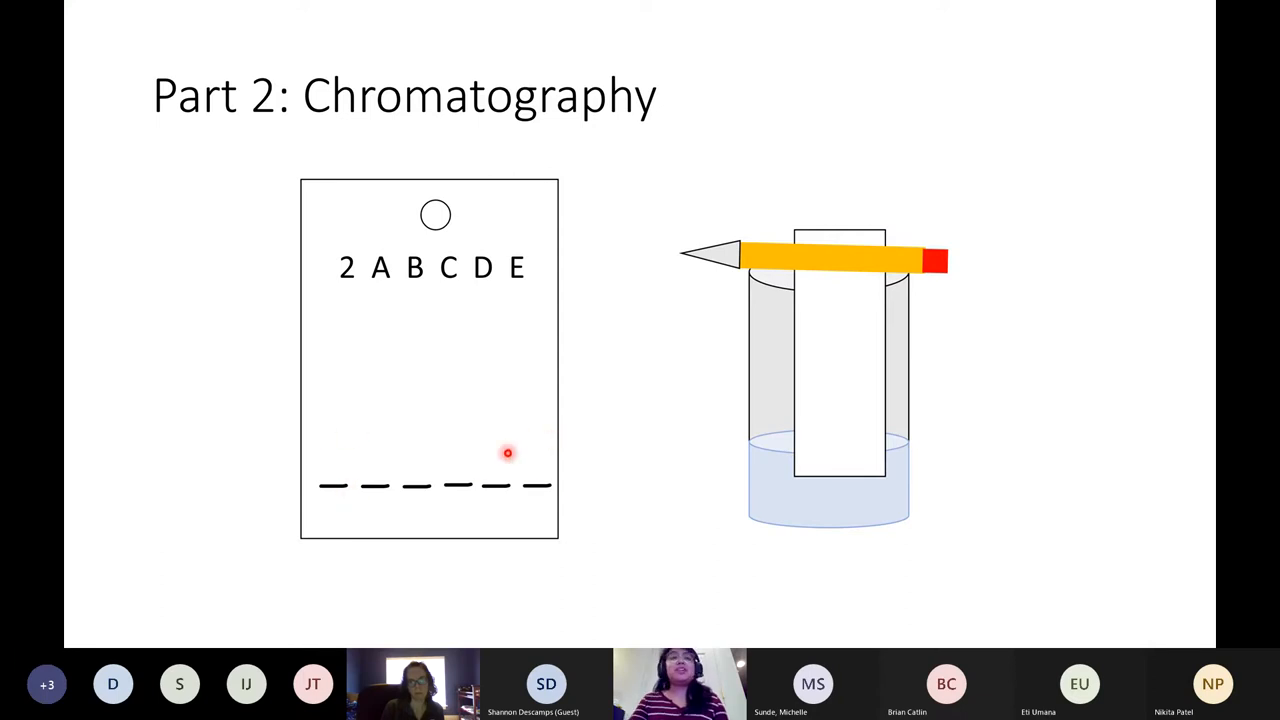
mouse_move(352, 492)
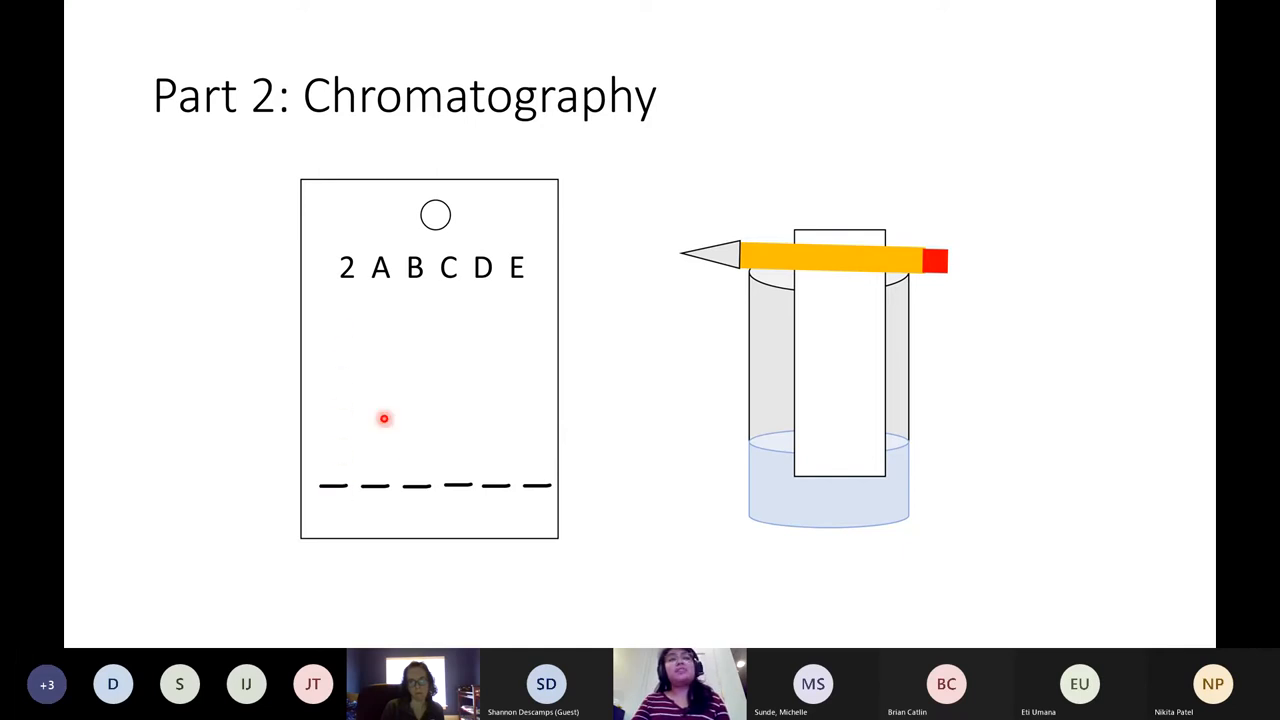
mouse_move(432, 388)
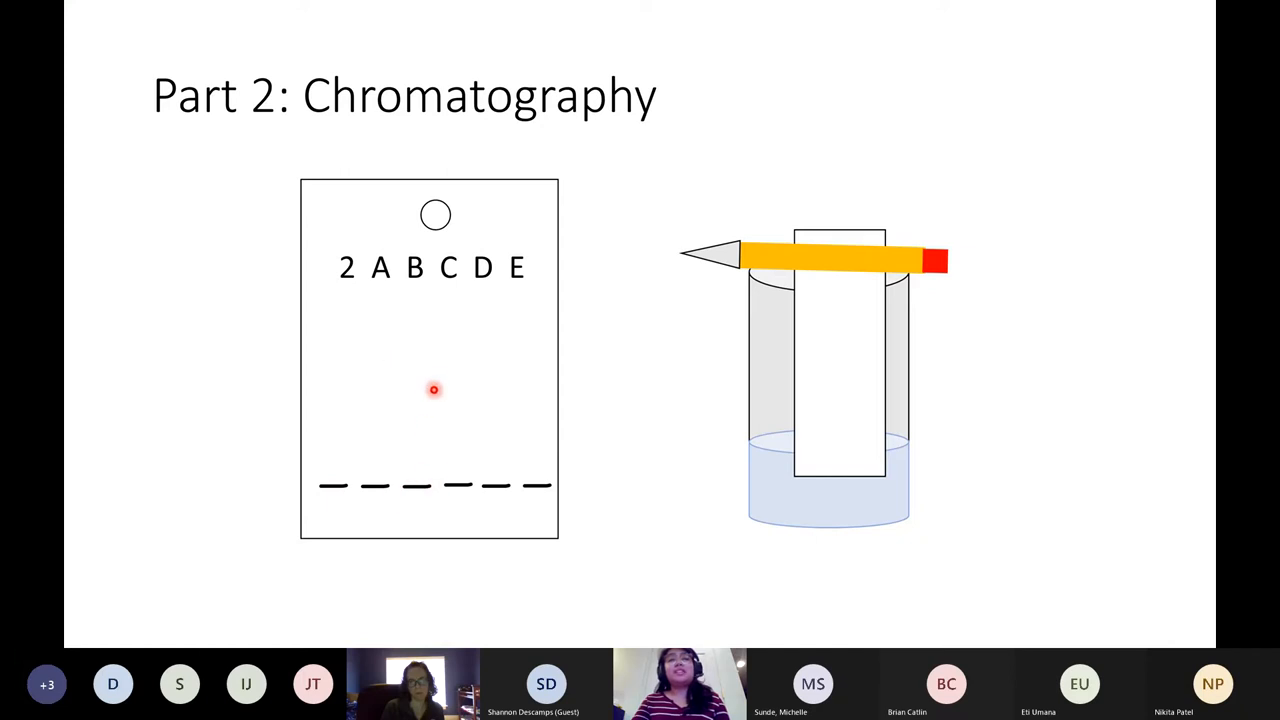
mouse_move(356, 518)
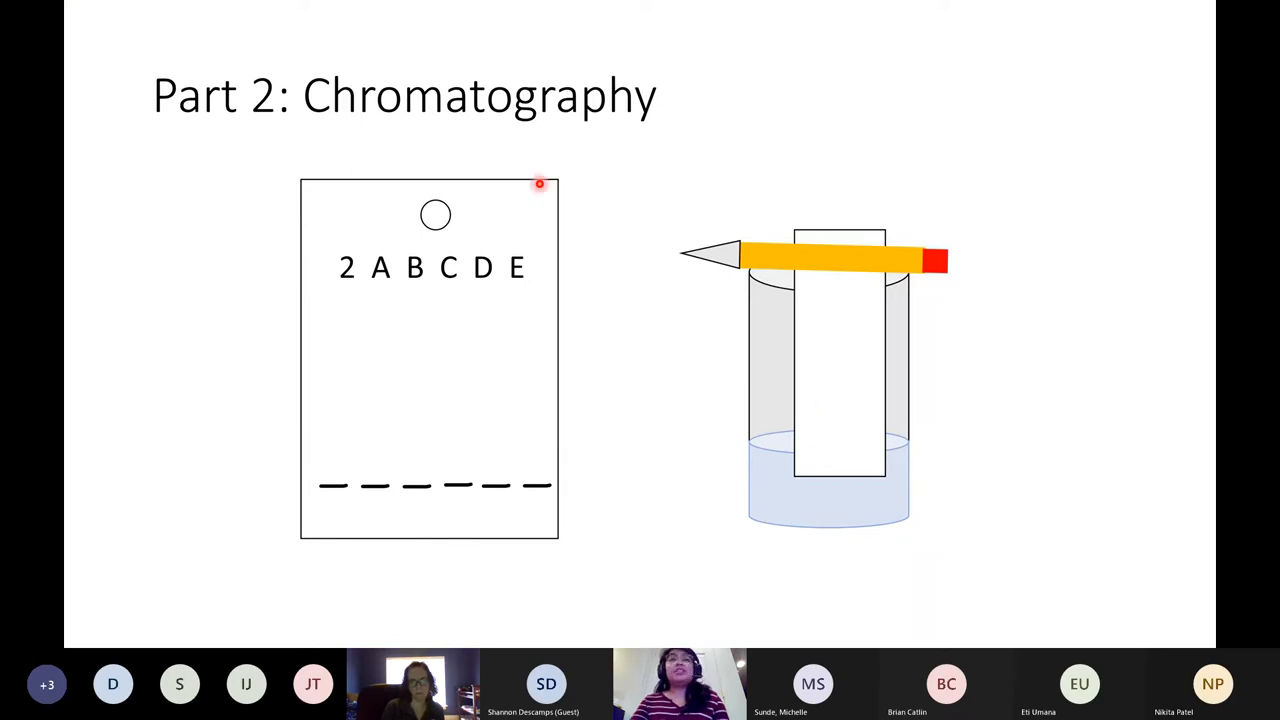
mouse_move(736, 204)
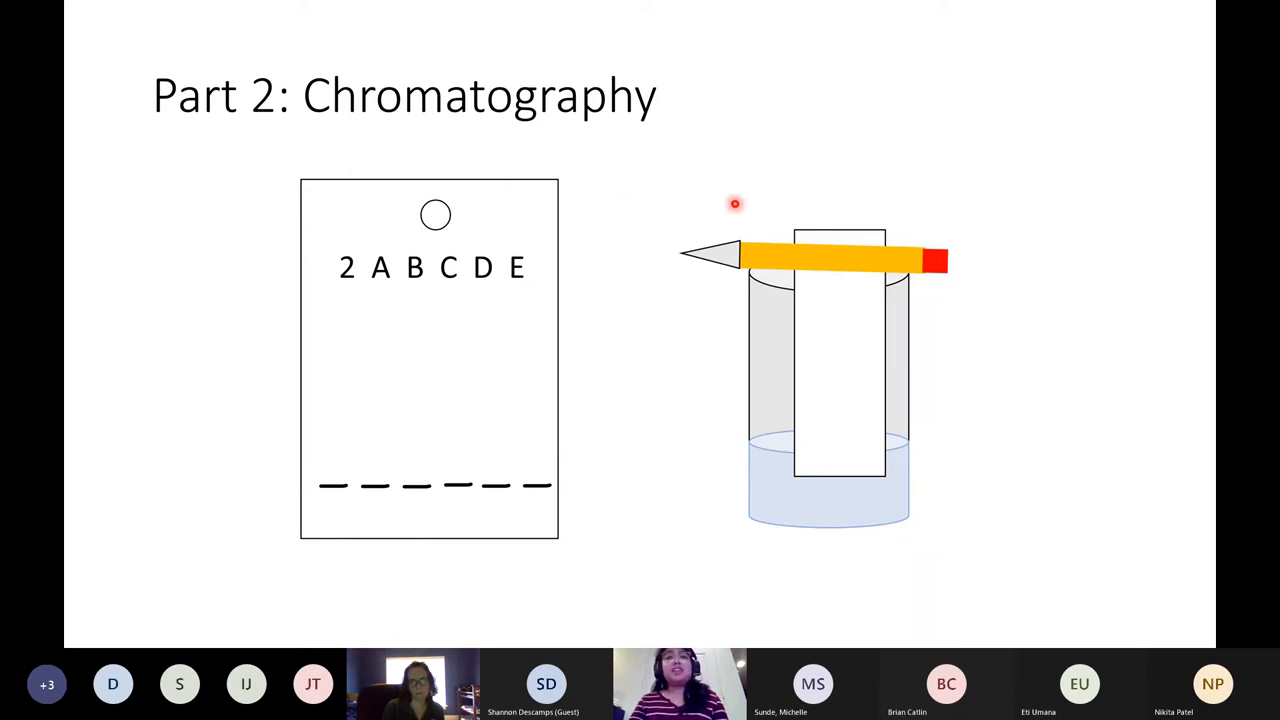
mouse_move(780, 444)
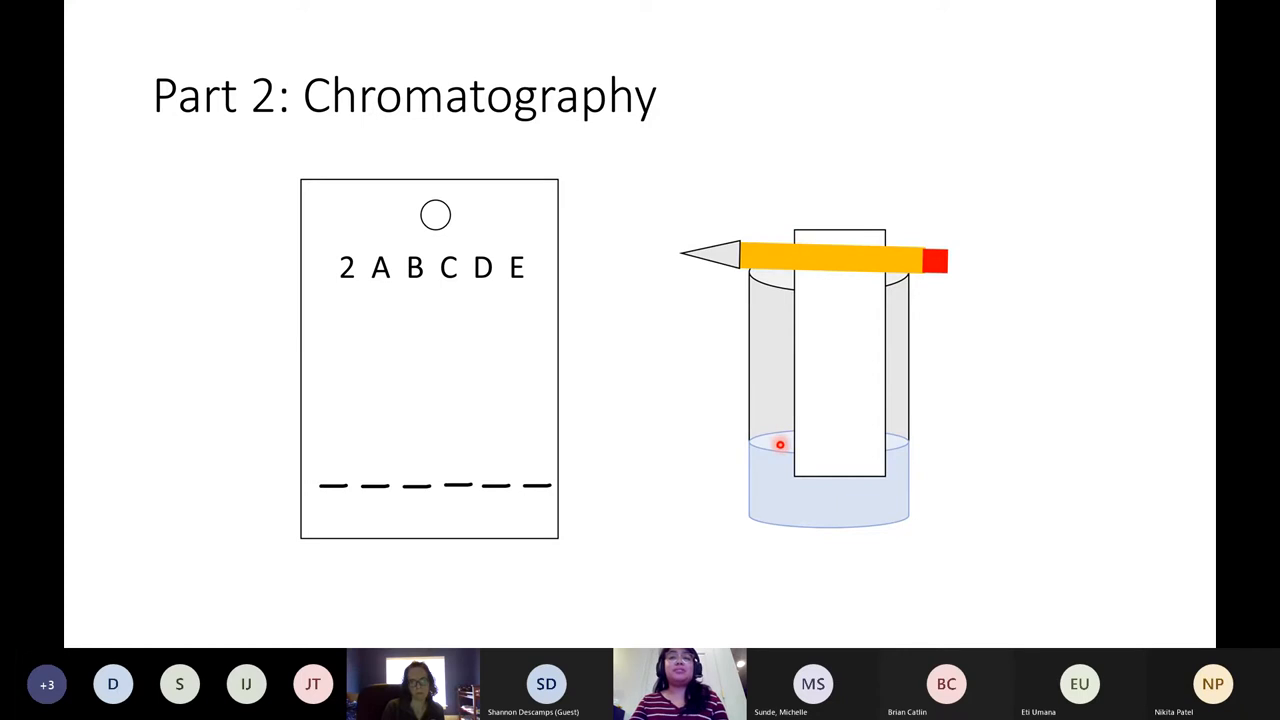
mouse_move(784, 266)
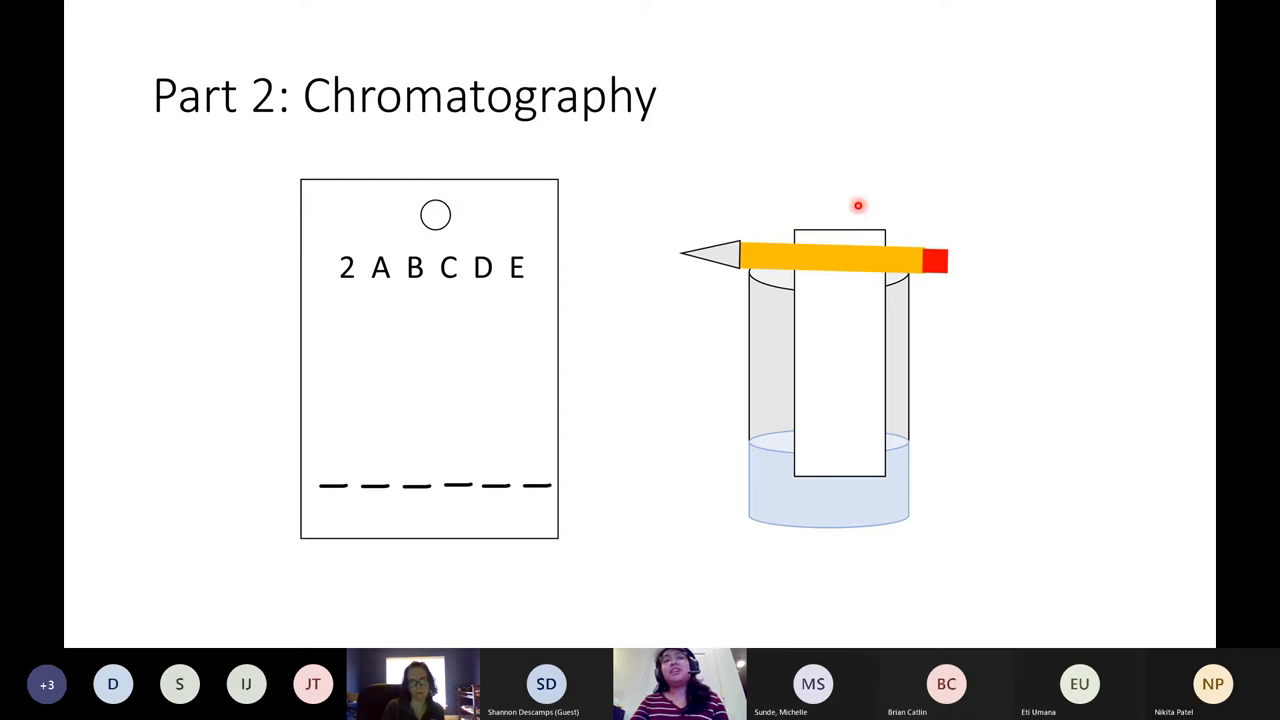
mouse_move(846, 340)
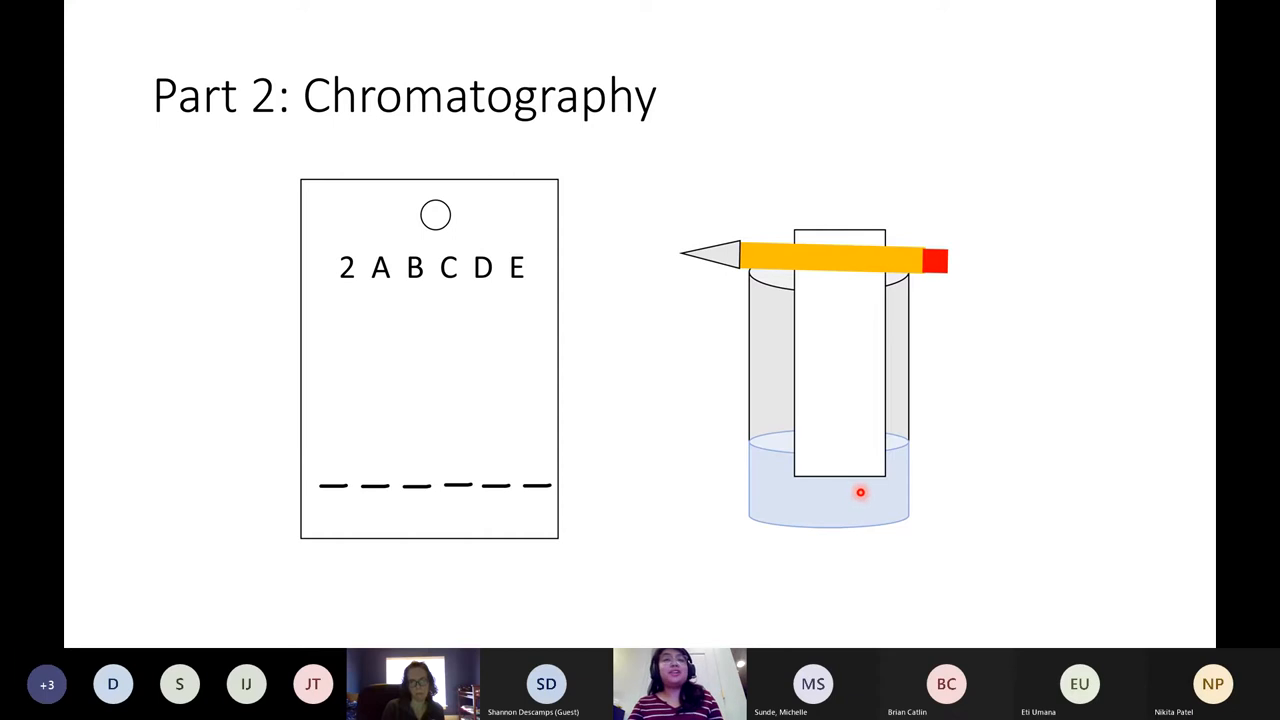
mouse_move(836, 406)
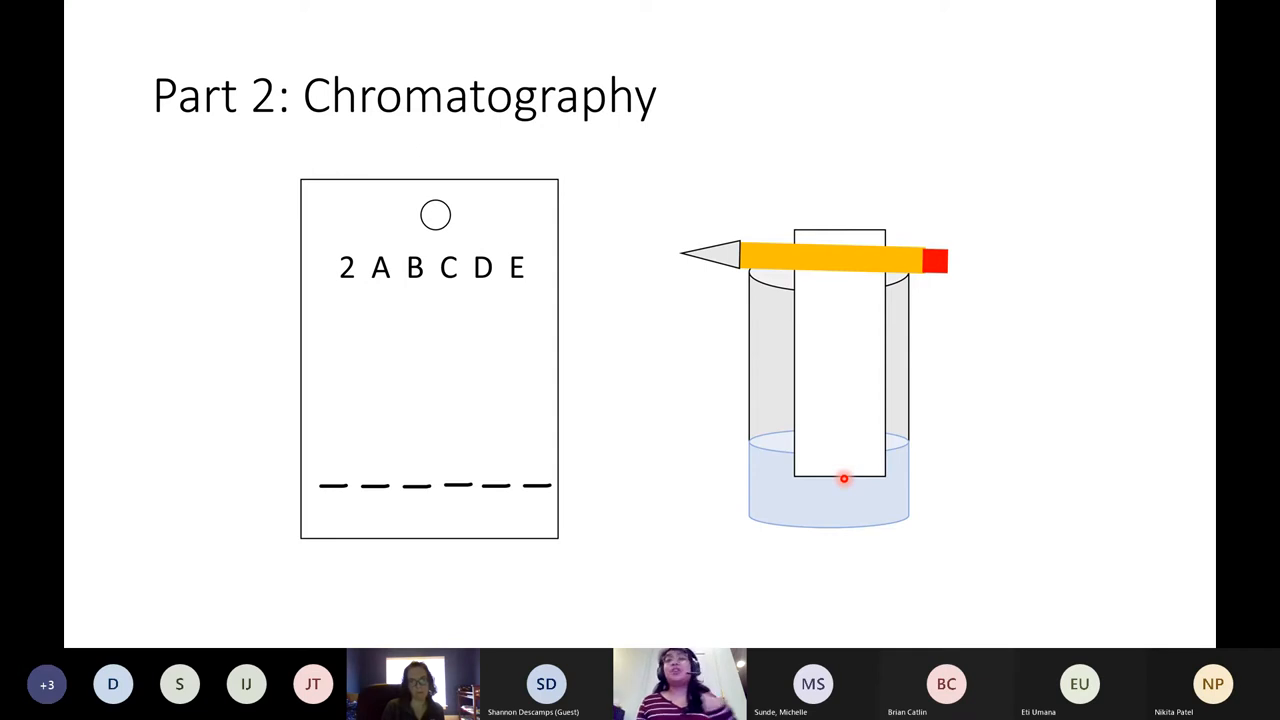
mouse_move(316, 496)
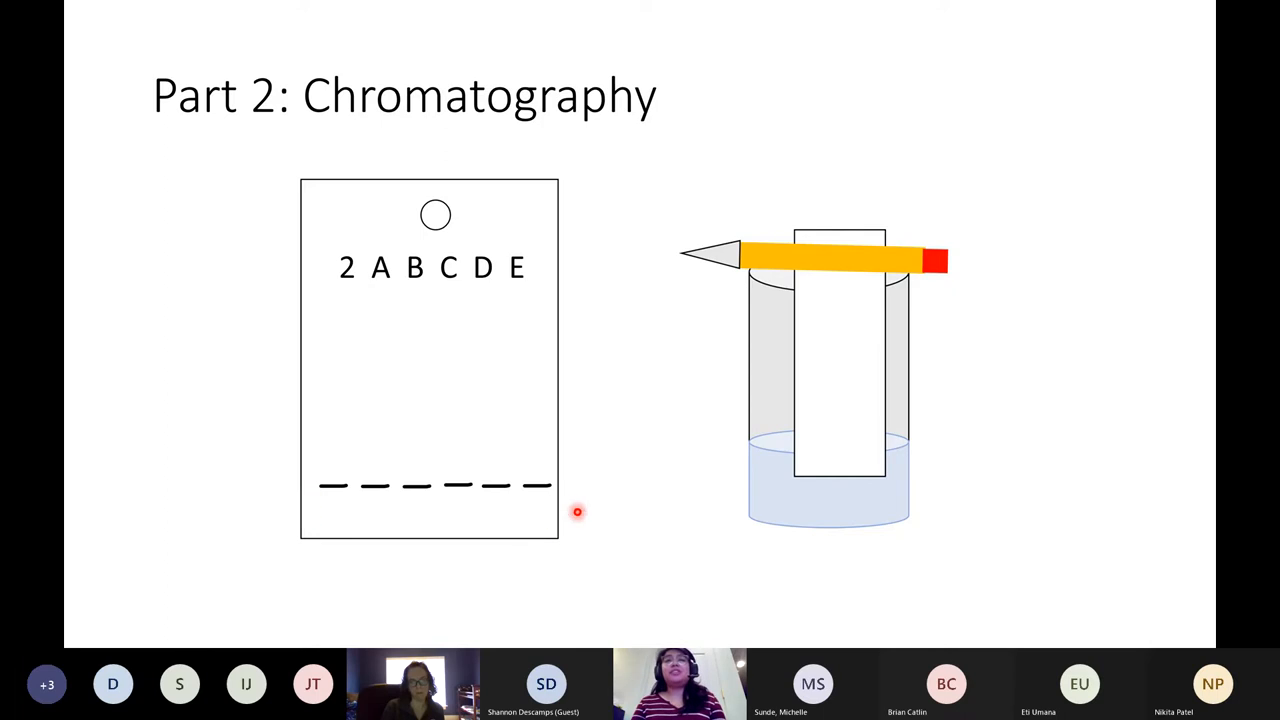
mouse_move(488, 512)
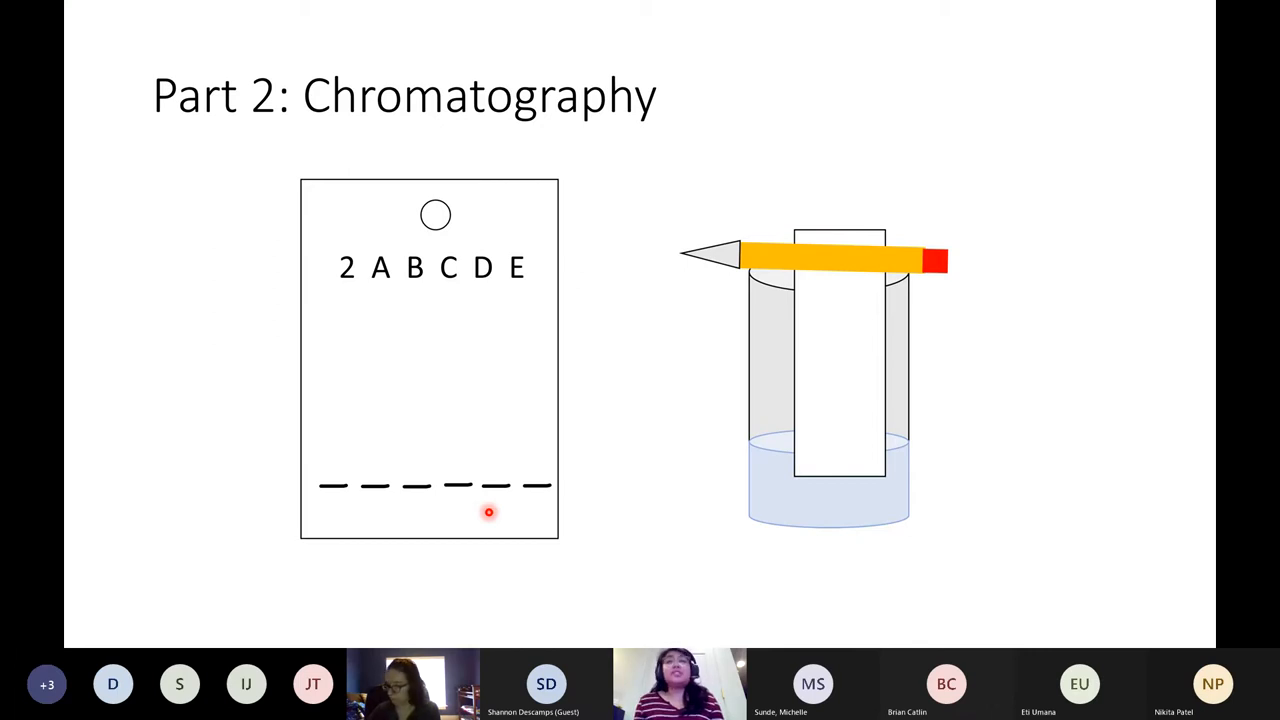
mouse_move(620, 248)
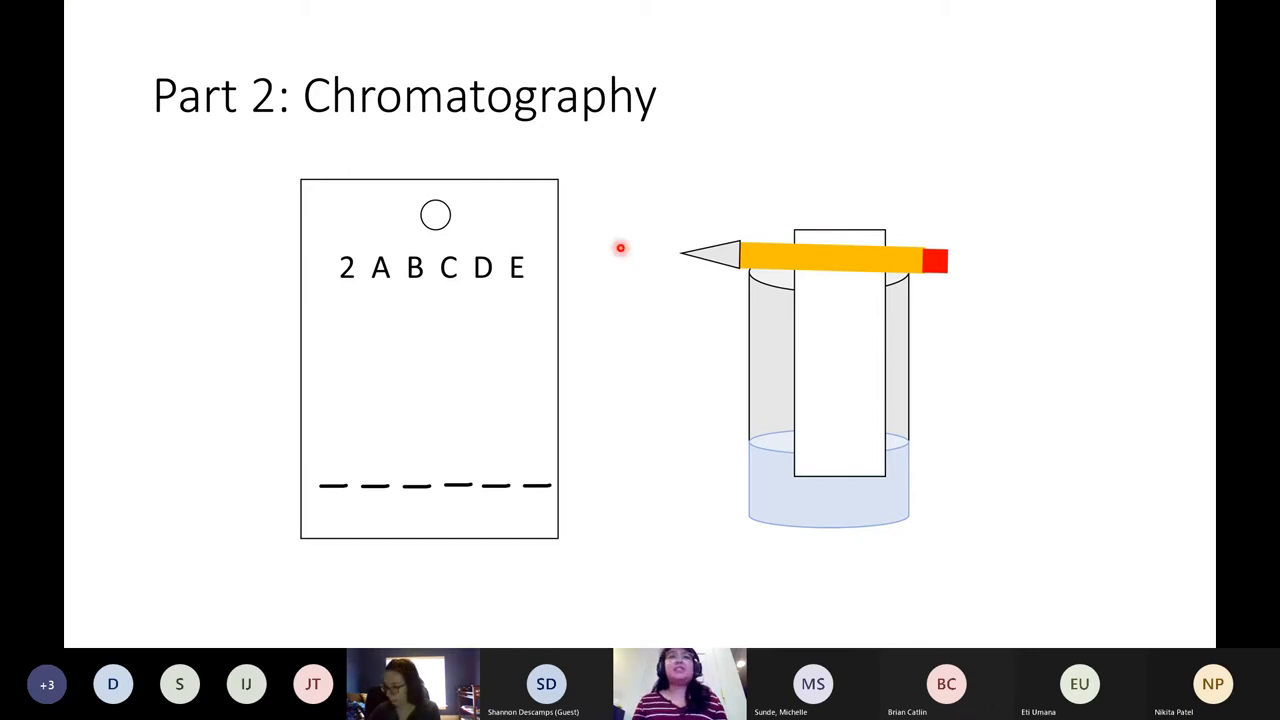
mouse_move(674, 168)
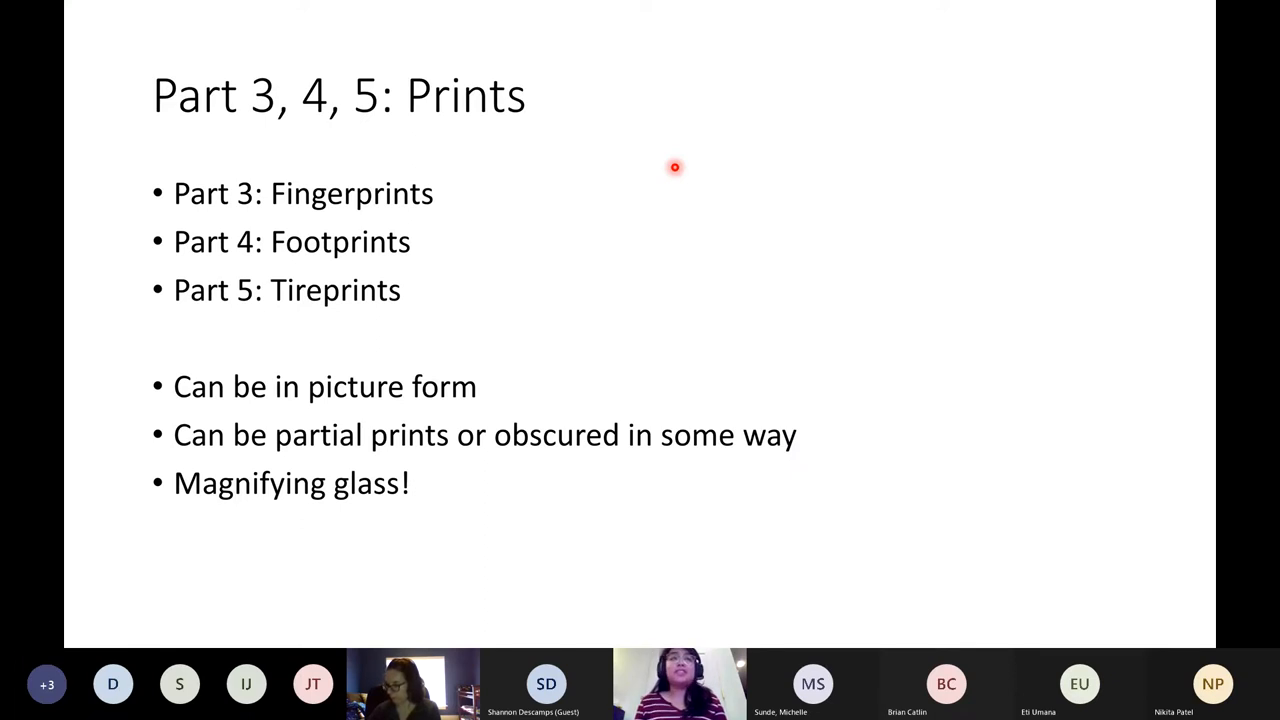
mouse_move(222, 204)
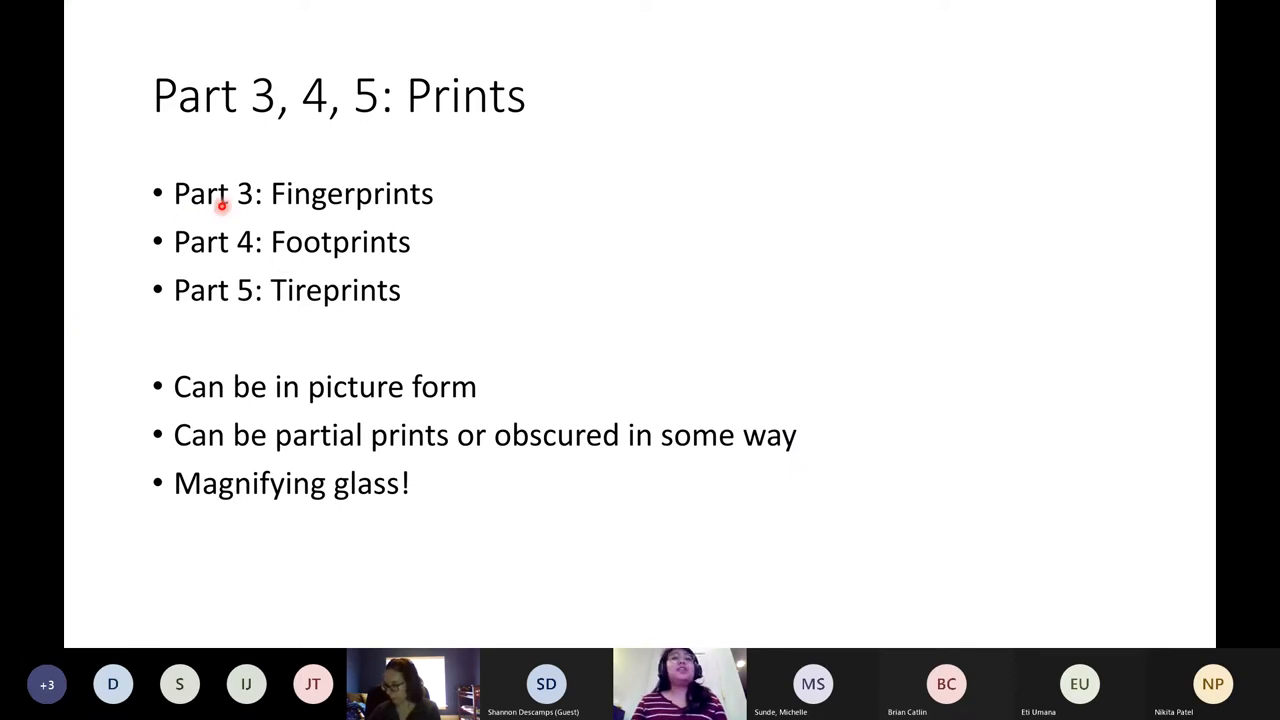
mouse_move(192, 260)
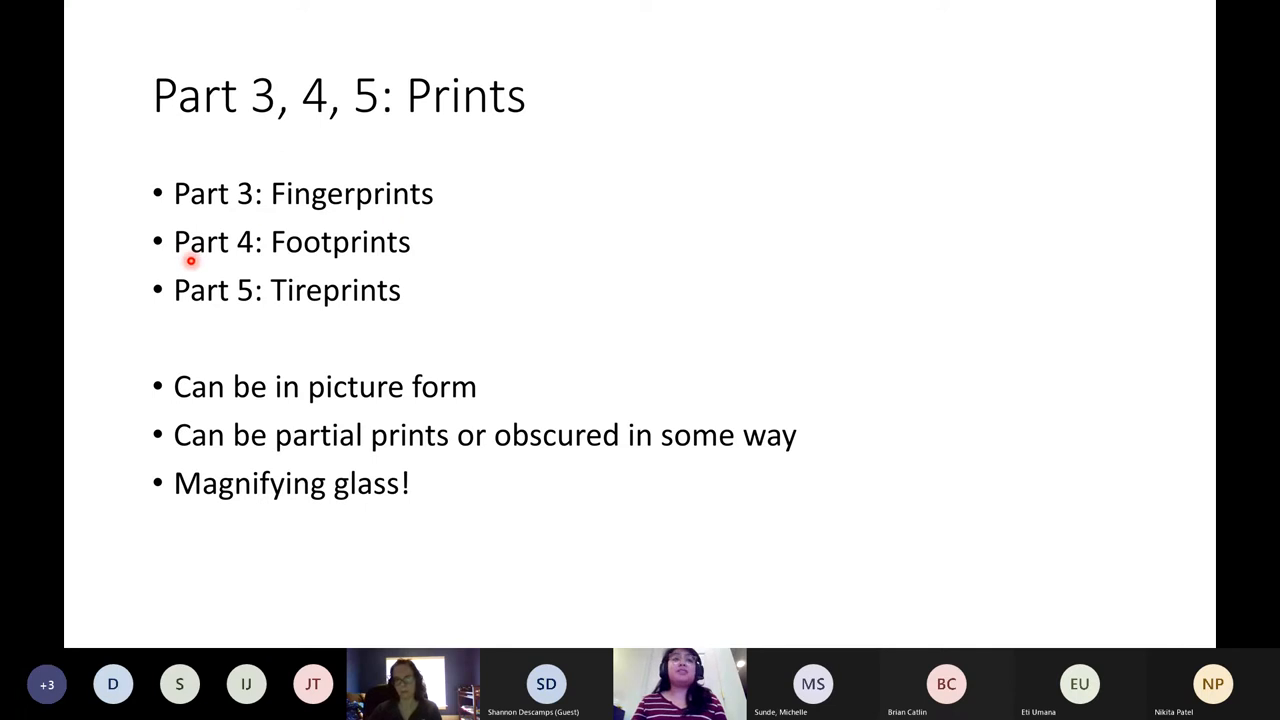
mouse_move(332, 310)
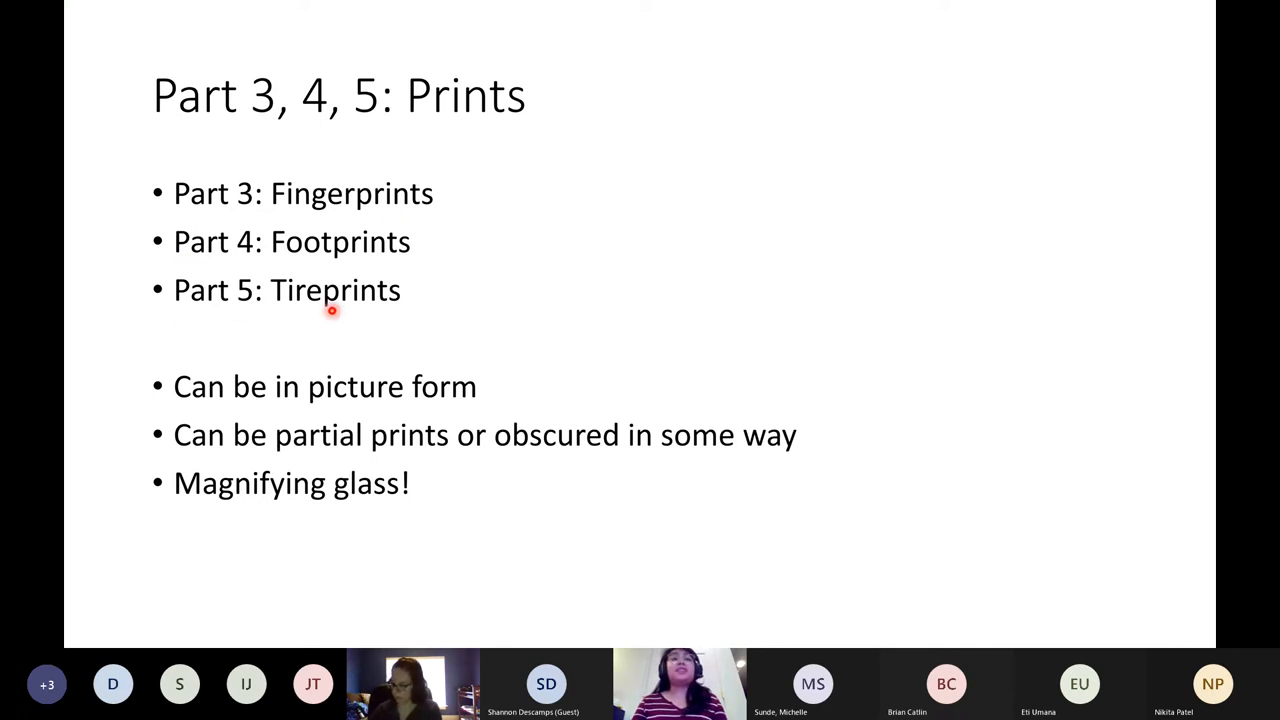
mouse_move(532, 380)
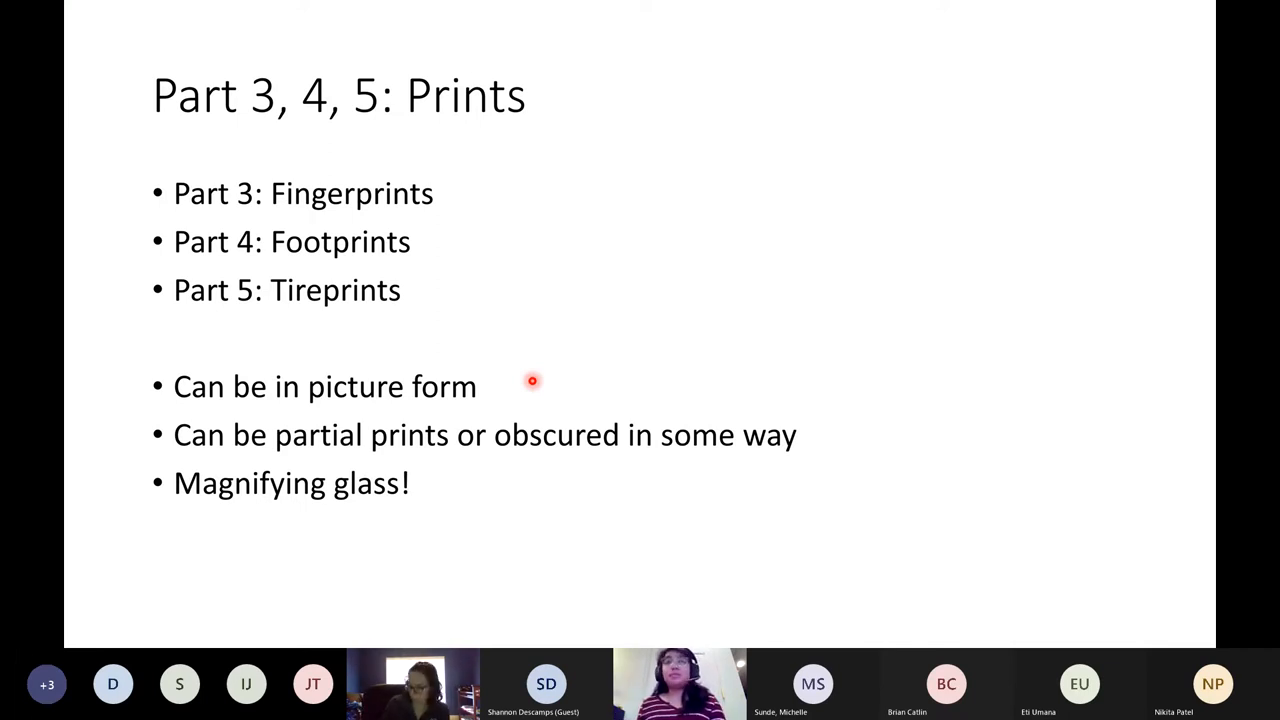
mouse_move(468, 408)
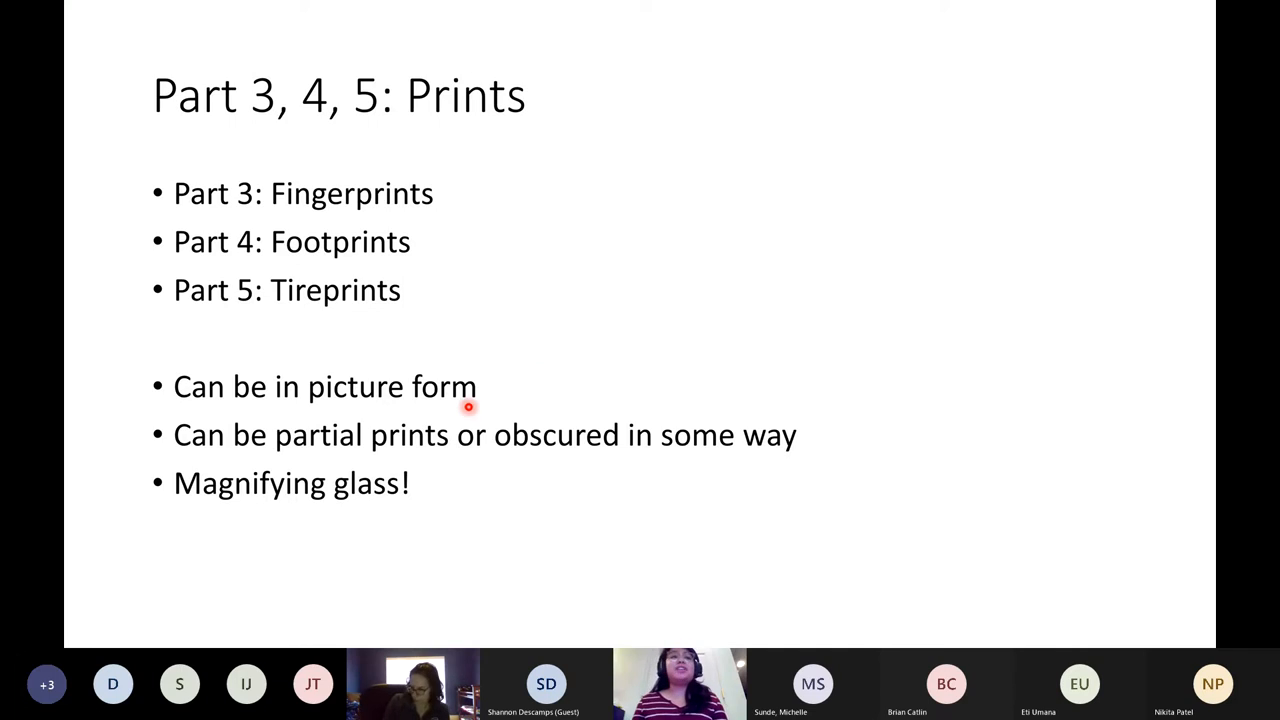
mouse_move(290, 458)
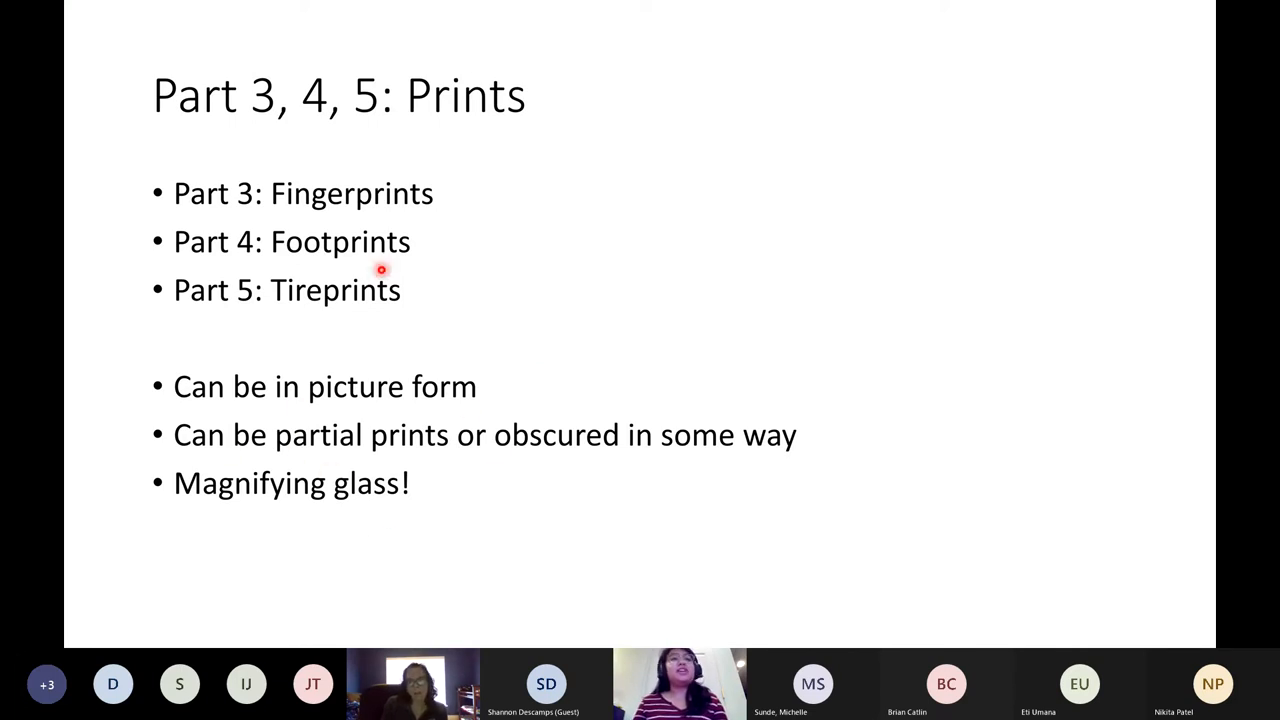
mouse_move(348, 188)
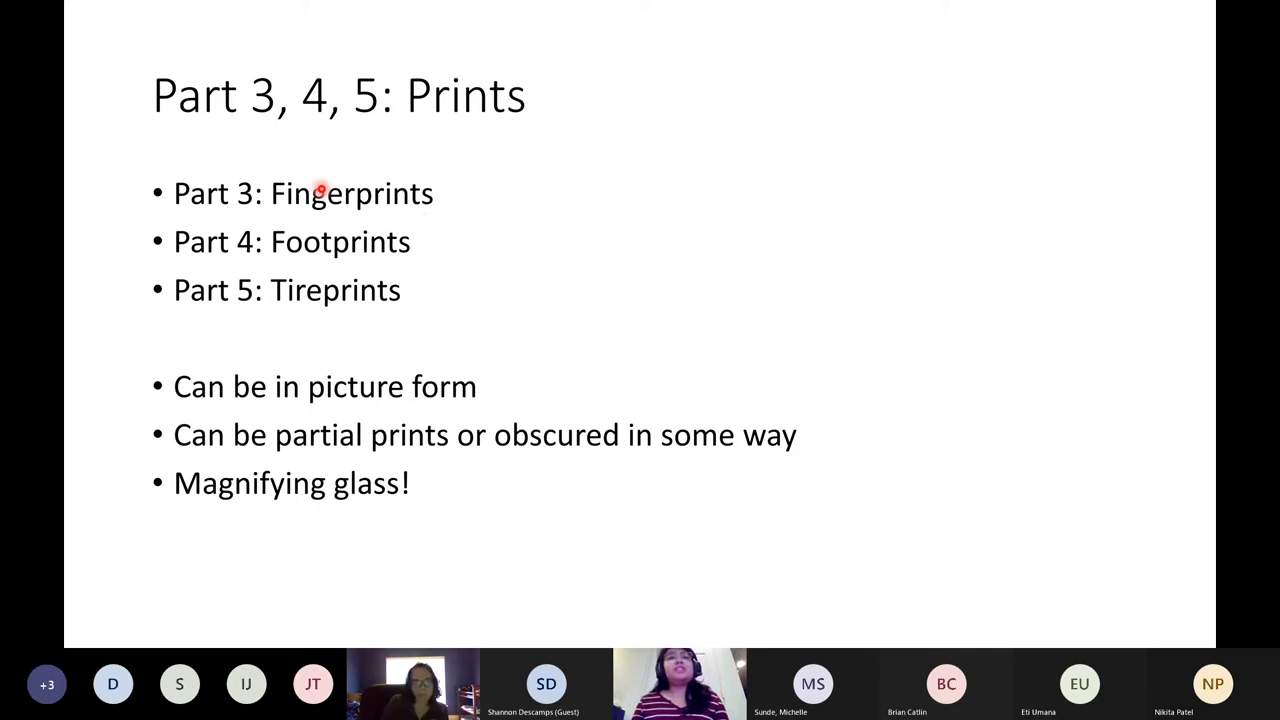
mouse_move(784, 460)
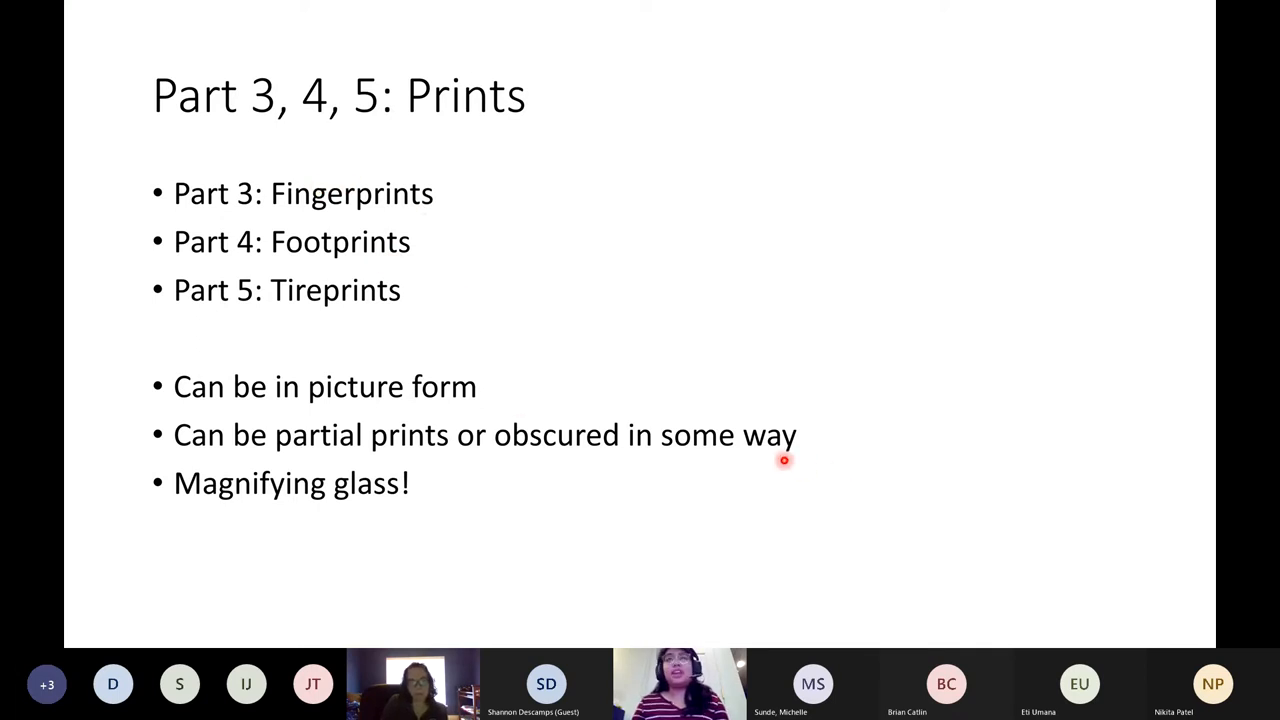
mouse_move(660, 426)
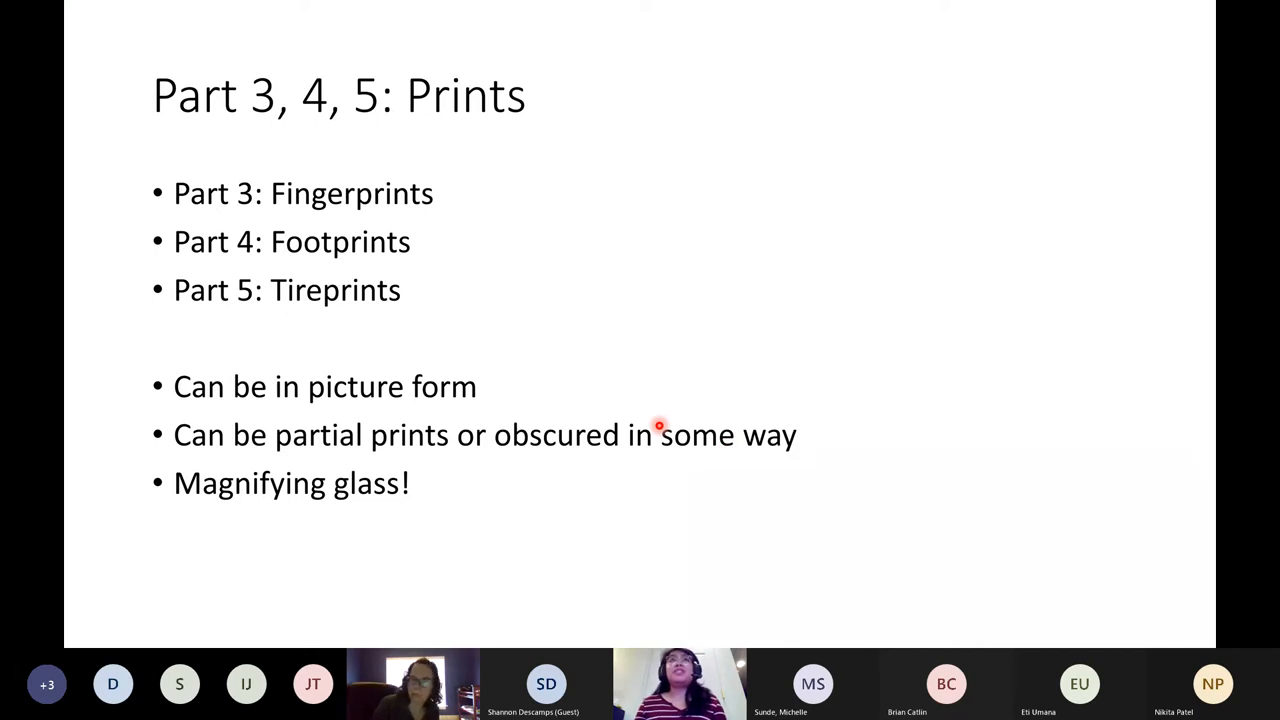
mouse_move(578, 412)
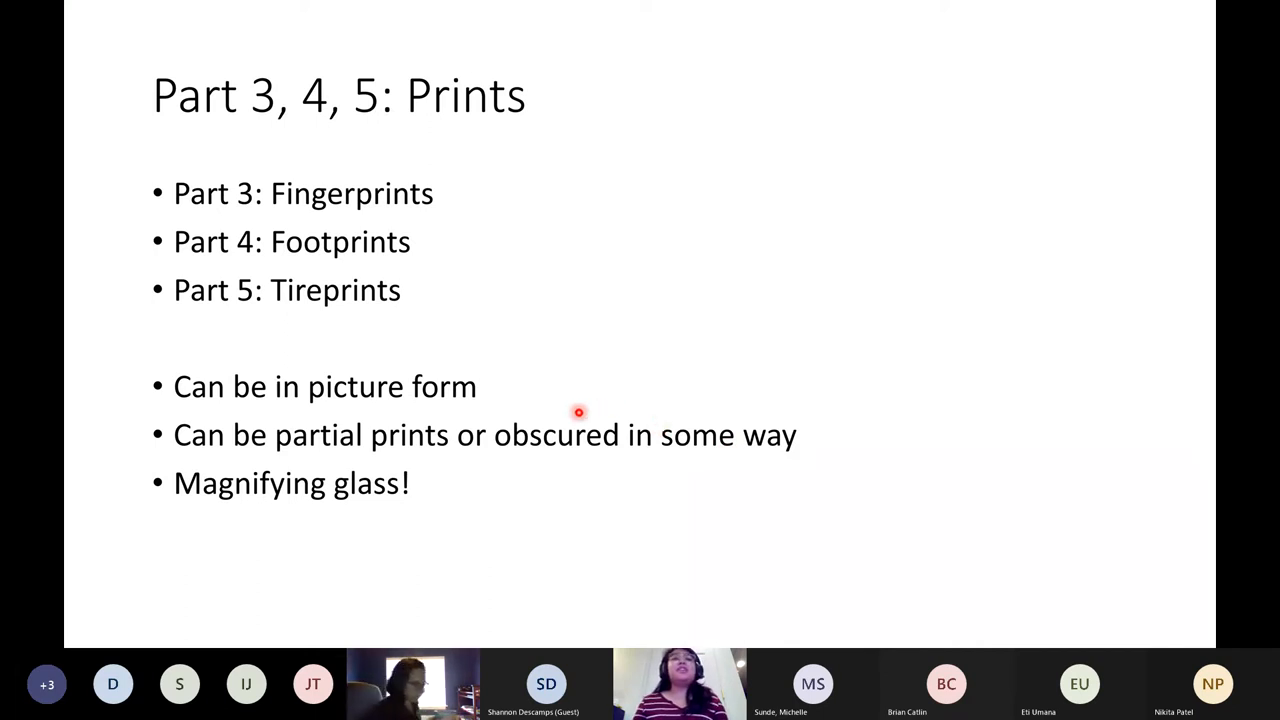
mouse_move(550, 418)
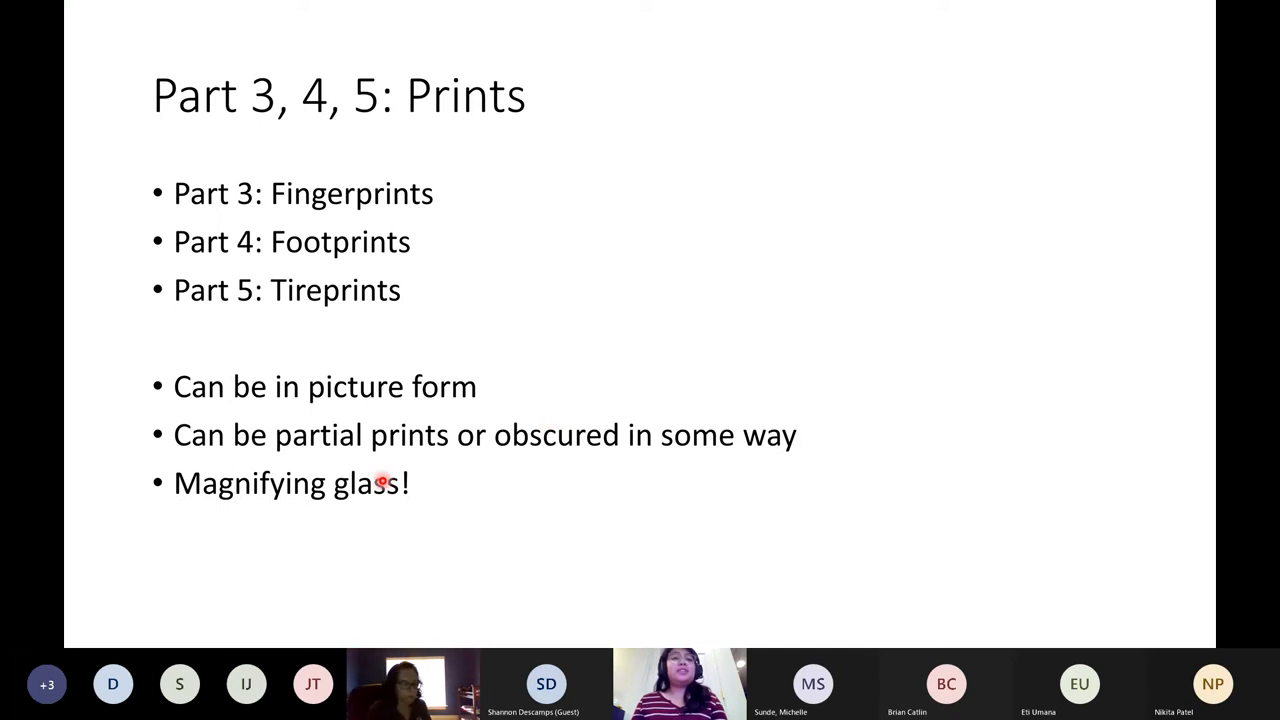
mouse_move(70, 470)
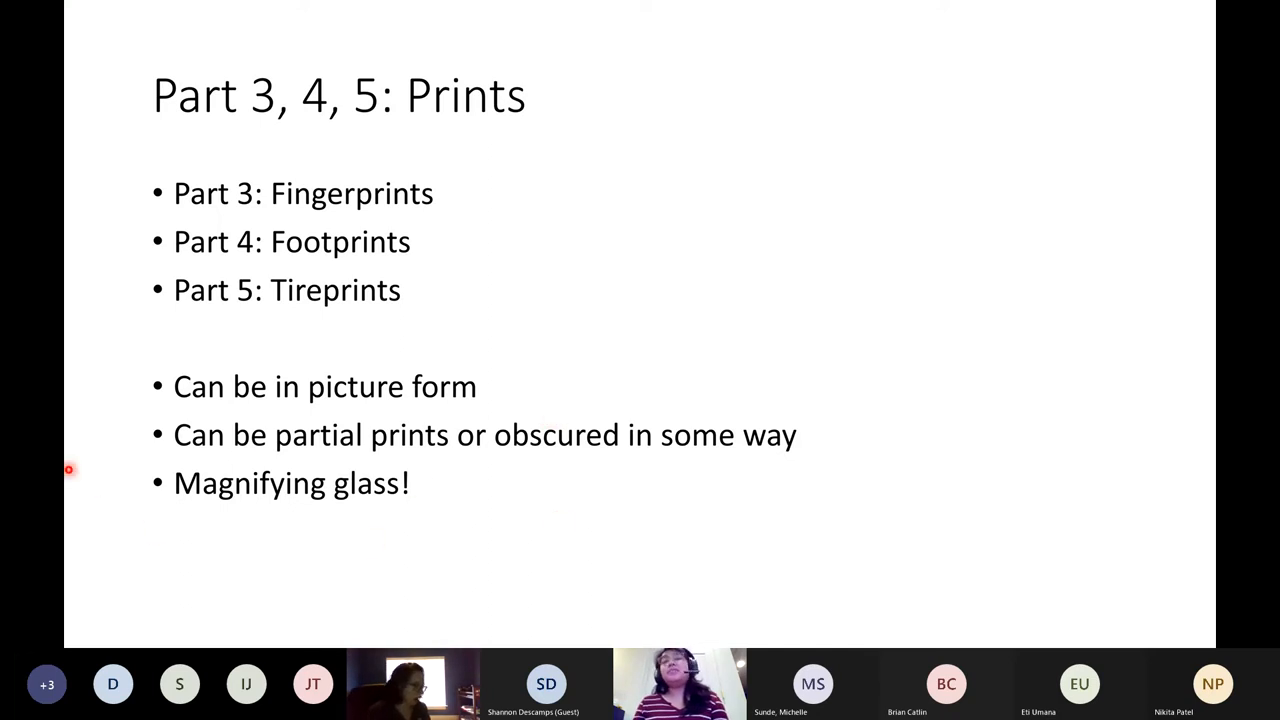
mouse_move(148, 500)
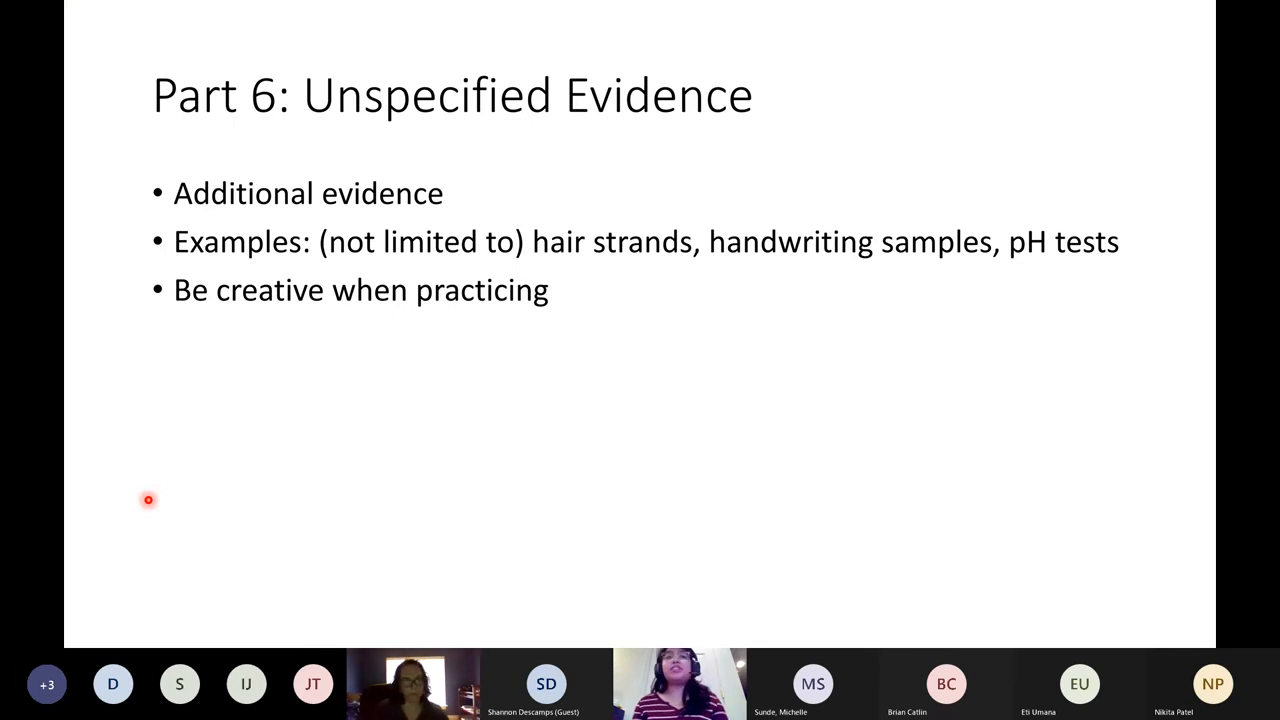
mouse_move(476, 320)
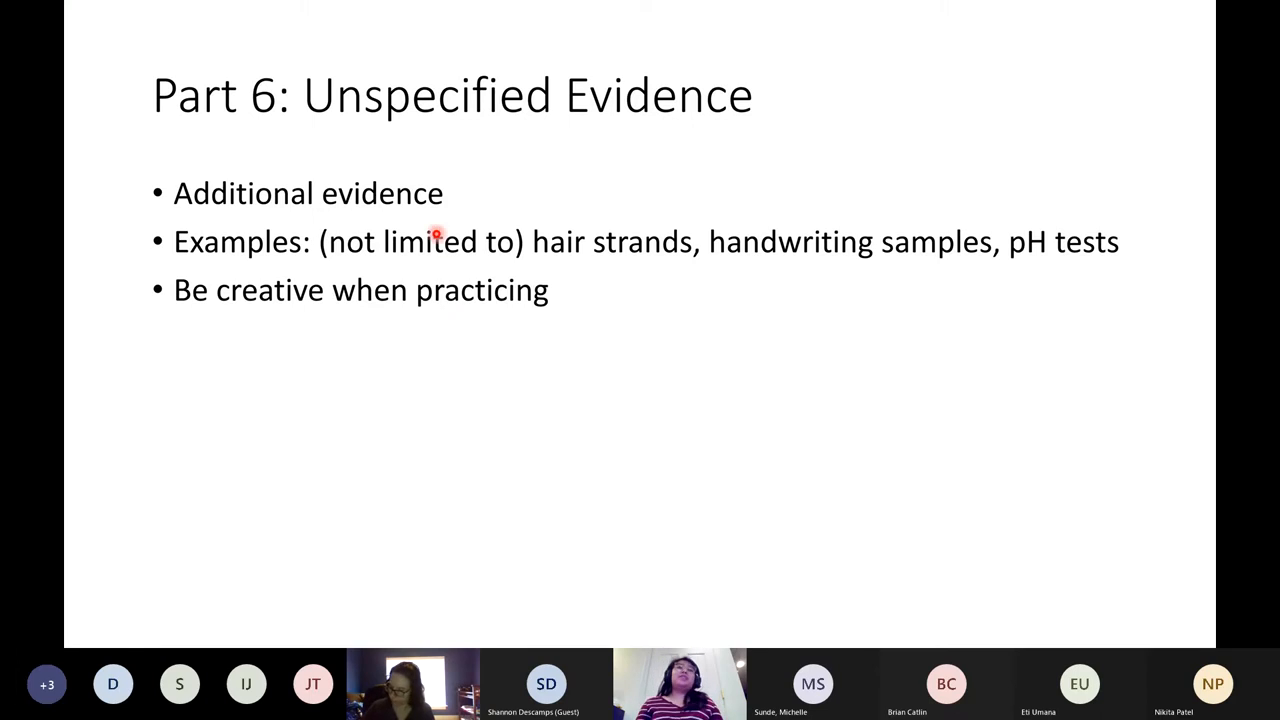
mouse_move(456, 324)
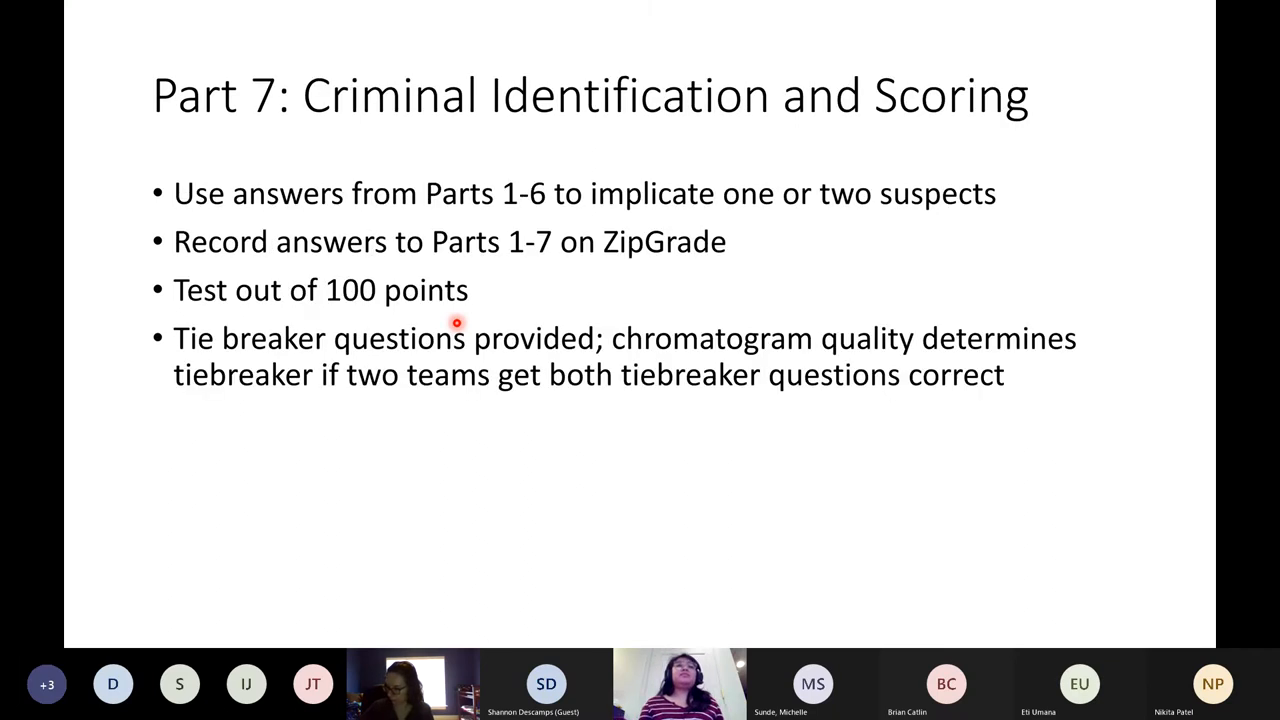
mouse_move(284, 164)
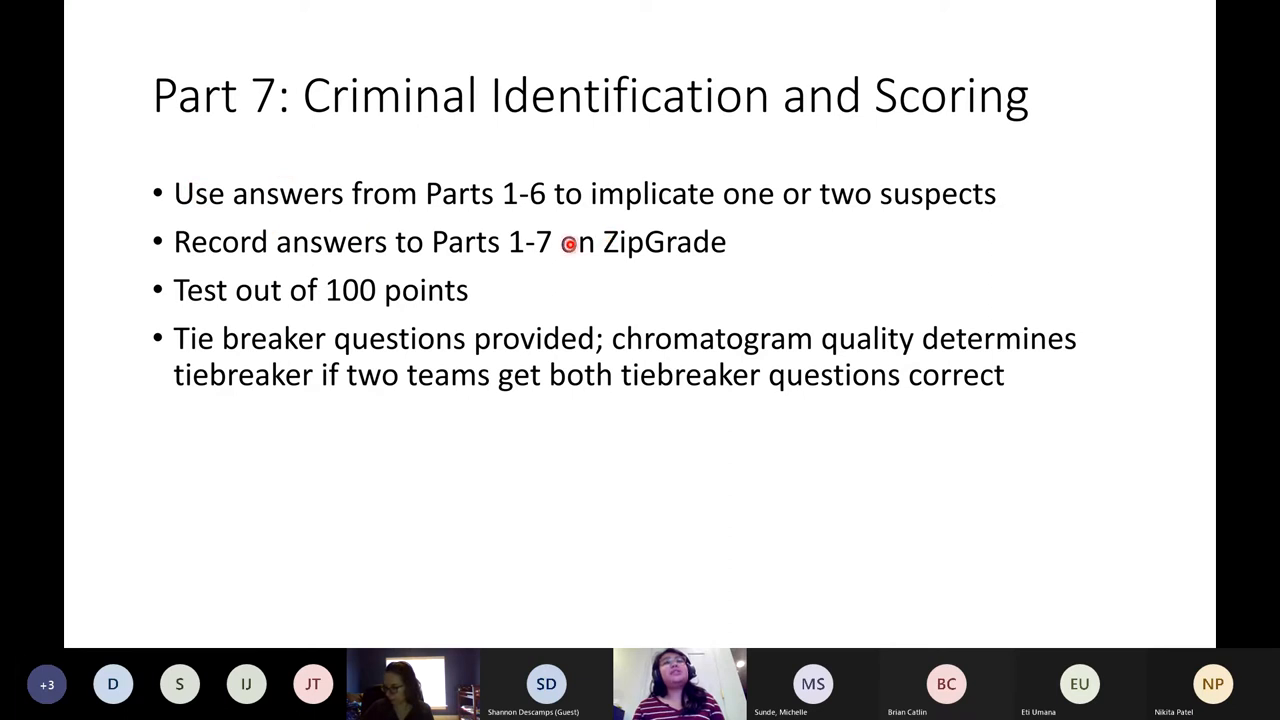
mouse_move(882, 246)
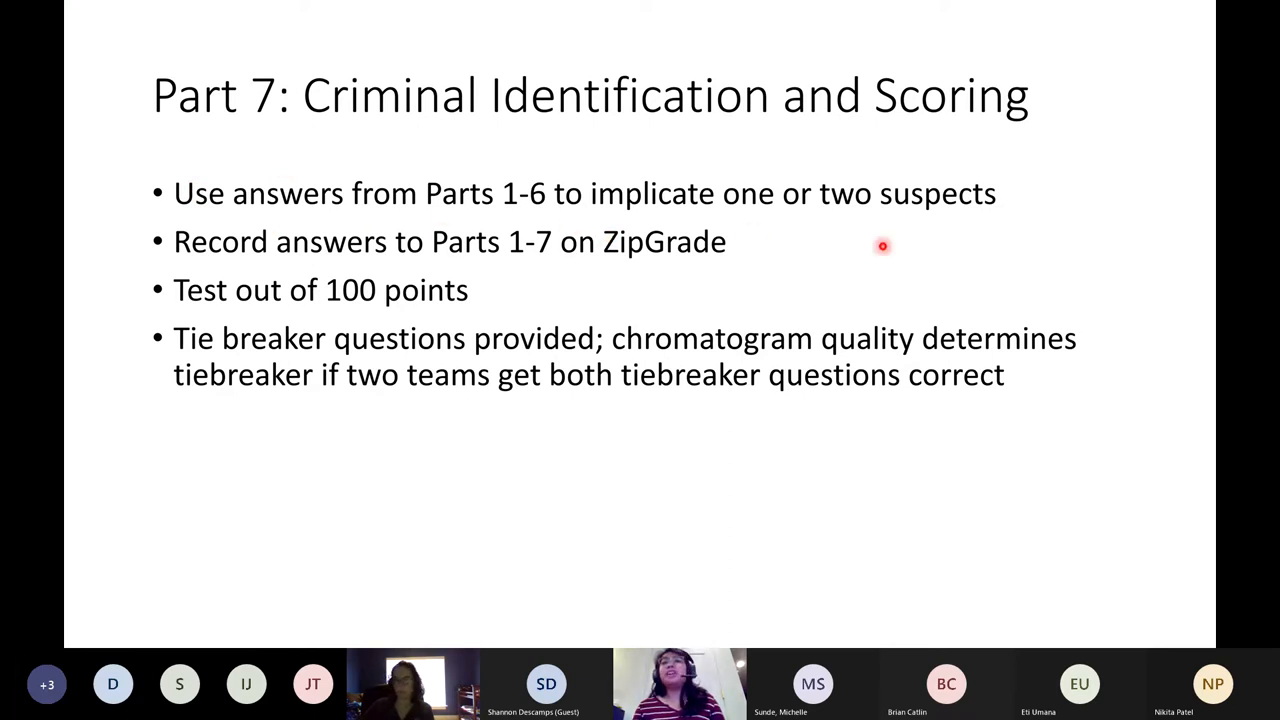
mouse_move(918, 176)
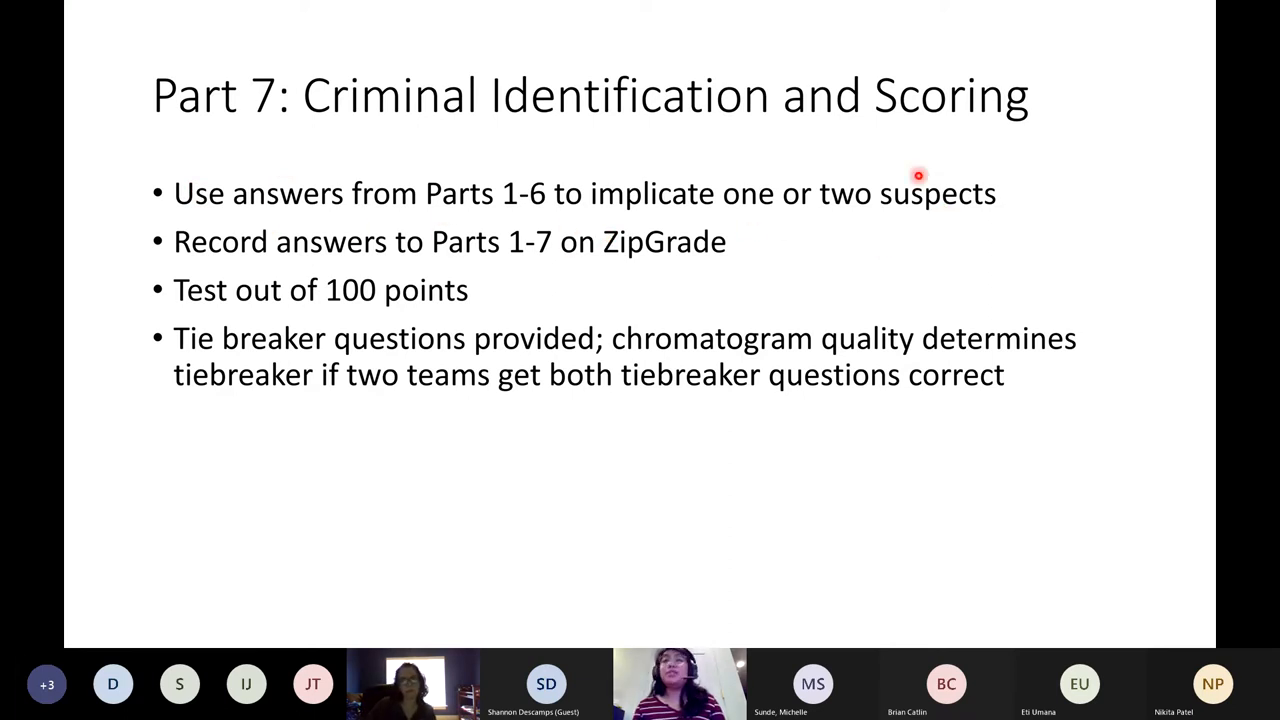
mouse_move(208, 276)
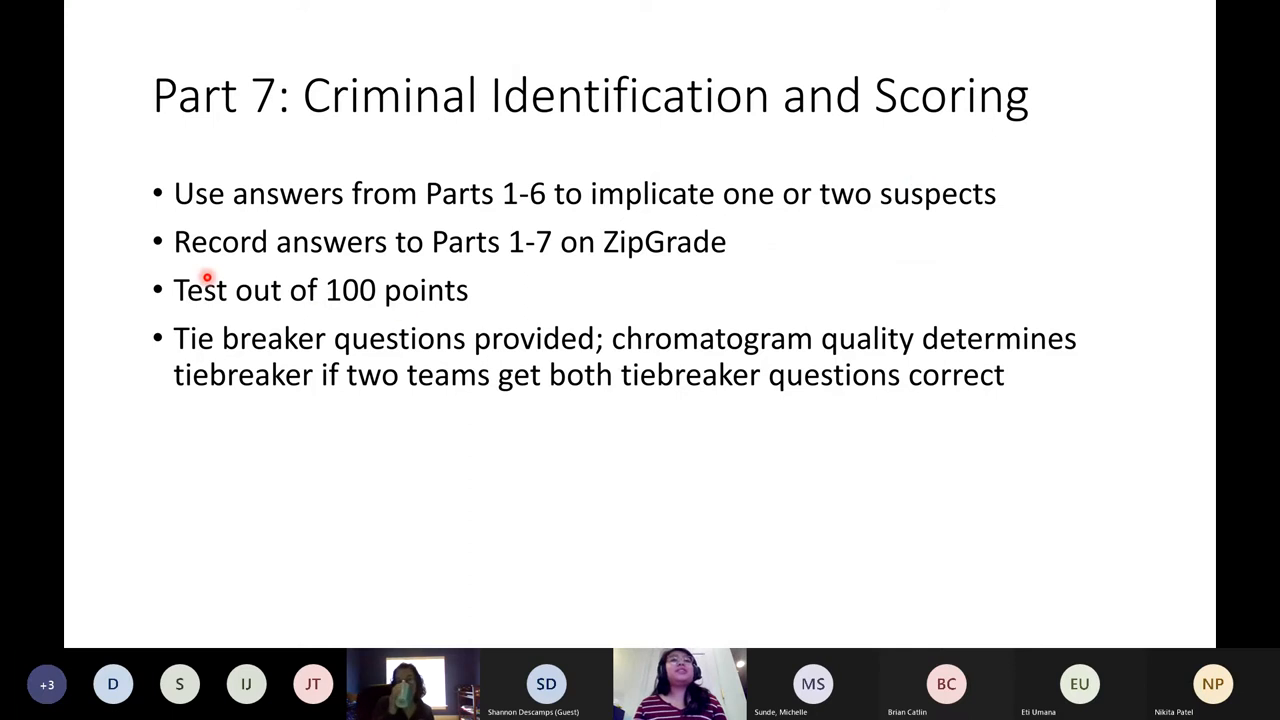
mouse_move(544, 266)
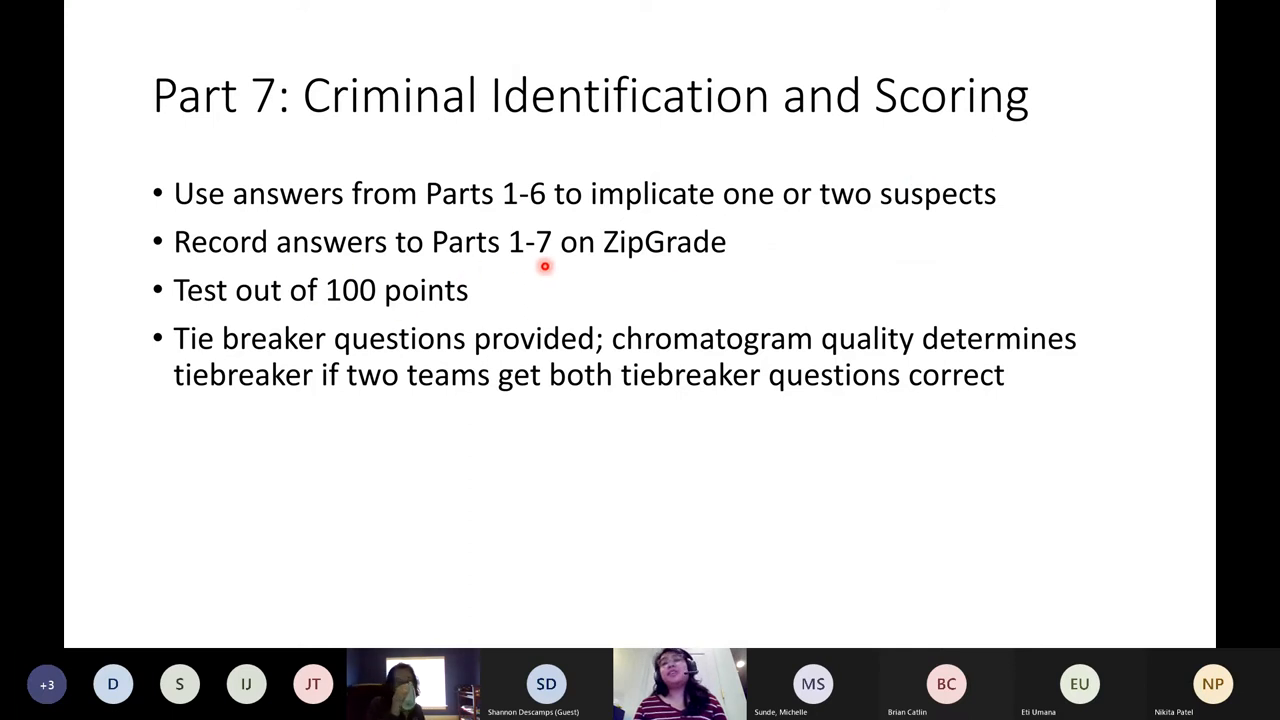
mouse_move(664, 260)
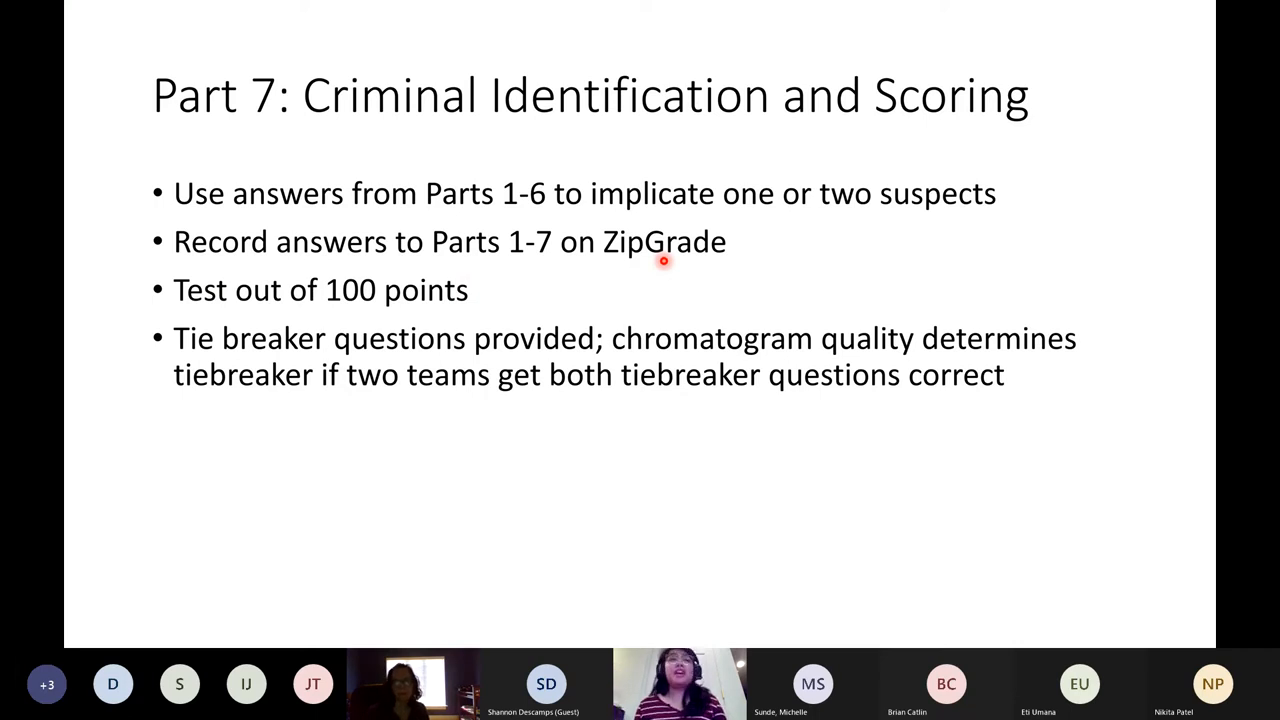
mouse_move(196, 308)
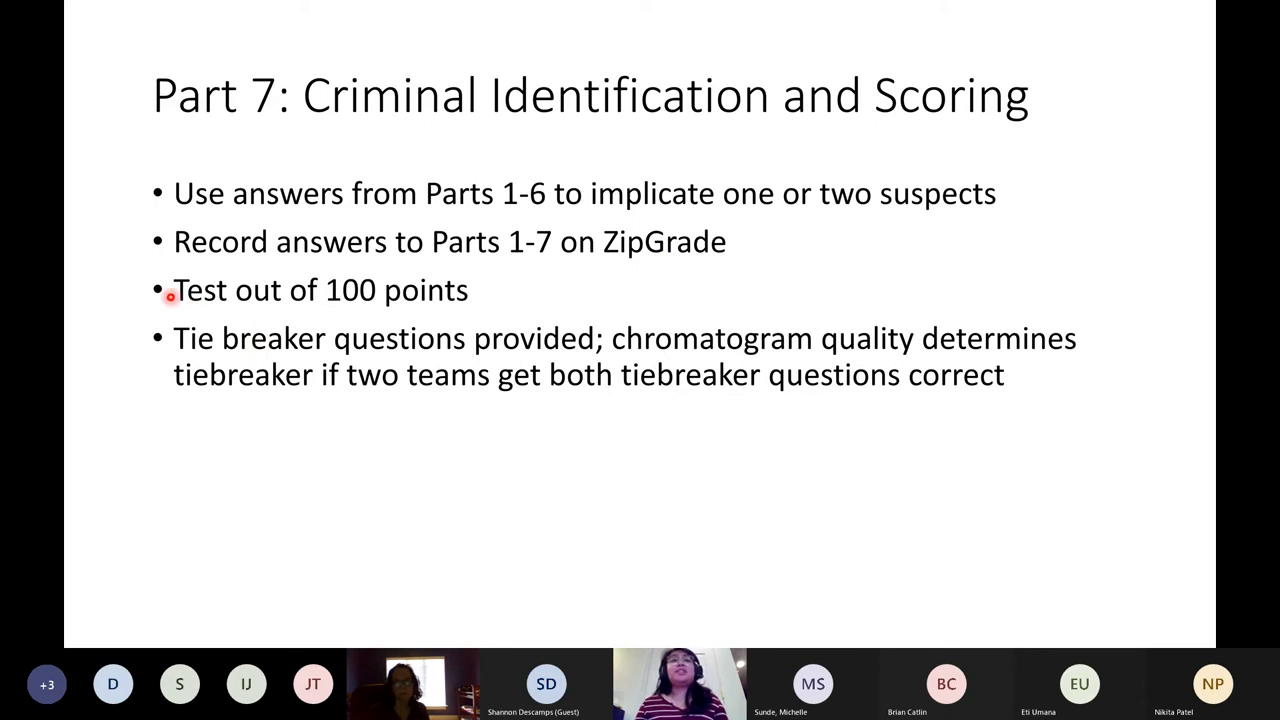
mouse_move(456, 358)
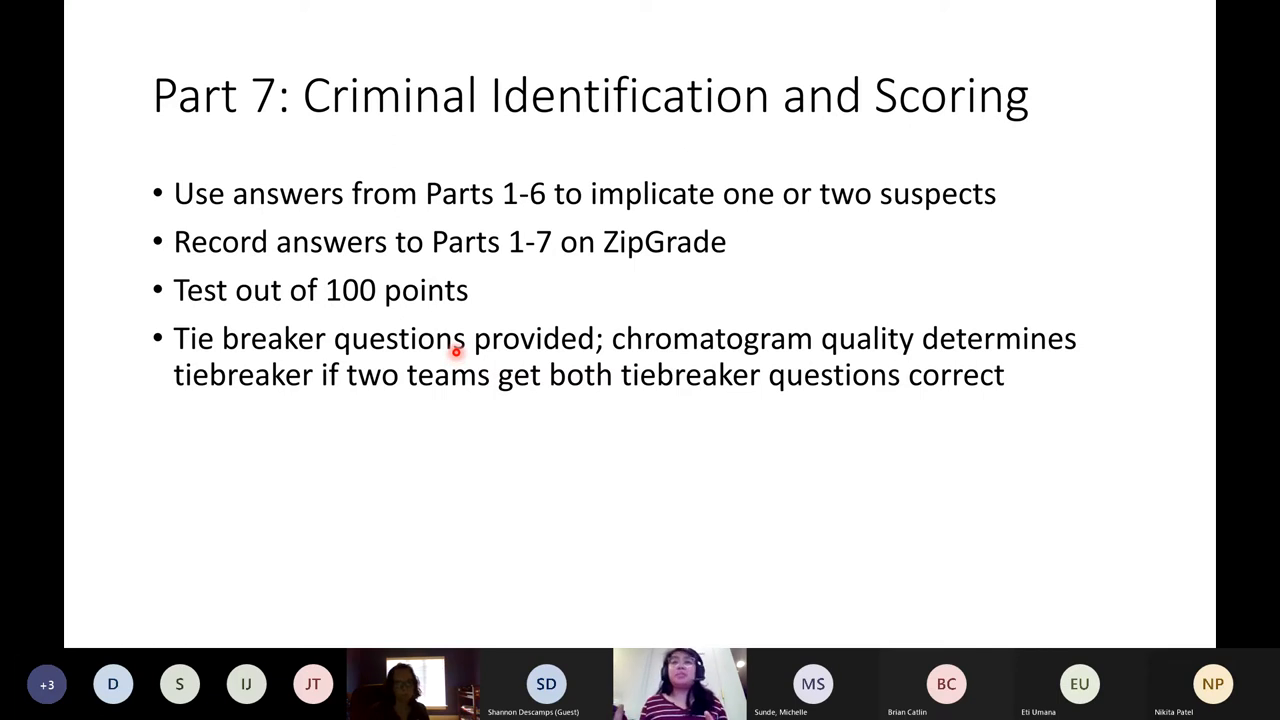
mouse_move(650, 352)
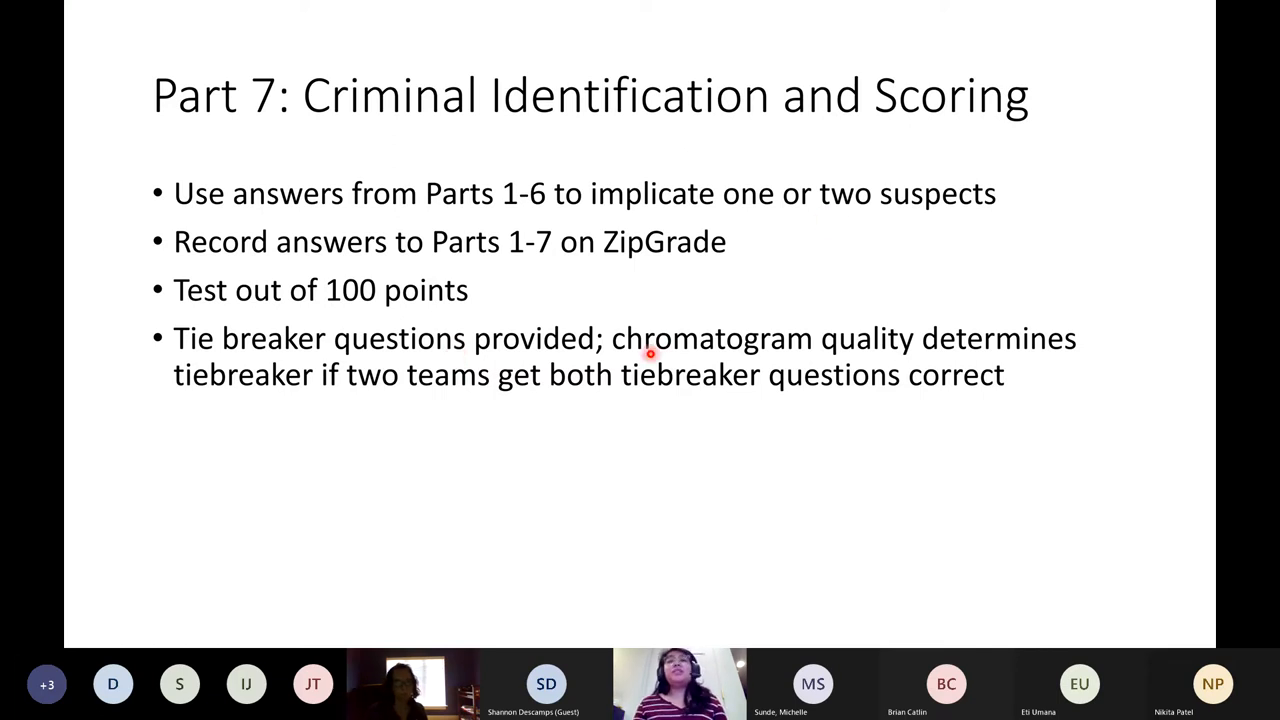
mouse_move(644, 312)
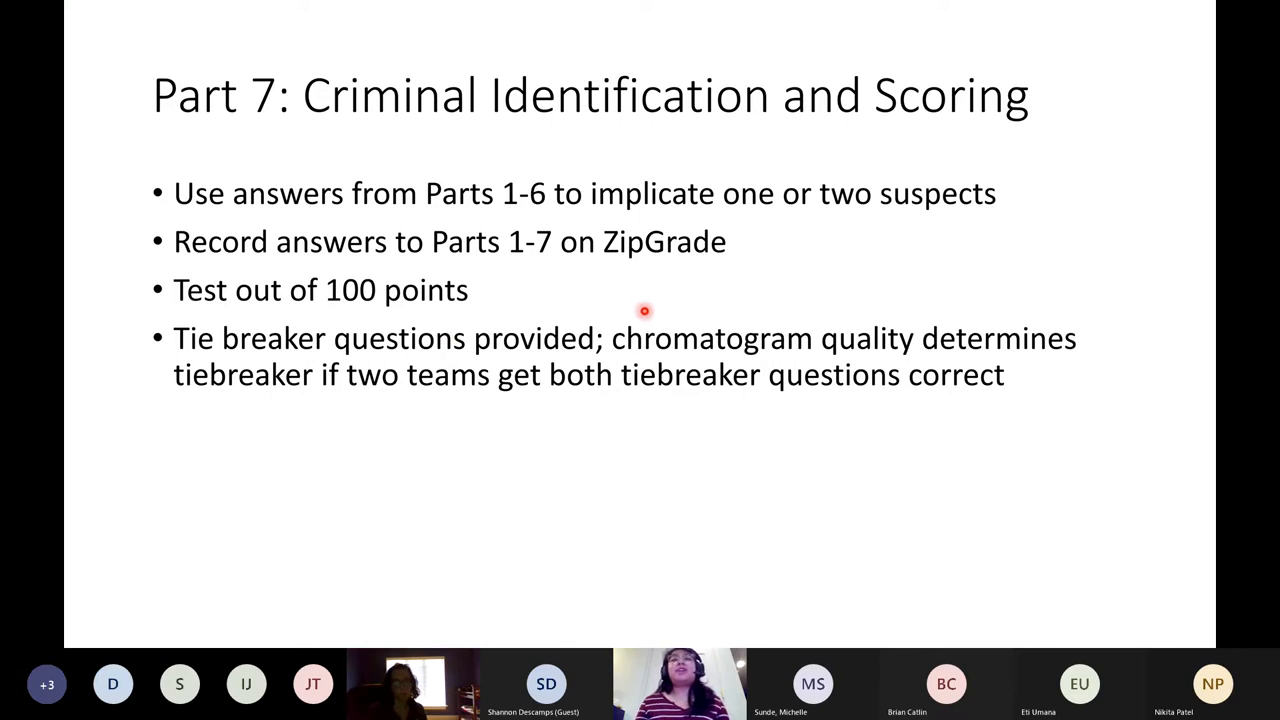
mouse_move(890, 368)
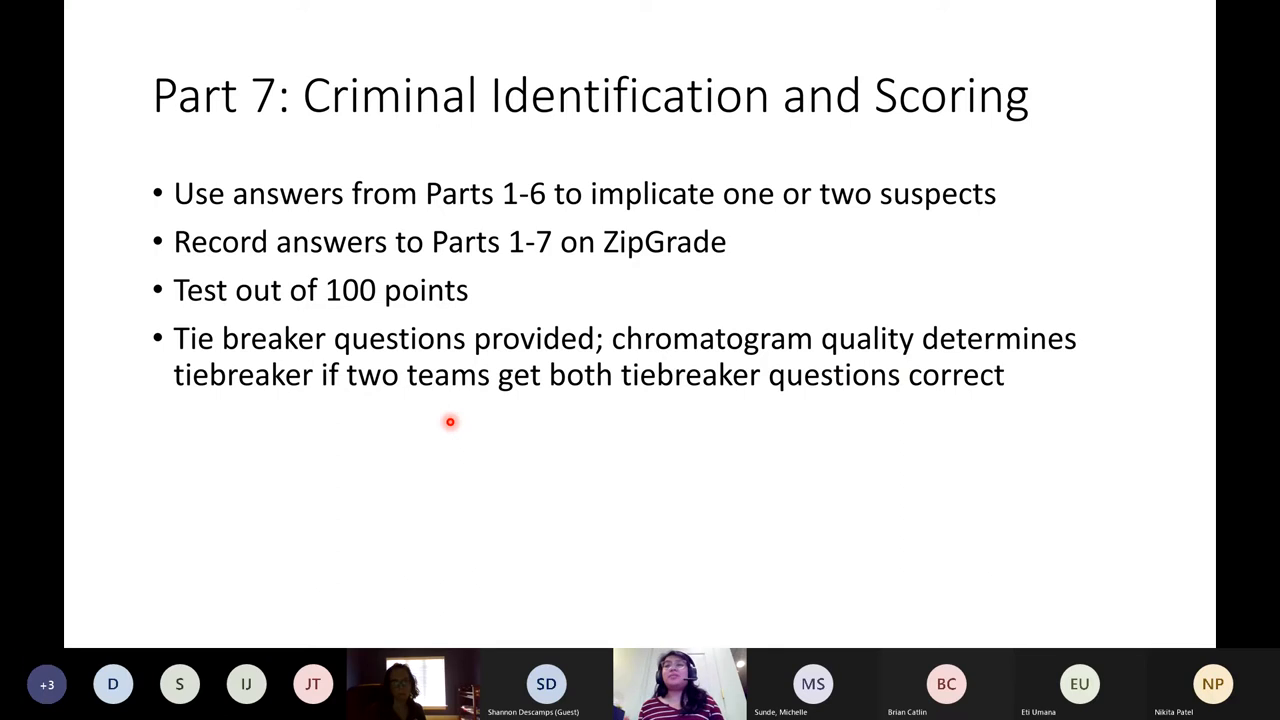
mouse_move(760, 364)
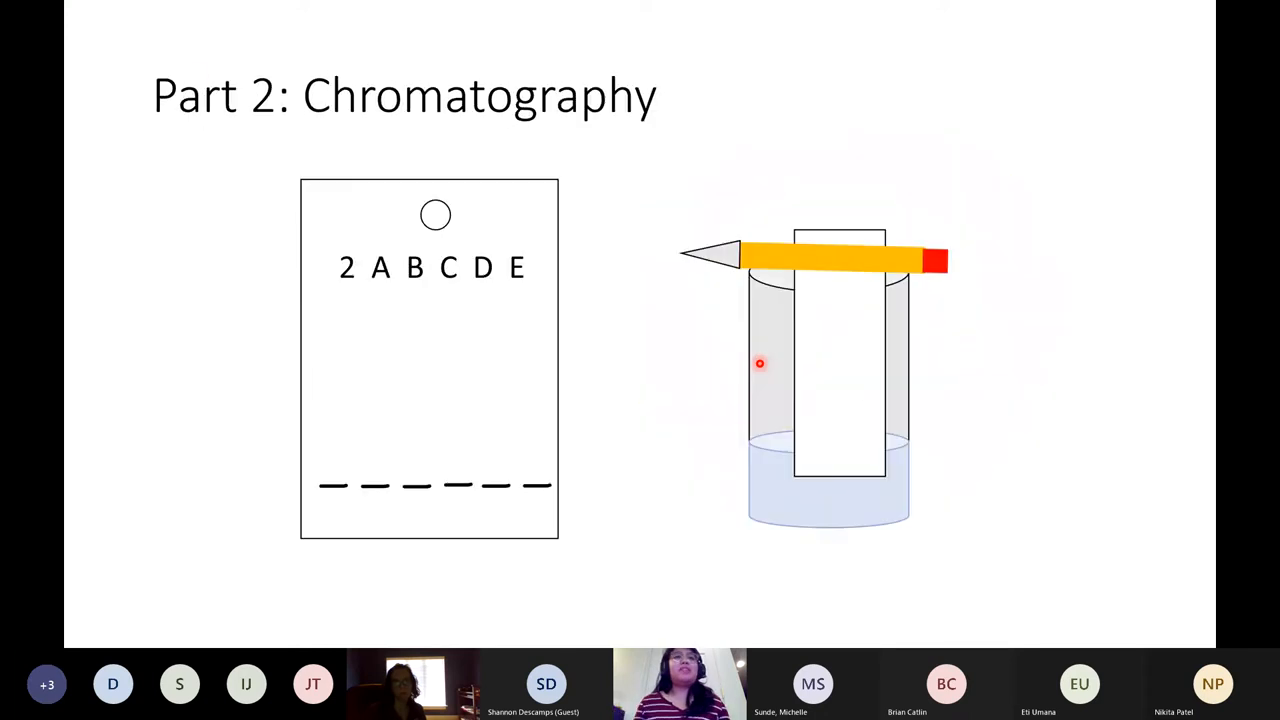
mouse_move(336, 488)
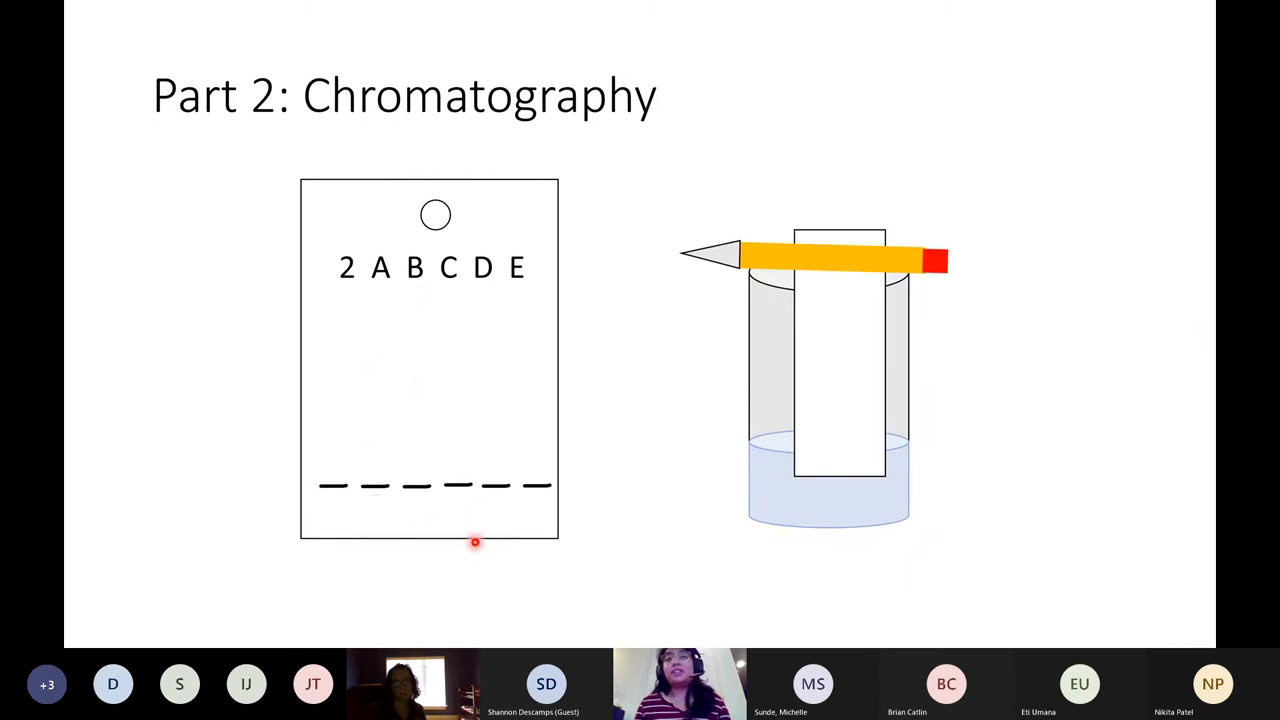
mouse_move(480, 388)
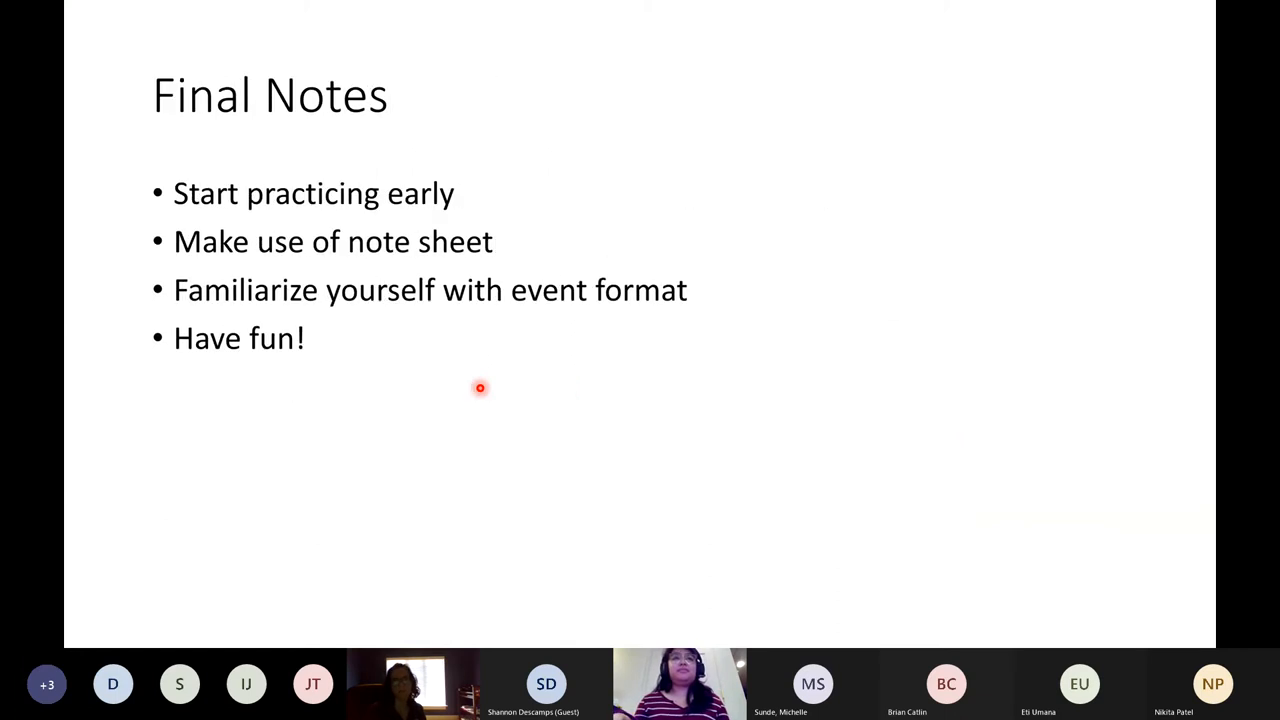
mouse_move(638, 4)
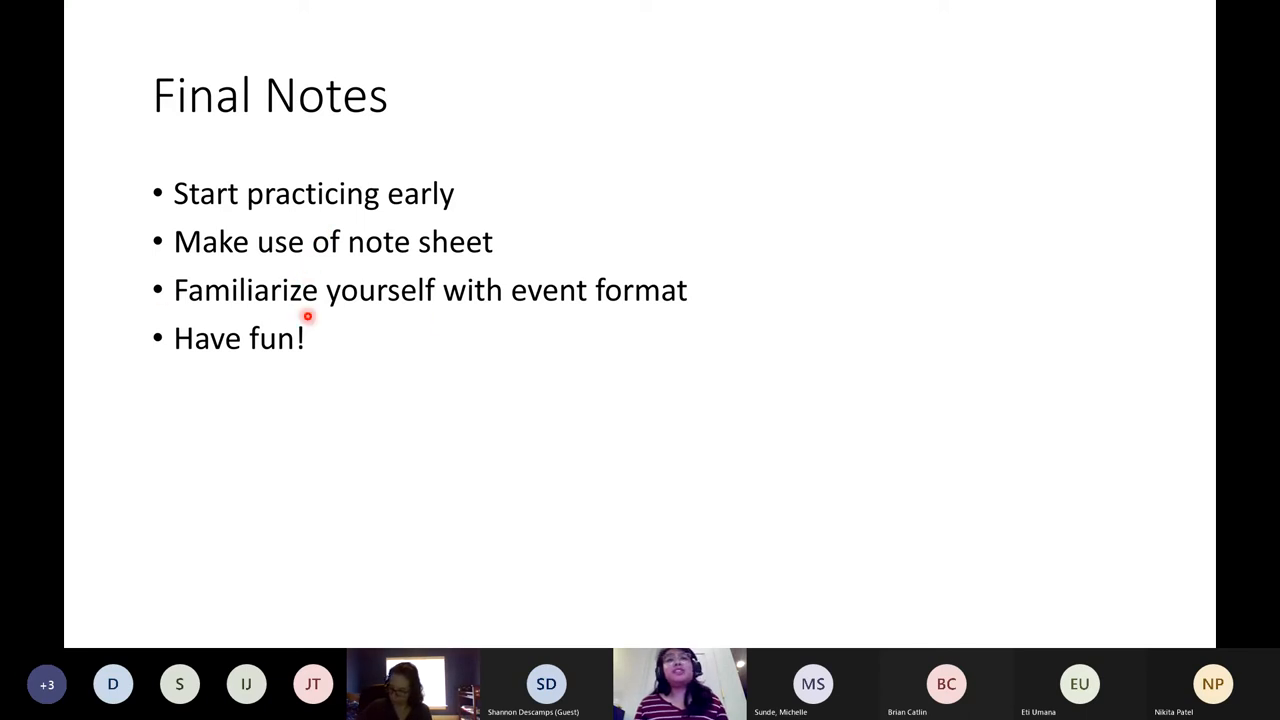
mouse_move(264, 276)
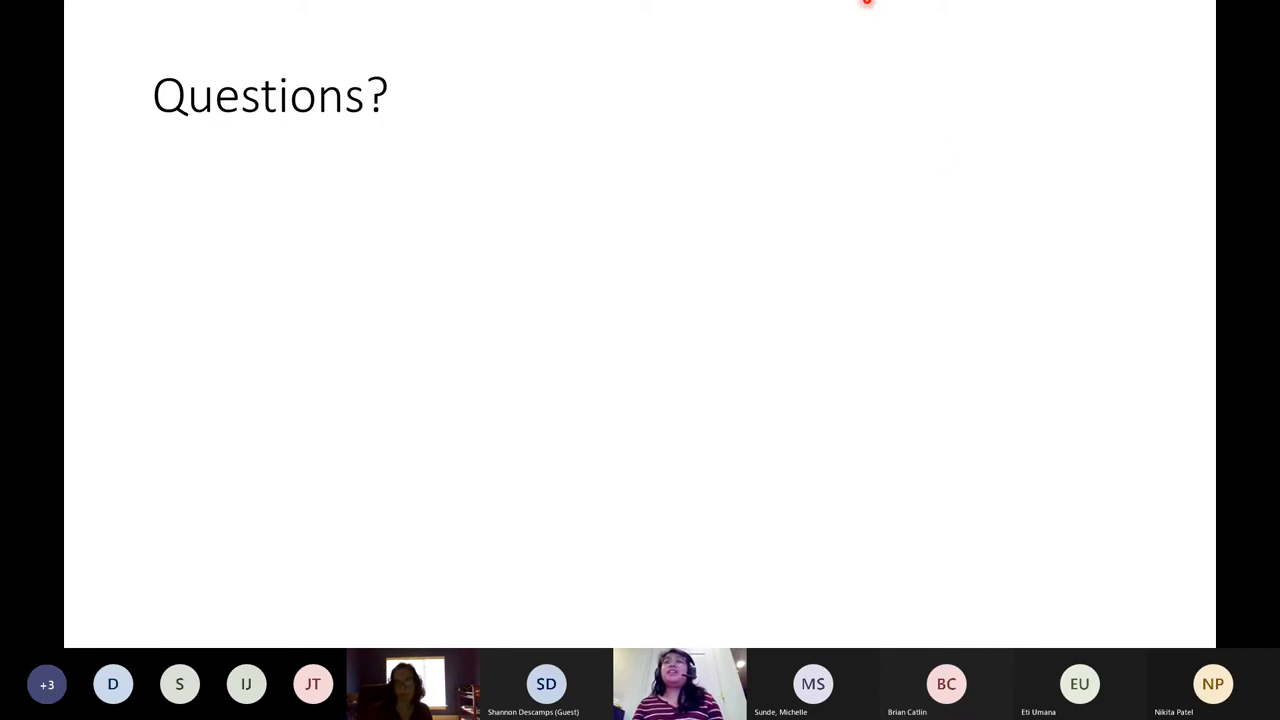
mouse_move(1138, 32)
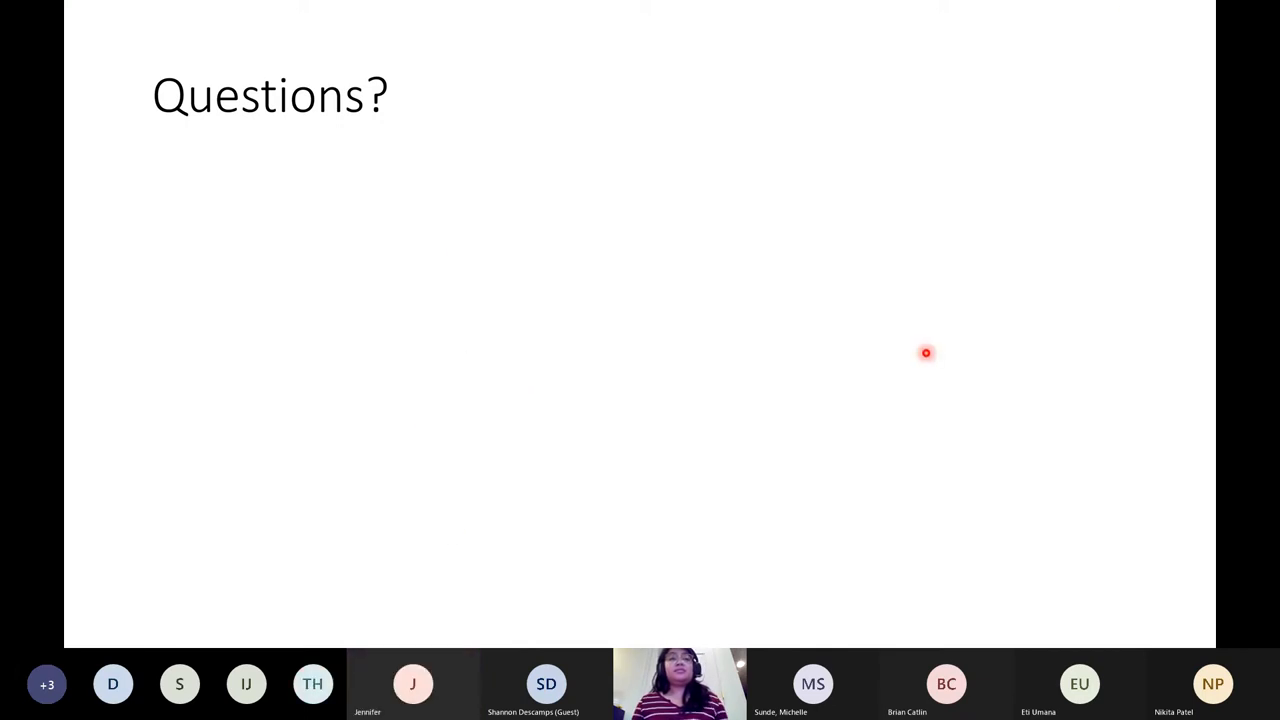
mouse_move(896, 364)
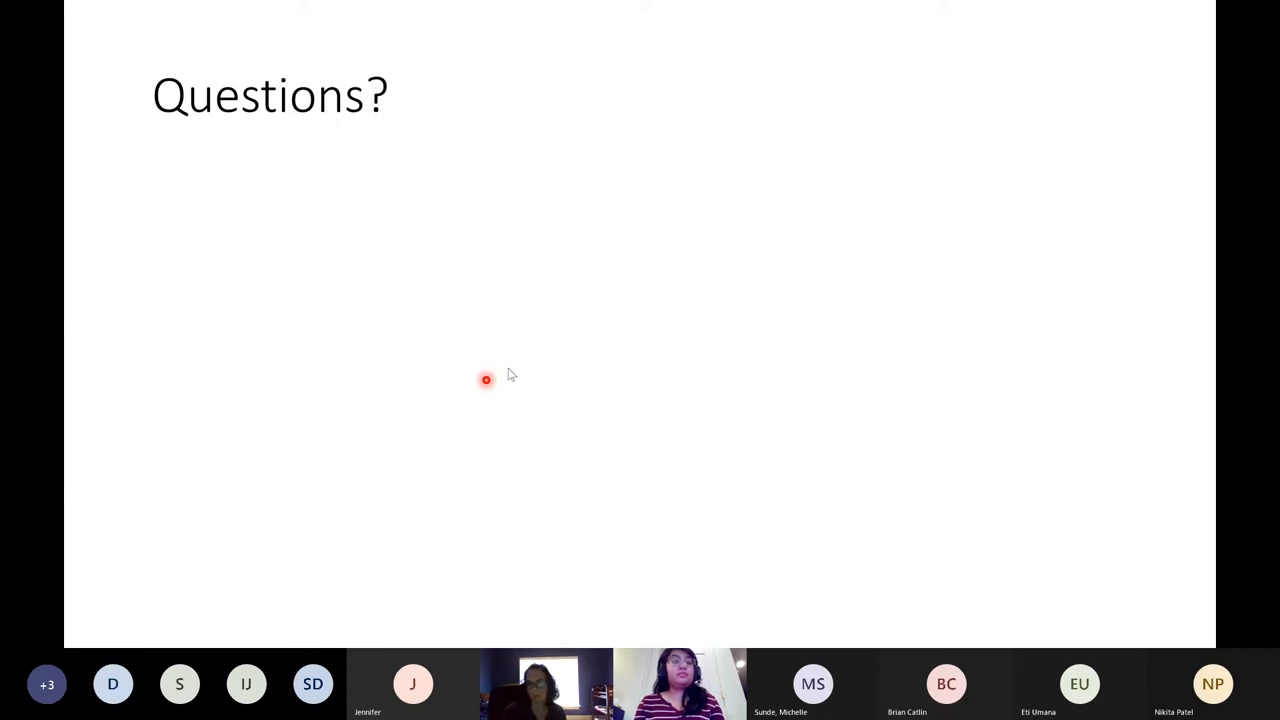
mouse_move(932, 228)
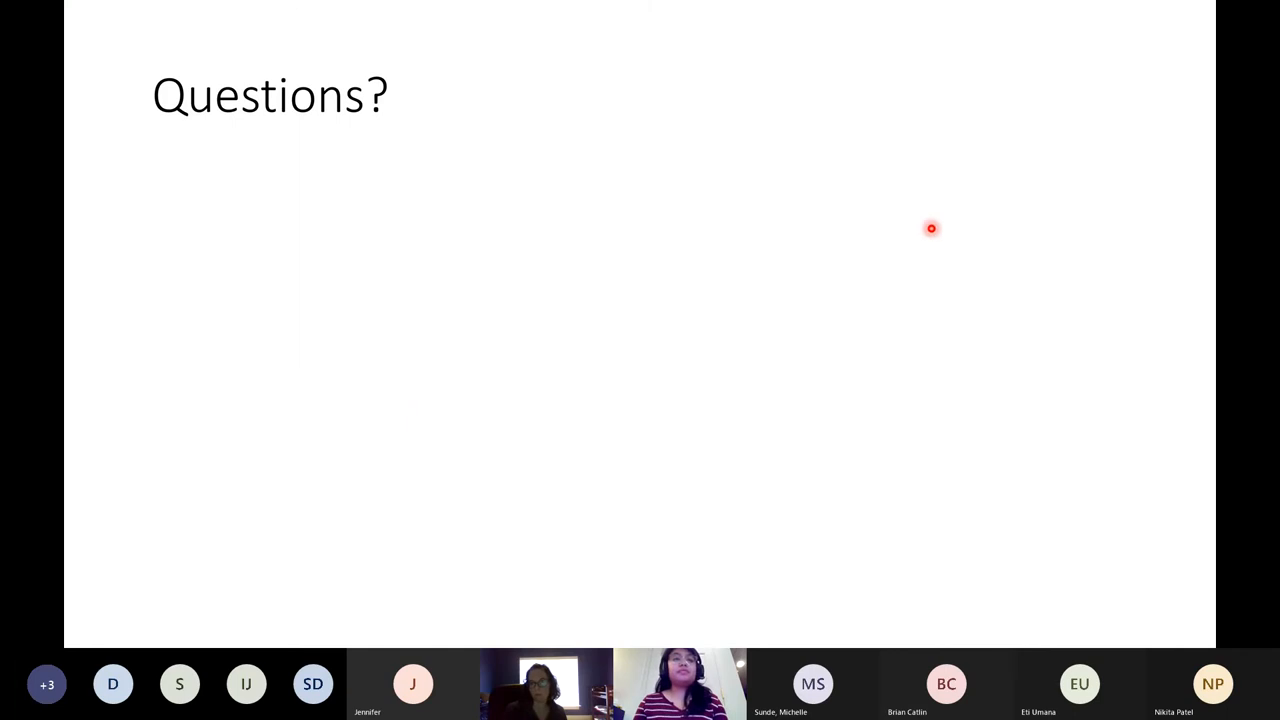
mouse_move(894, 248)
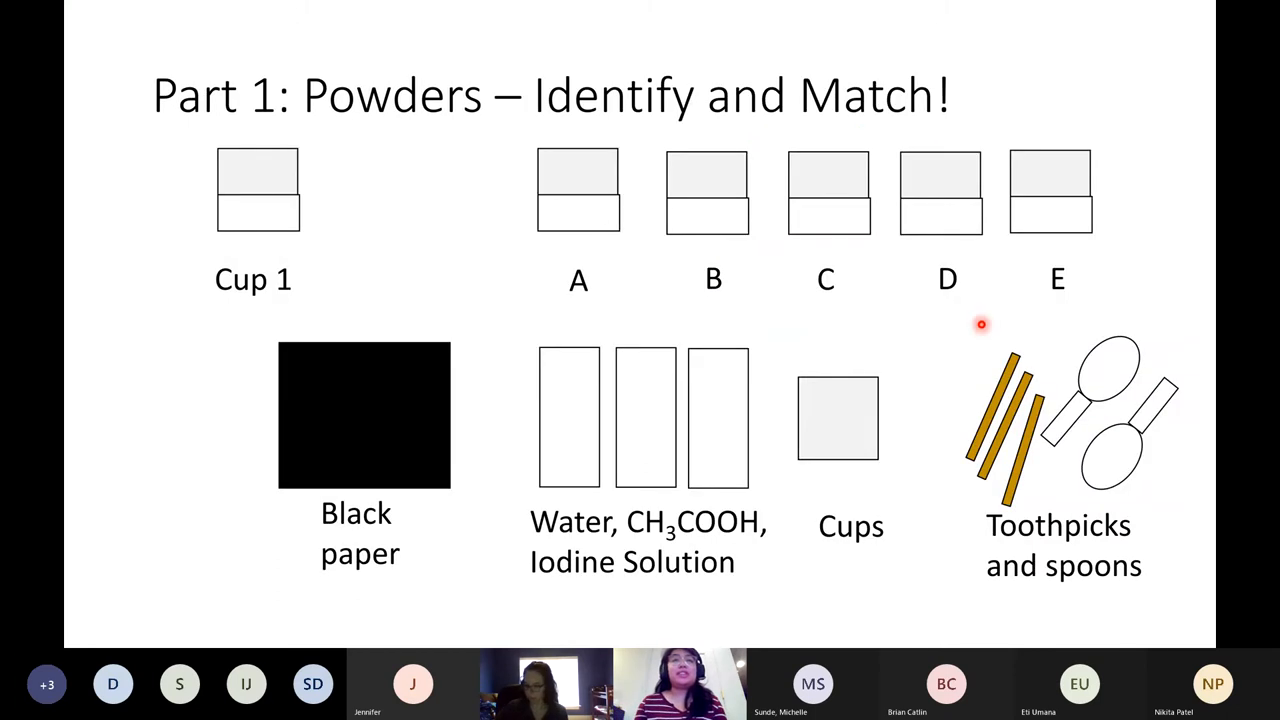
mouse_move(608, 110)
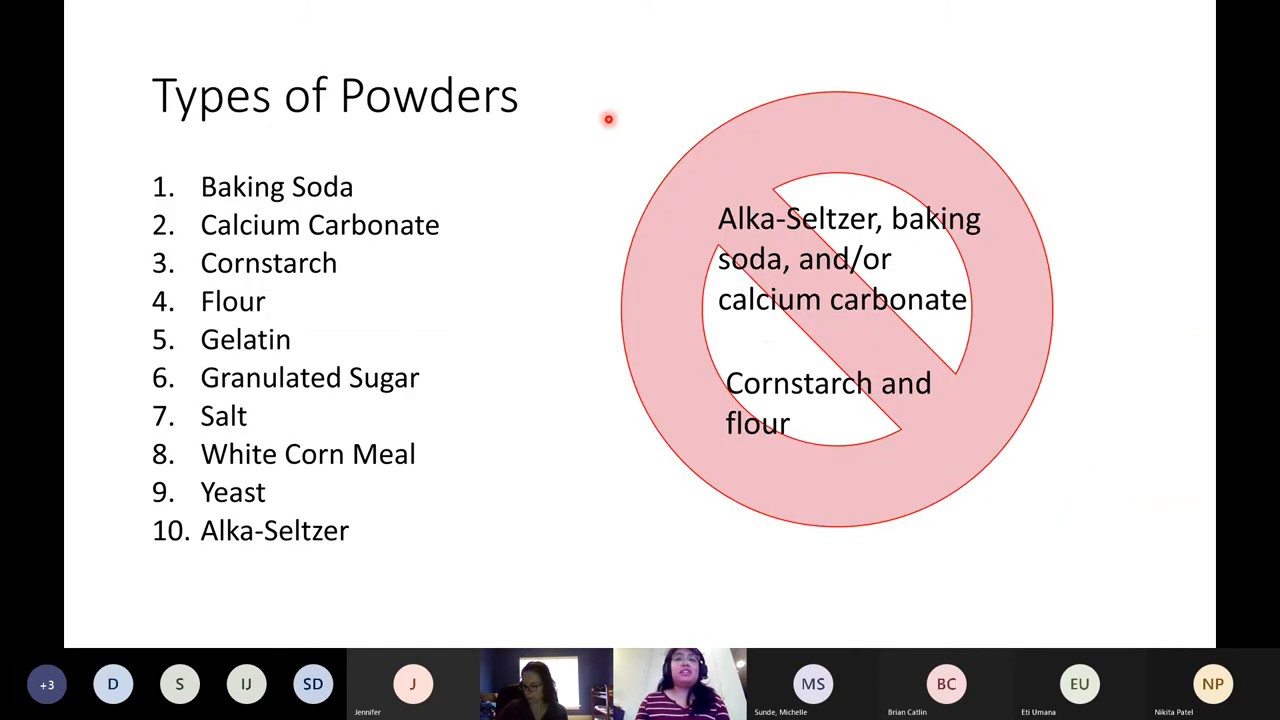
mouse_move(660, 390)
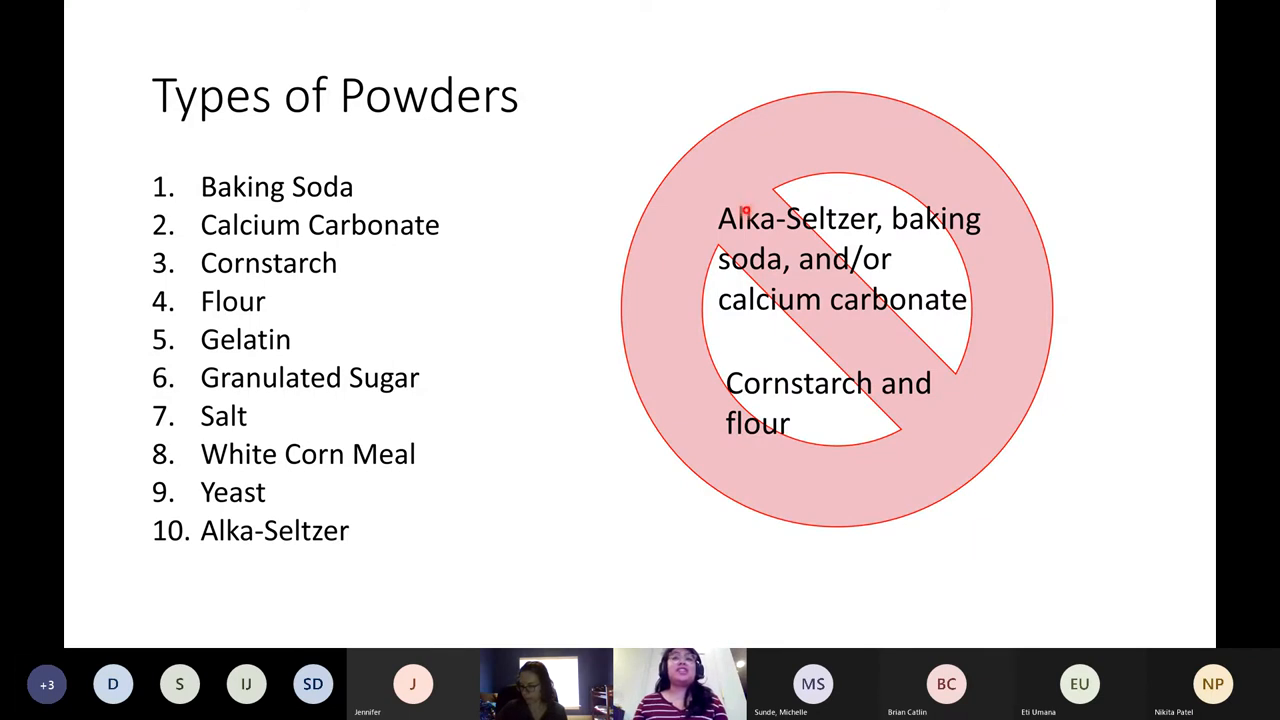
mouse_move(726, 452)
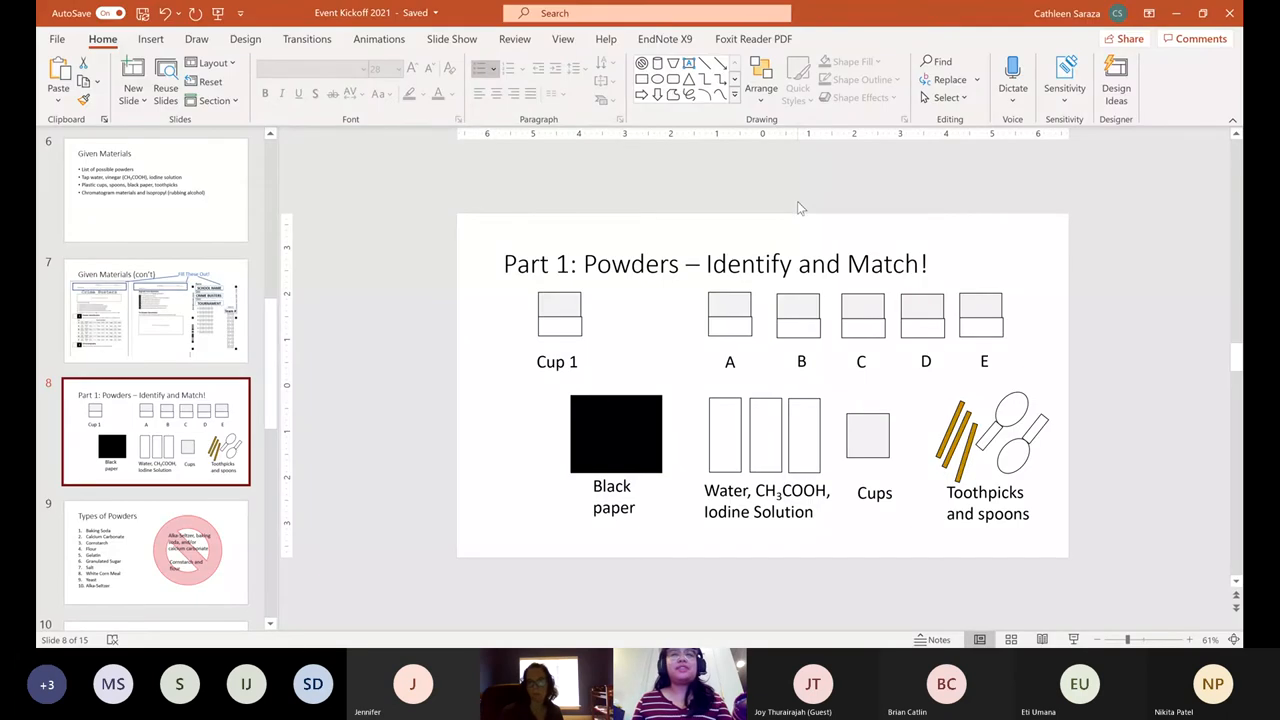
mouse_move(804, 138)
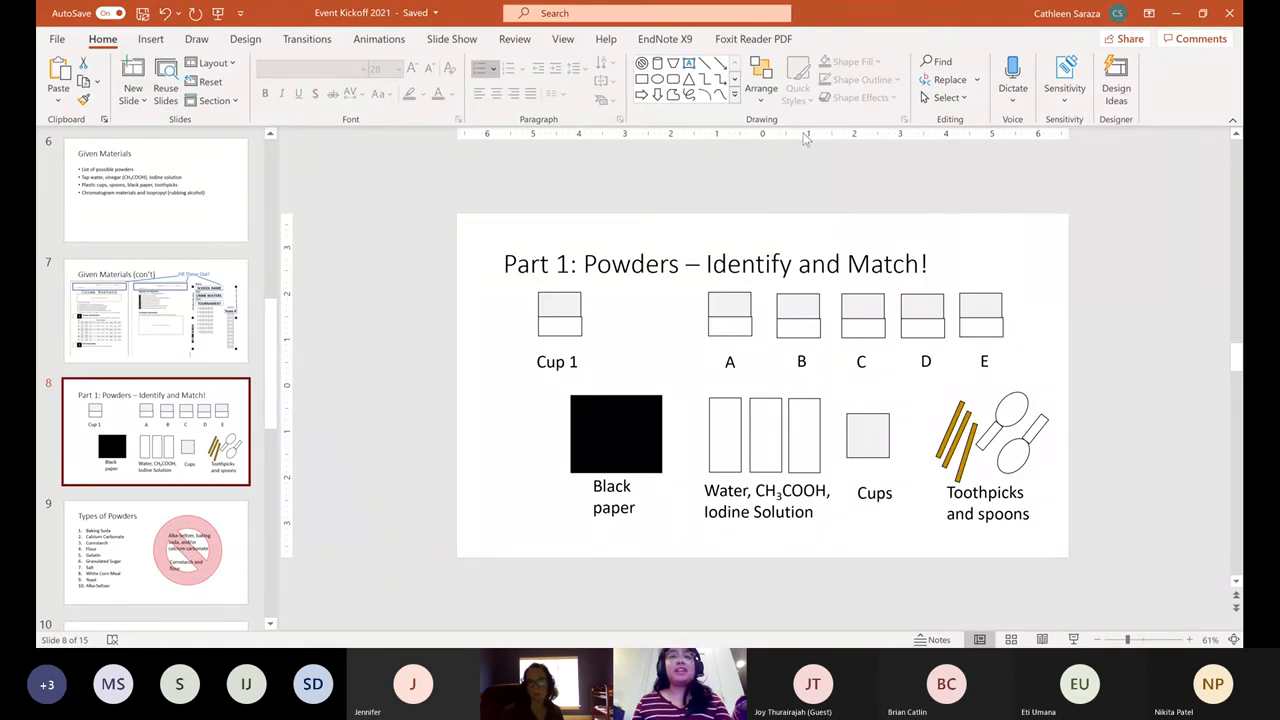
mouse_move(458, 300)
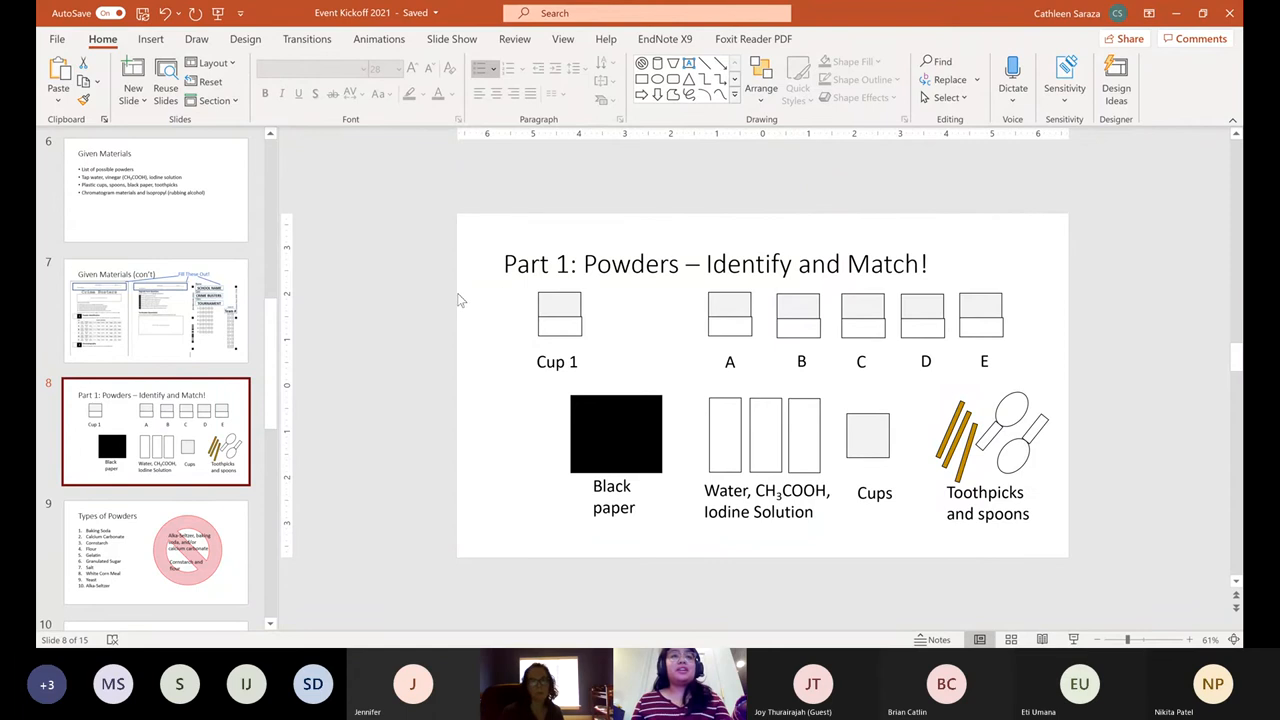
mouse_move(472, 148)
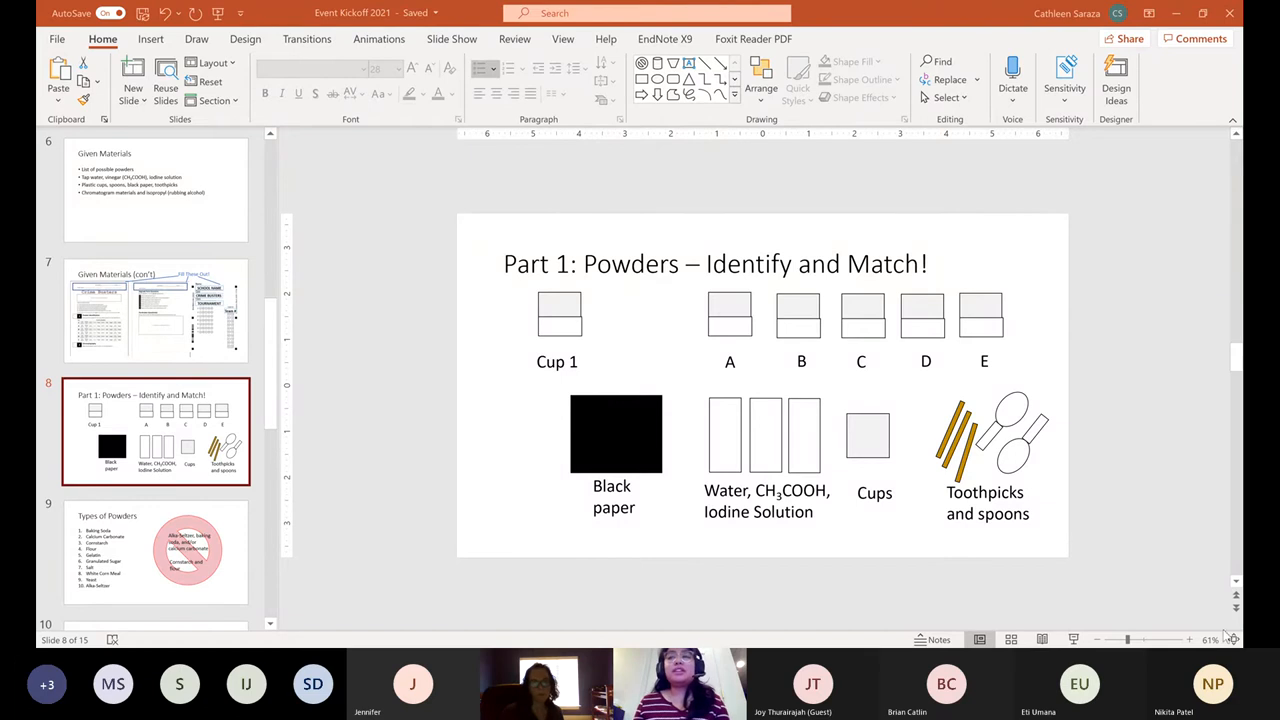
mouse_move(1212, 532)
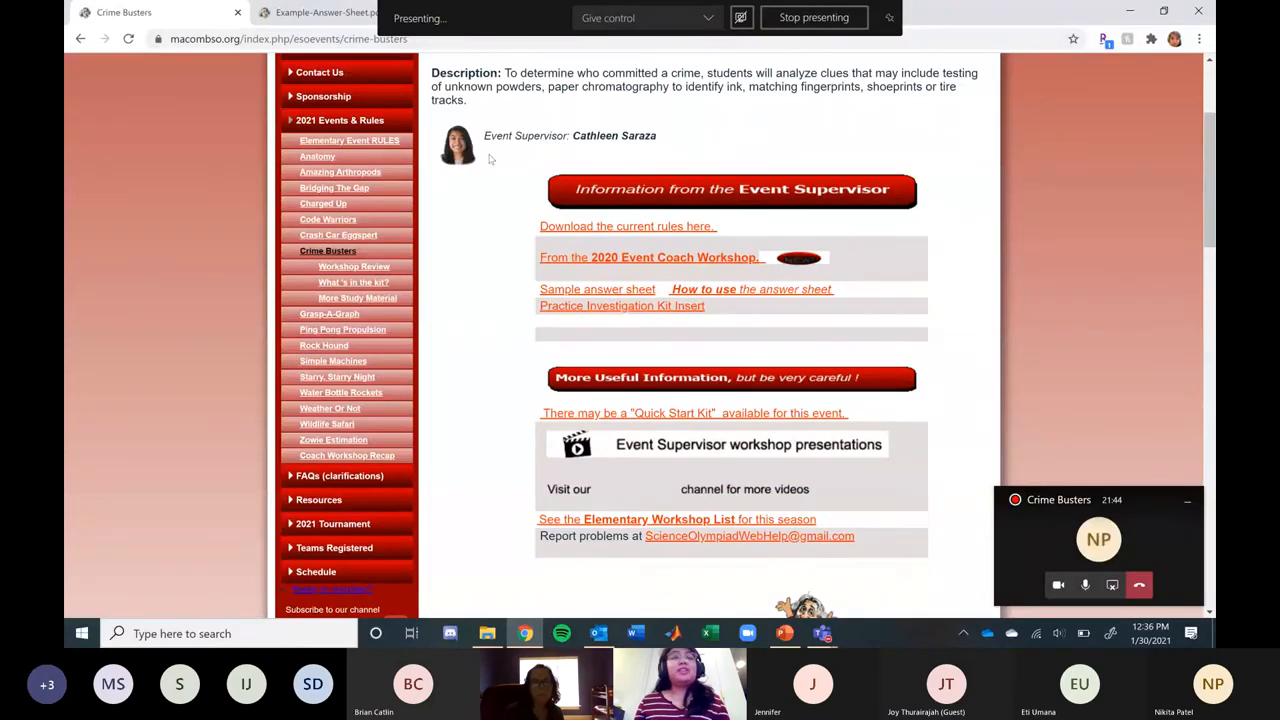
Search Google for 'crime busters macomb elementary' in a fresh tab.
click(674, 256)
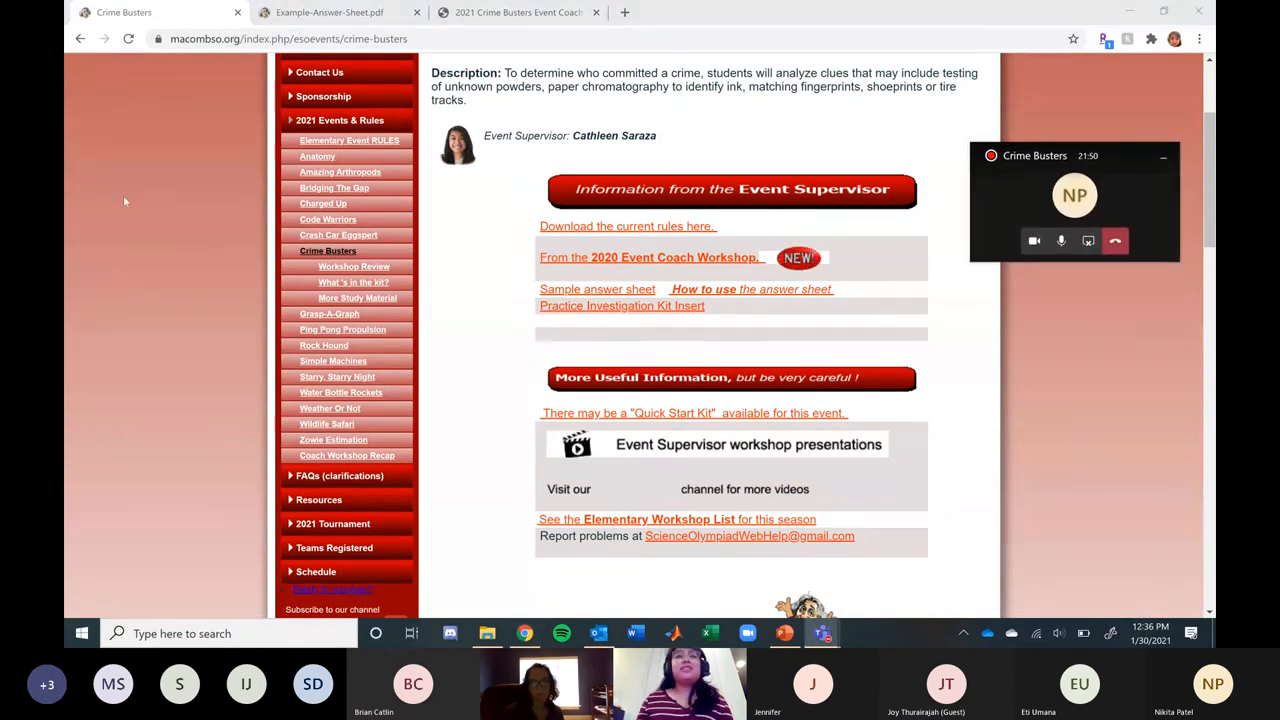
scroll(up, 3)
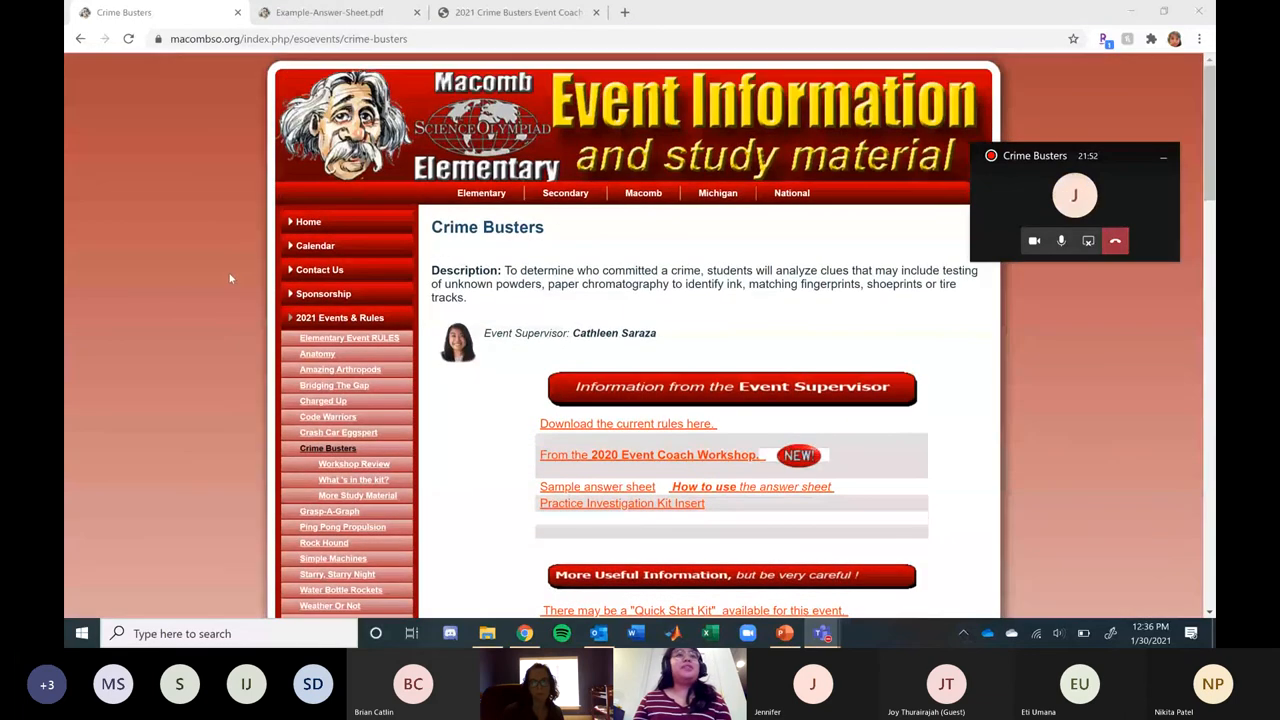
click(624, 12)
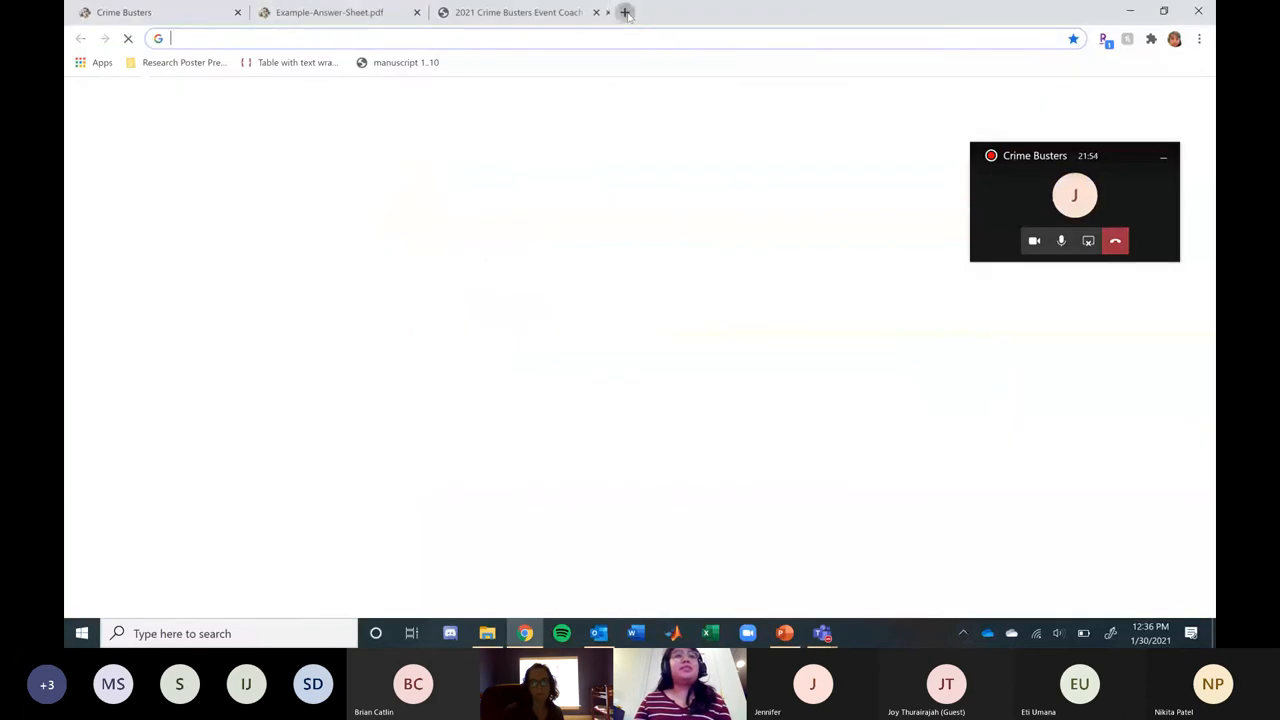
text(crime busters macomb elementary)
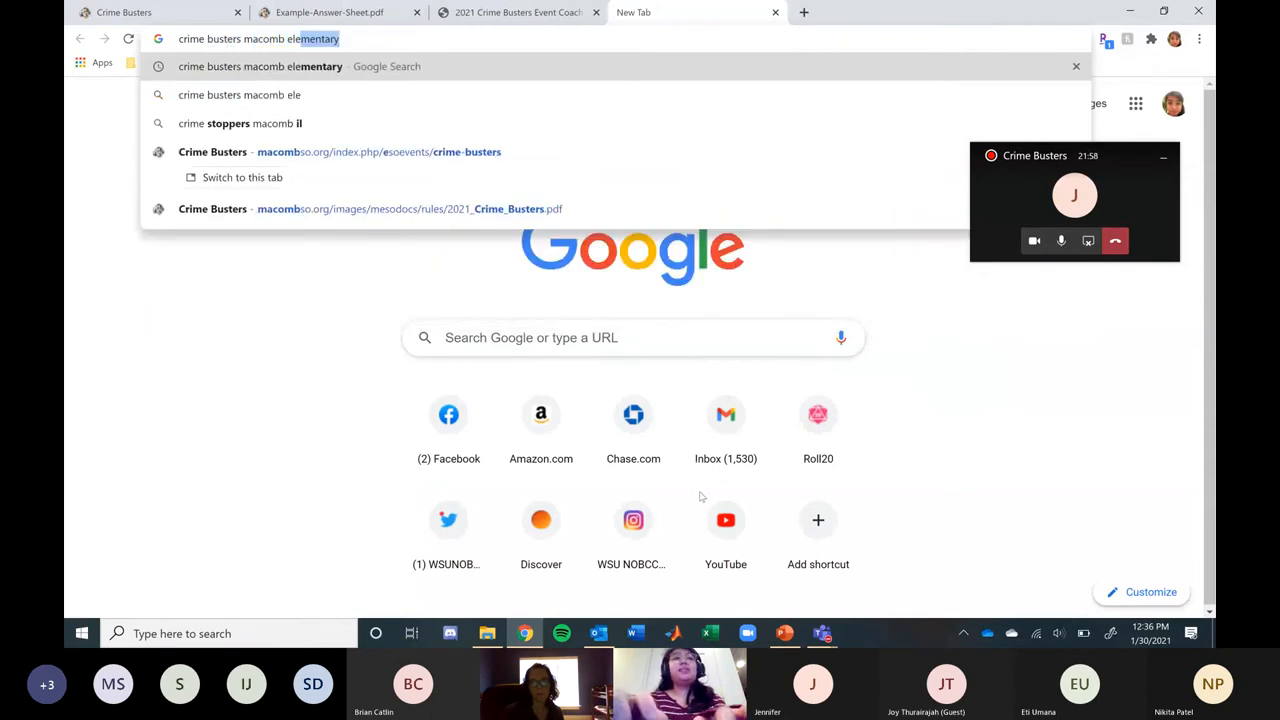
key(Return)
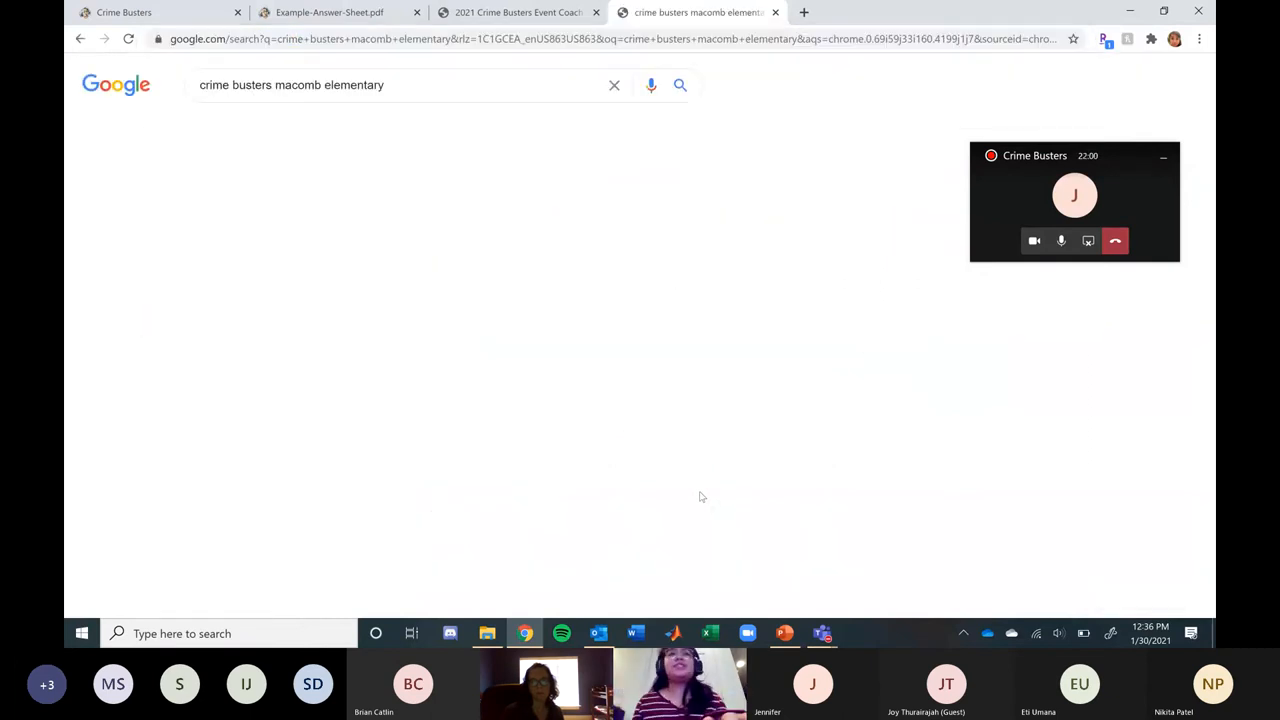
Open the macombso.org Crime Busters event page from the results.
click(680, 84)
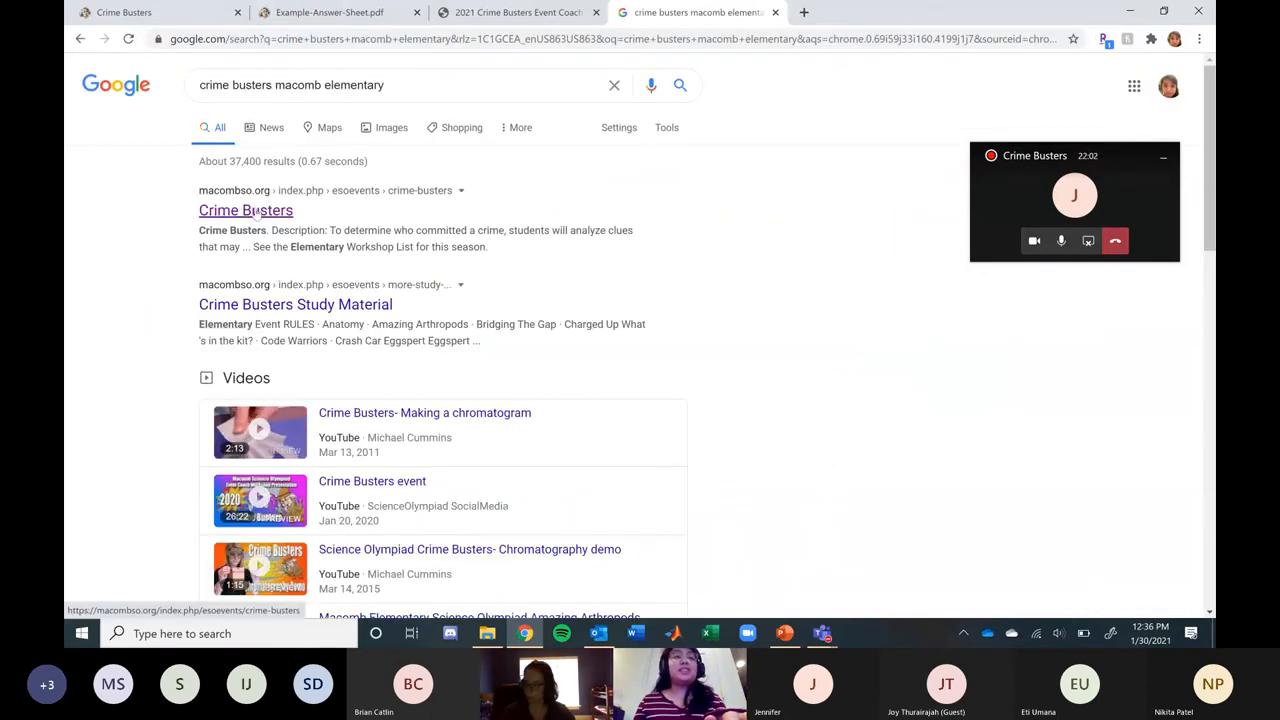
click(244, 210)
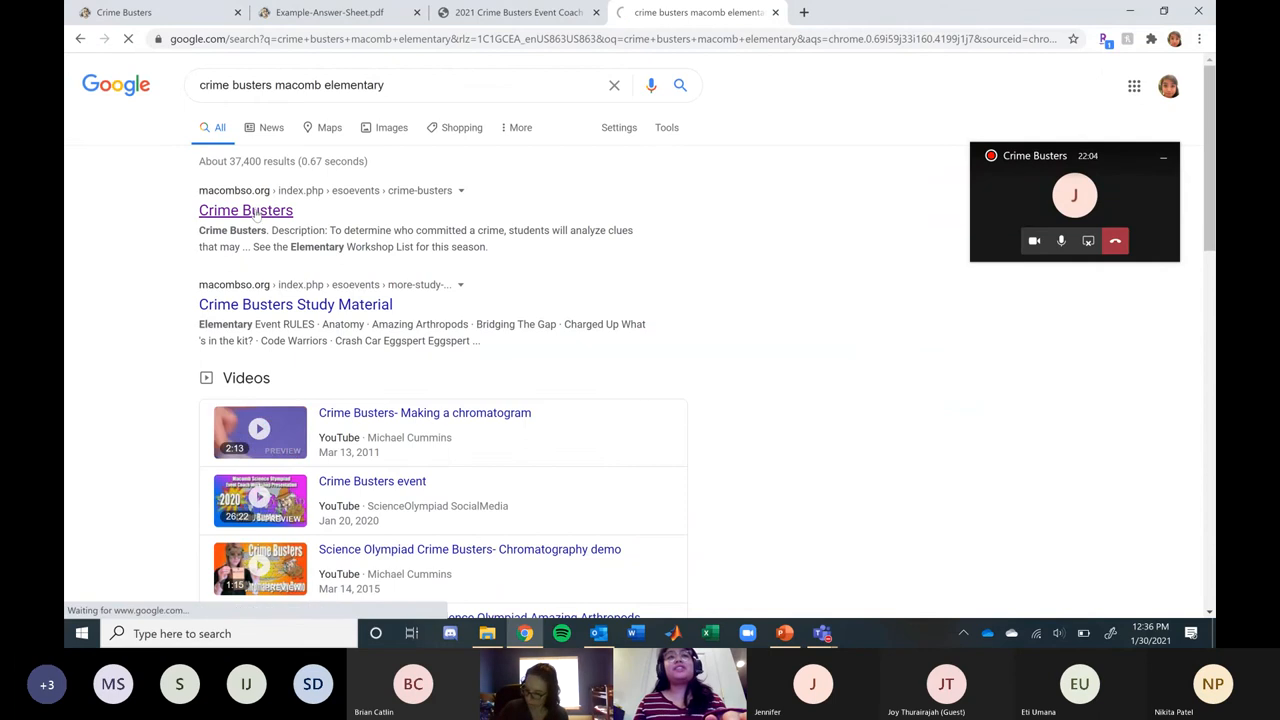
click(244, 210)
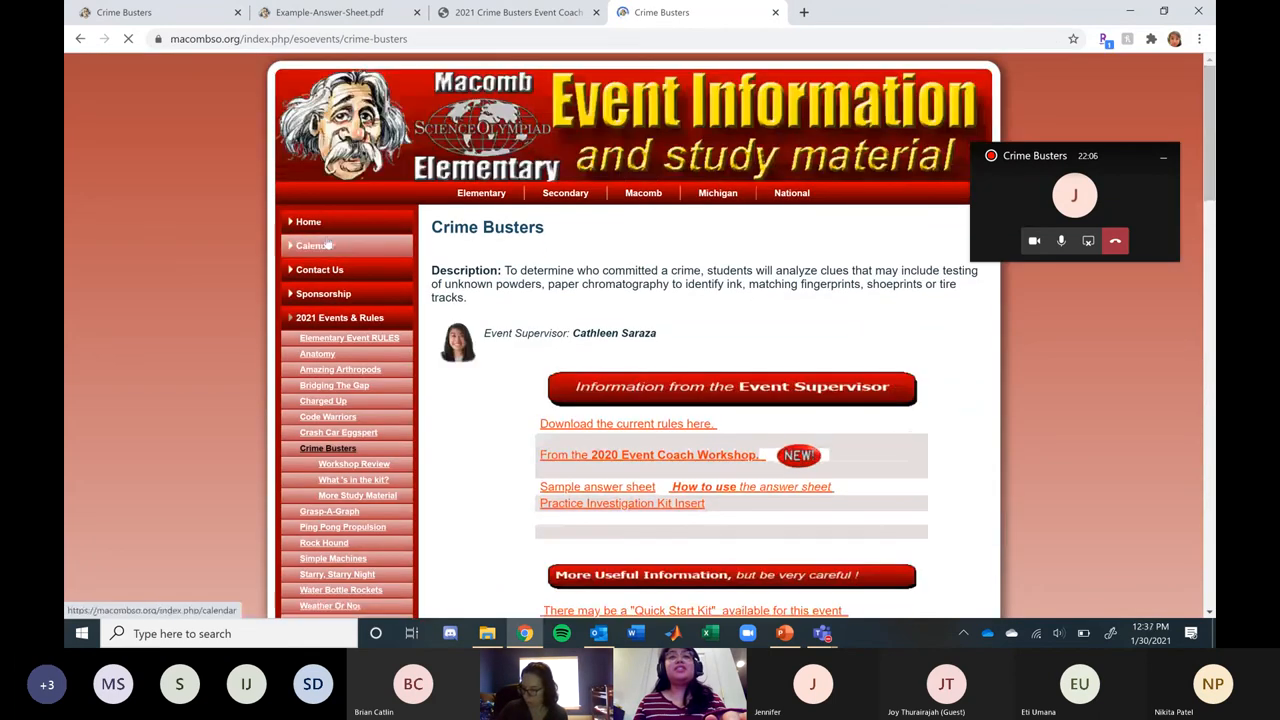
Scroll down to the Event Supervisor information and More Useful Information sections.
scroll(down, 3)
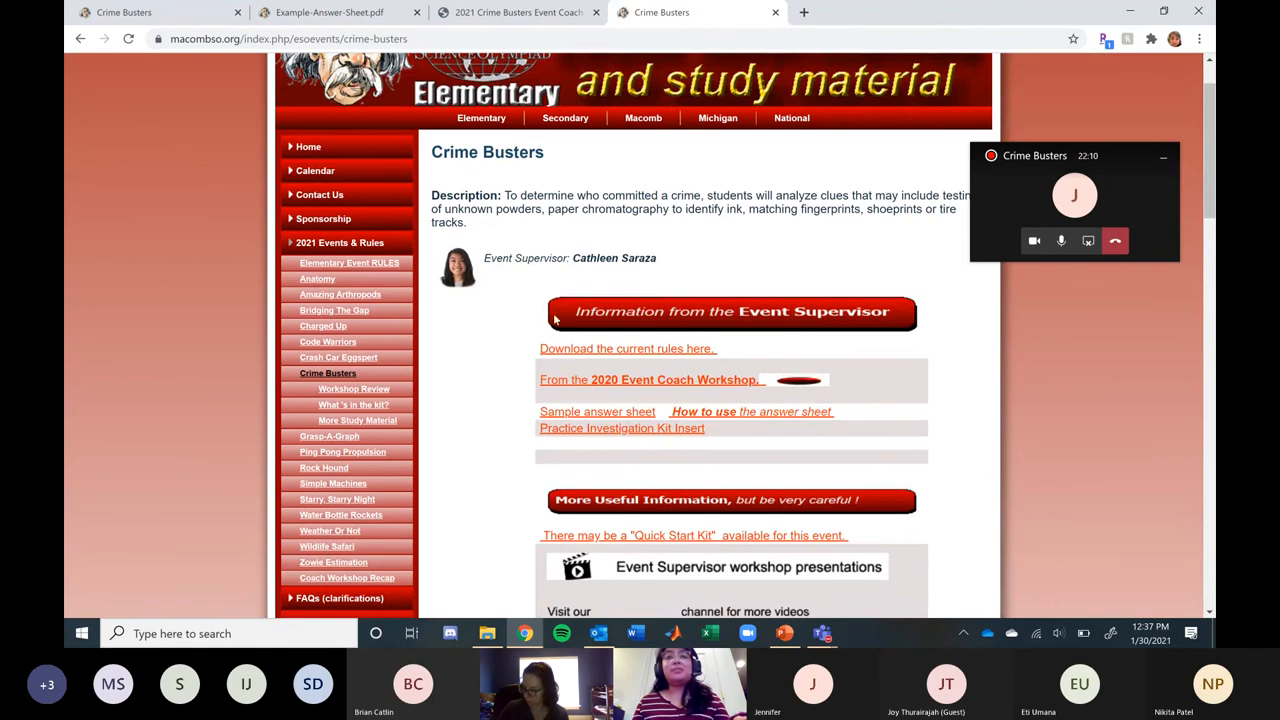
scroll(down, 3)
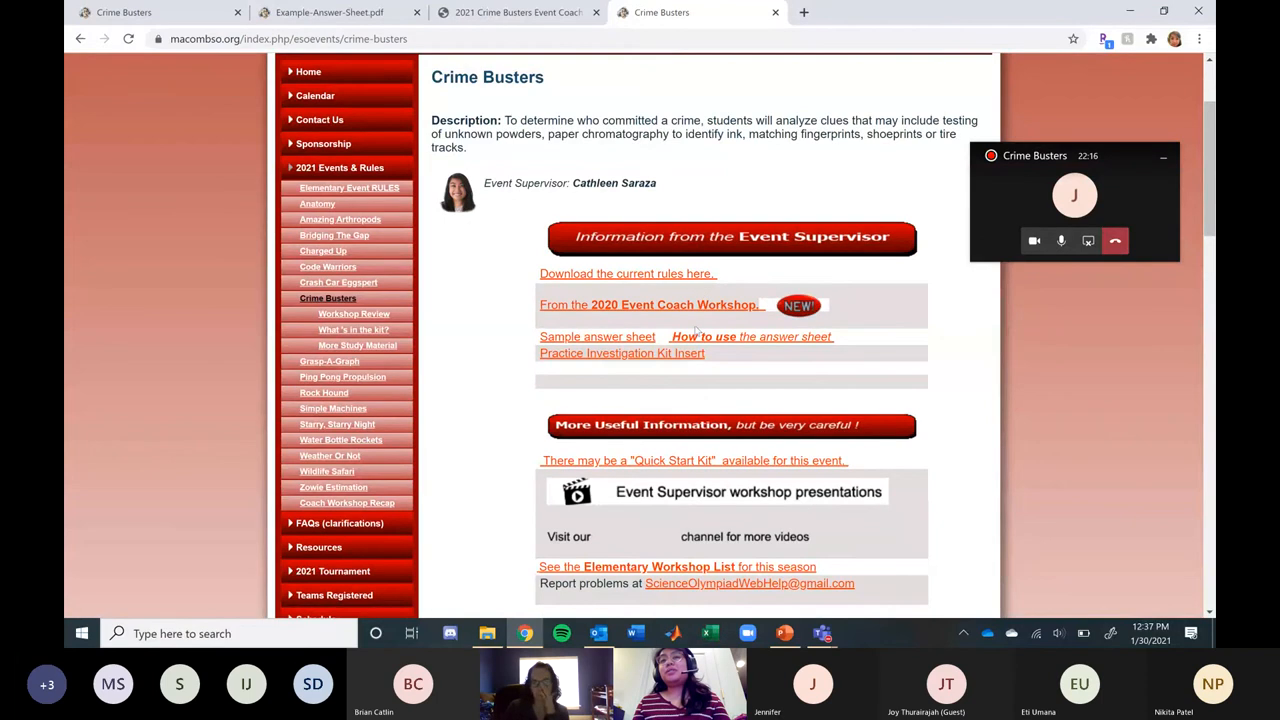
mouse_move(596, 336)
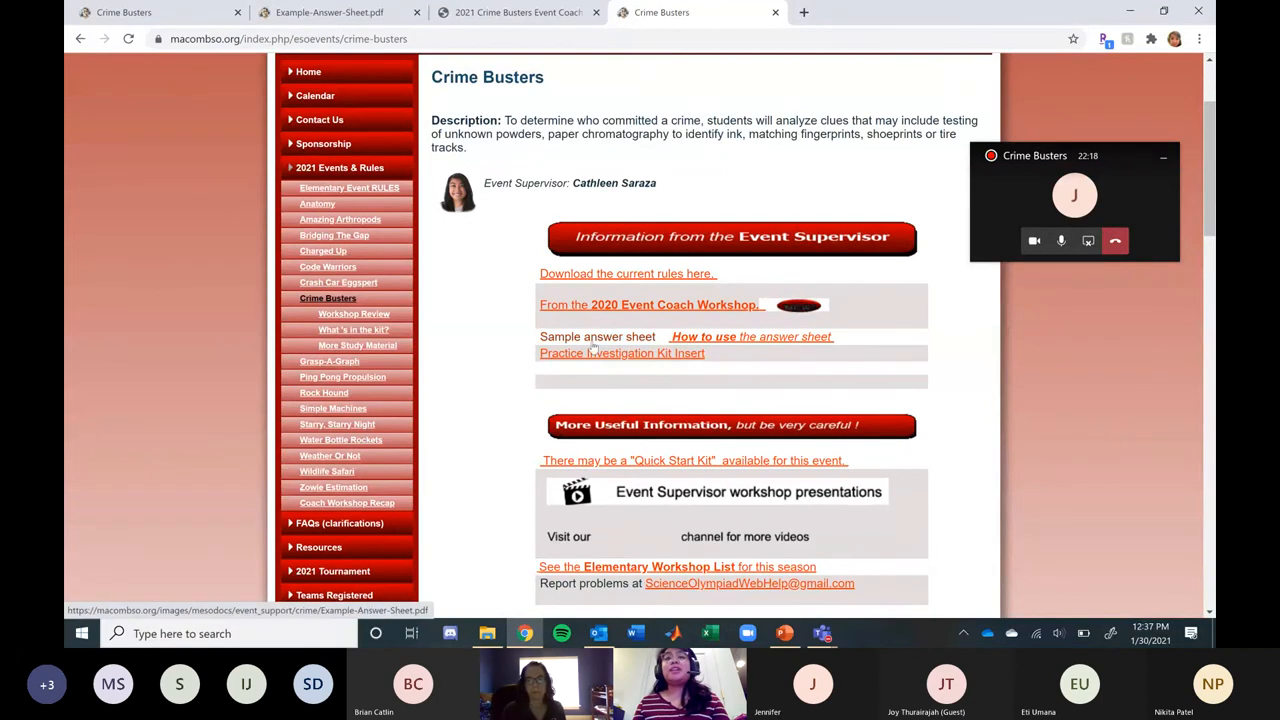
mouse_move(764, 360)
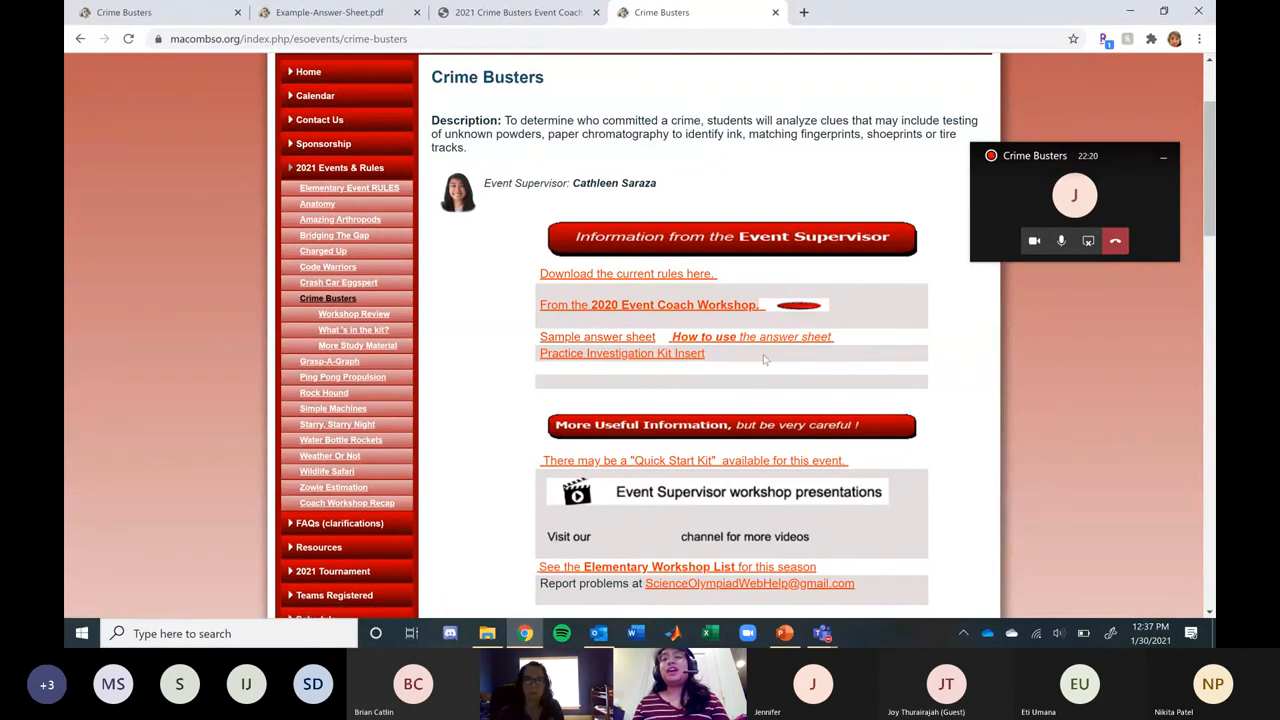
scroll(down, 3)
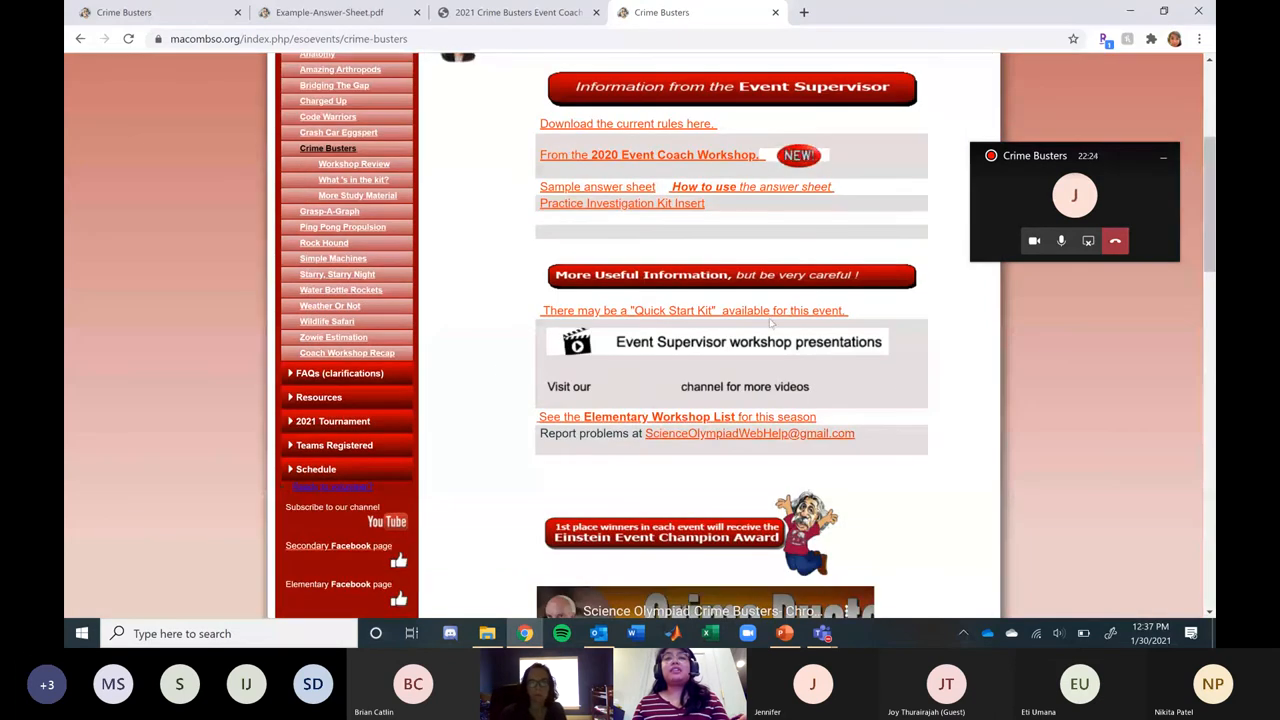
scroll(down, 3)
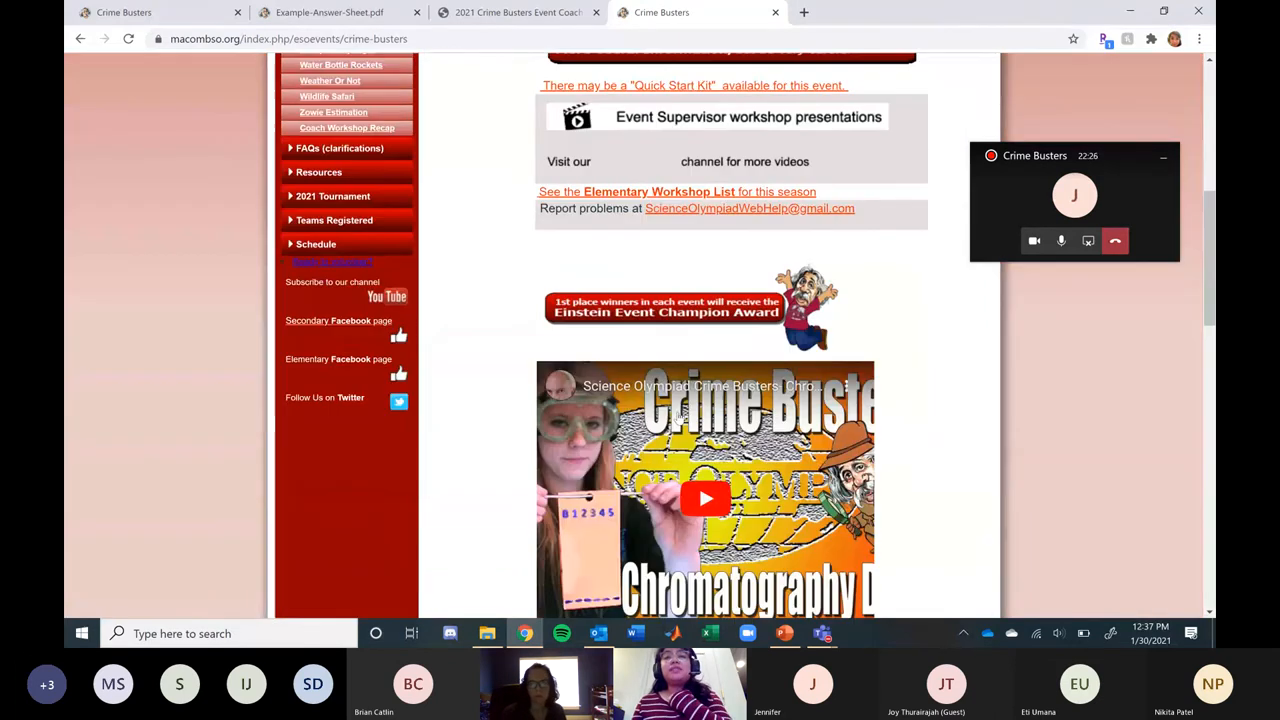
scroll(down, 3)
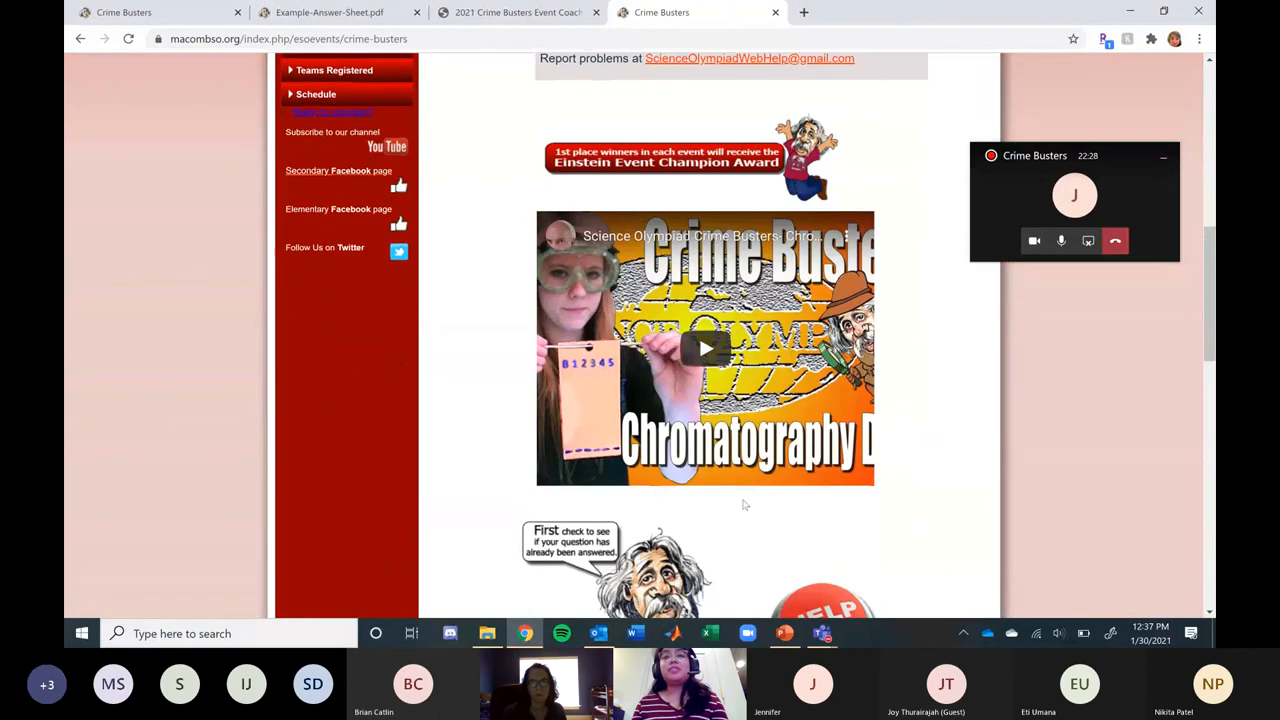
scroll(down, 3)
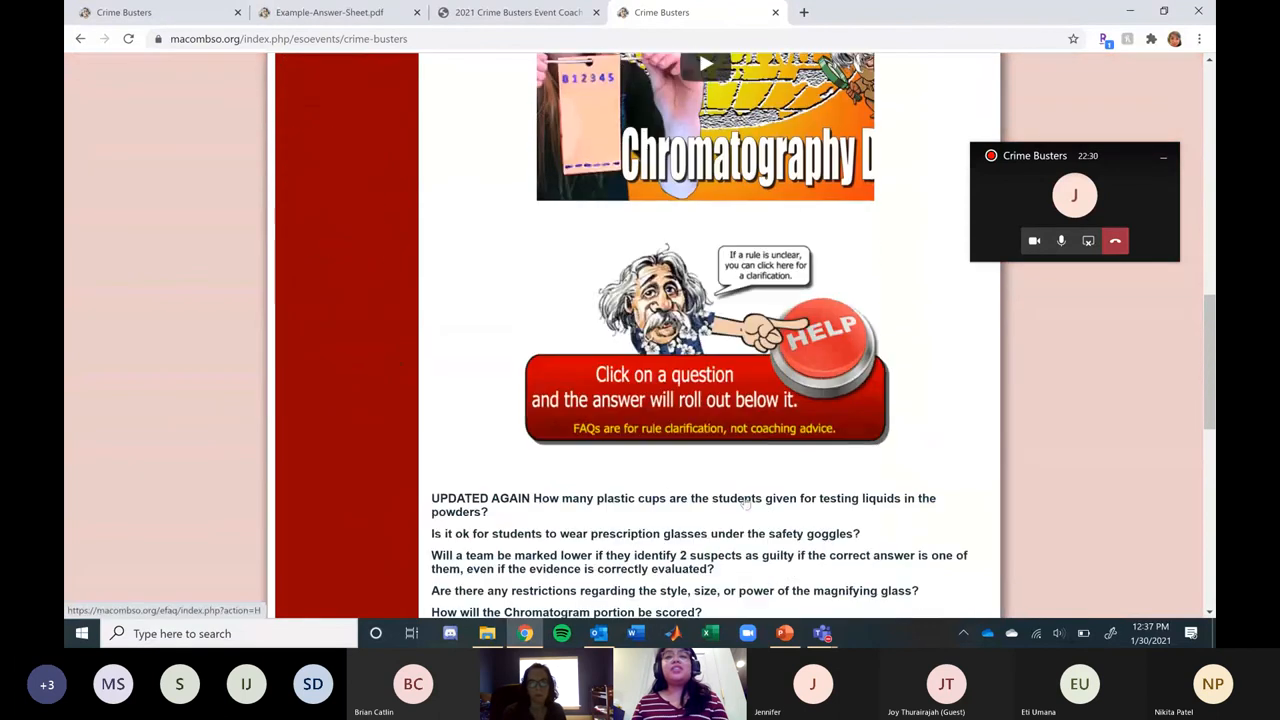
scroll(down, 3)
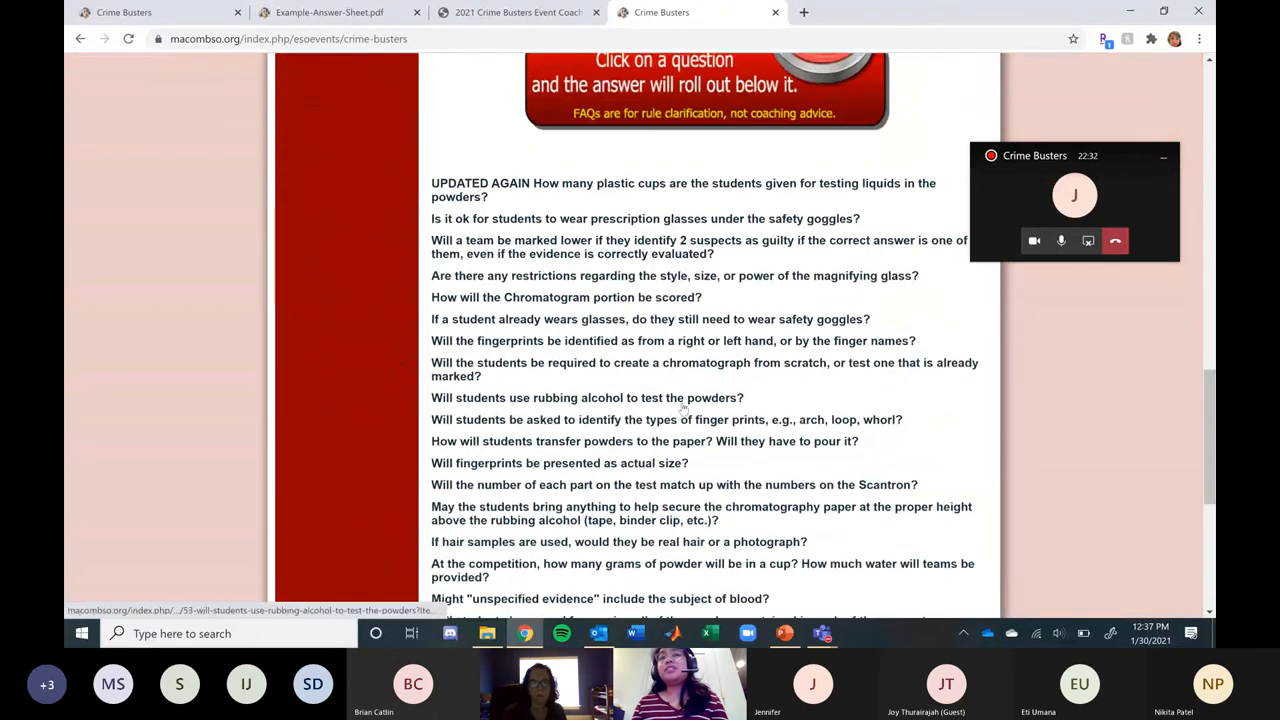
scroll(up, 3)
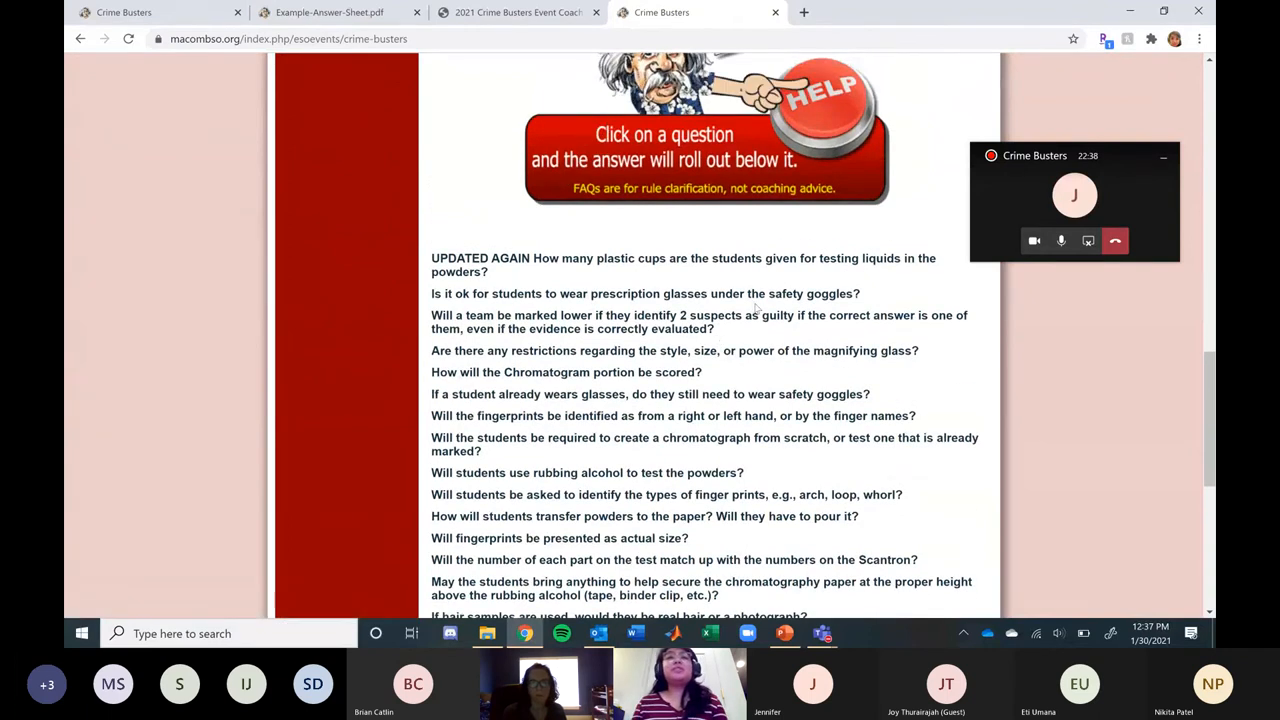
scroll(up, 3)
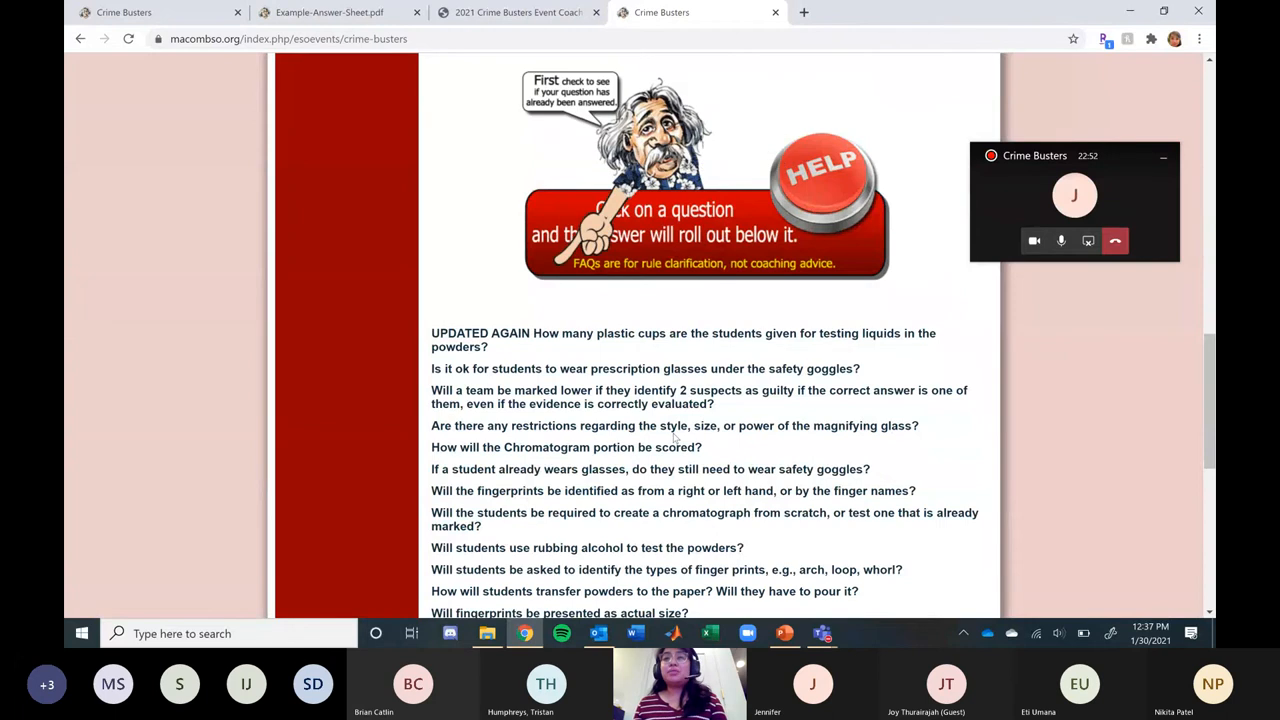
scroll(down, 3)
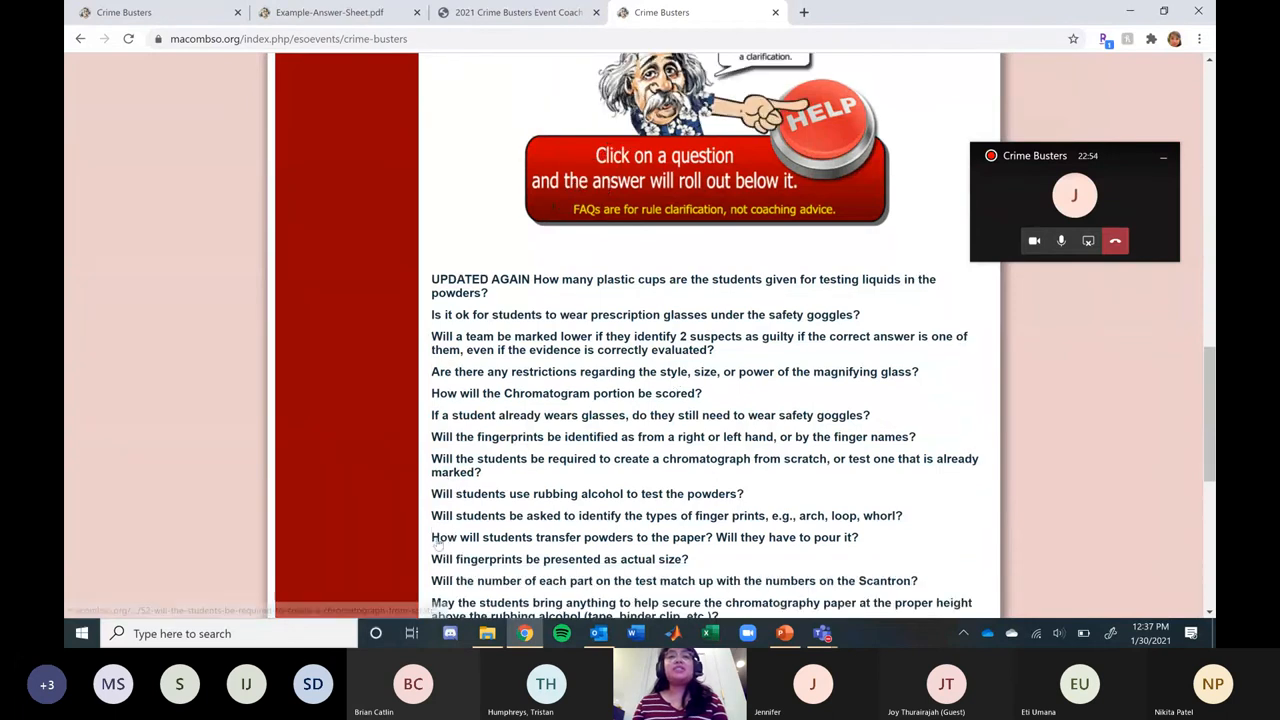
scroll(down, 3)
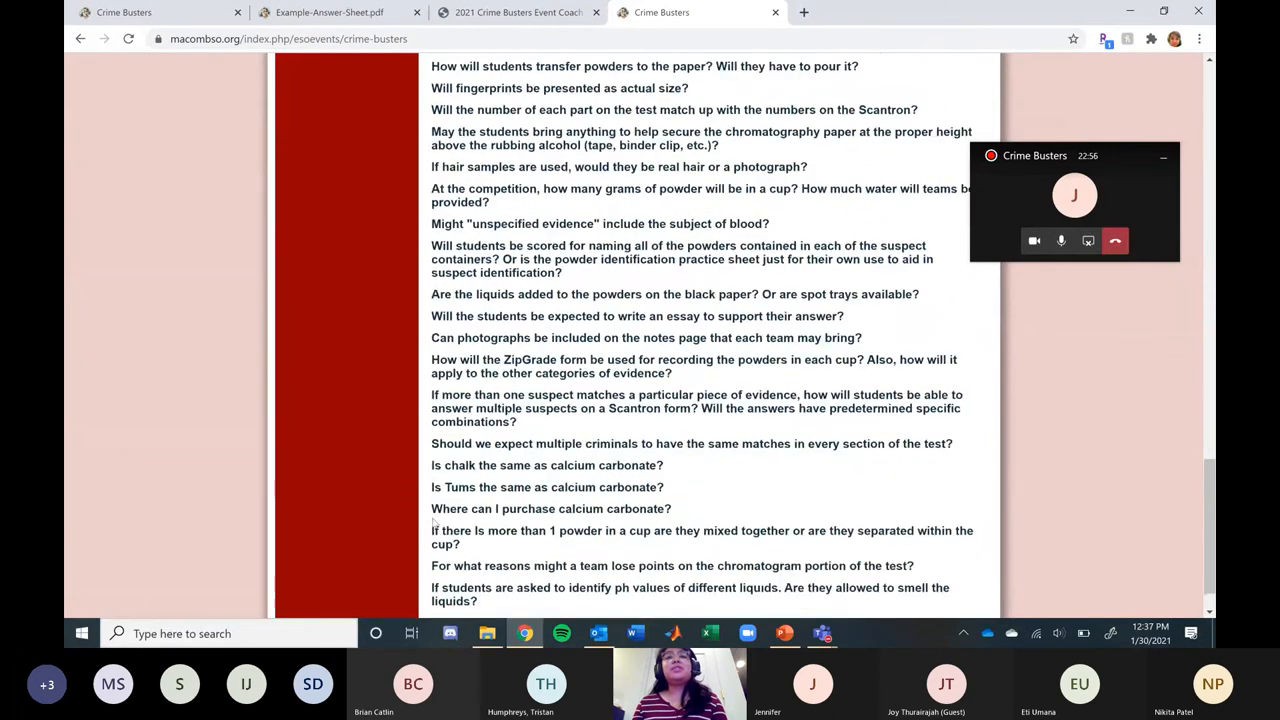
scroll(up, 3)
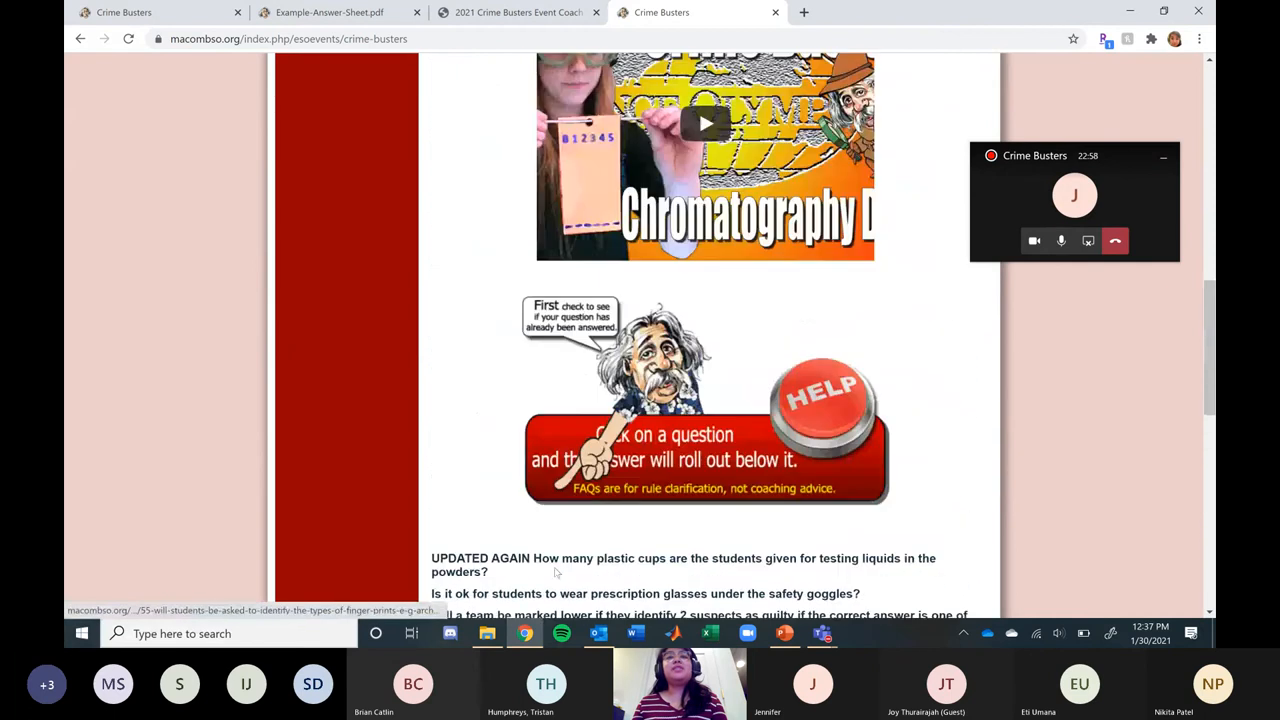
scroll(down, 3)
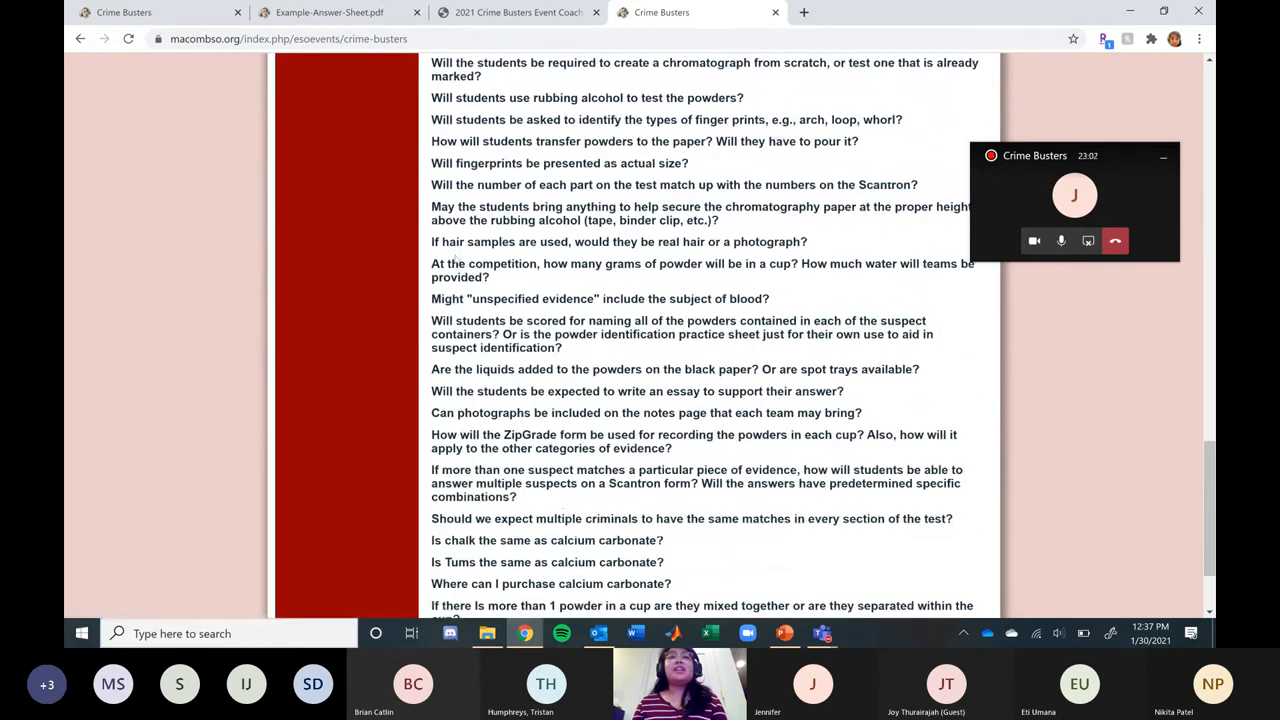
scroll(up, 3)
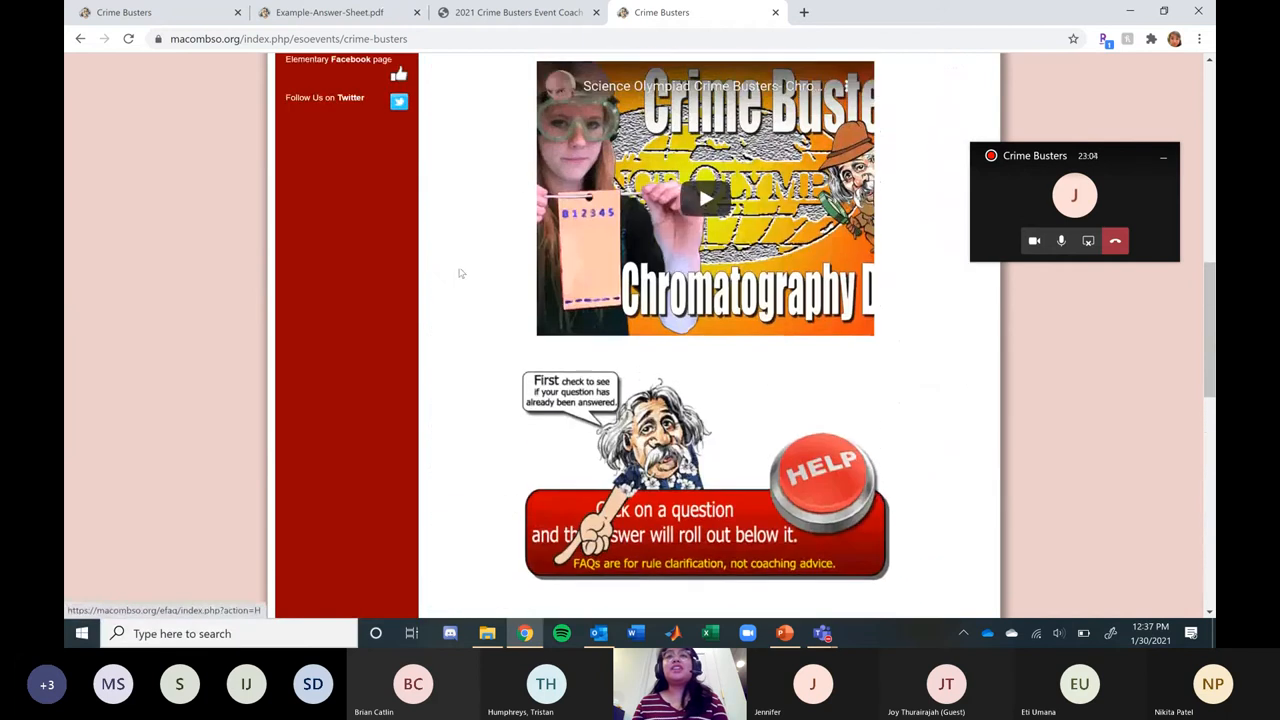
scroll(up, 3)
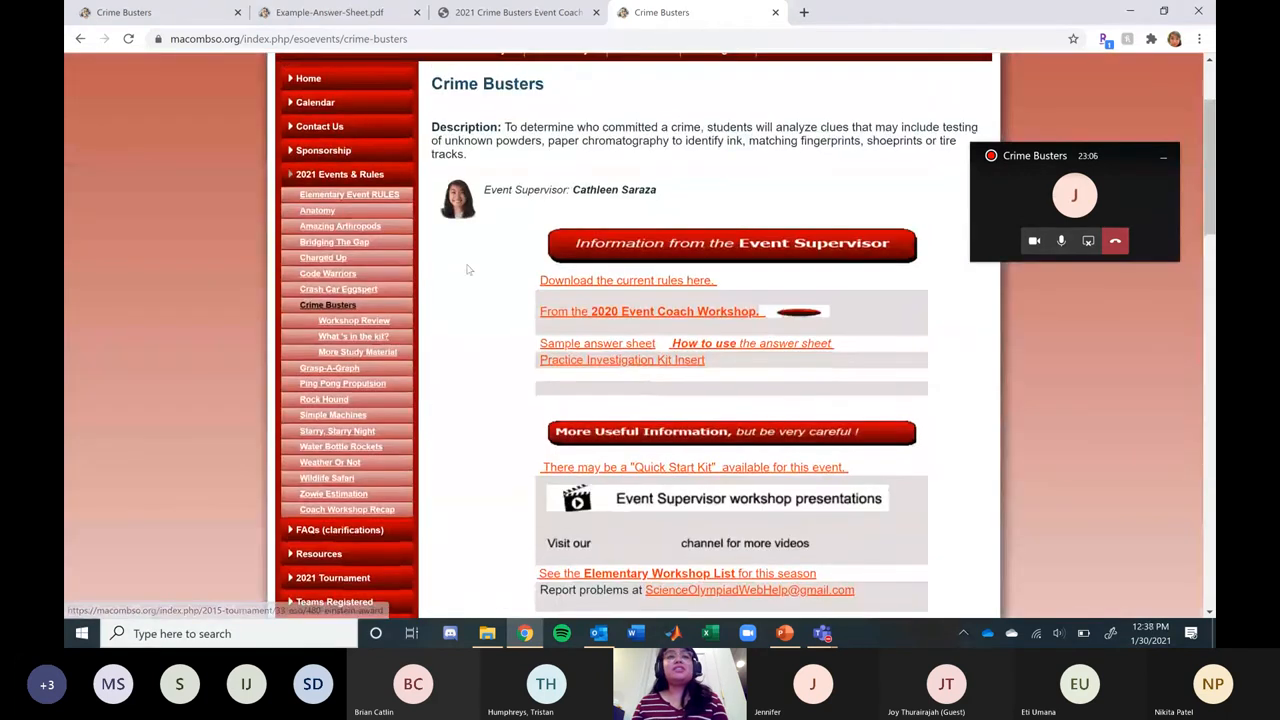
scroll(up, 3)
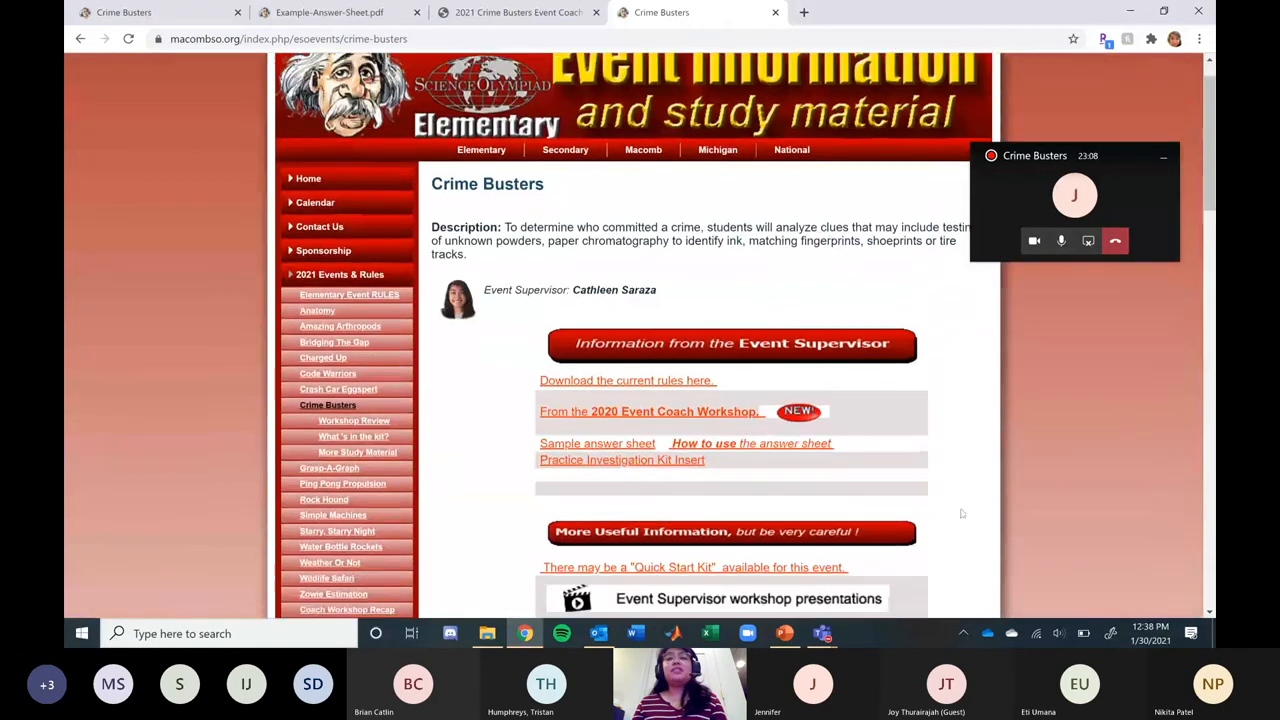
scroll(down, 3)
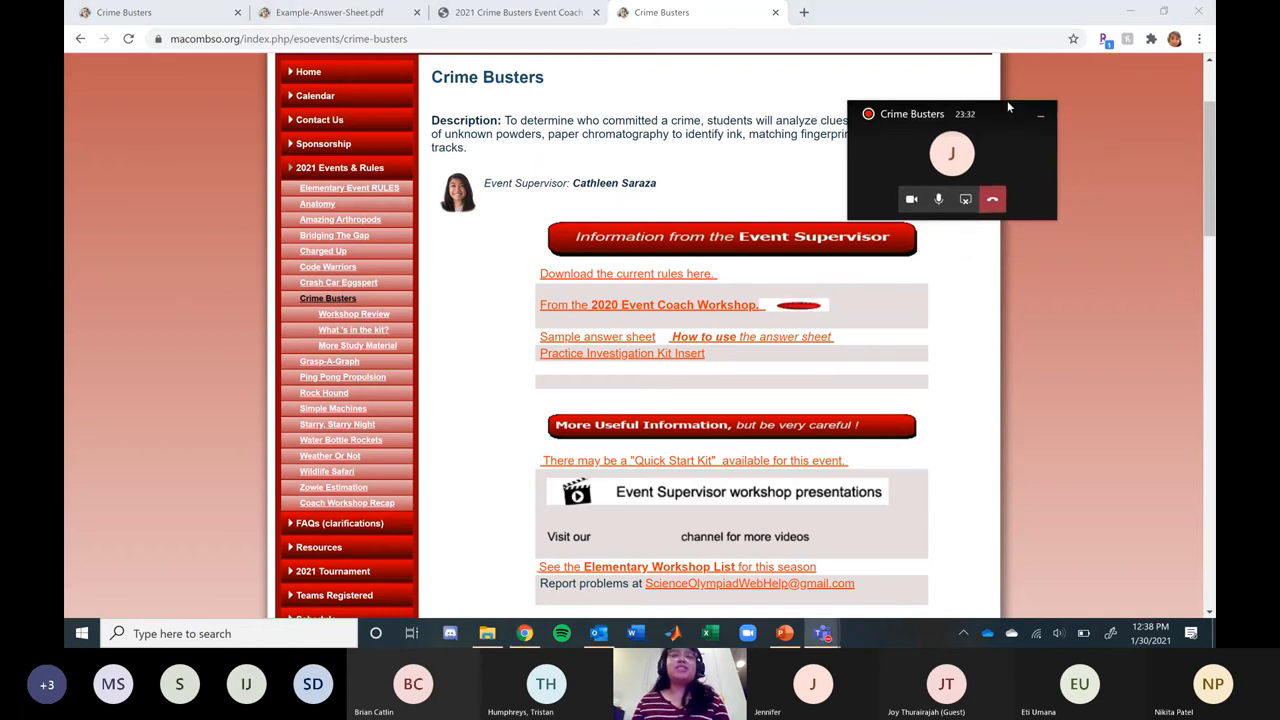
scroll(up, 3)
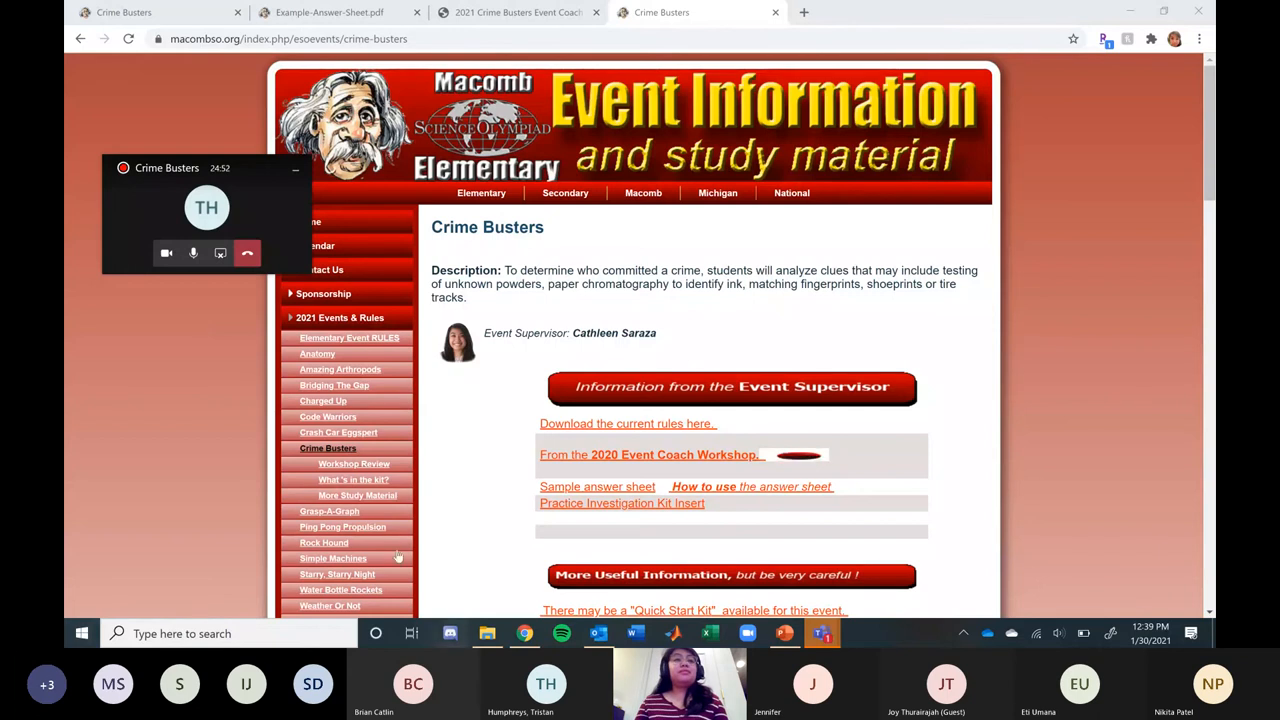
mouse_move(220, 252)
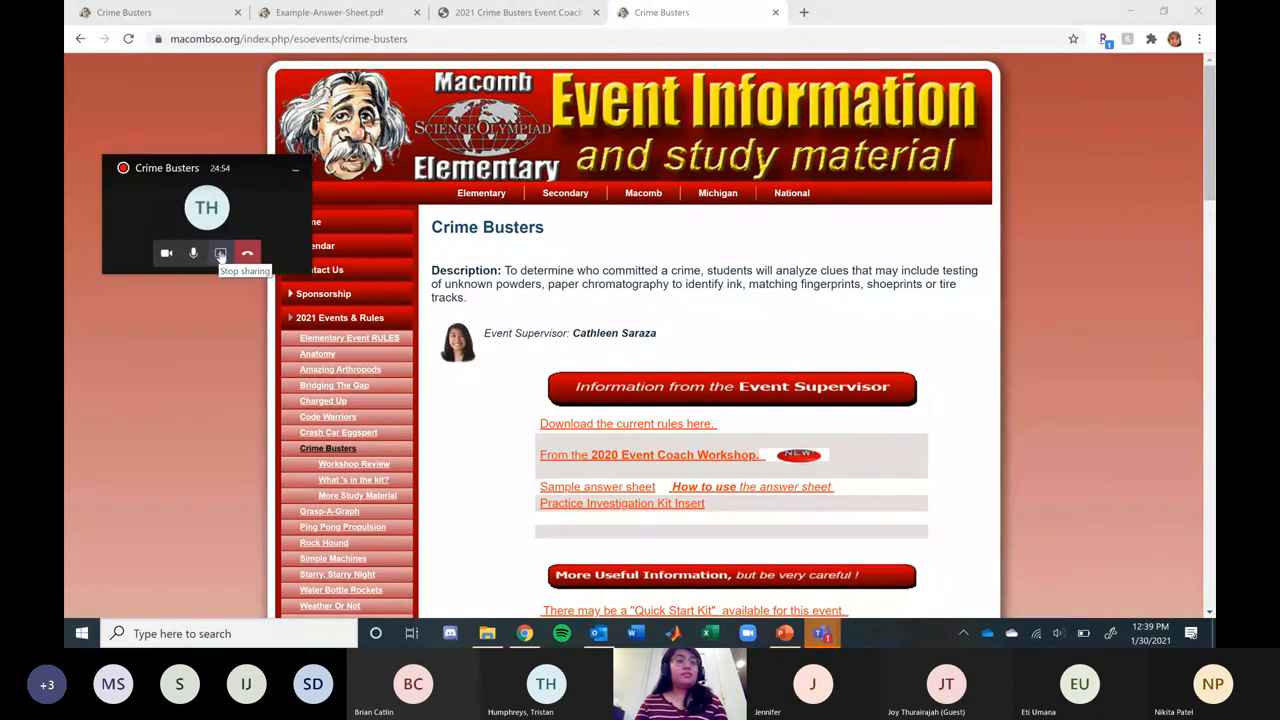